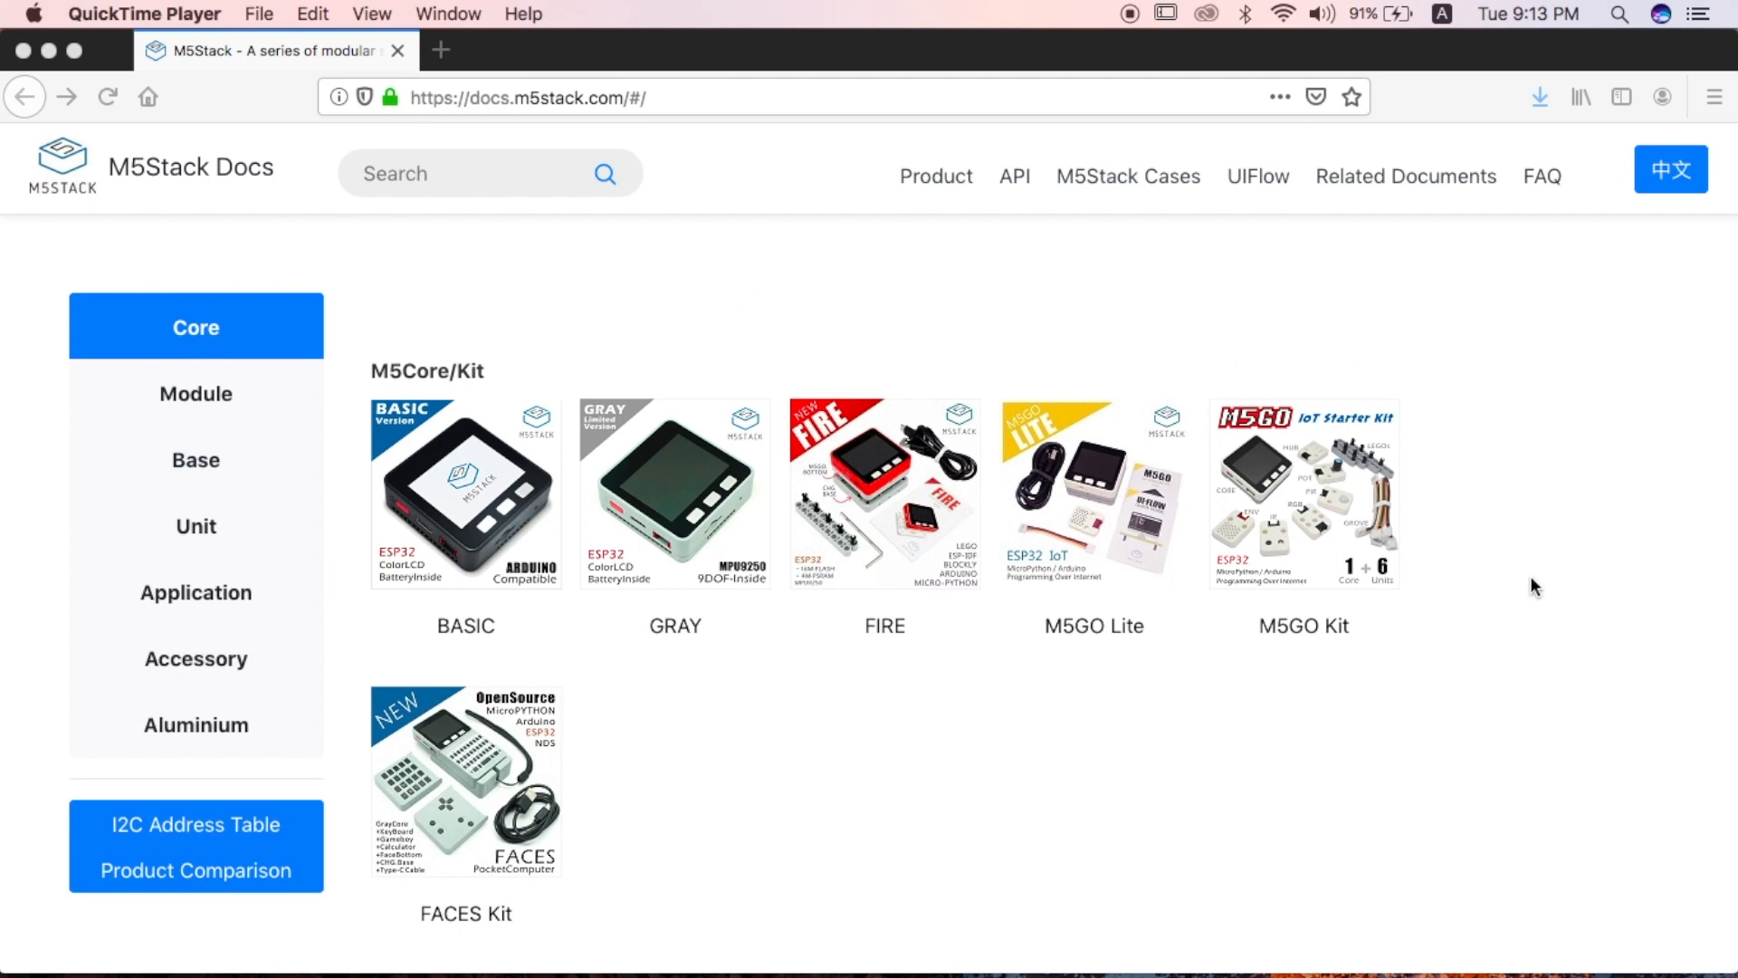
# Open the M5StickV Quick Start guide in M5Stack Docs.
pyautogui.scroll(-3)
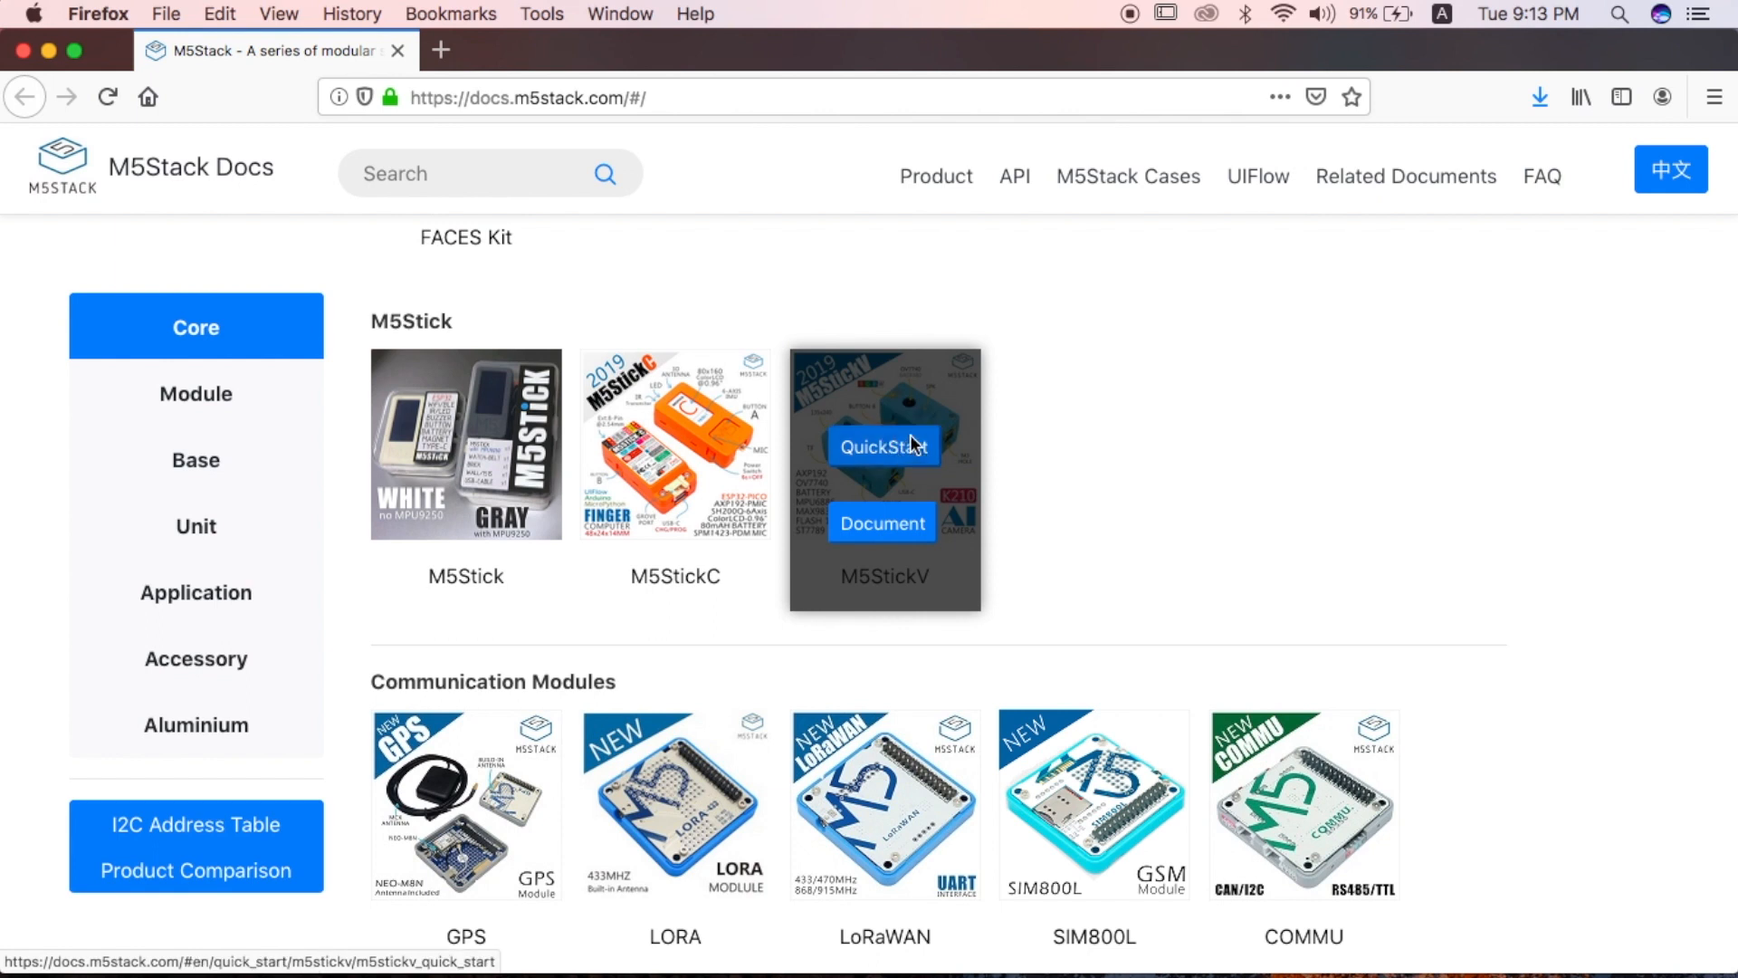
pyautogui.click(883, 445)
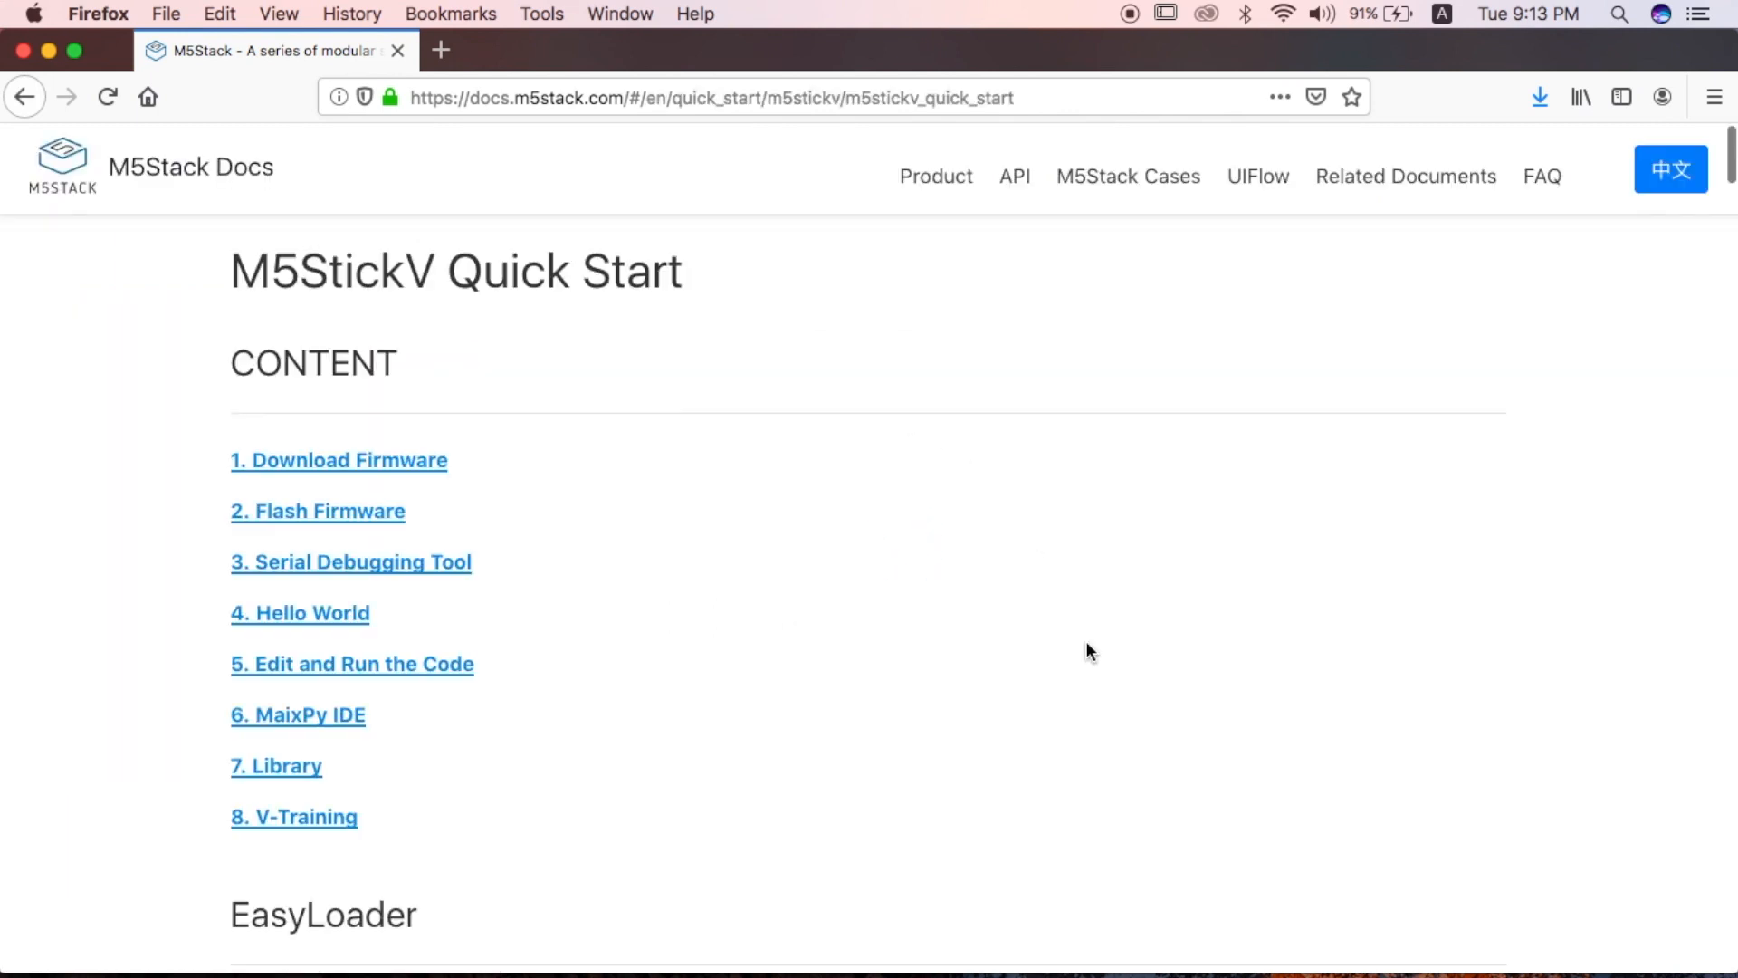
pyautogui.scroll(-3)
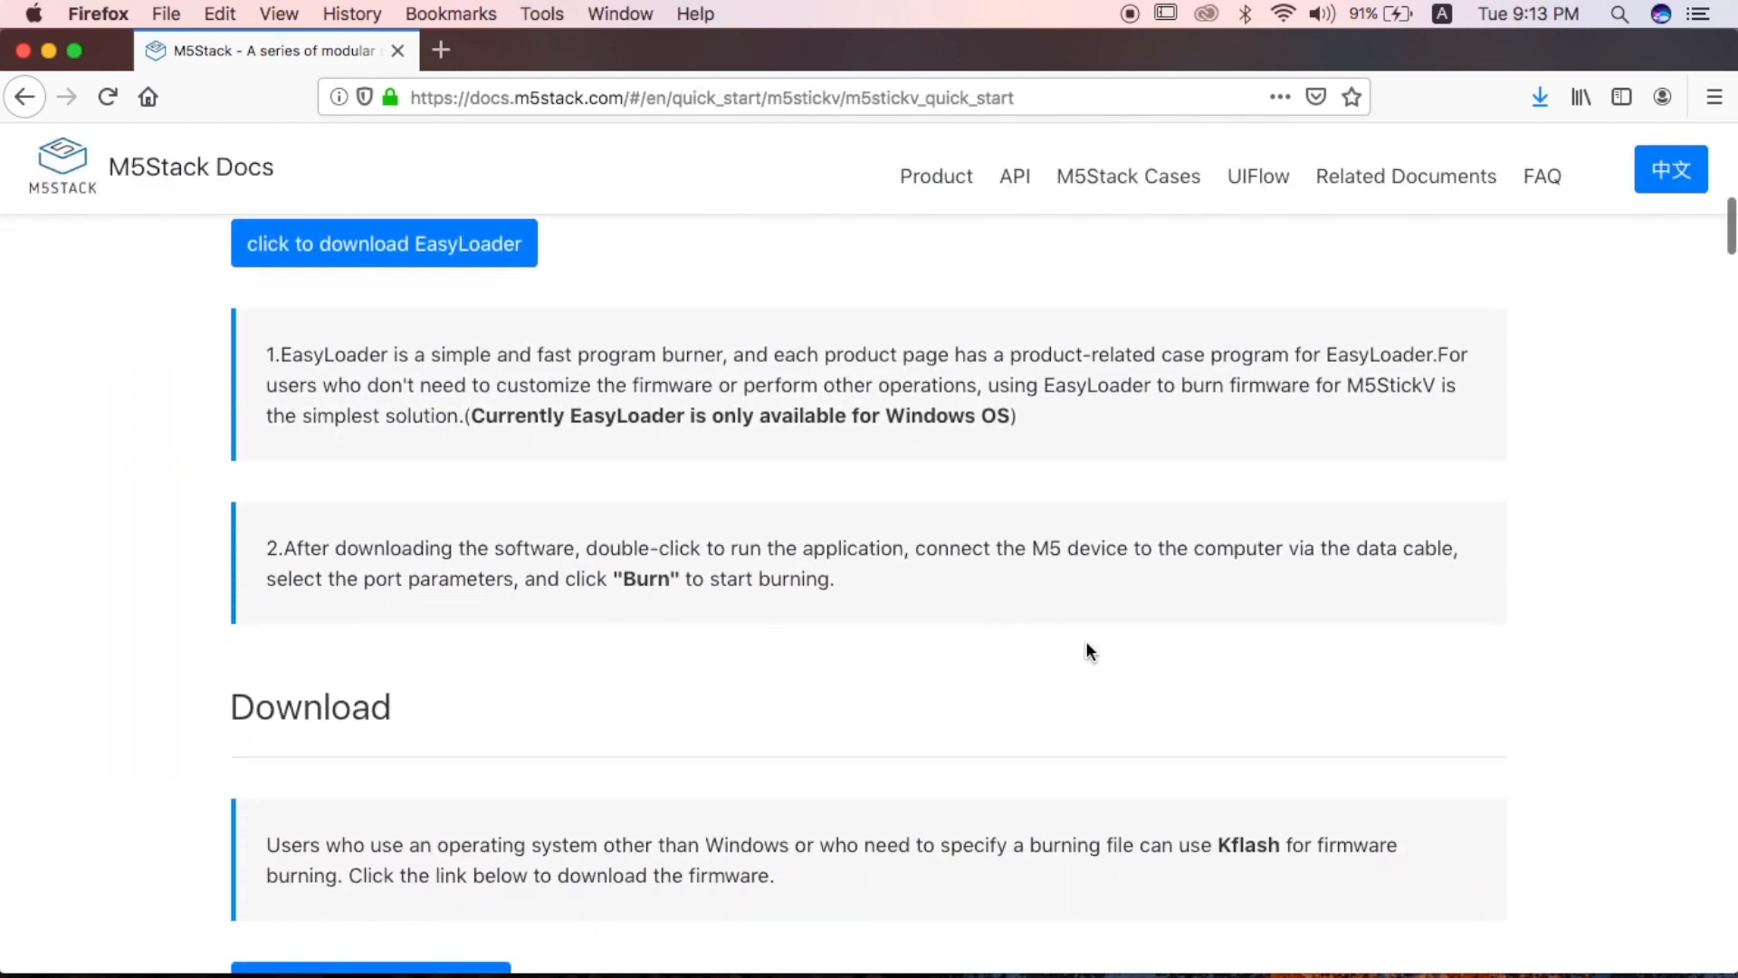
pyautogui.scroll(-3)
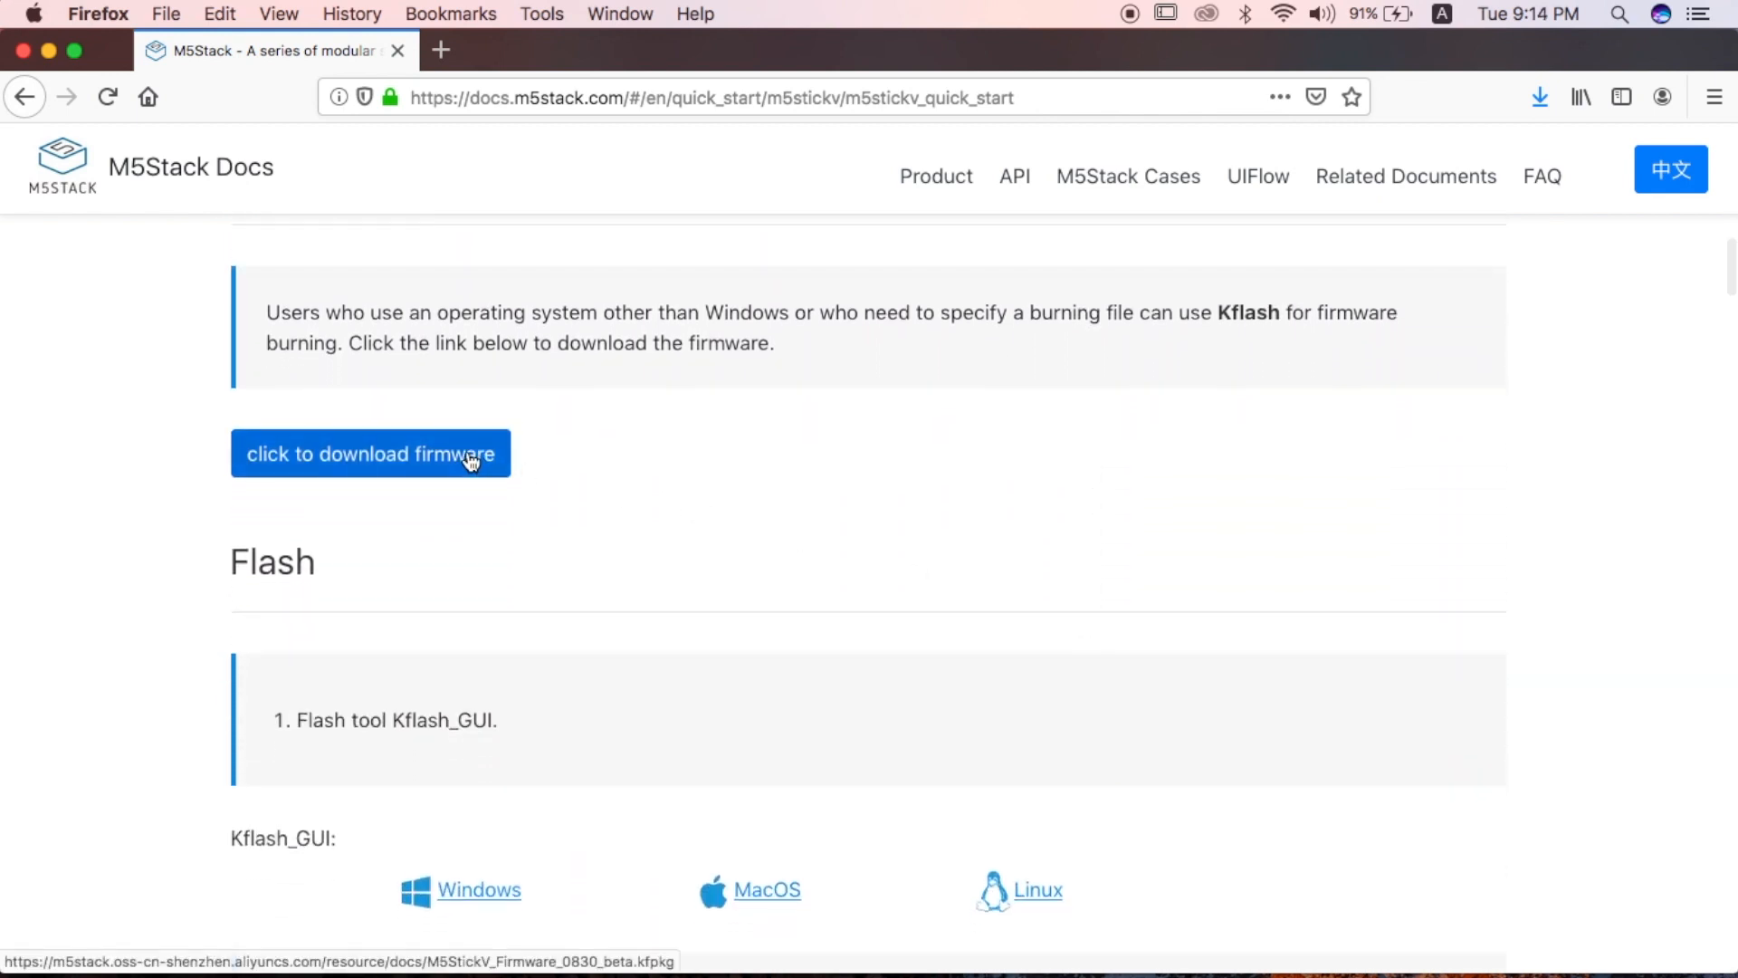
# Download the M5StickV firmware file from the guide's Download section.
pyautogui.click(369, 453)
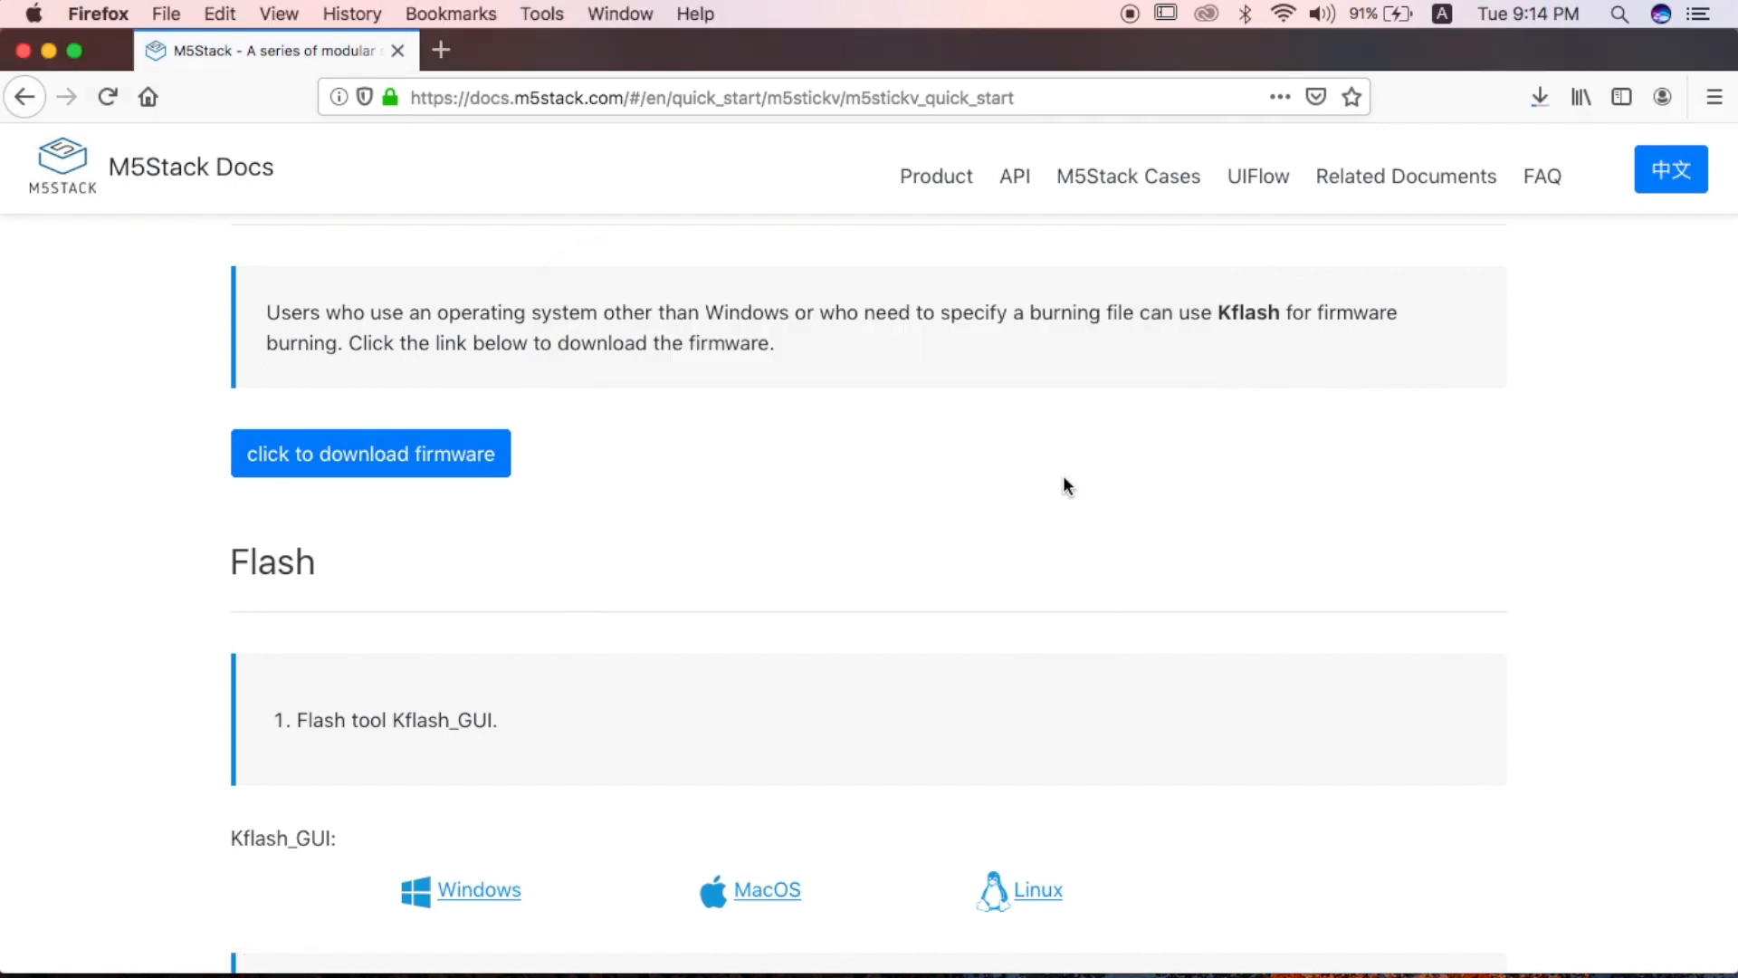
pyautogui.scroll(-3)
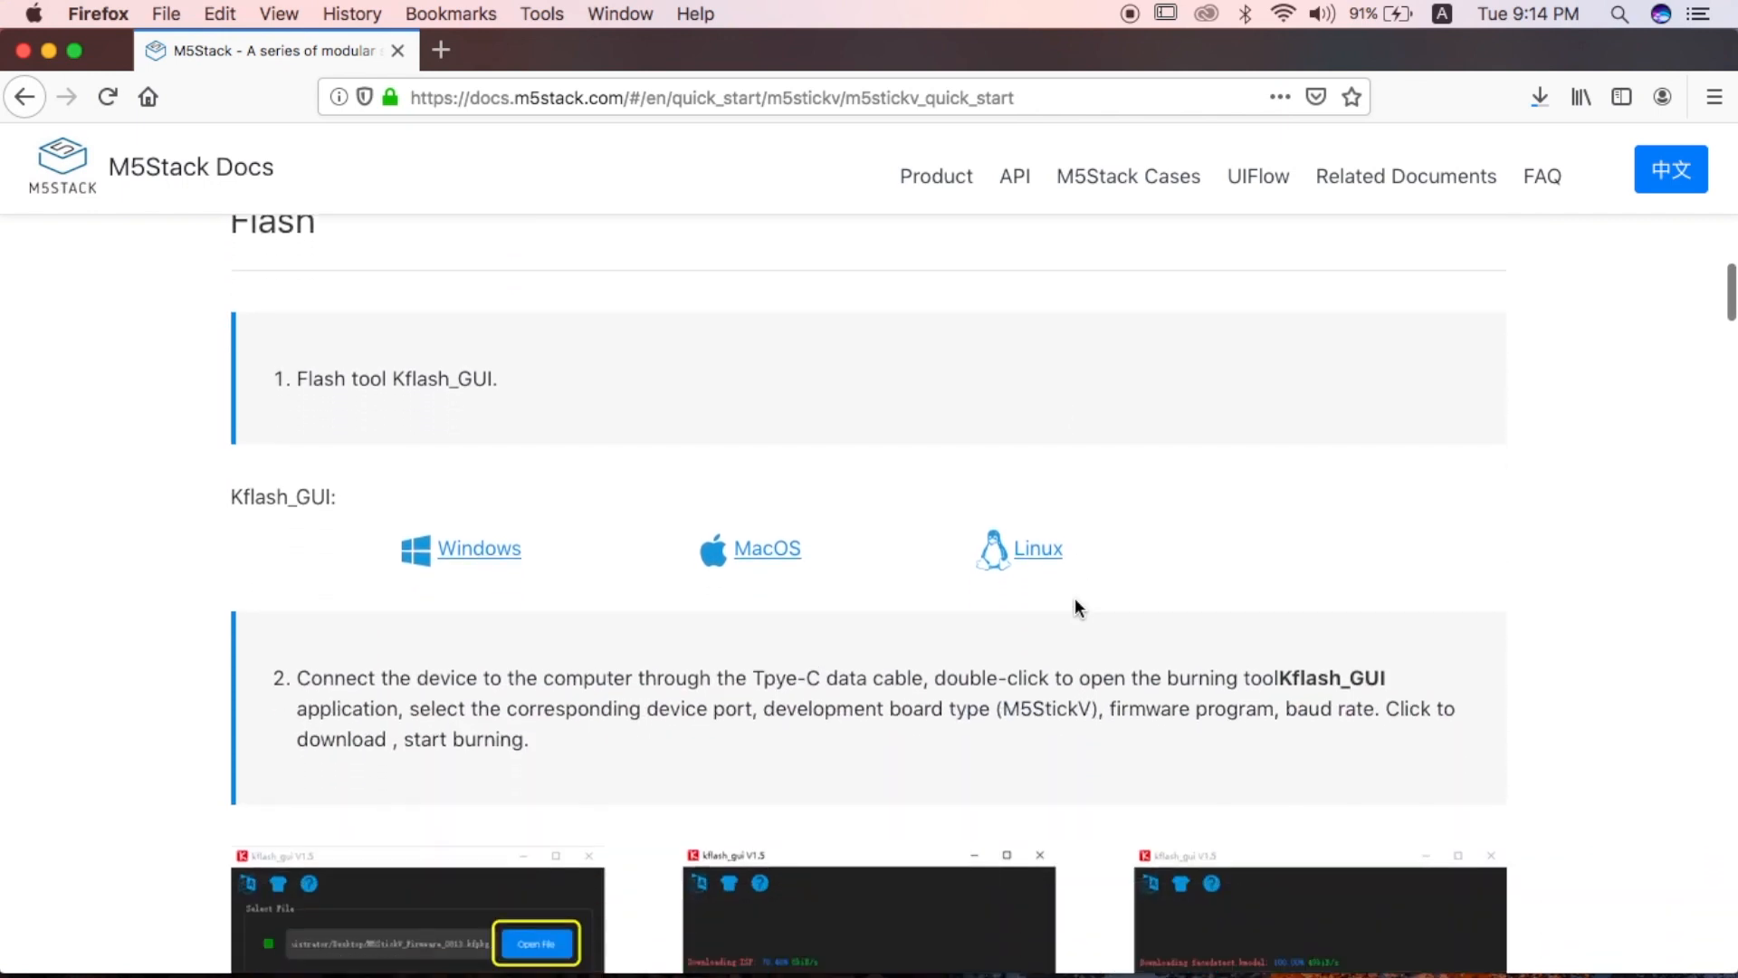
pyautogui.scroll(-3)
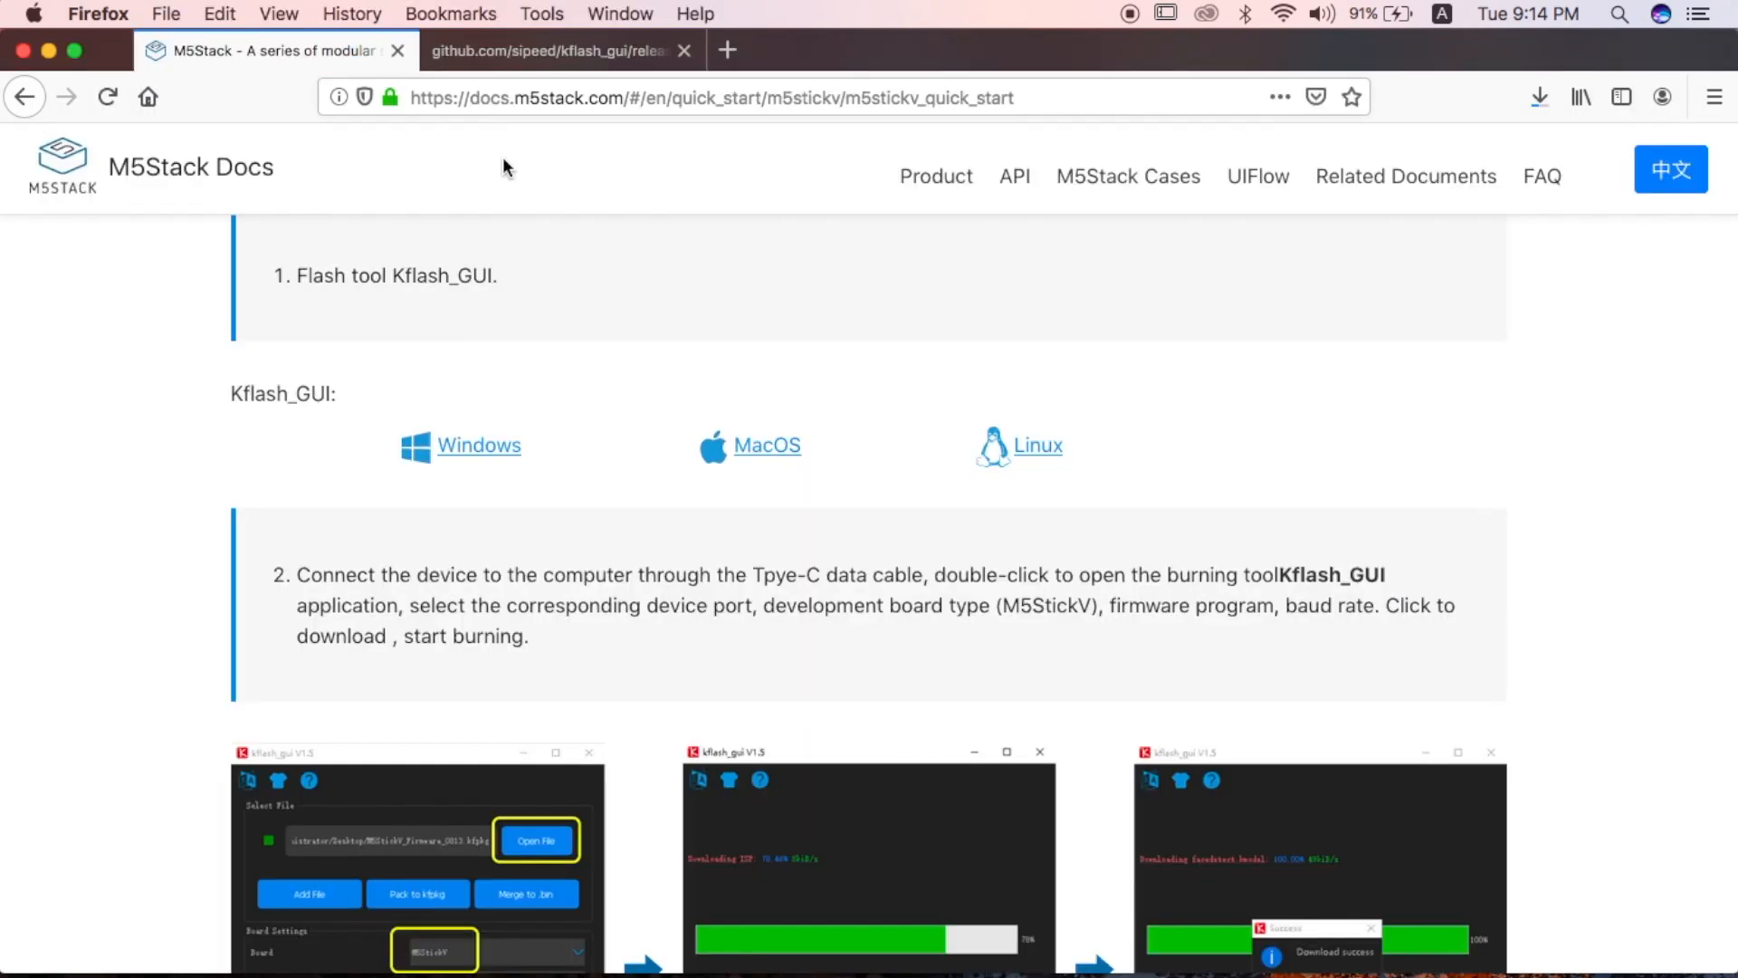
pyautogui.scroll(-3)
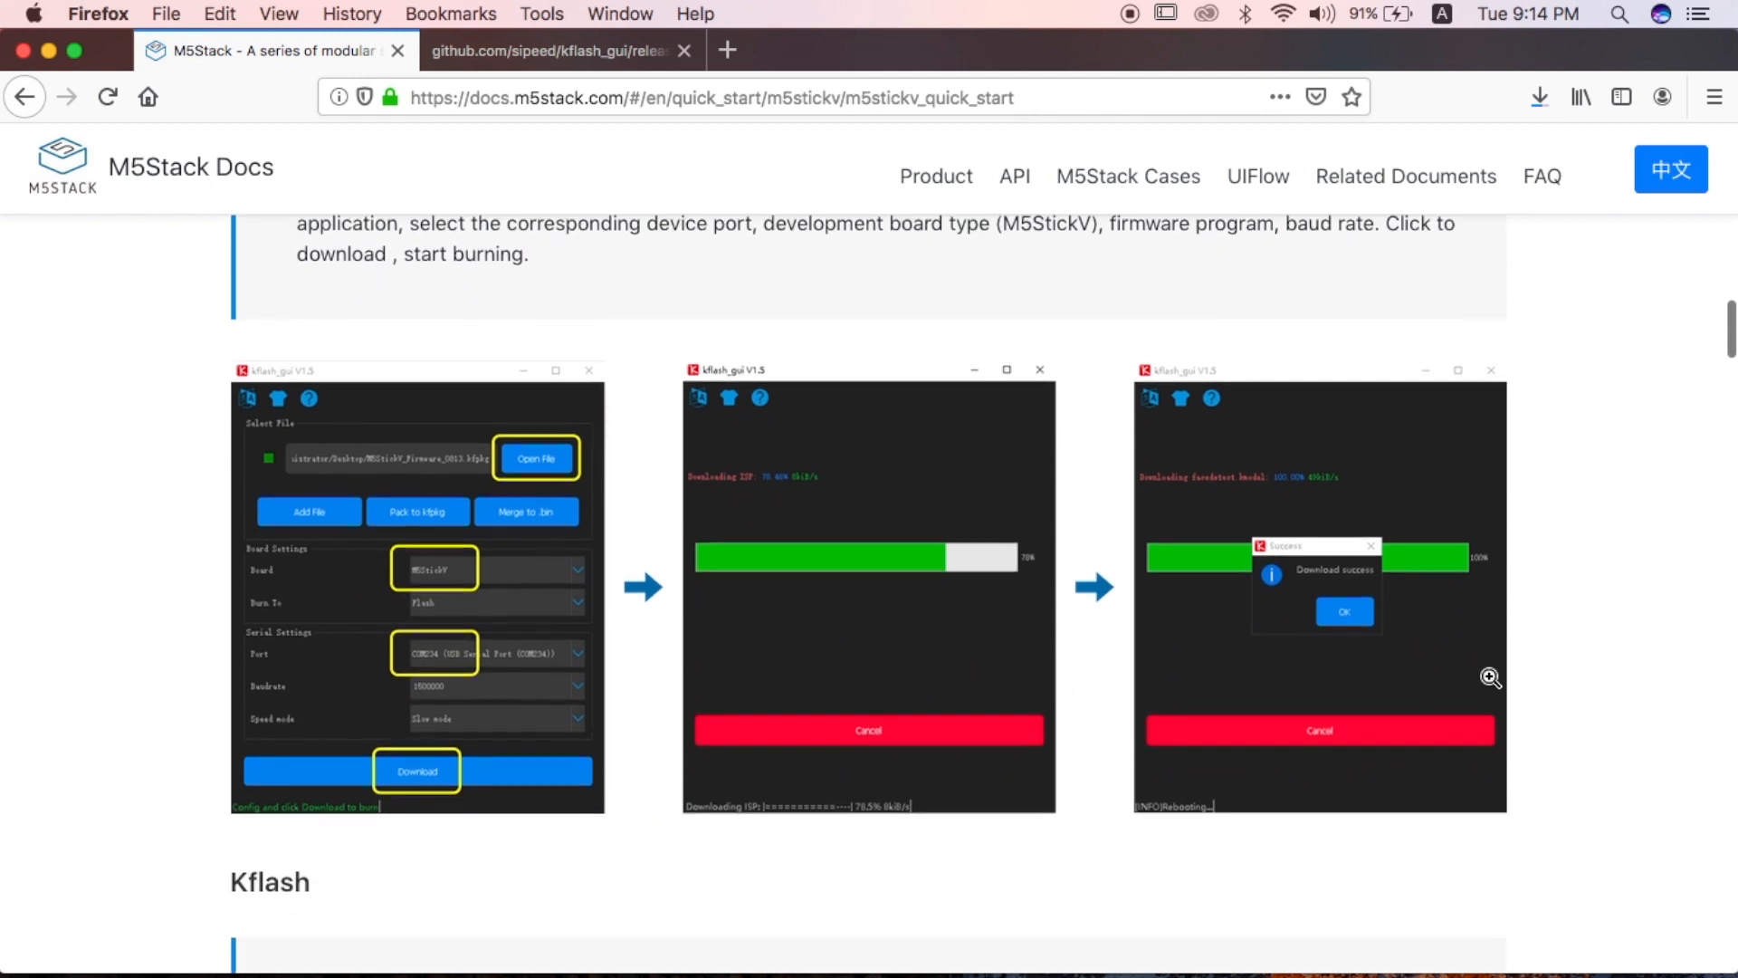
pyautogui.scroll(-3)
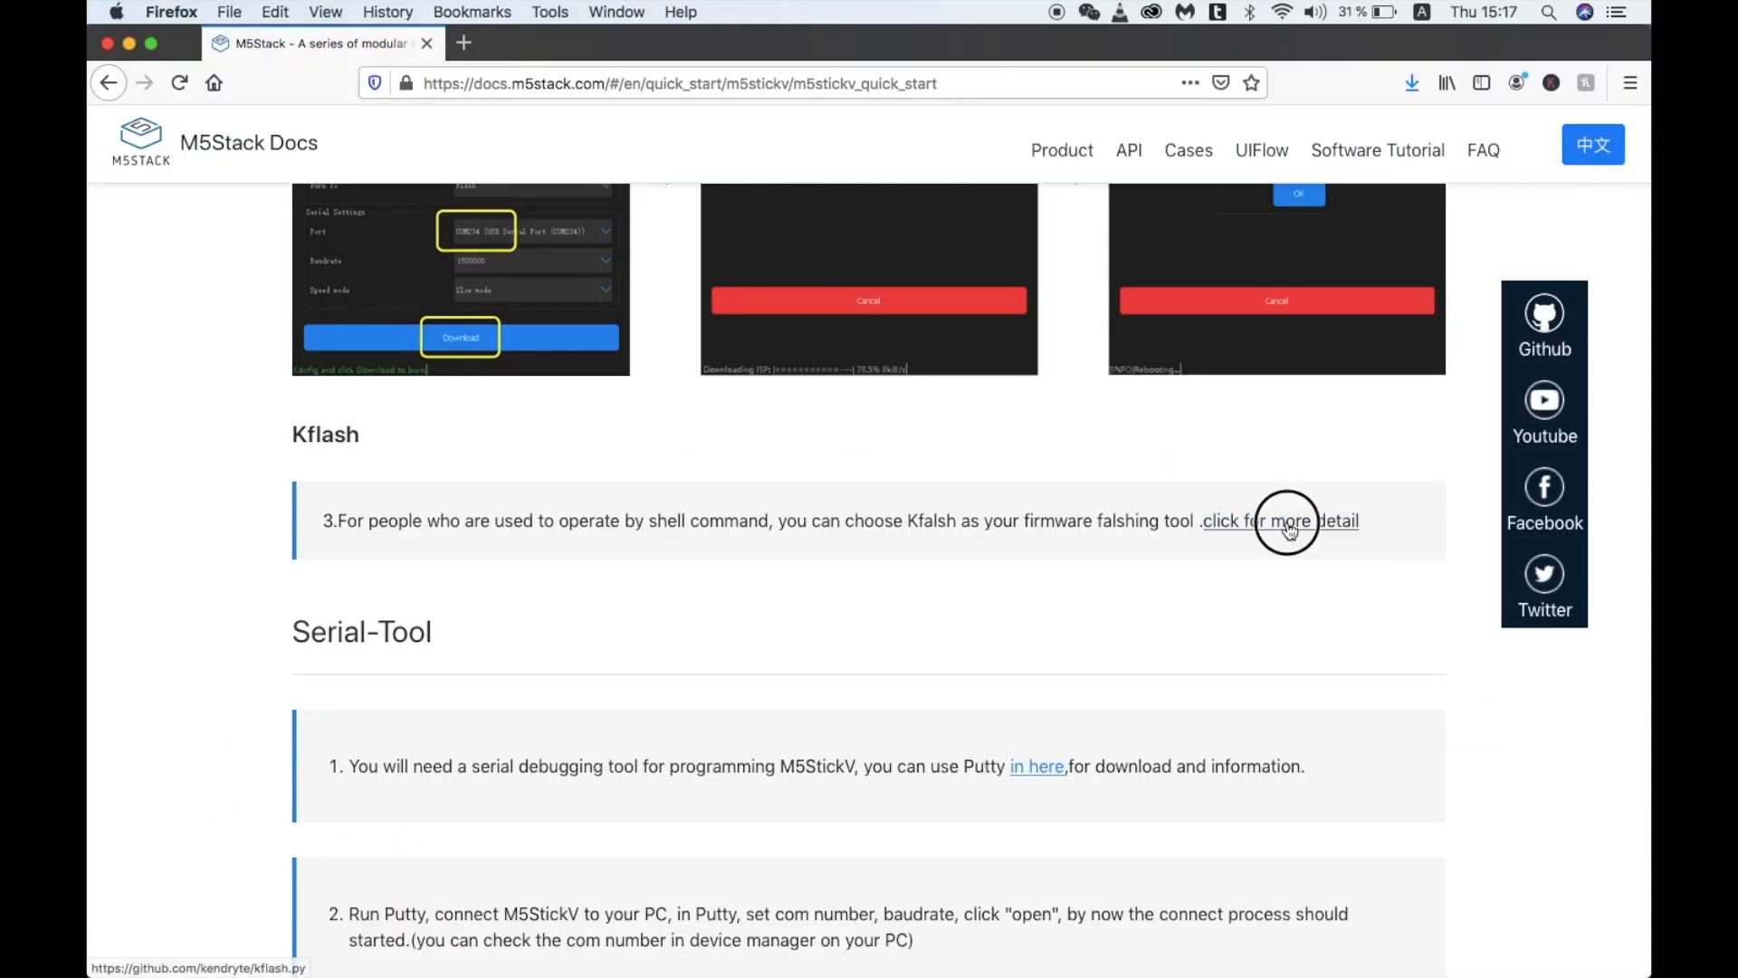
# Open the kflash GitHub page, cd into Downloads, and begin typing pip3 install.
pyautogui.click(1280, 521)
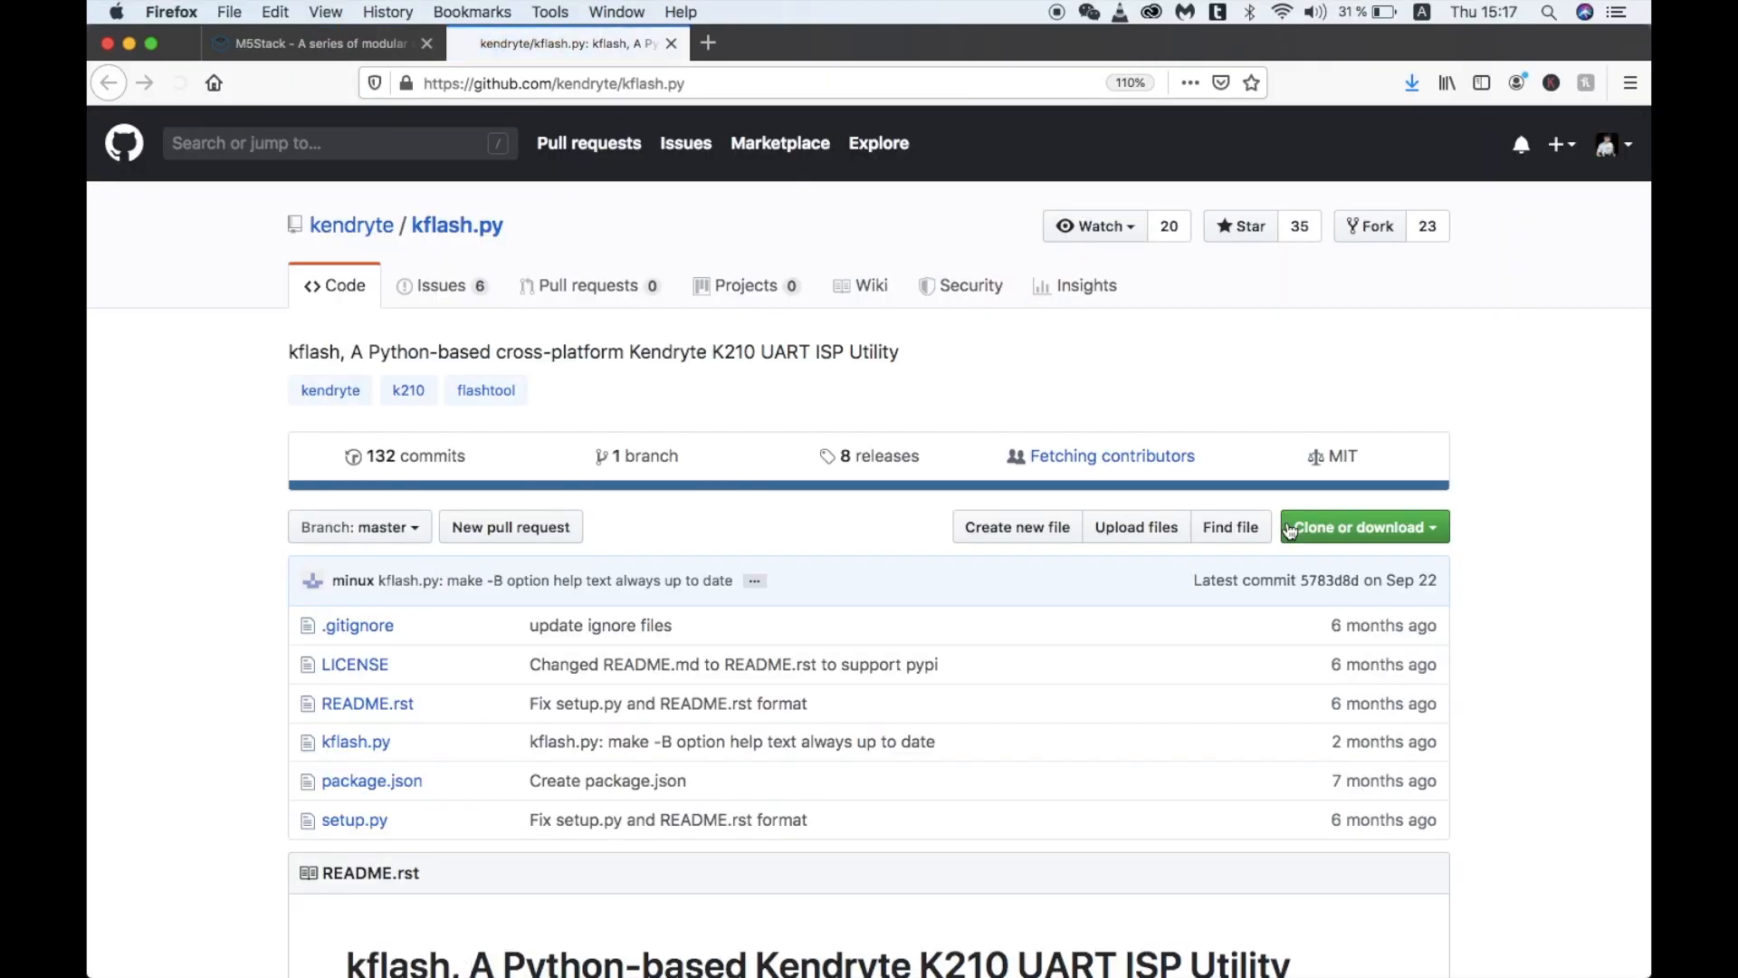
pyautogui.scroll(-3)
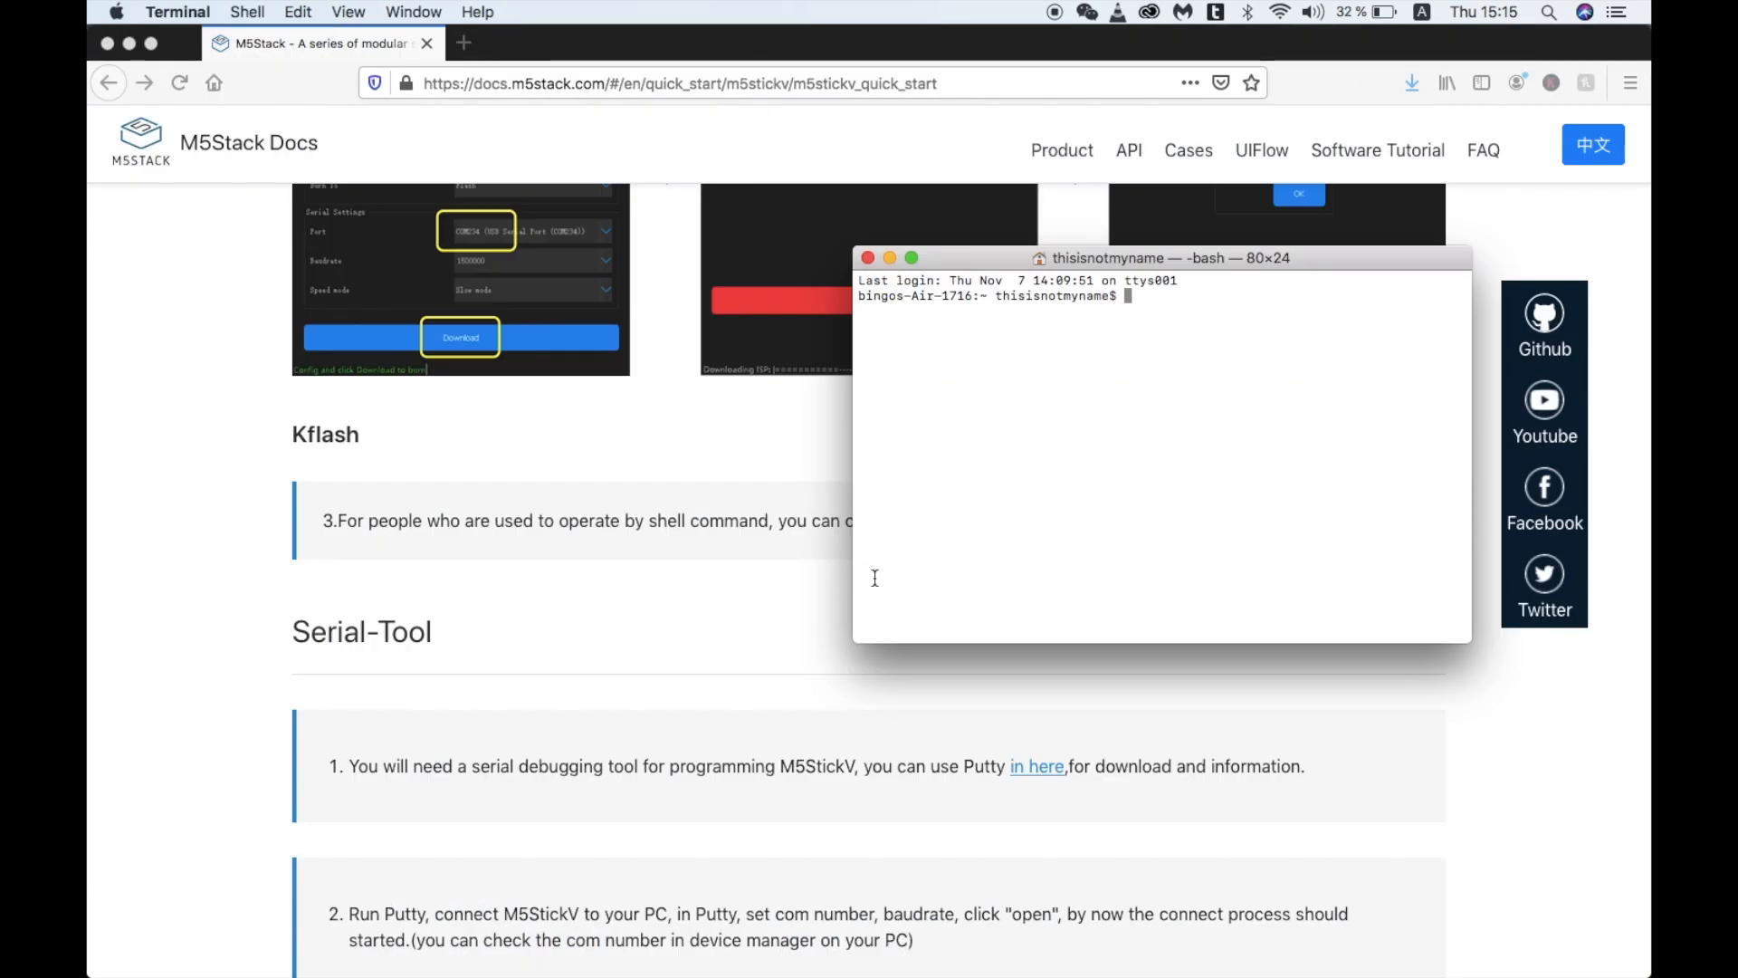
pyautogui.write('cd')
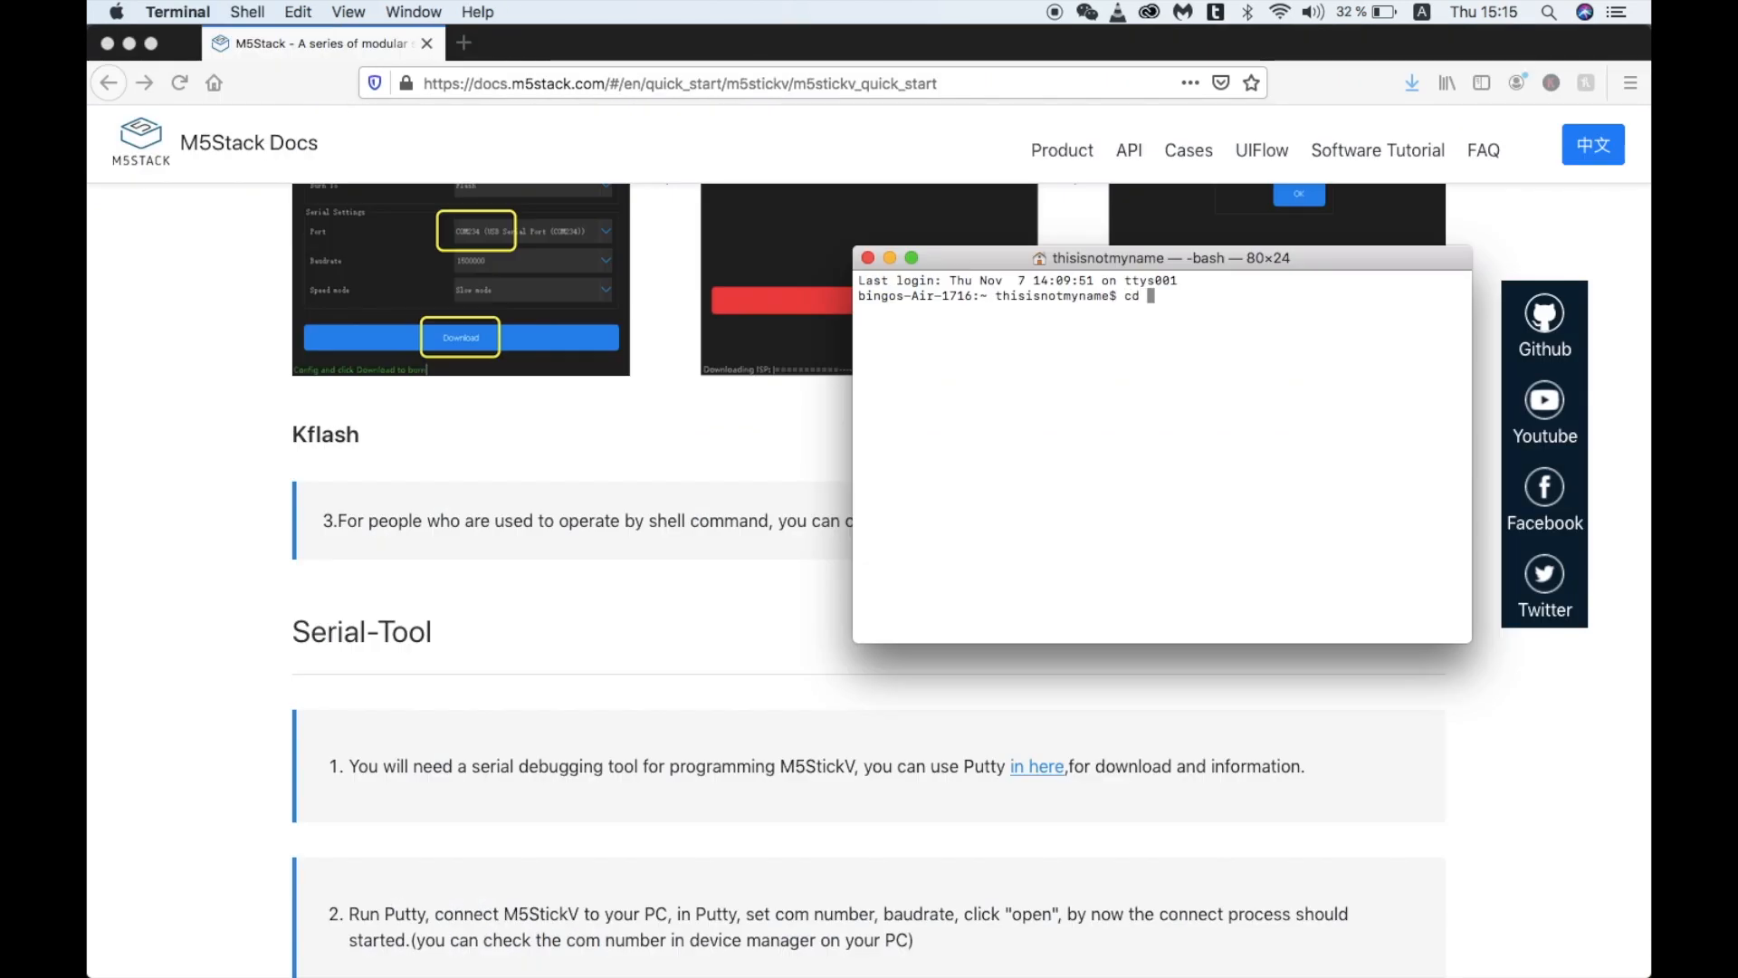
pyautogui.write('D')
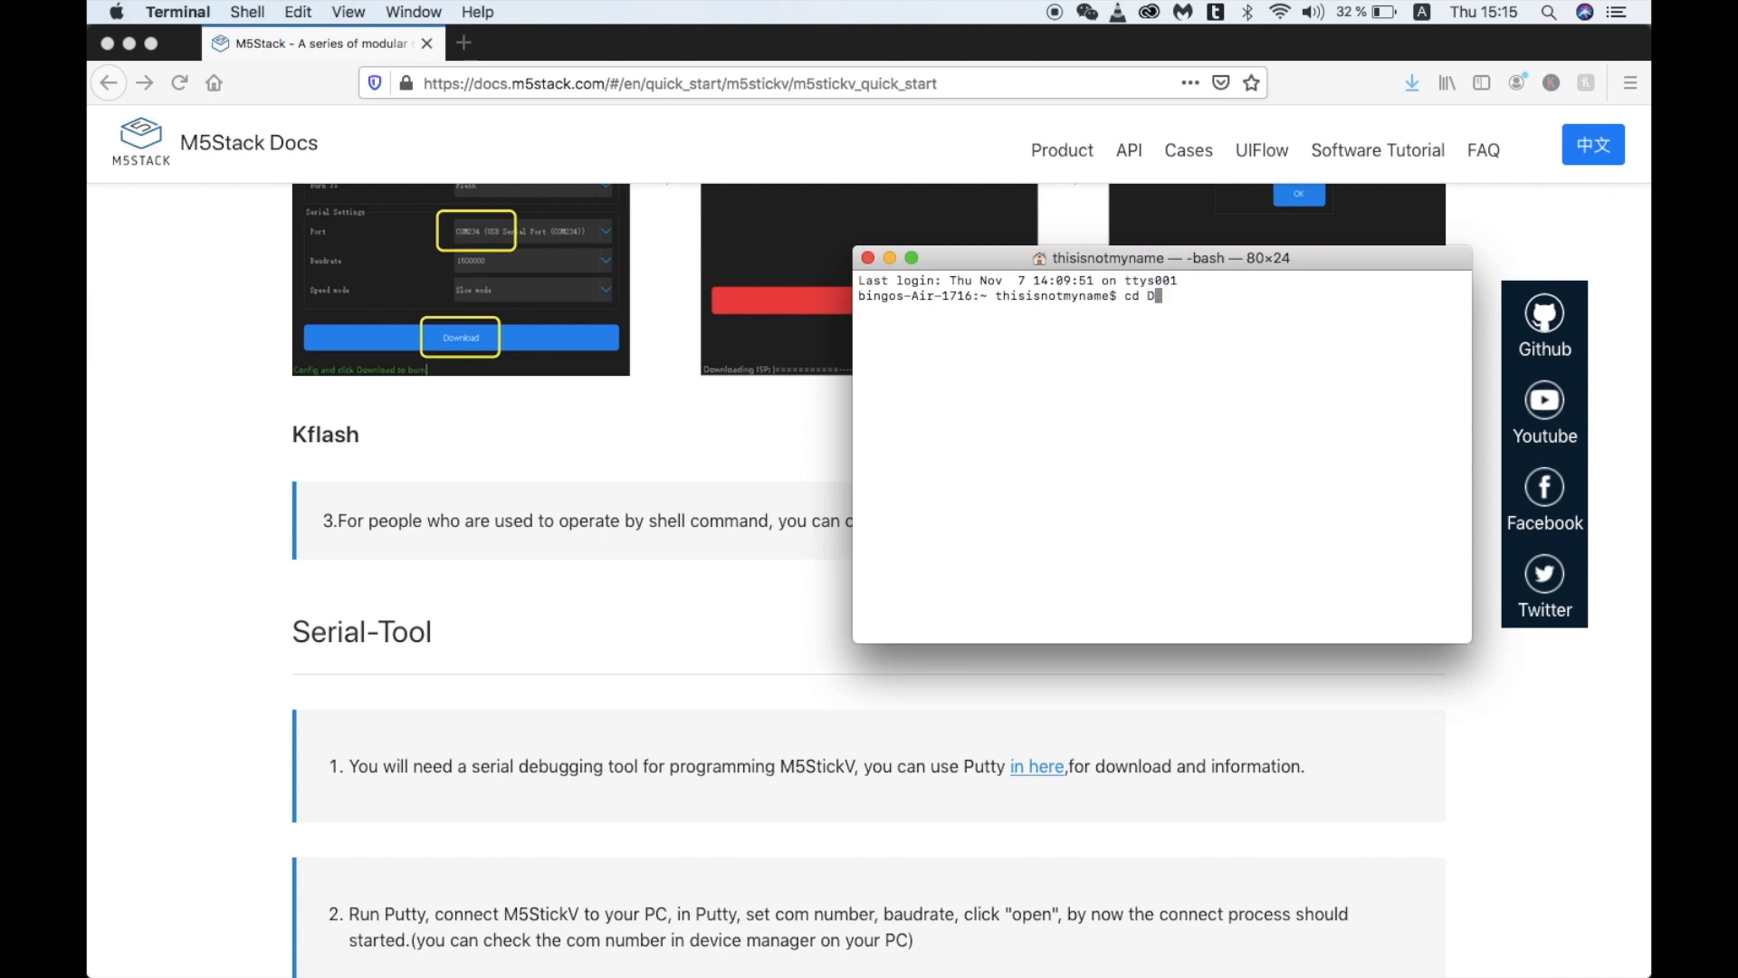
pyautogui.write('ownloads')
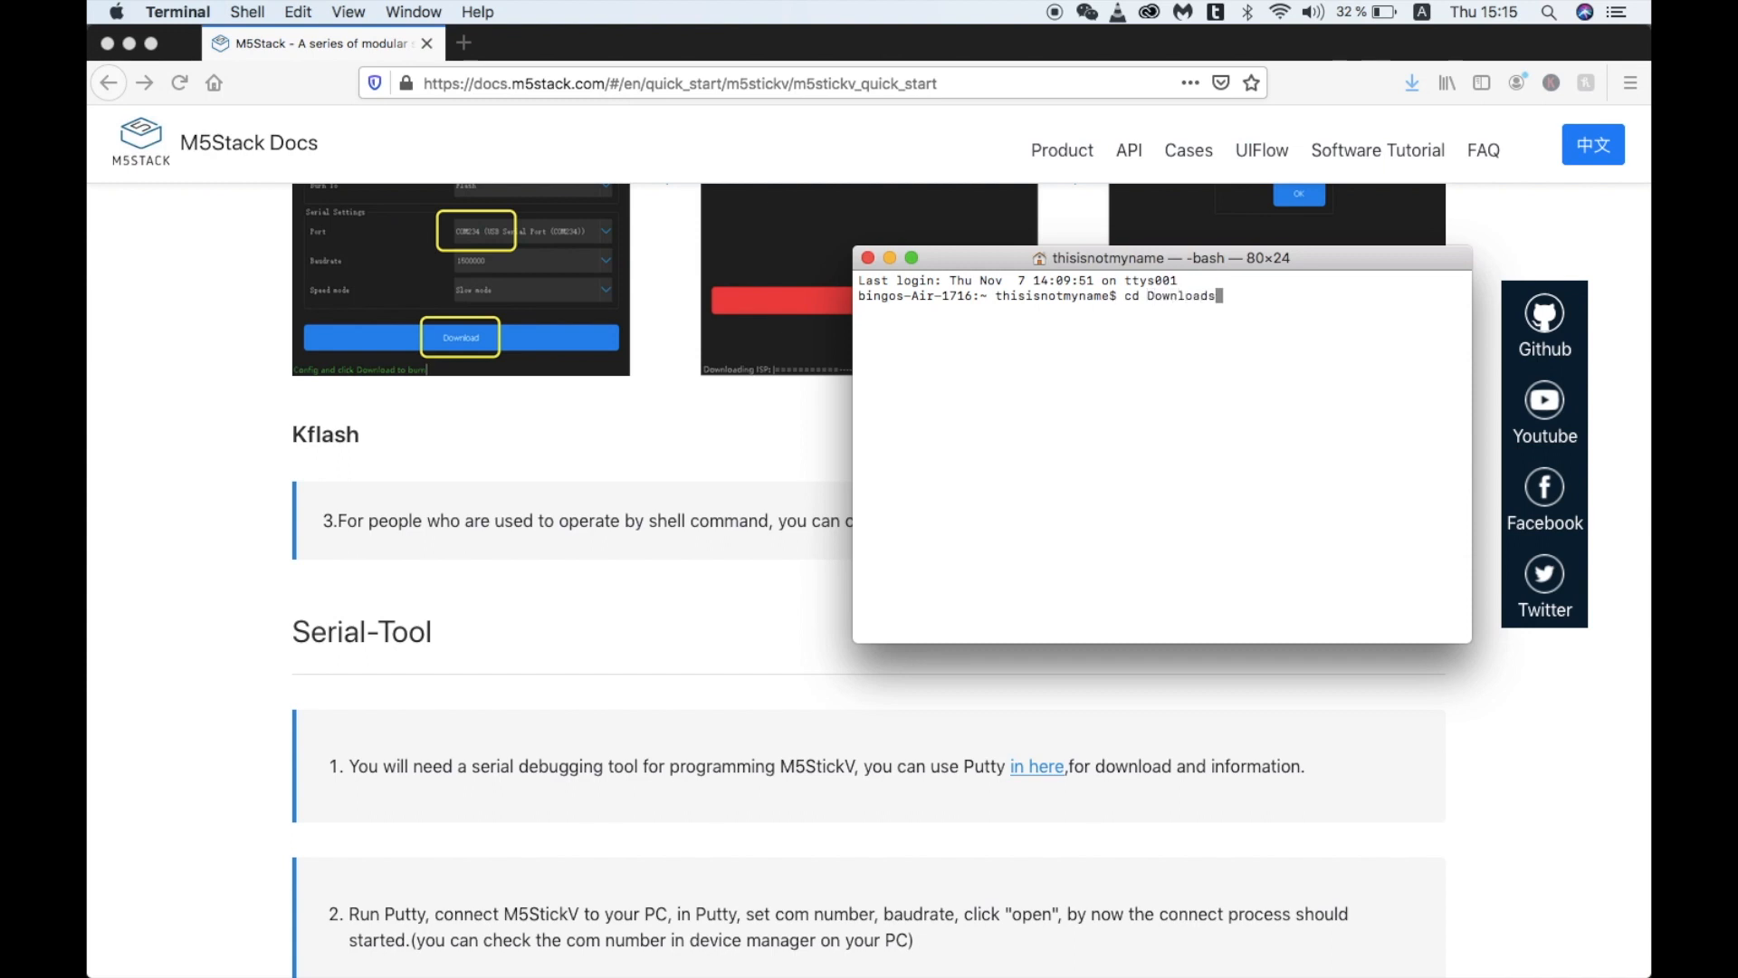
pyautogui.press('Return')
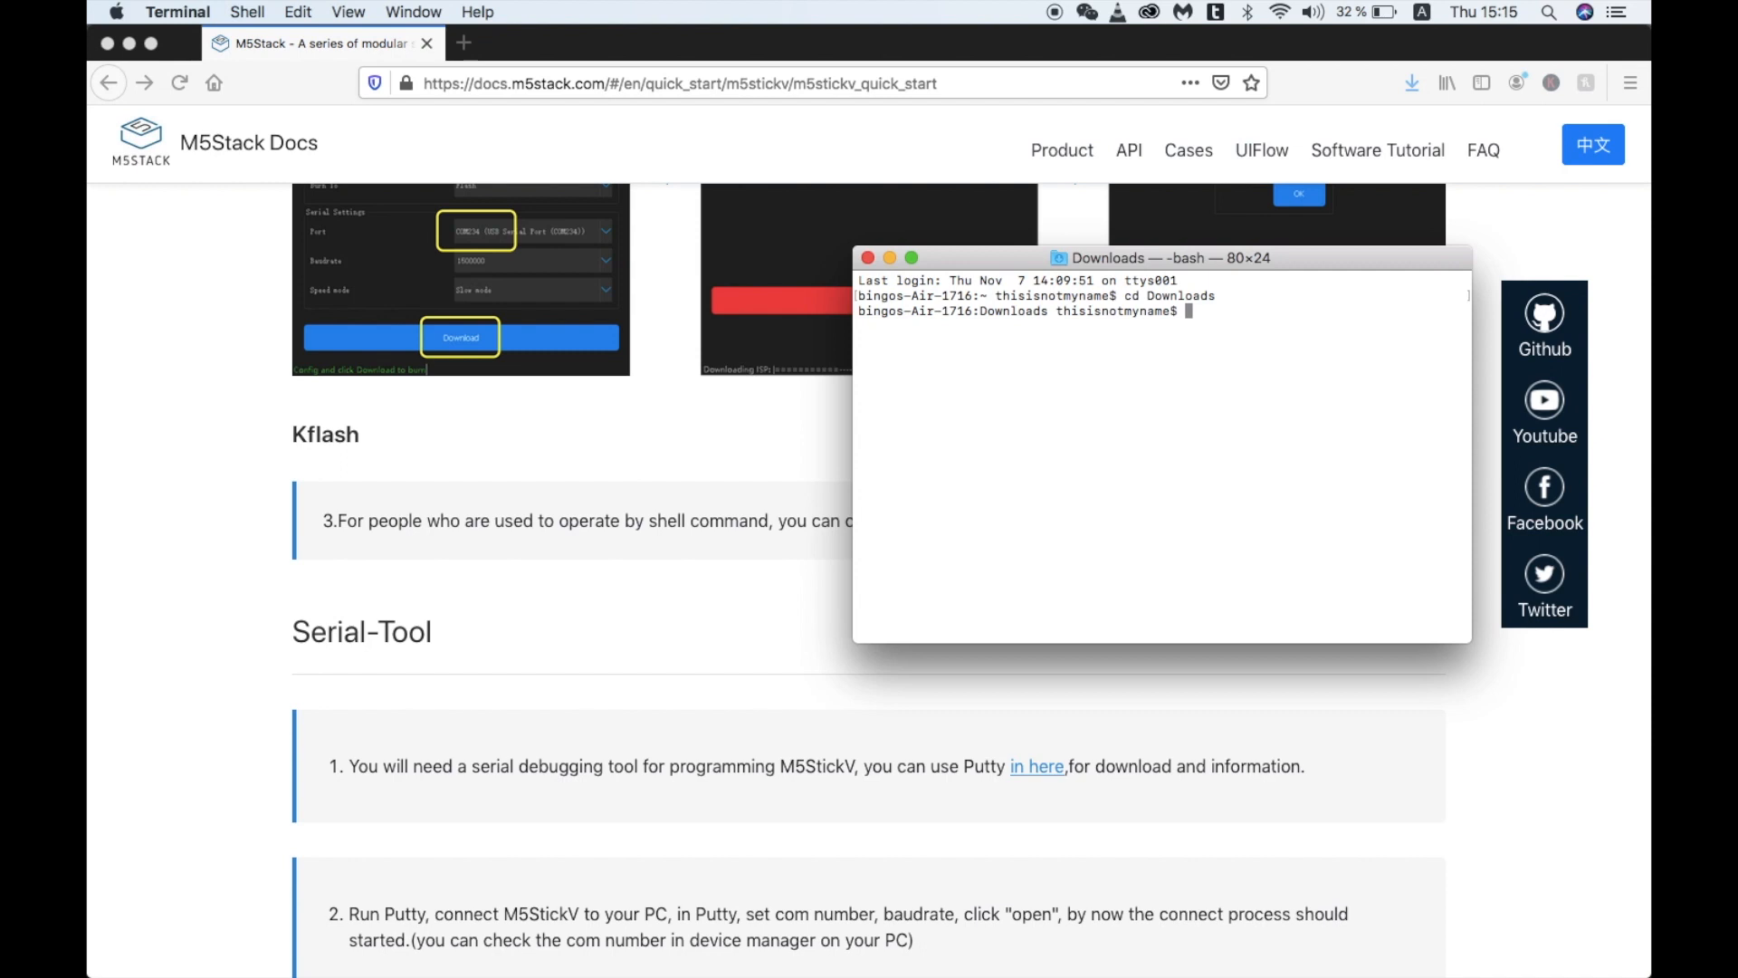
pyautogui.write('pip3 insta')
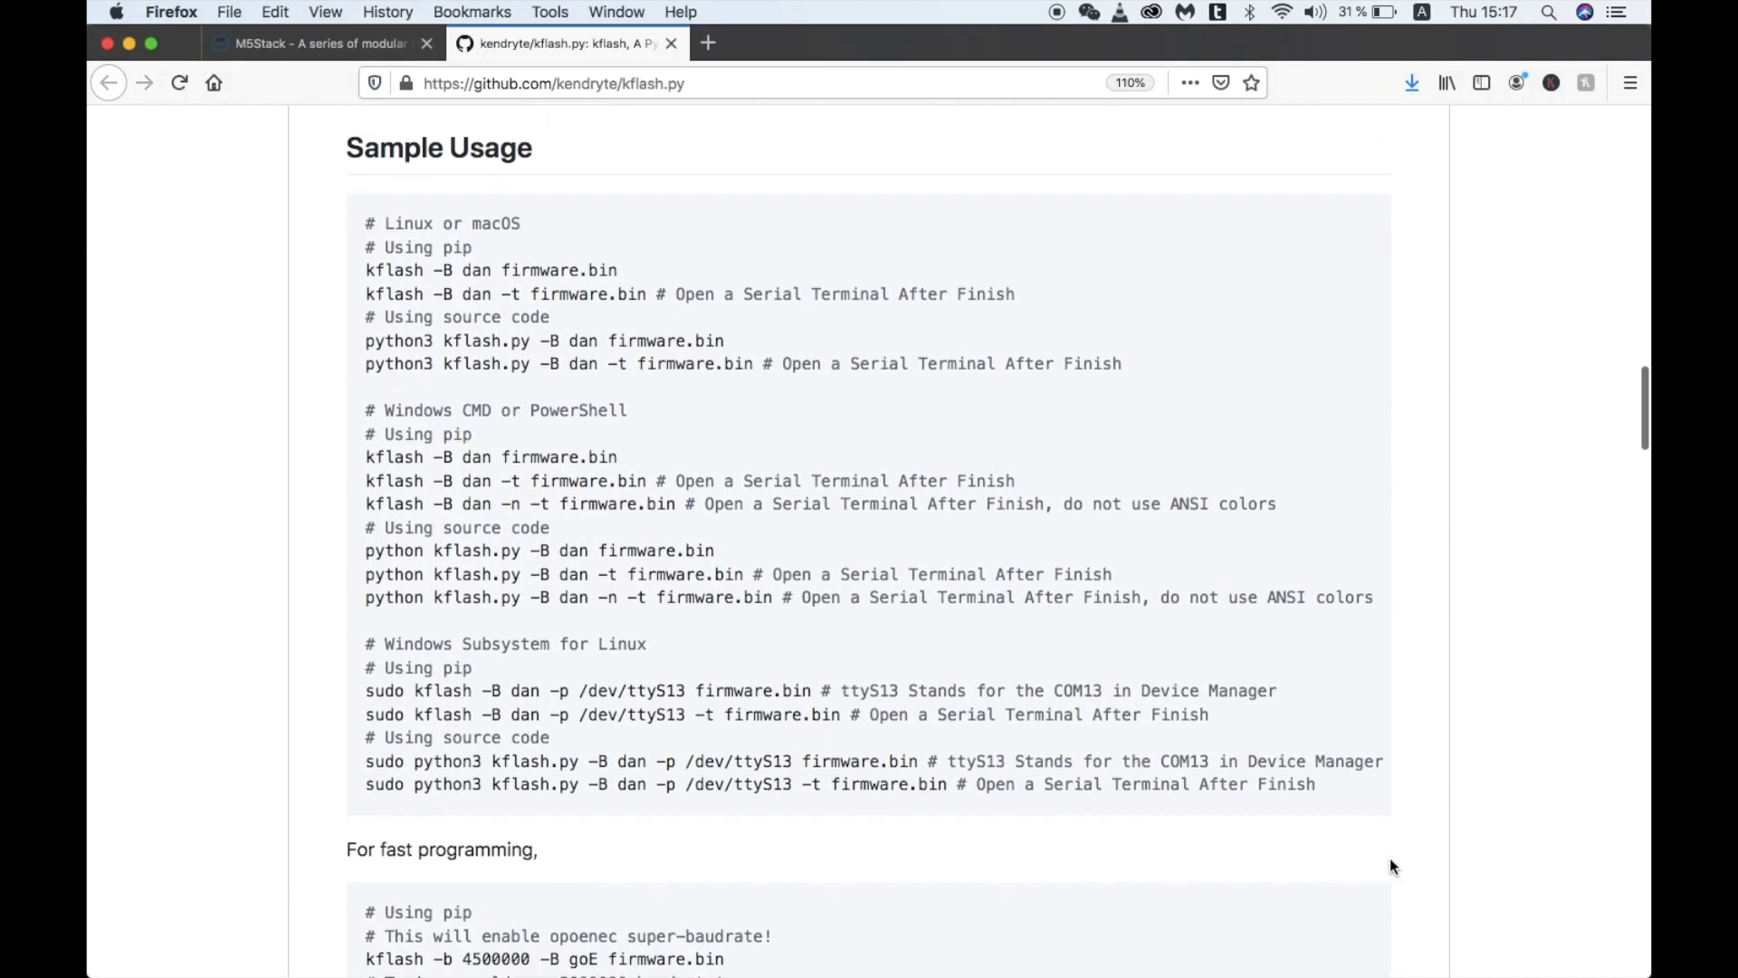
pyautogui.scroll(-3)
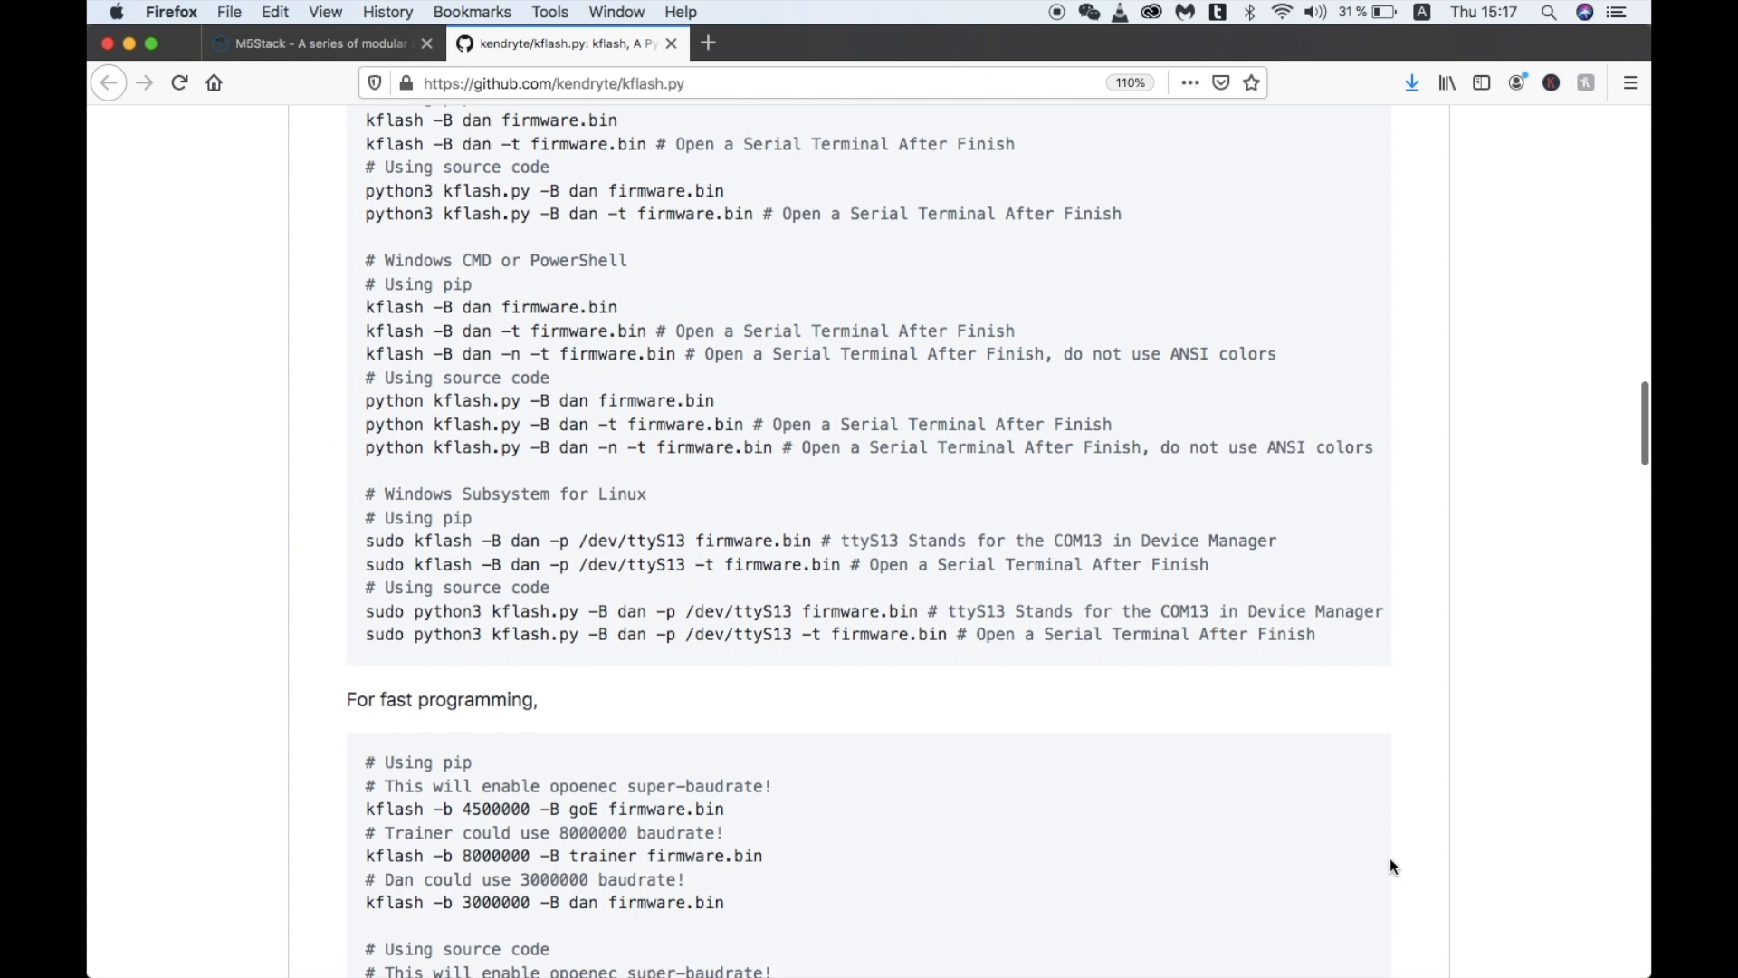
pyautogui.scroll(-3)
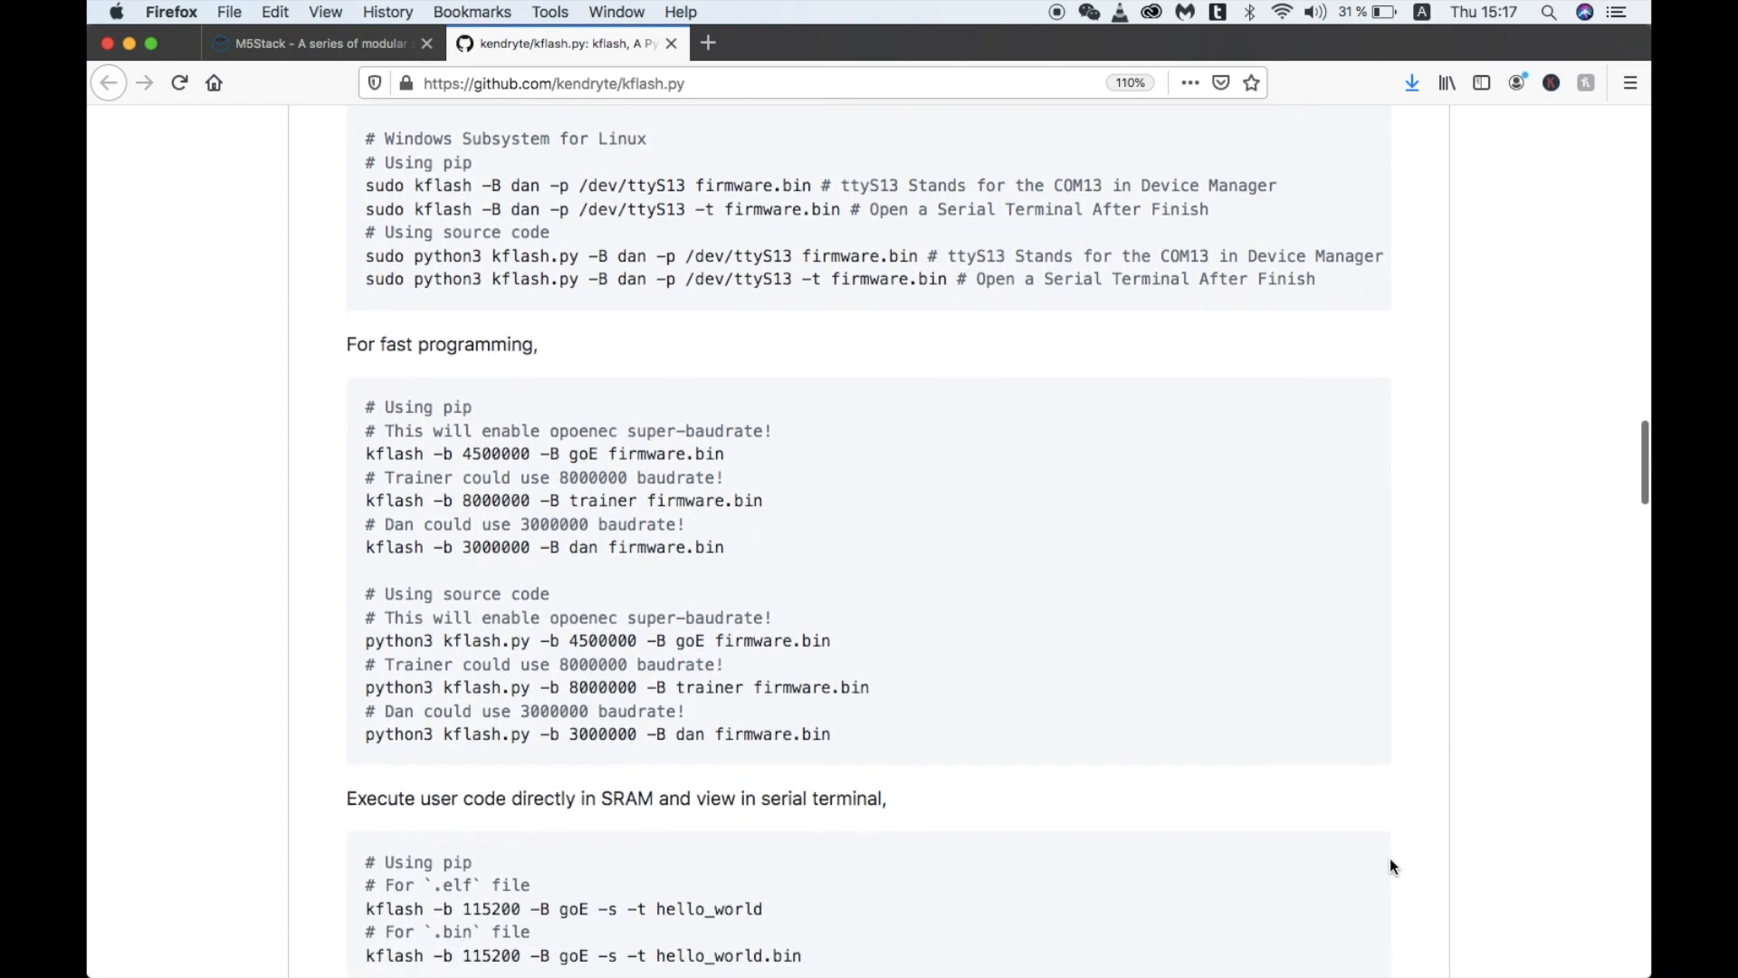
pyautogui.scroll(-3)
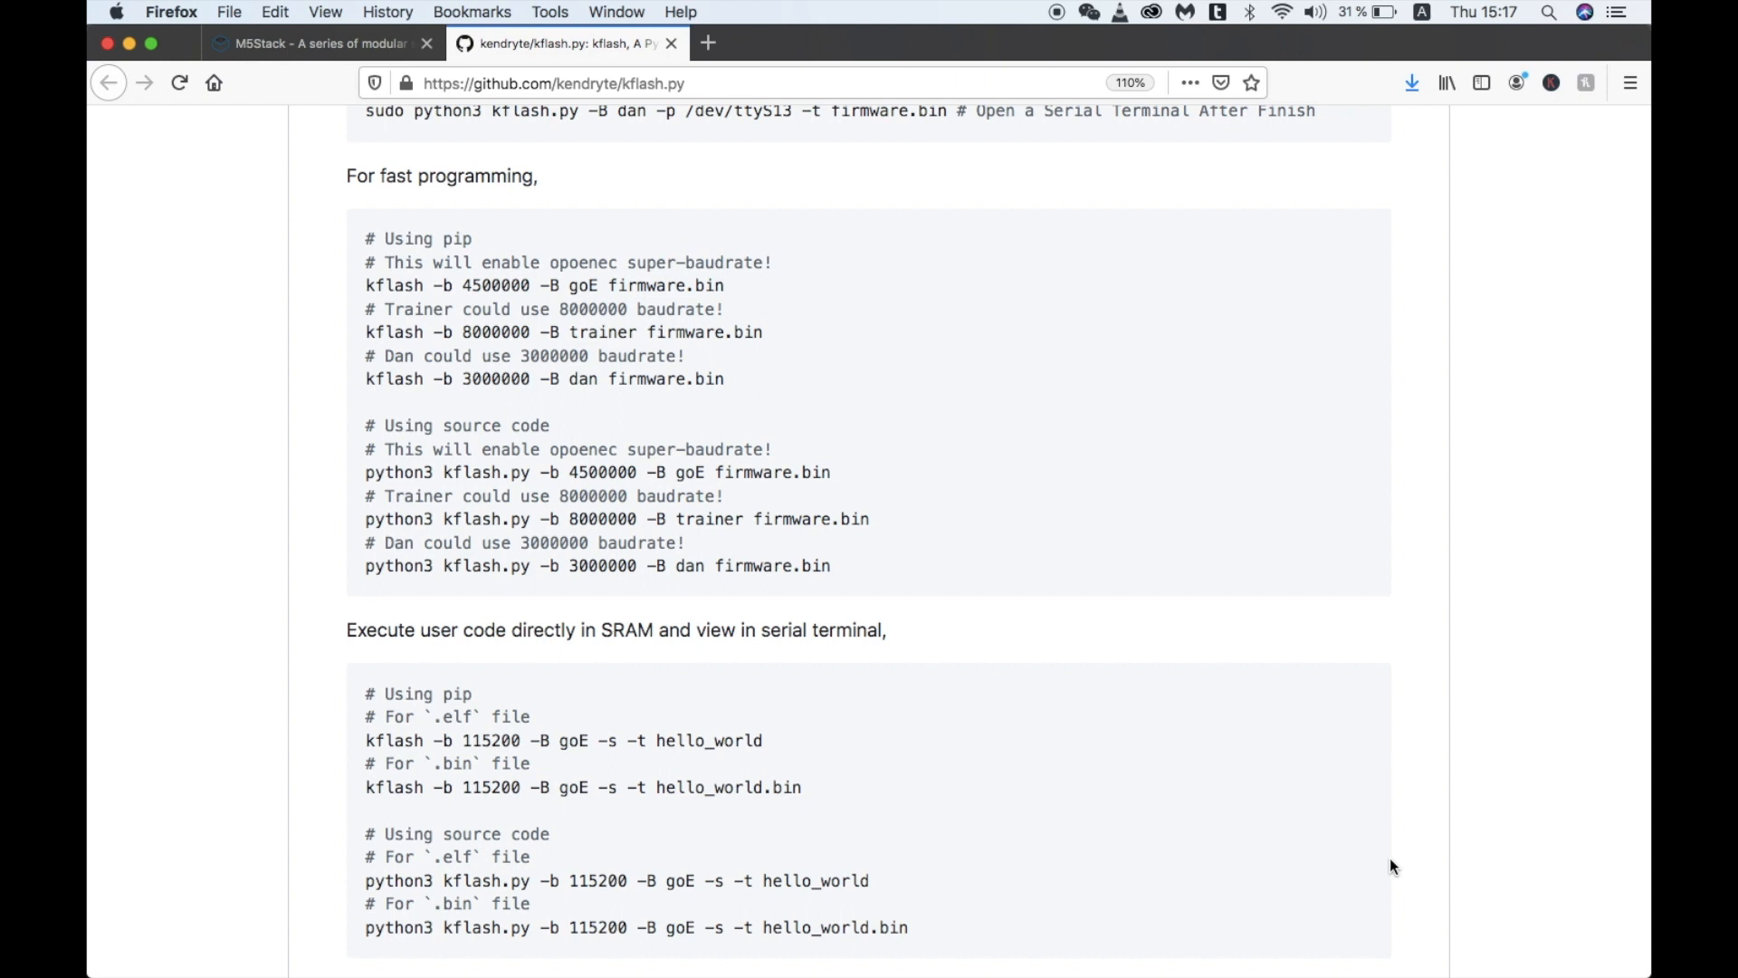
pyautogui.moveTo(722, 285)
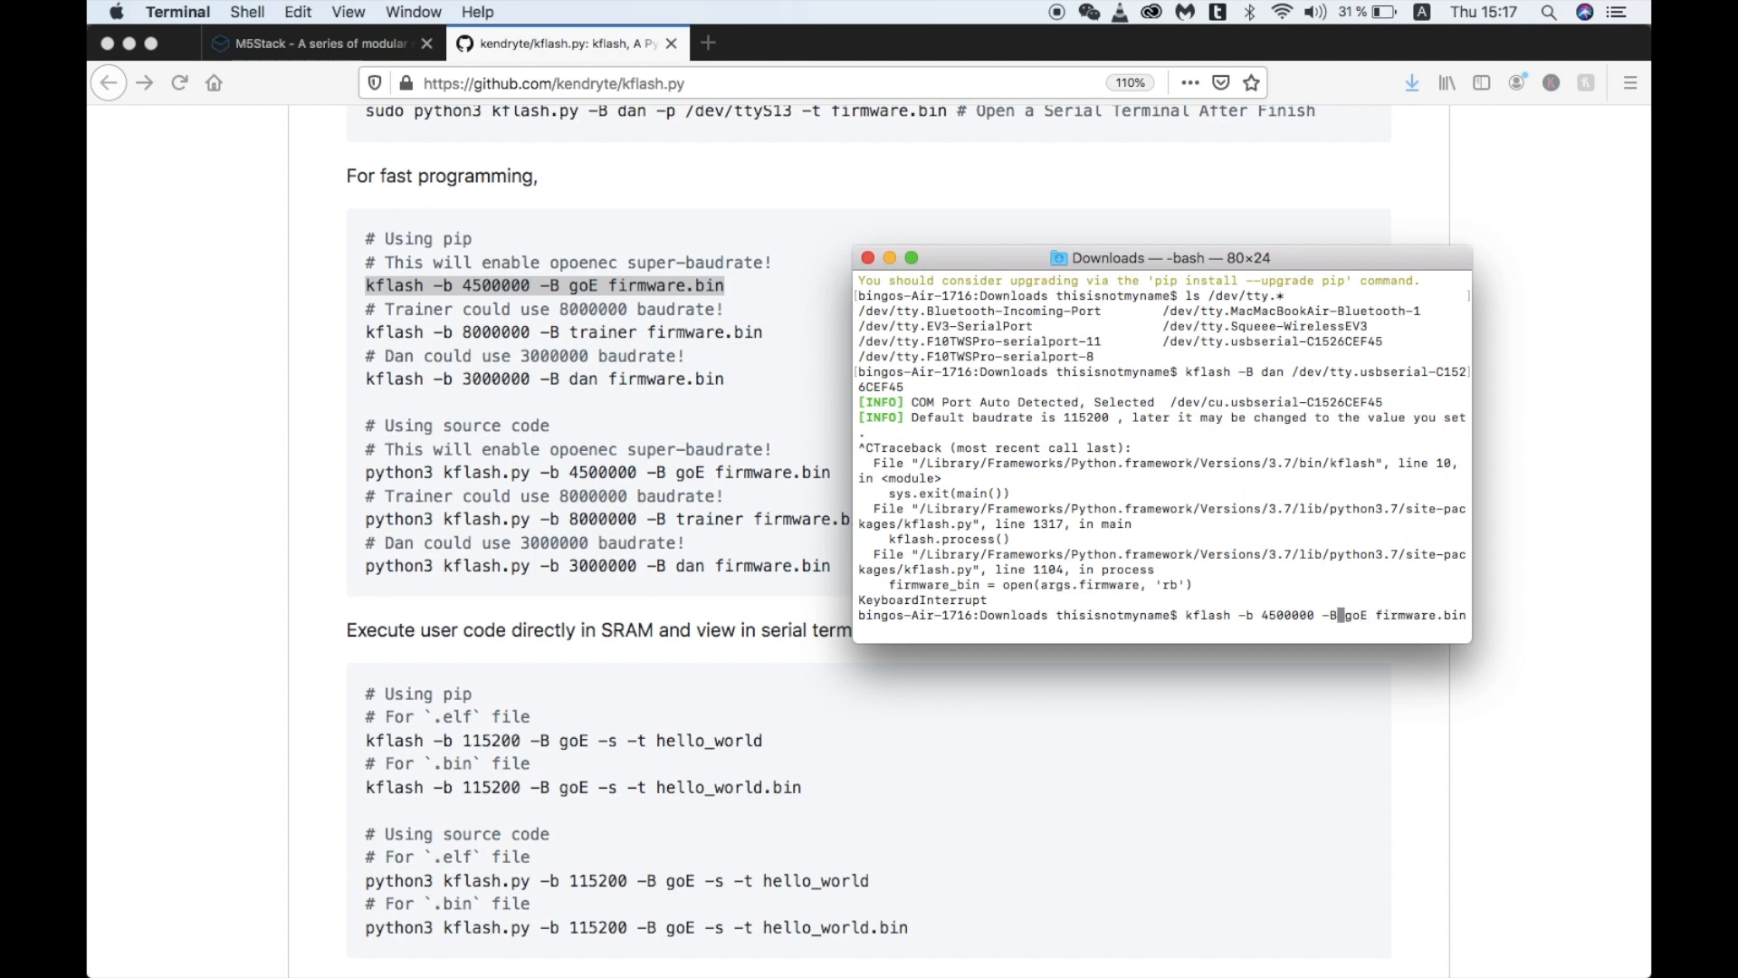
# Edit the kflash command to use 1500000 baud and the M5StickV firmware file.
pyautogui.press('Left')
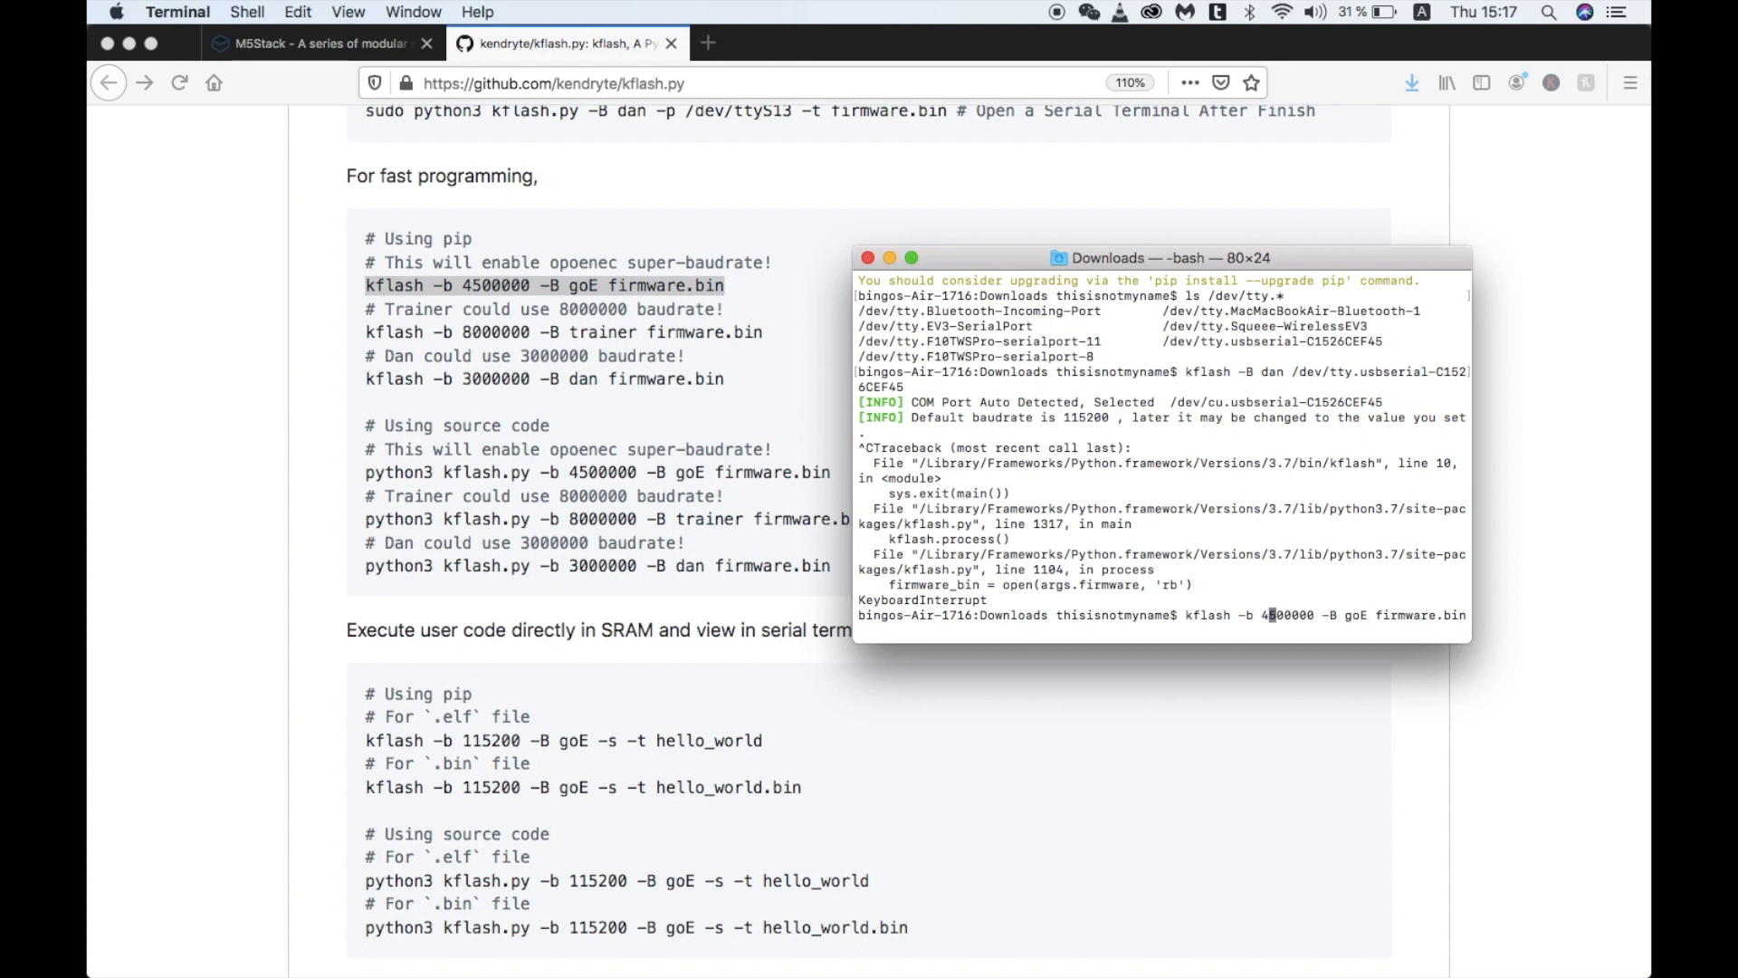
pyautogui.write('1500000')
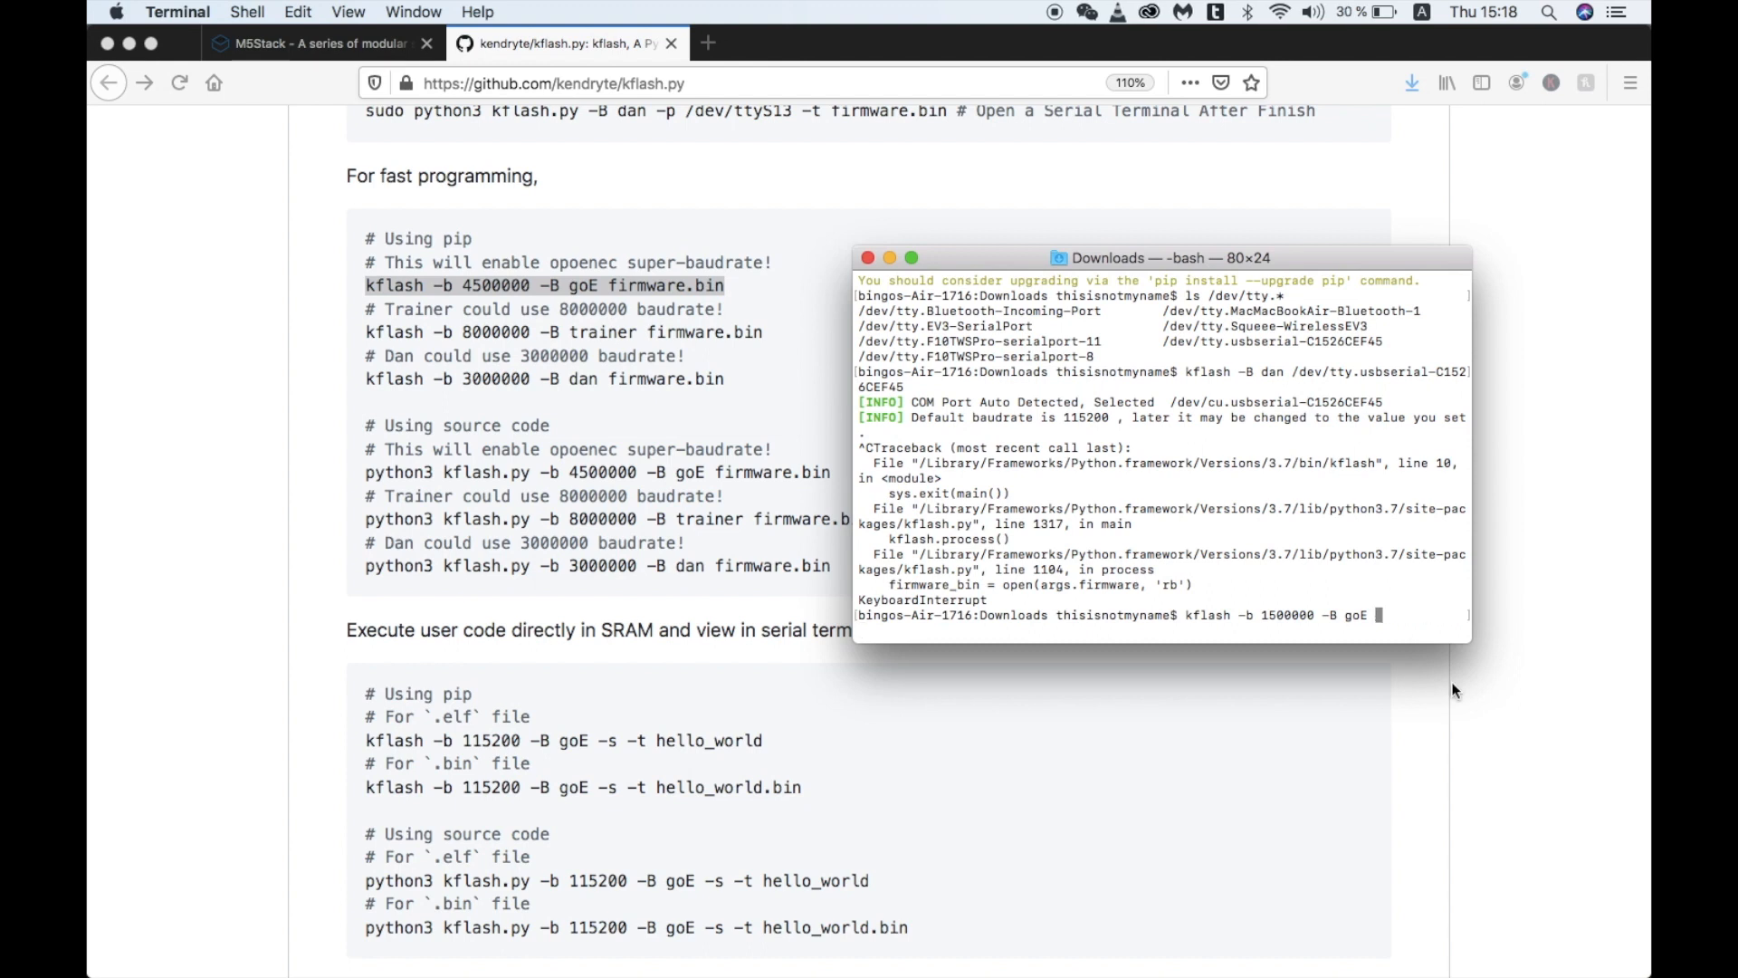
pyautogui.write('M5St')
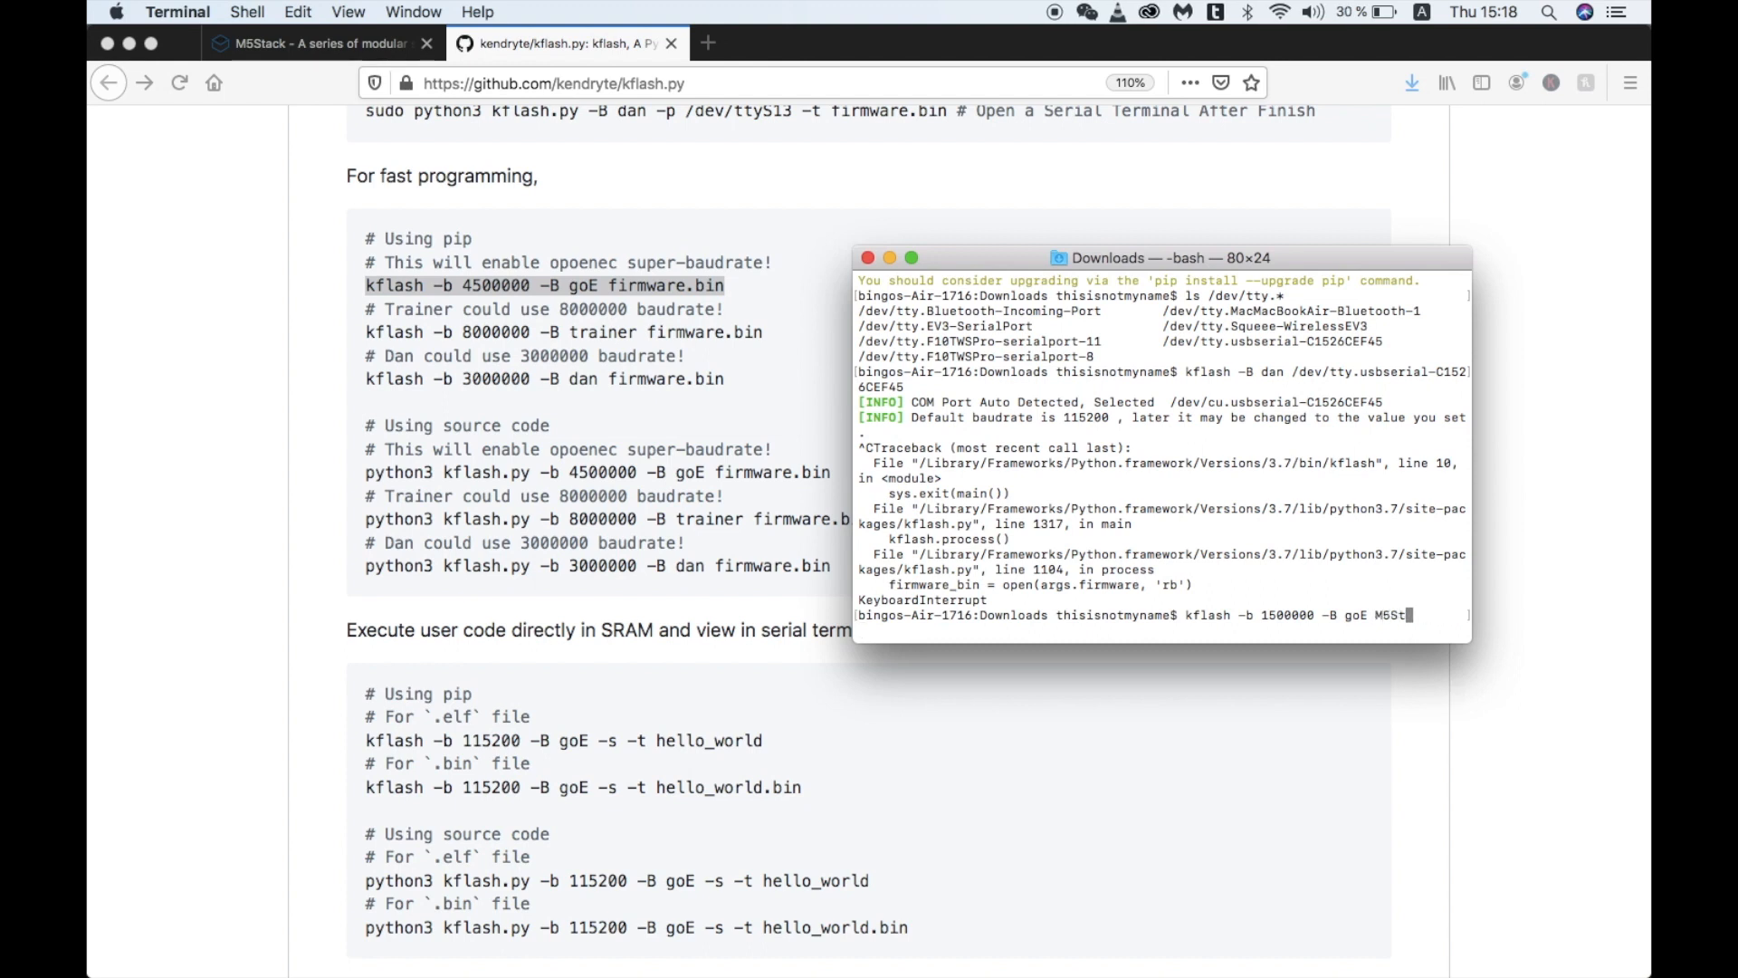
pyautogui.write('ick')
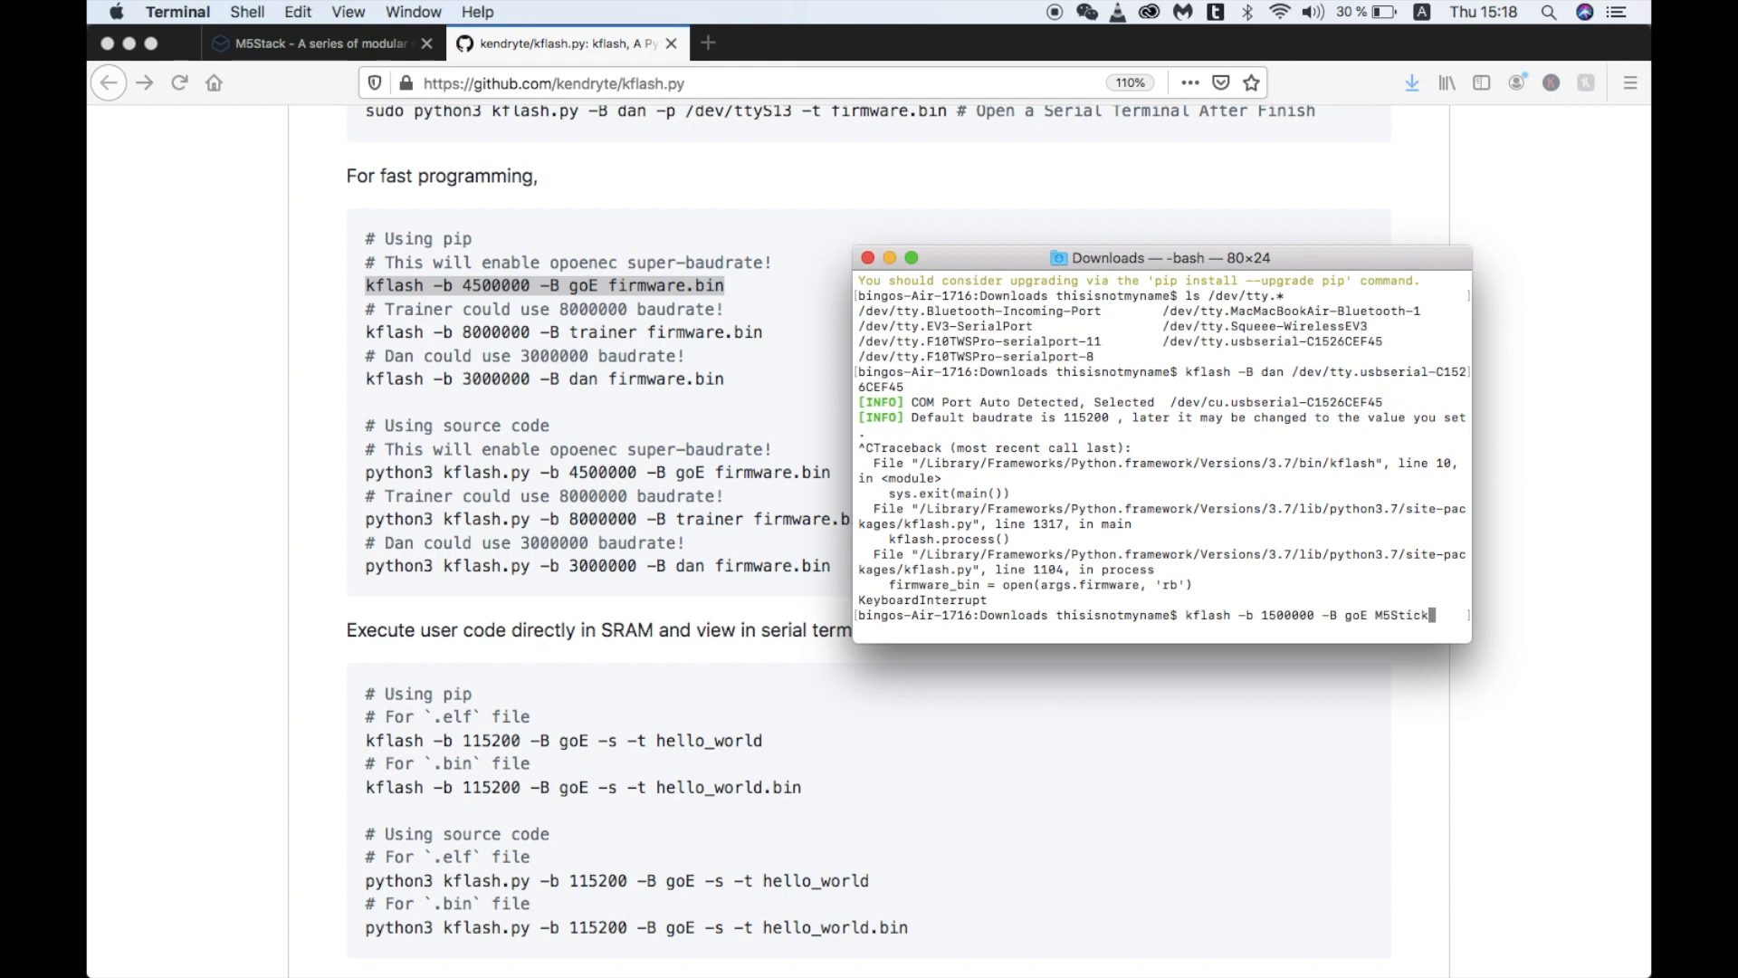
pyautogui.write('V')
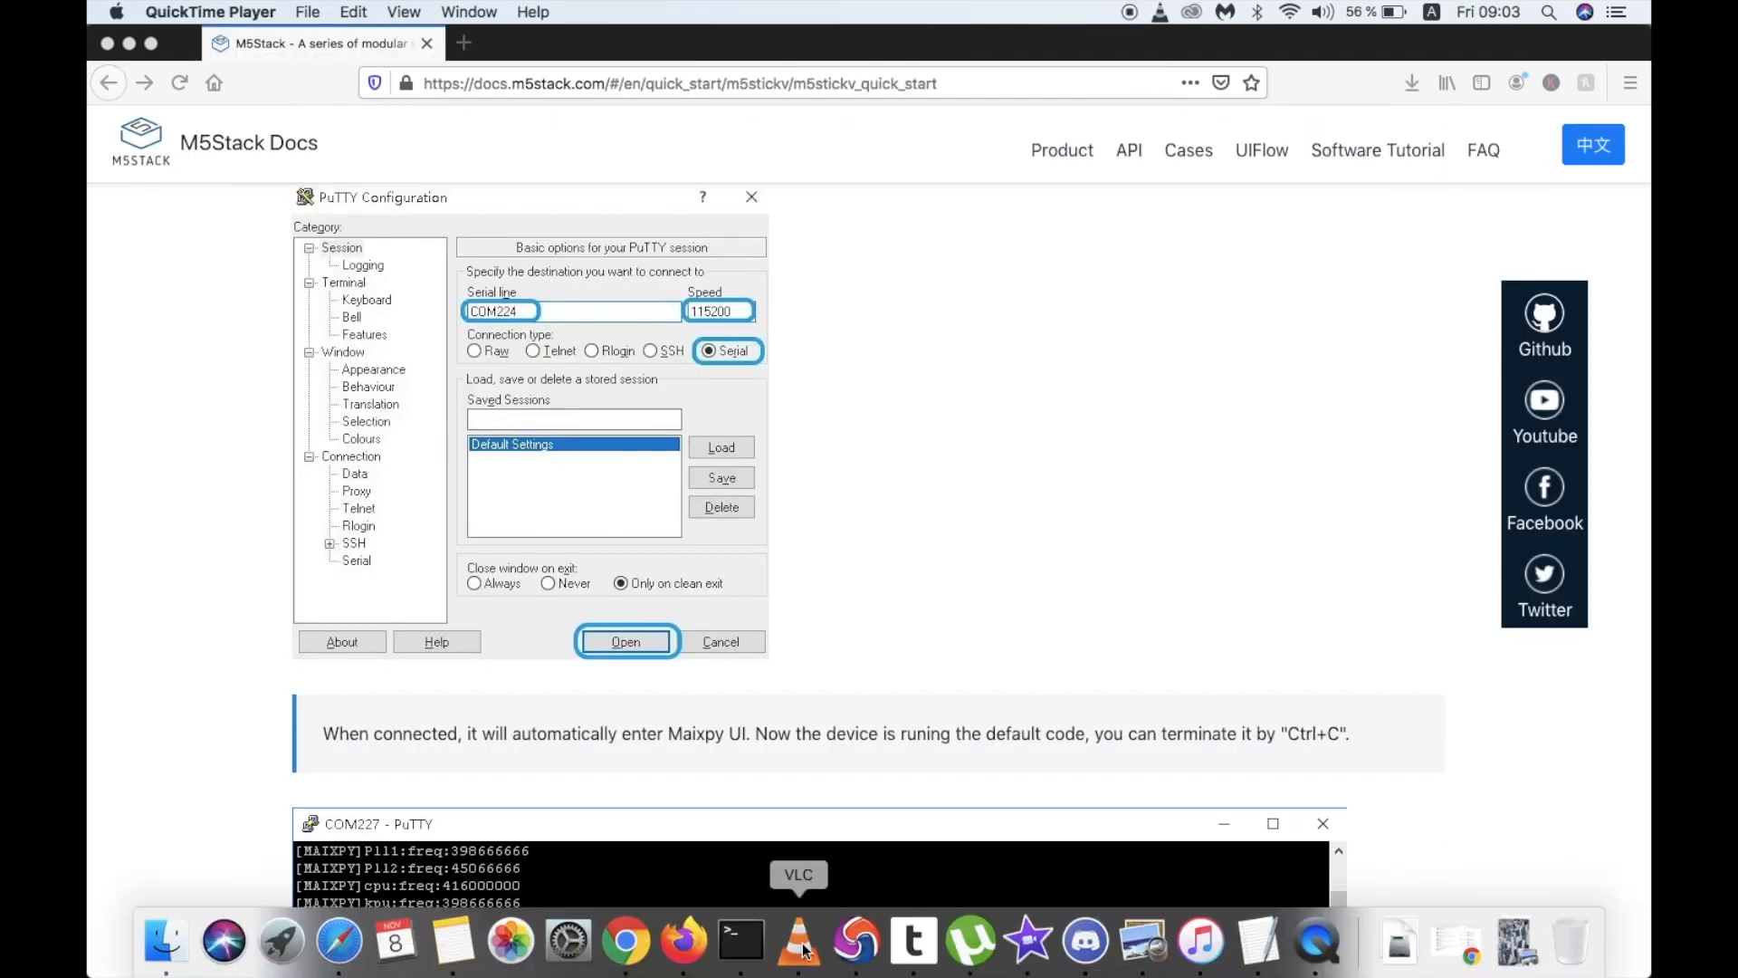
# In a new shell, list serial devices and open /dev/tty.usbserial-C1526CEF45 at 115200.
pyautogui.click(740, 941)
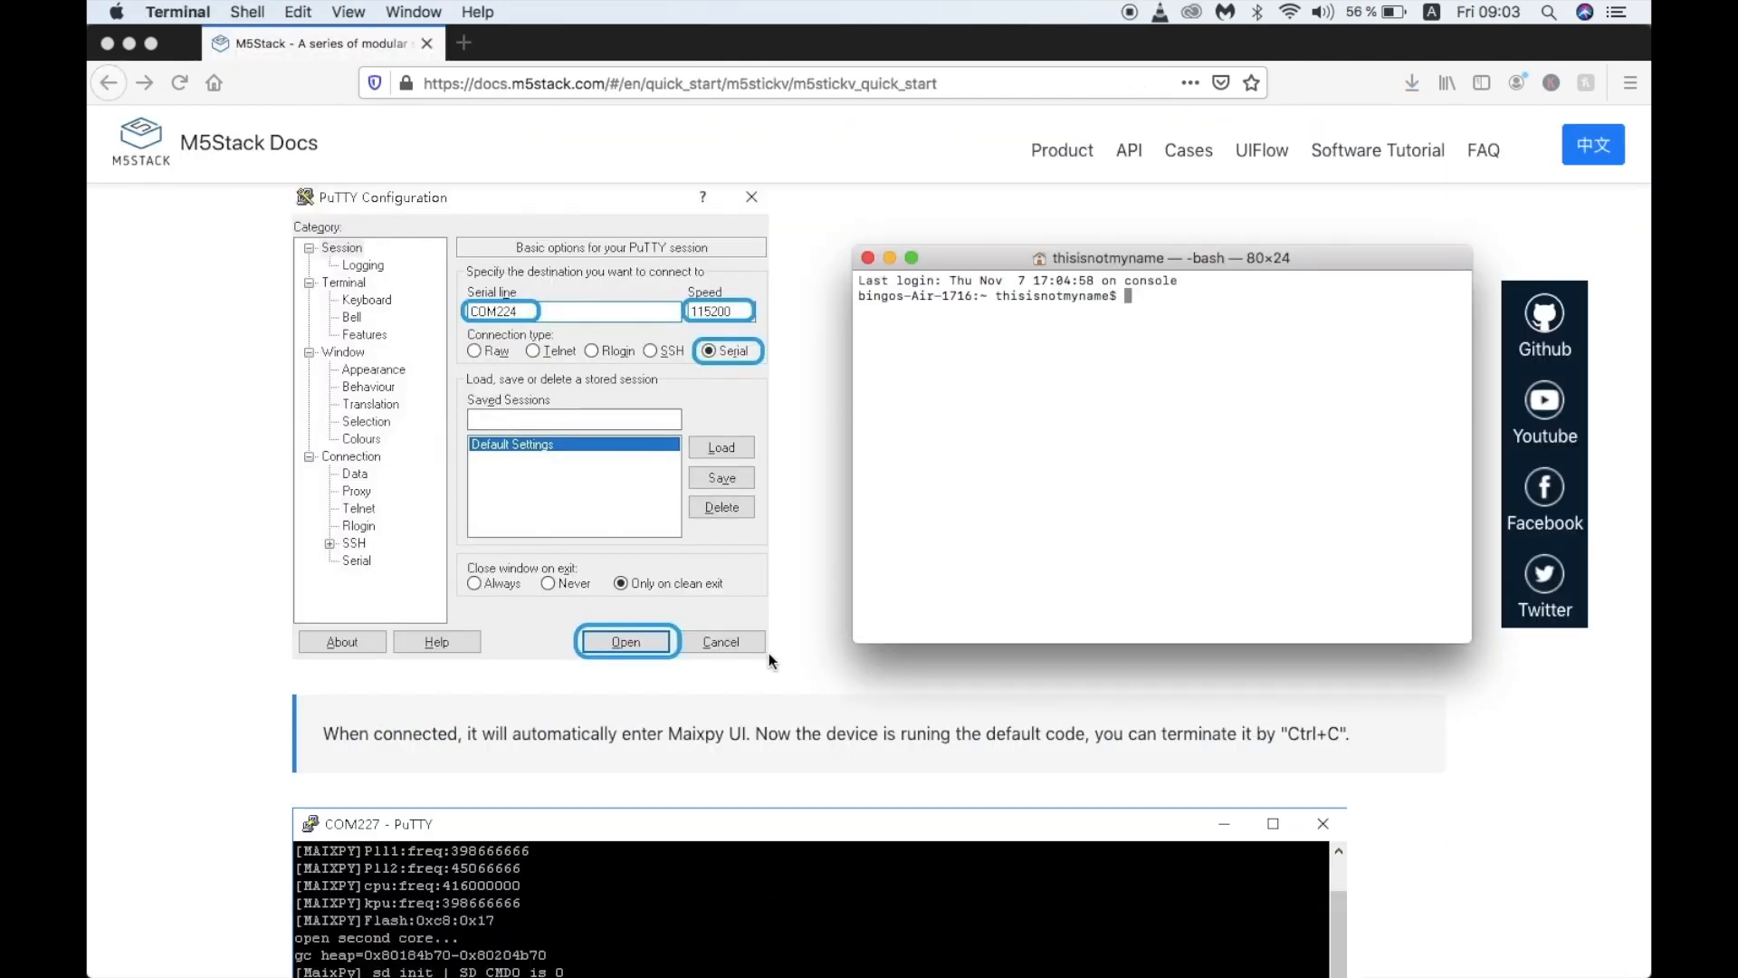
pyautogui.write('ls /dev/ty')
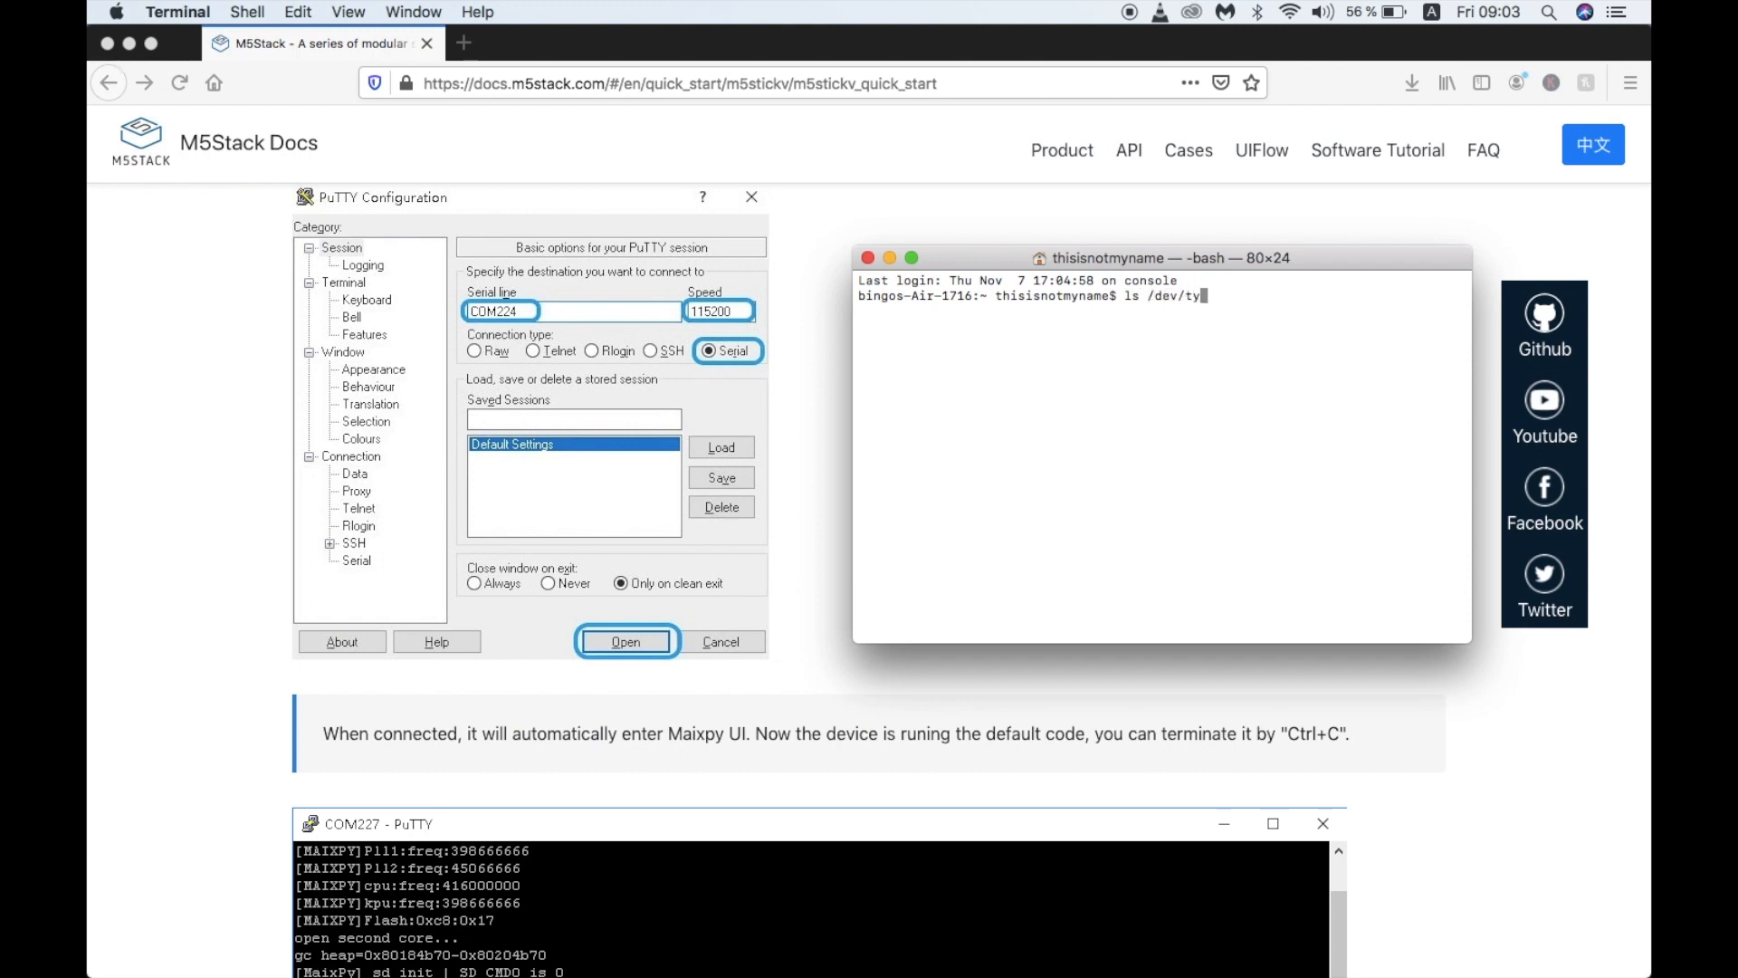
pyautogui.press('Return')
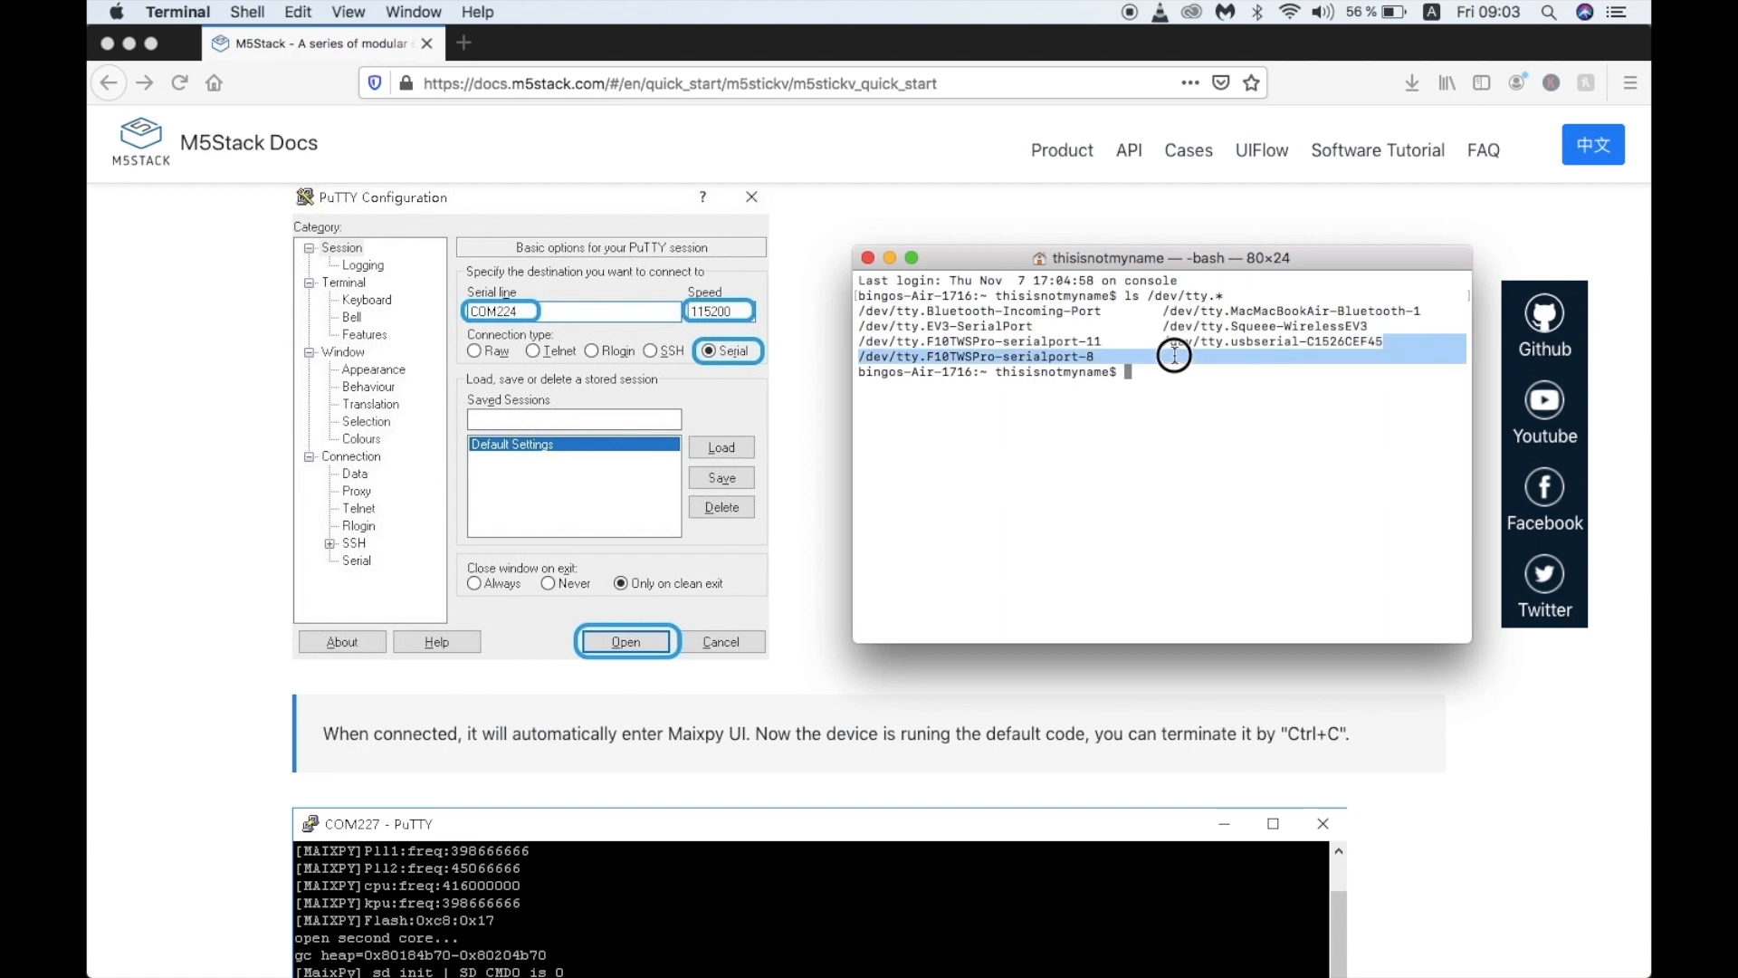
pyautogui.rightClick(1173, 355)
pyautogui.write('screen')
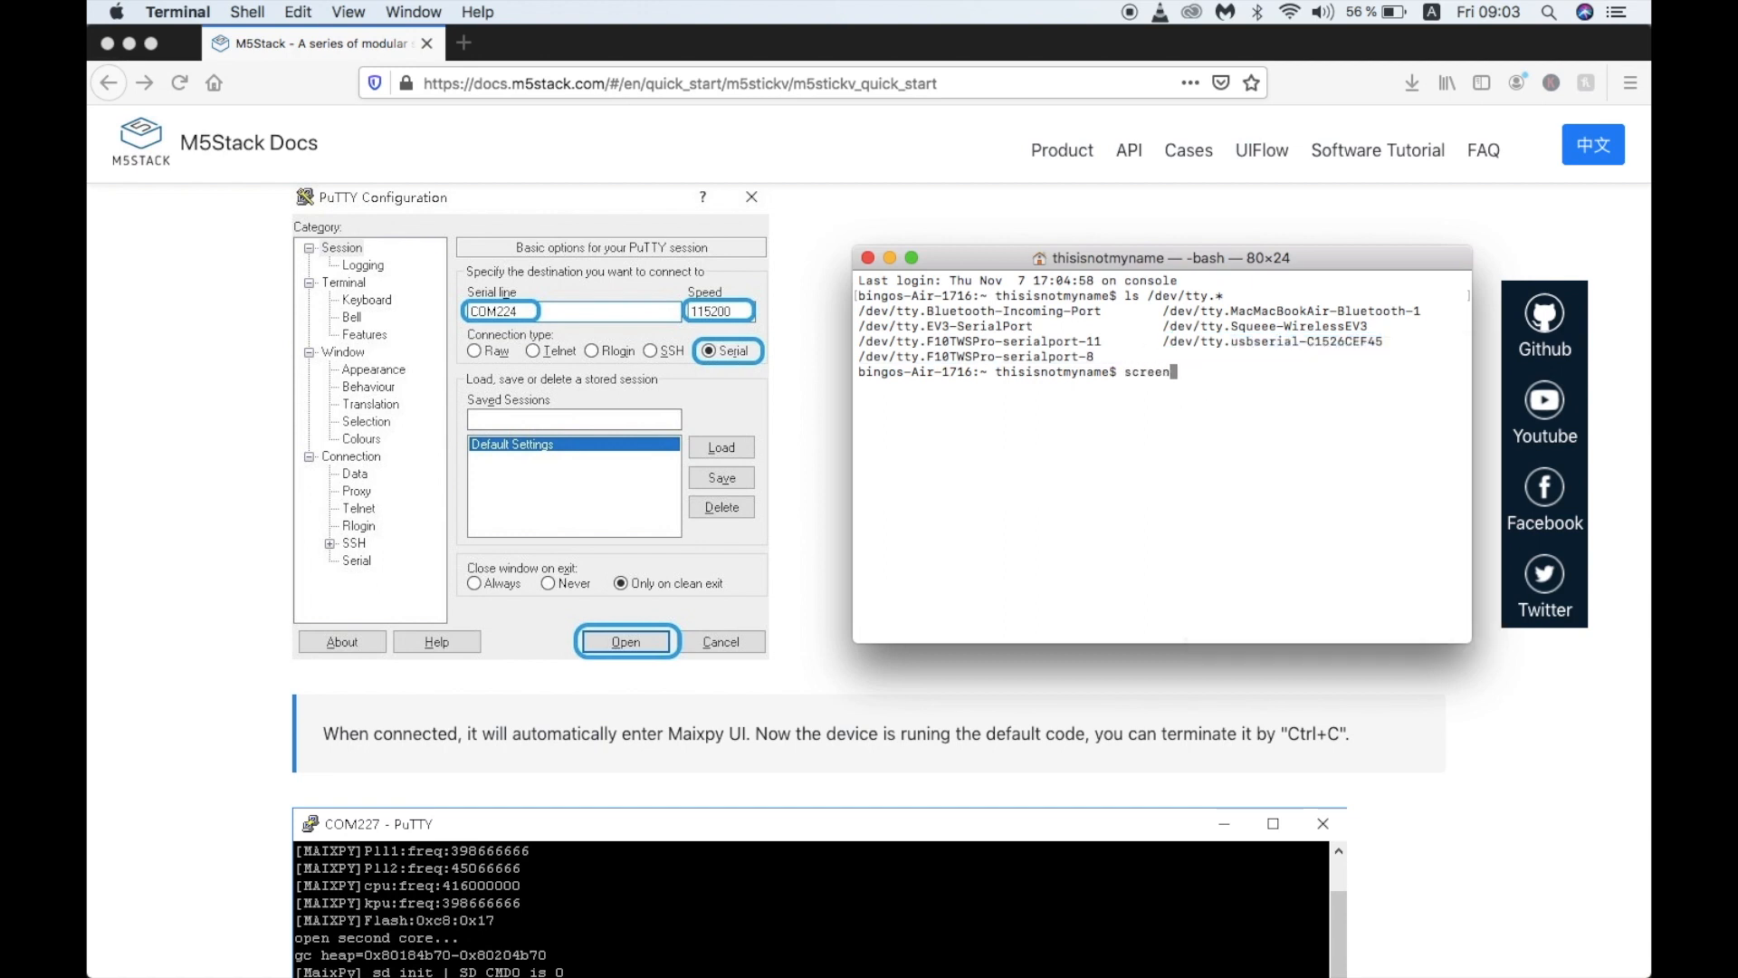
pyautogui.write('/dev/tty.usbserial-C1526CEF45 11520')
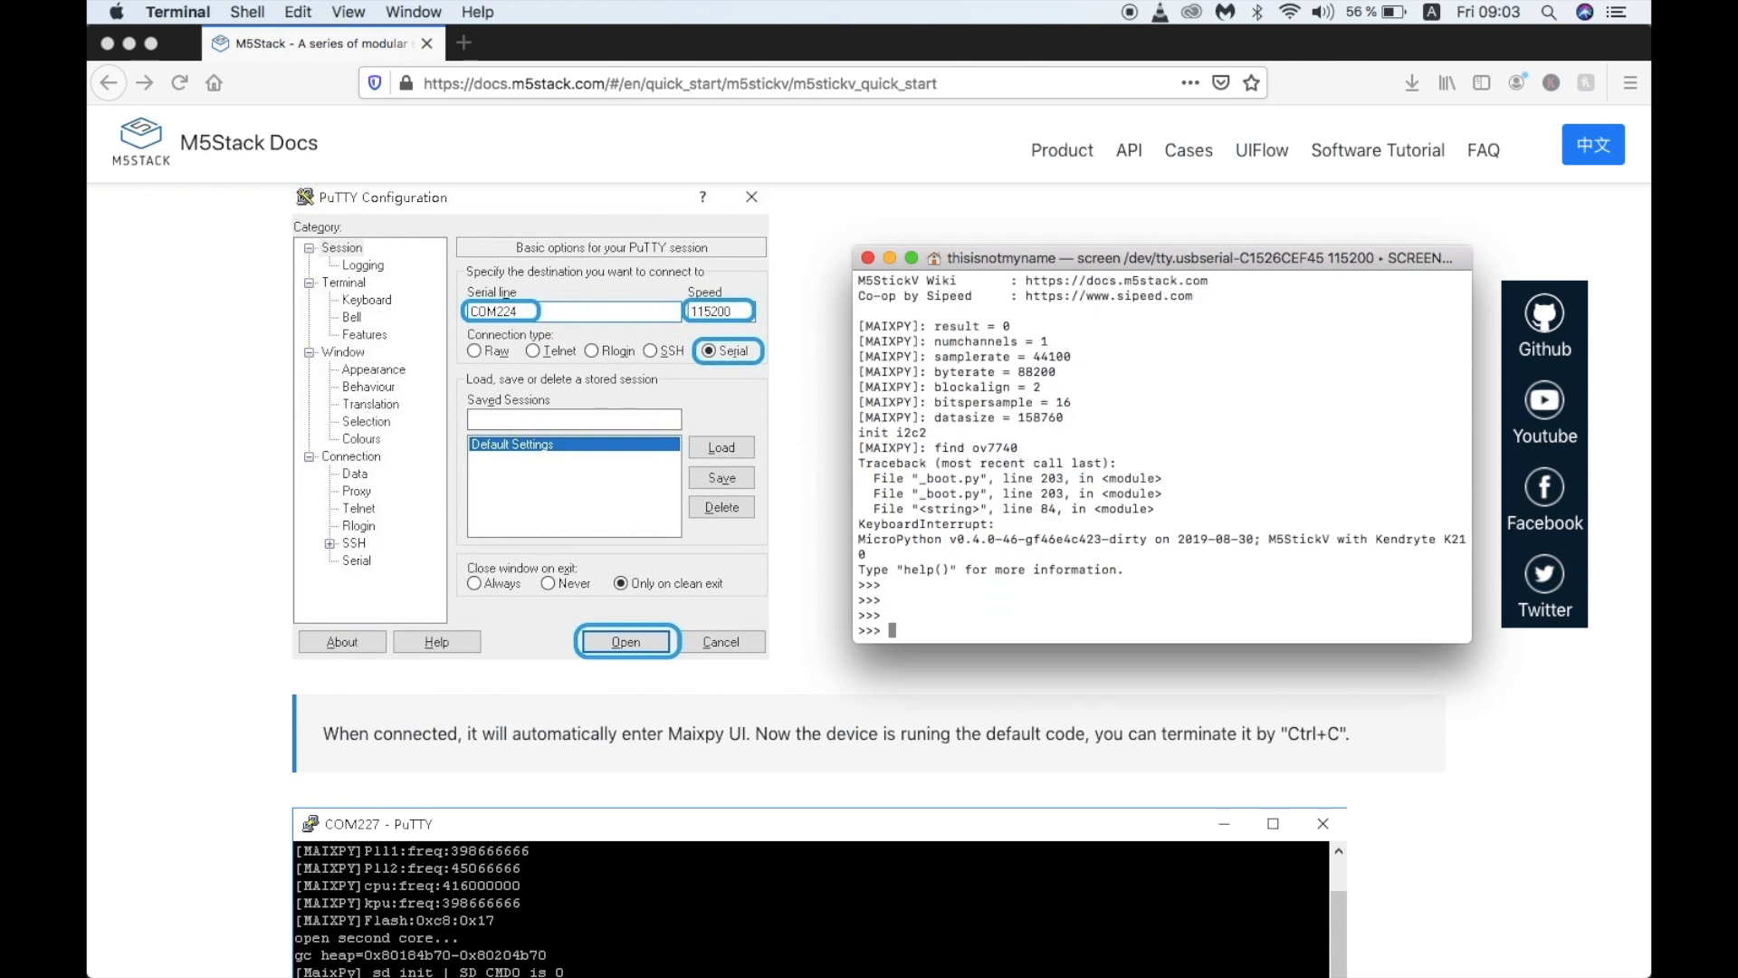
# Enter help("module") at the MaixPy >>> prompt.
pyautogui.write('help')
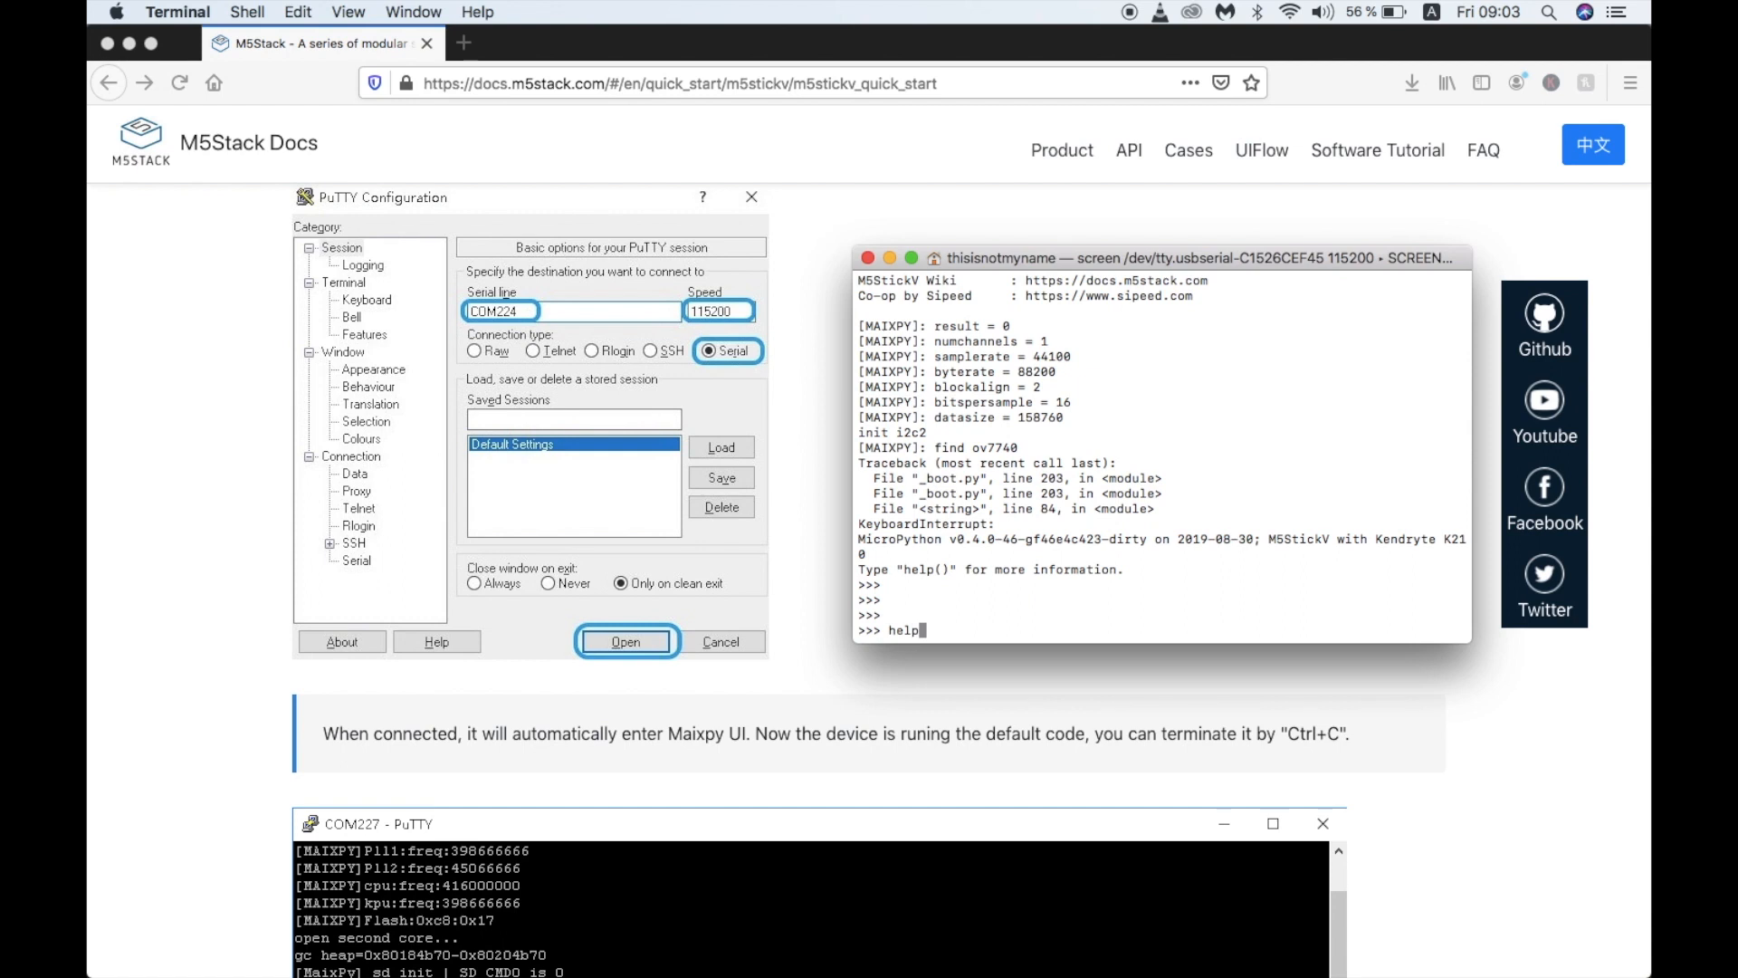
pyautogui.write('(')
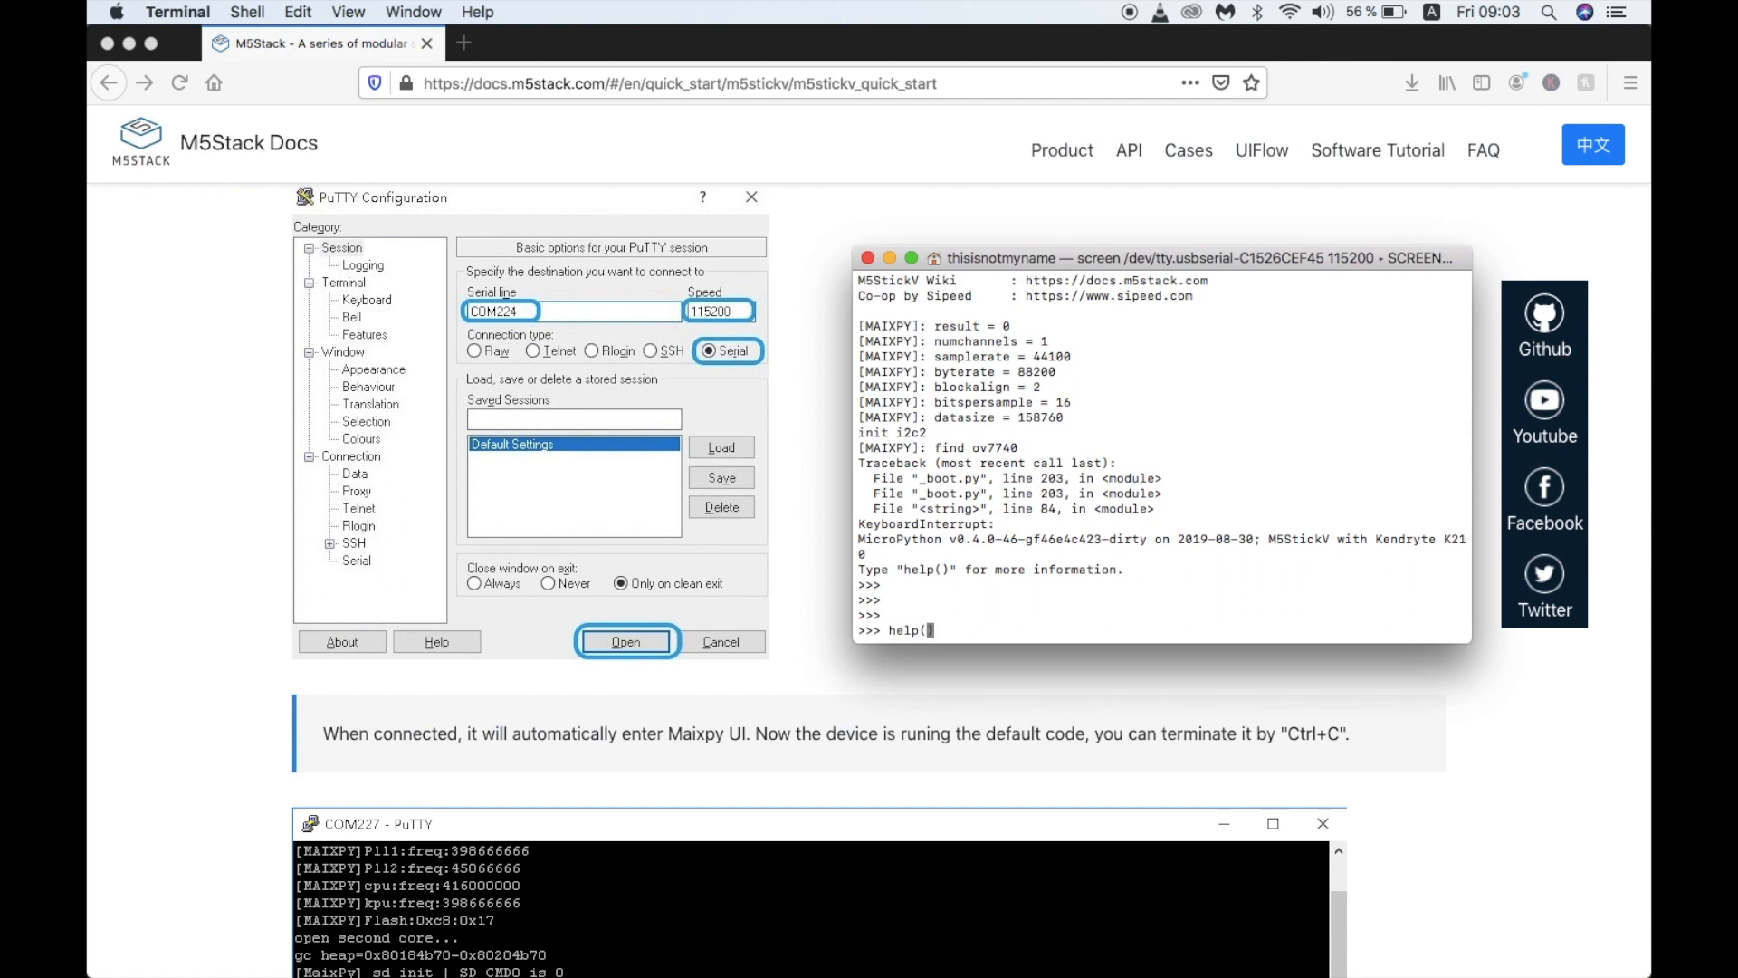
pyautogui.write('"module"')
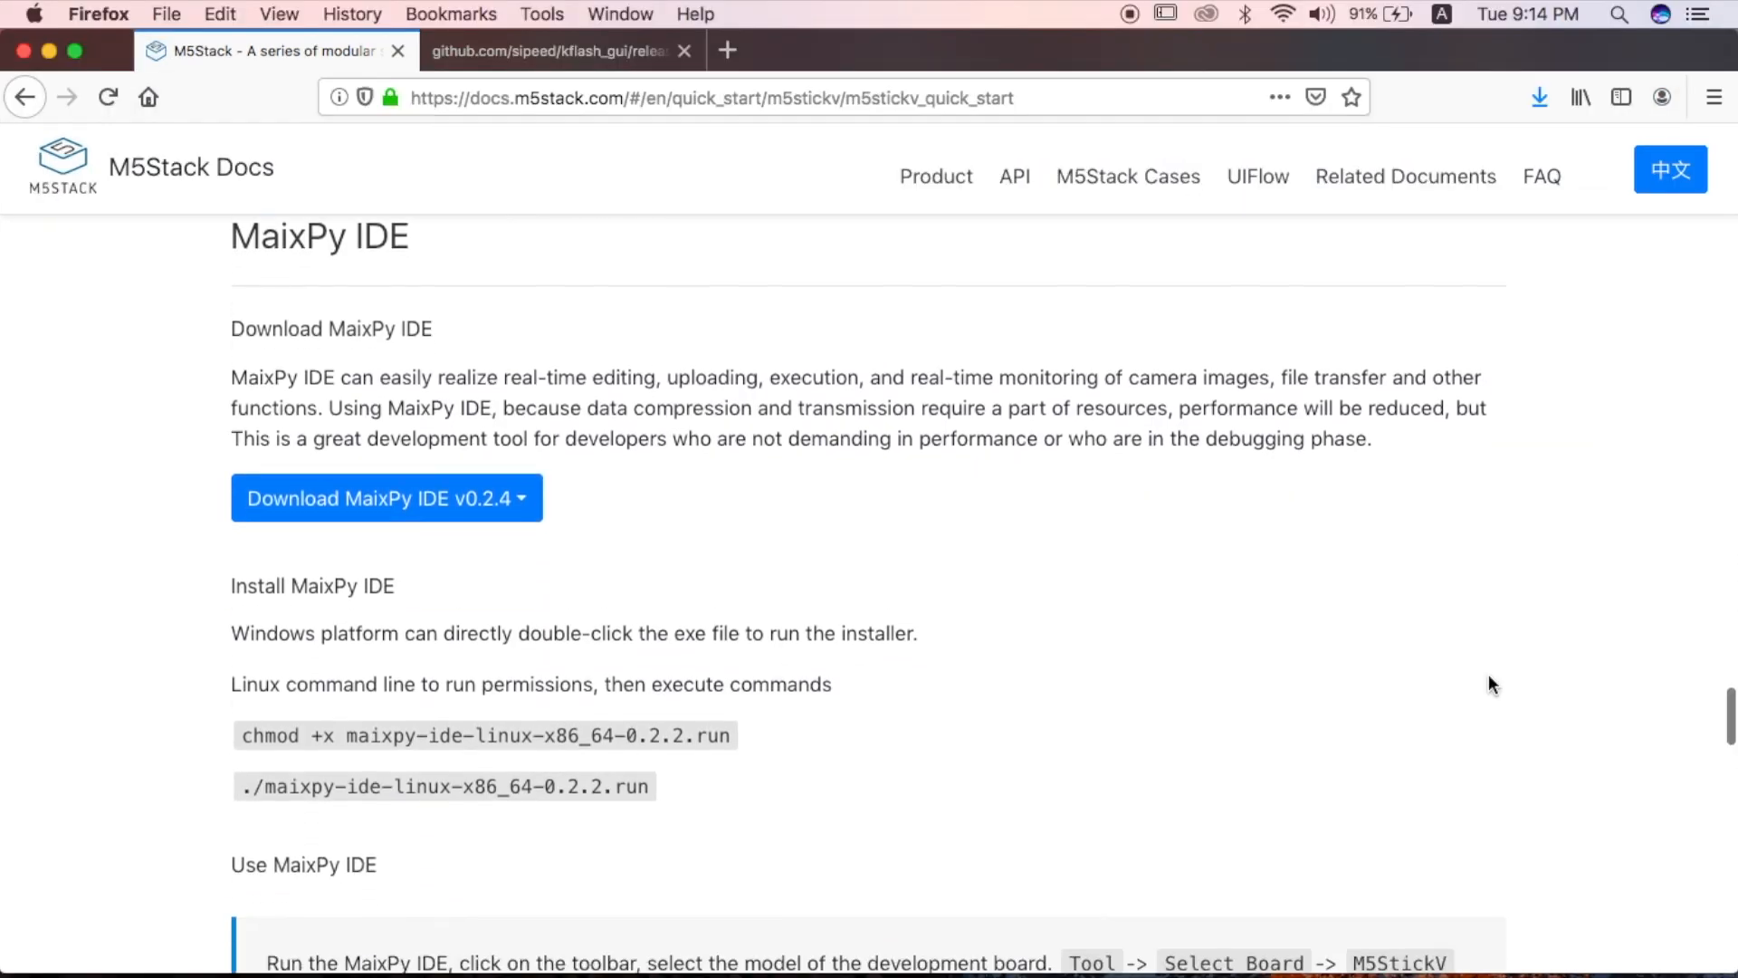
# Expand the Download MaixPy IDE v0.2.4 dropdown to list the installers.
pyautogui.click(385, 497)
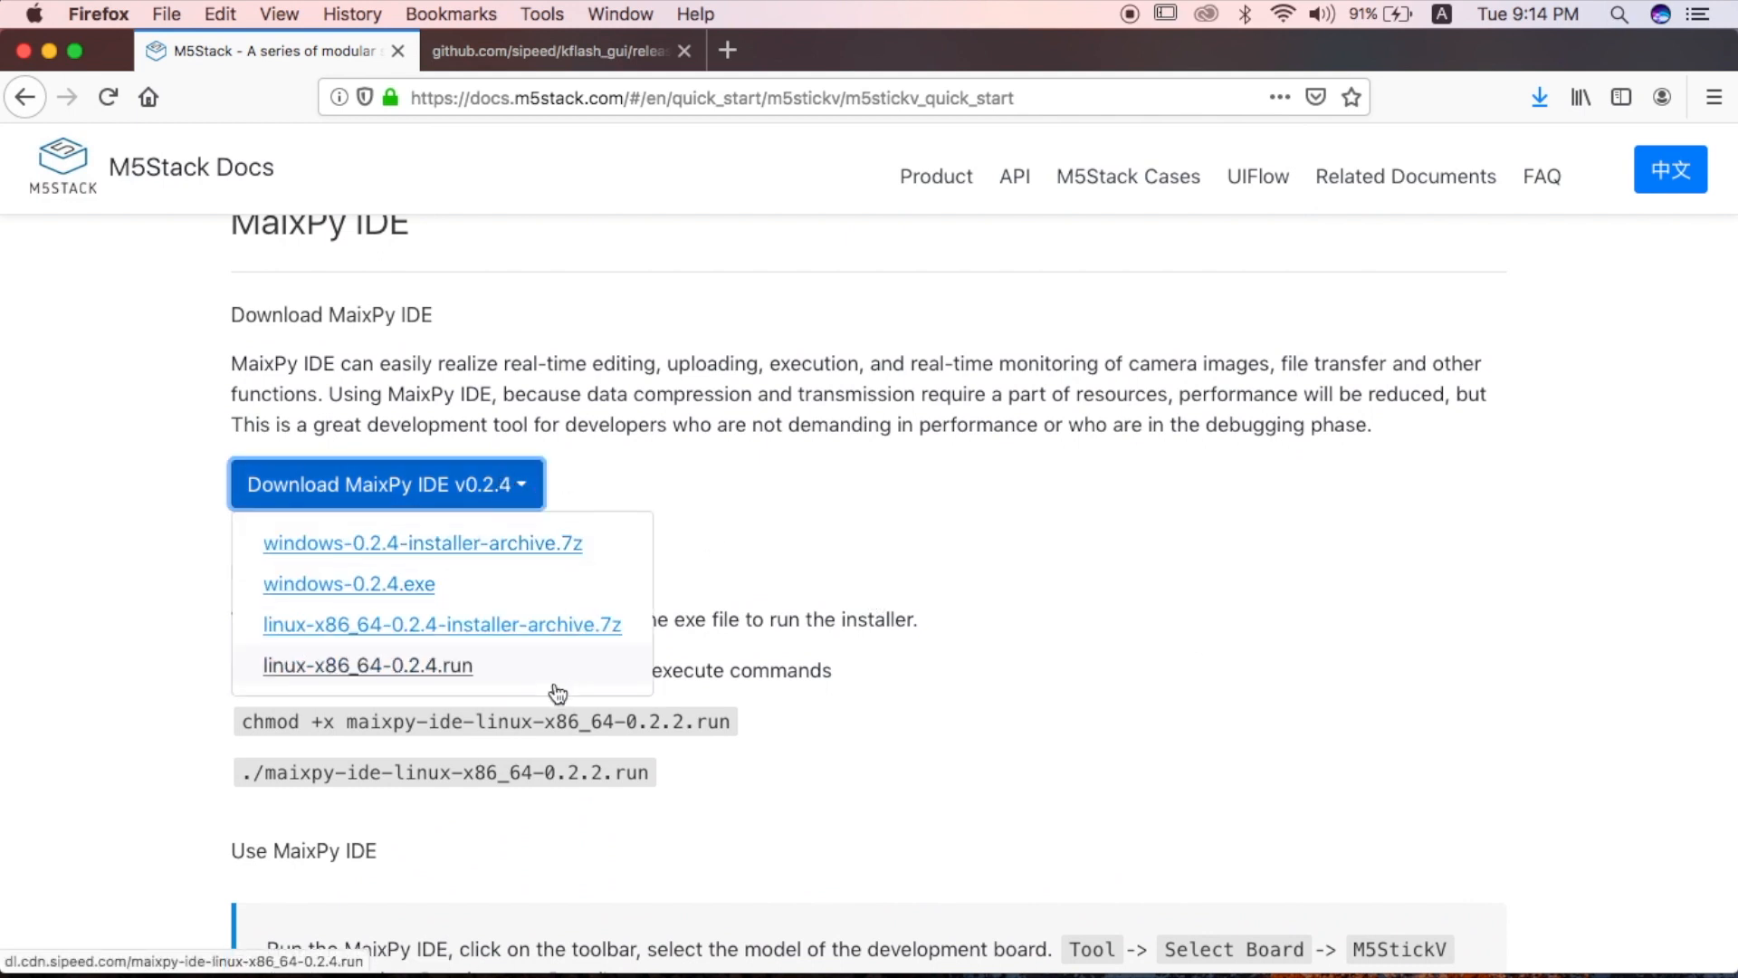
pyautogui.moveTo(887, 524)
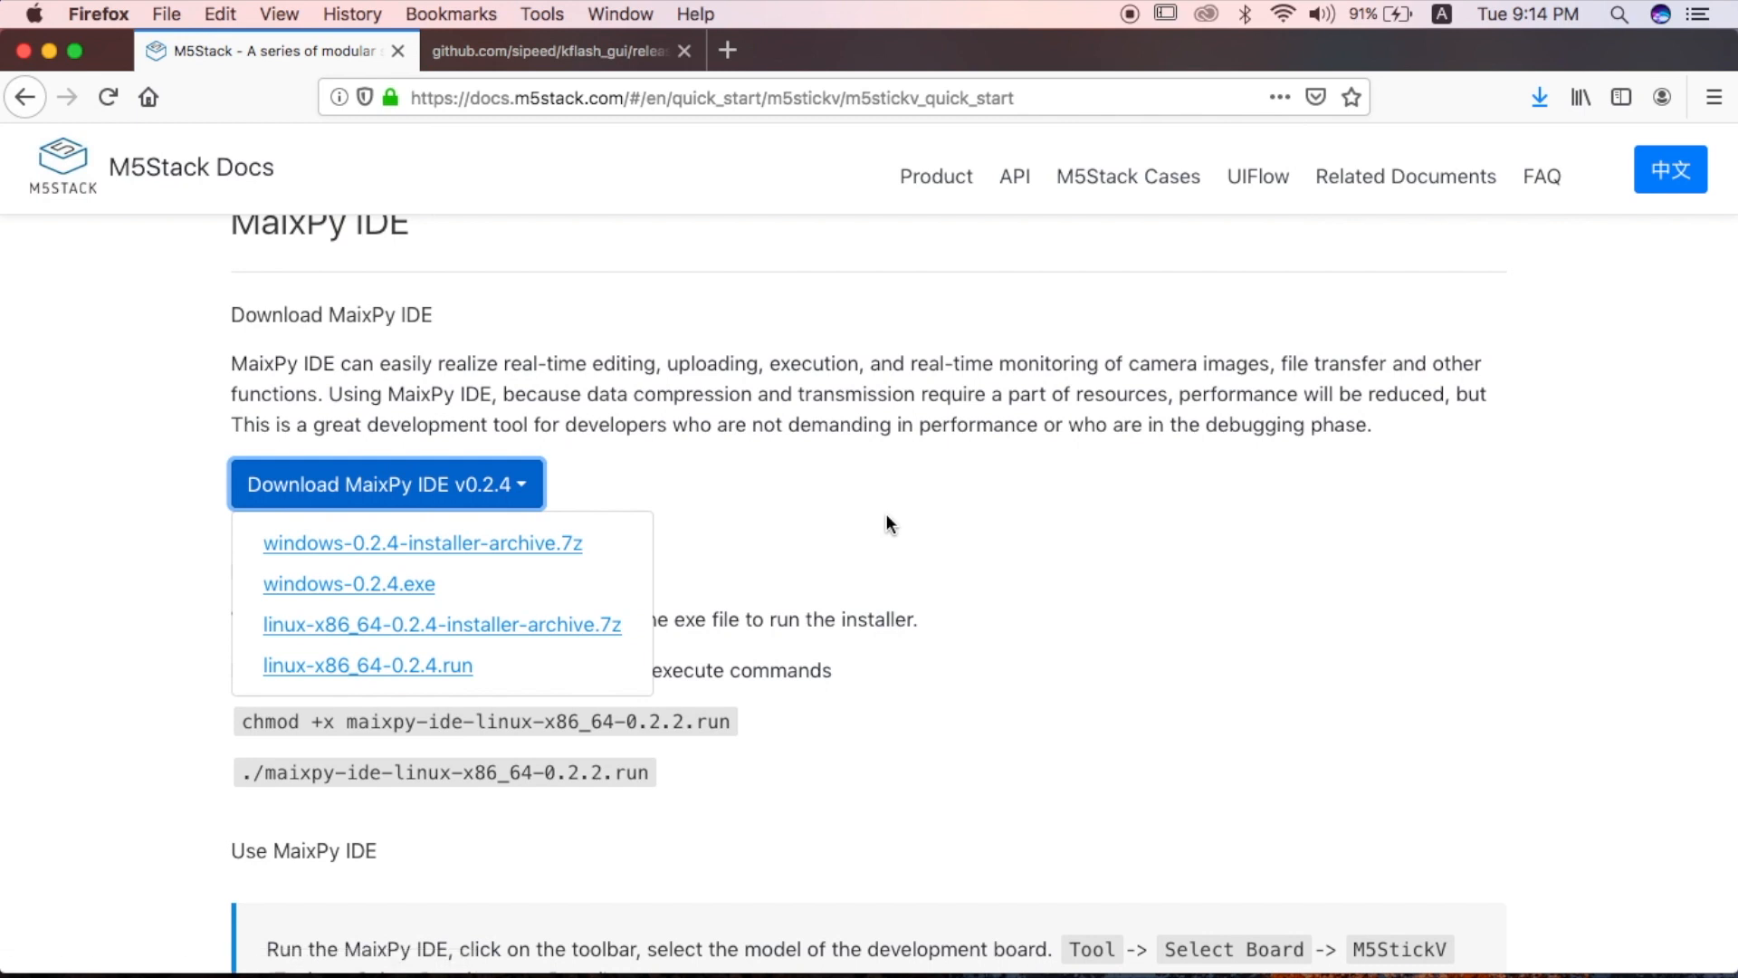
pyautogui.moveTo(1071, 740)
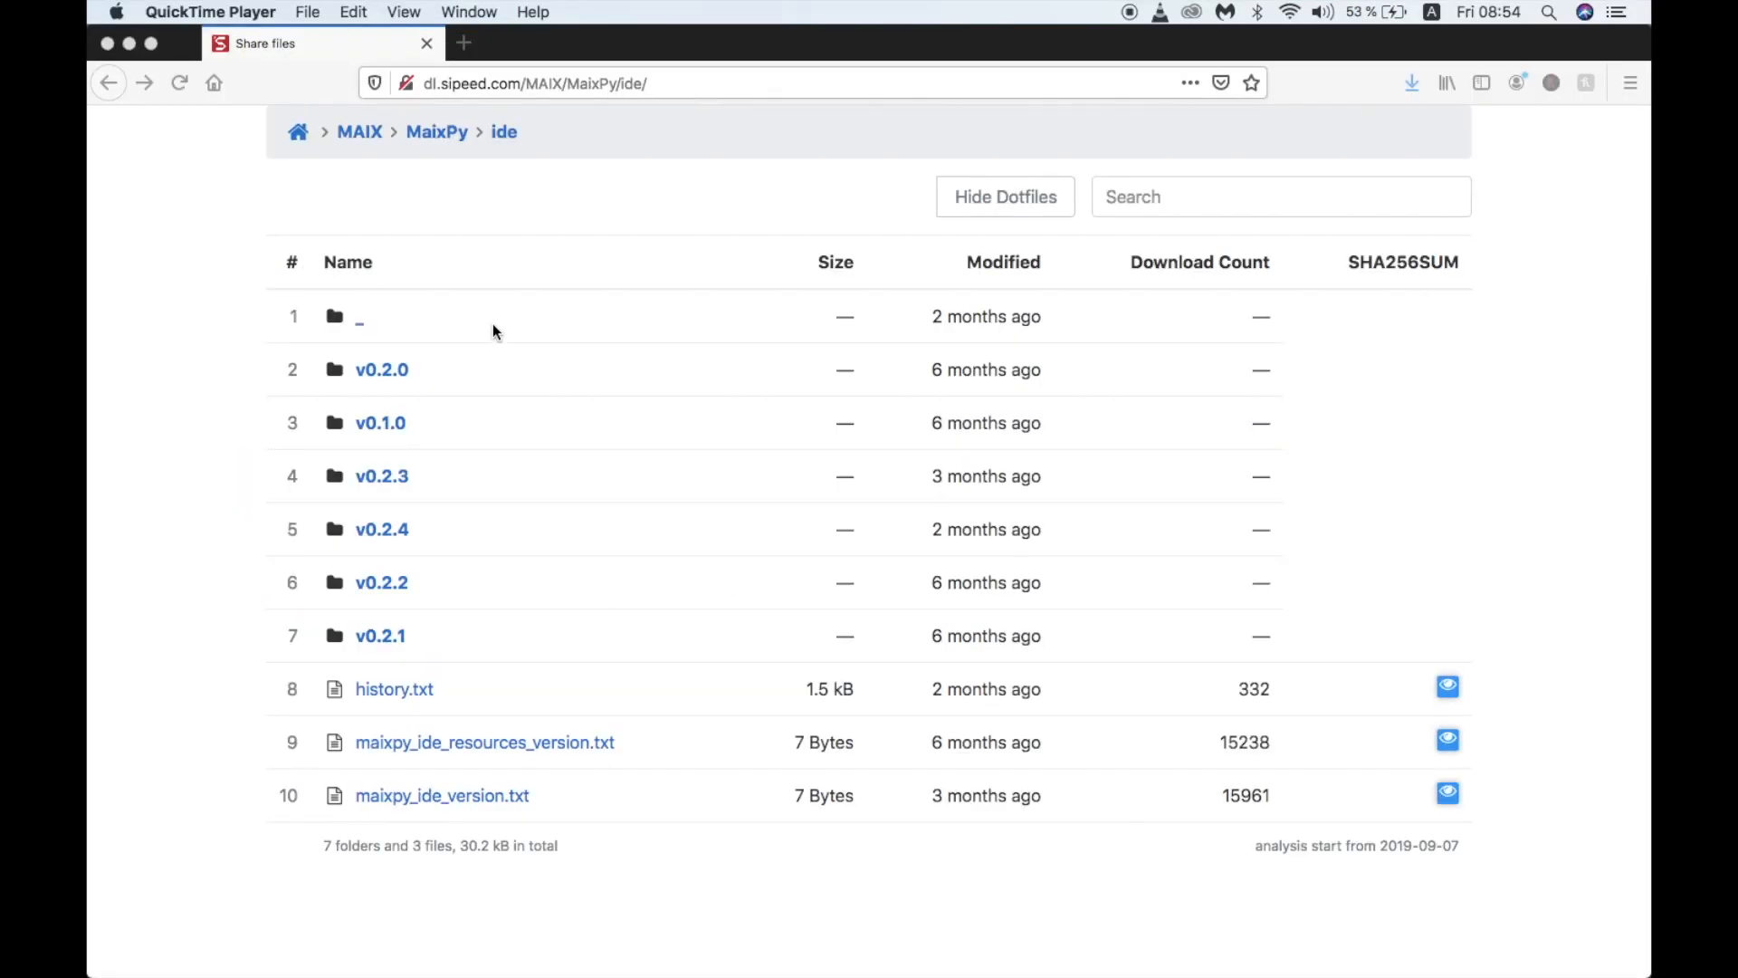
pyautogui.moveTo(398, 401)
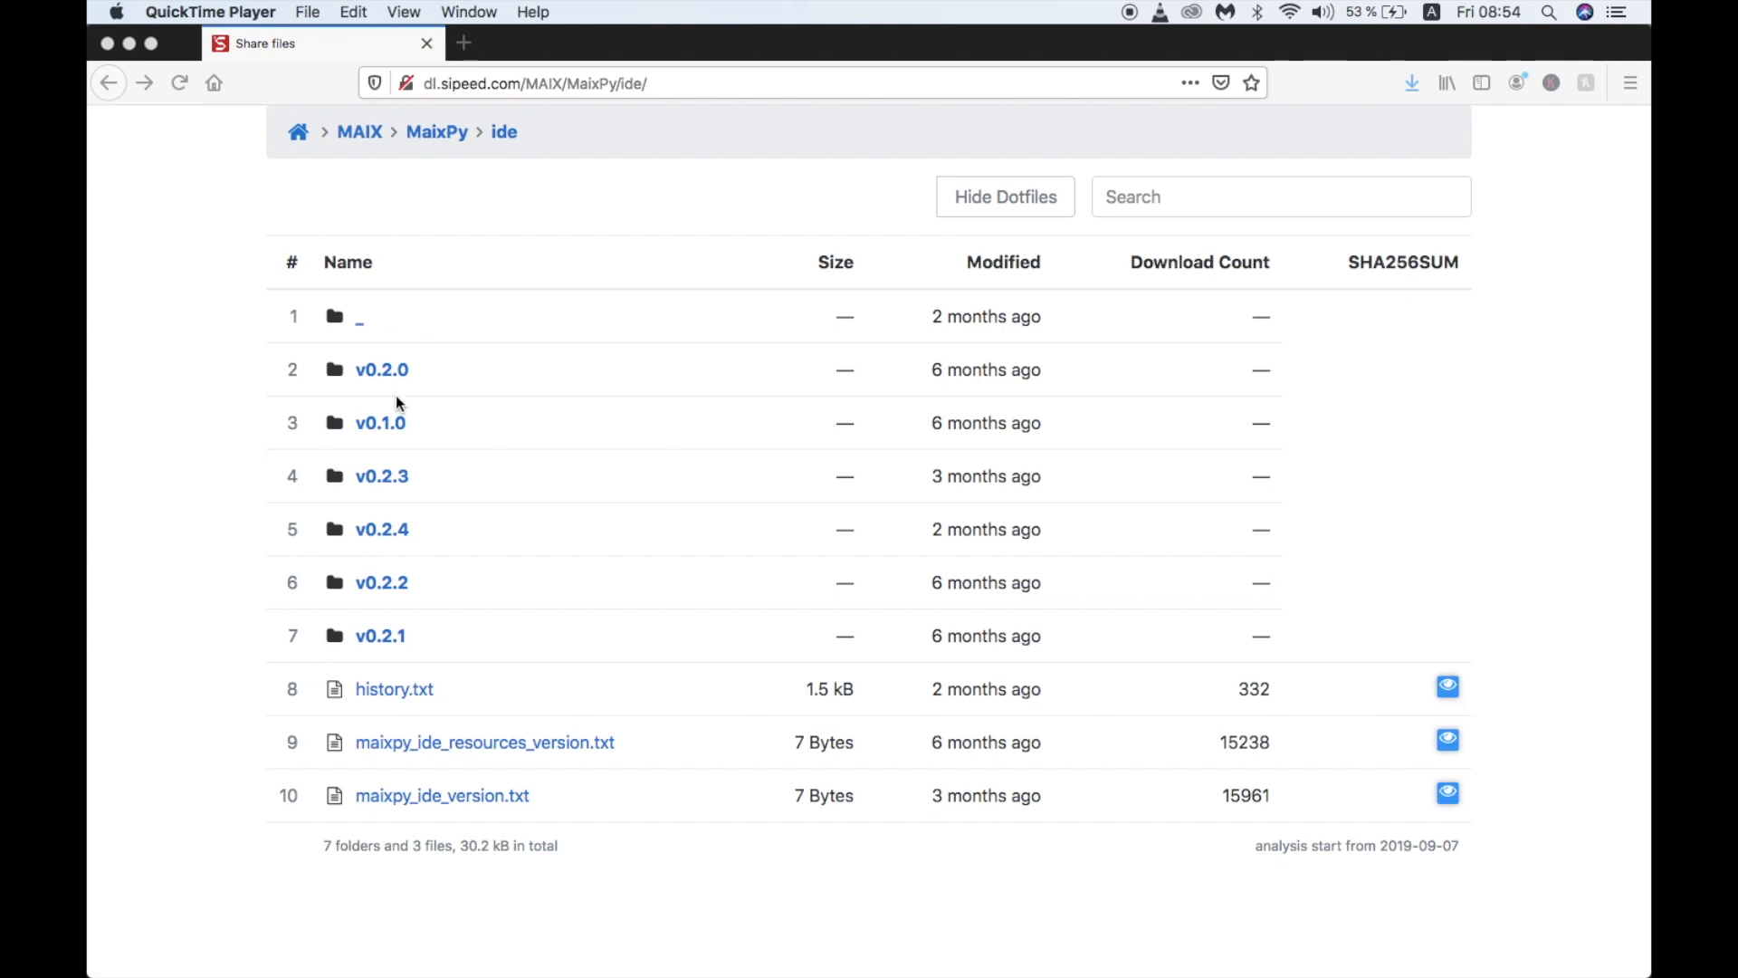
pyautogui.moveTo(381, 528)
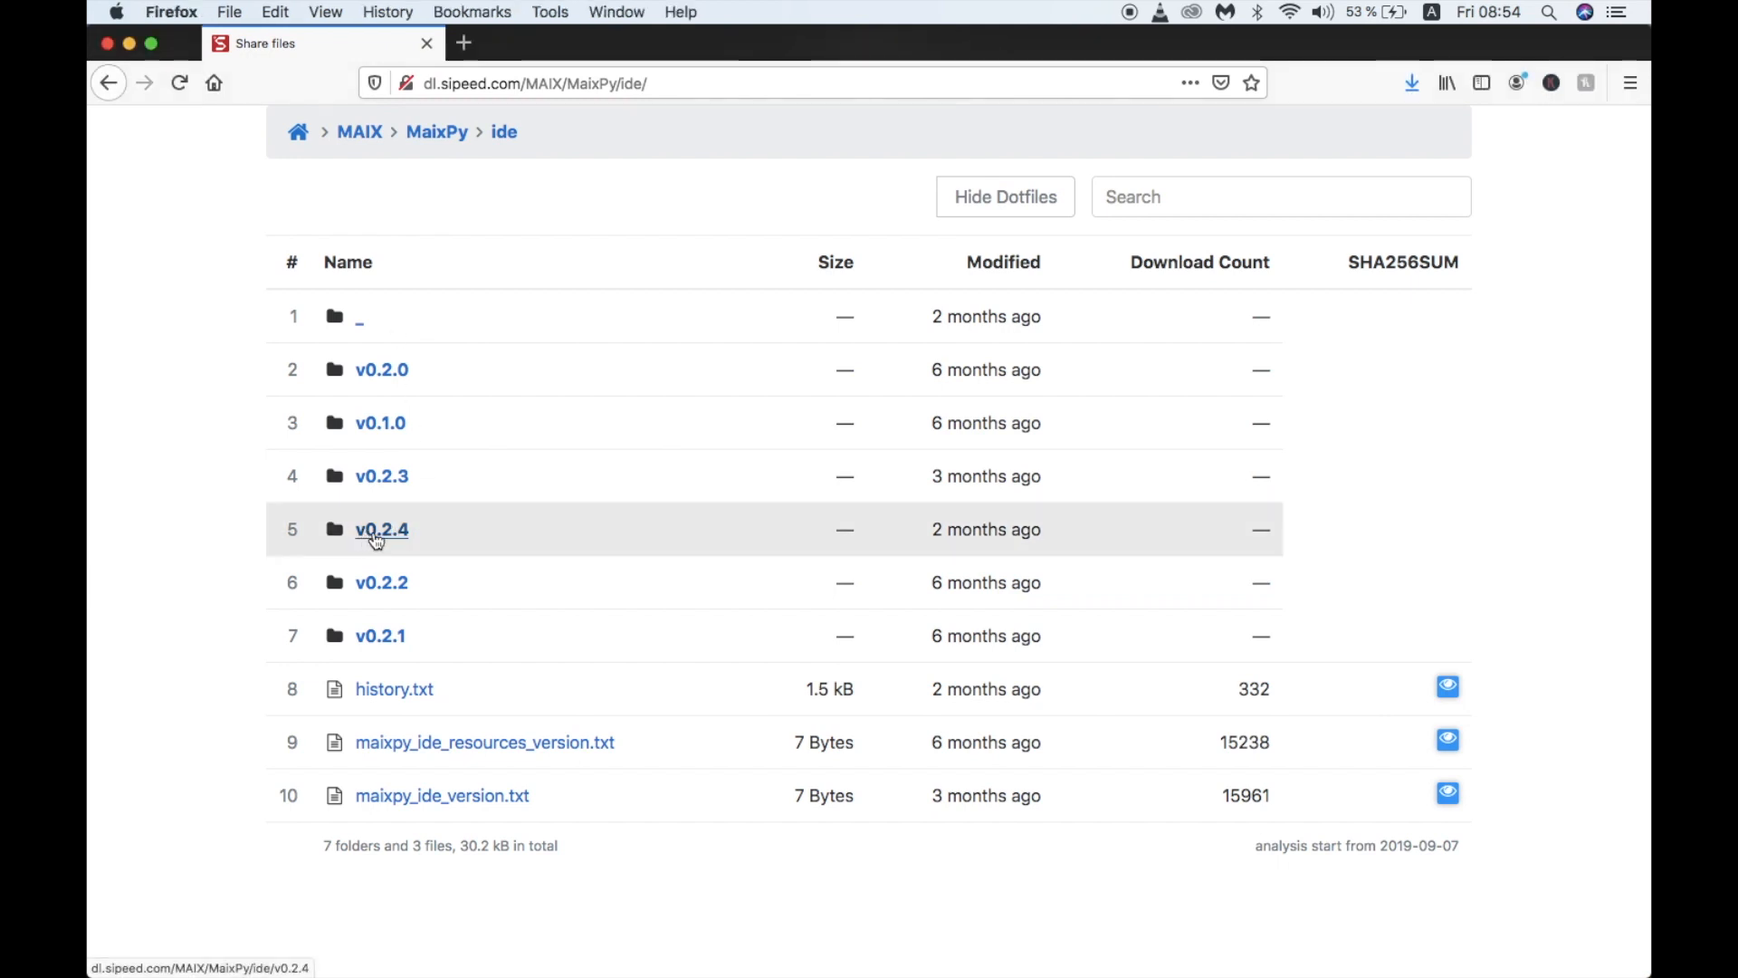
# Navigate the Sipeed folders to v0.2.4 and pick maixpy-ide-mac-0.2.4.dmg.
pyautogui.click(381, 528)
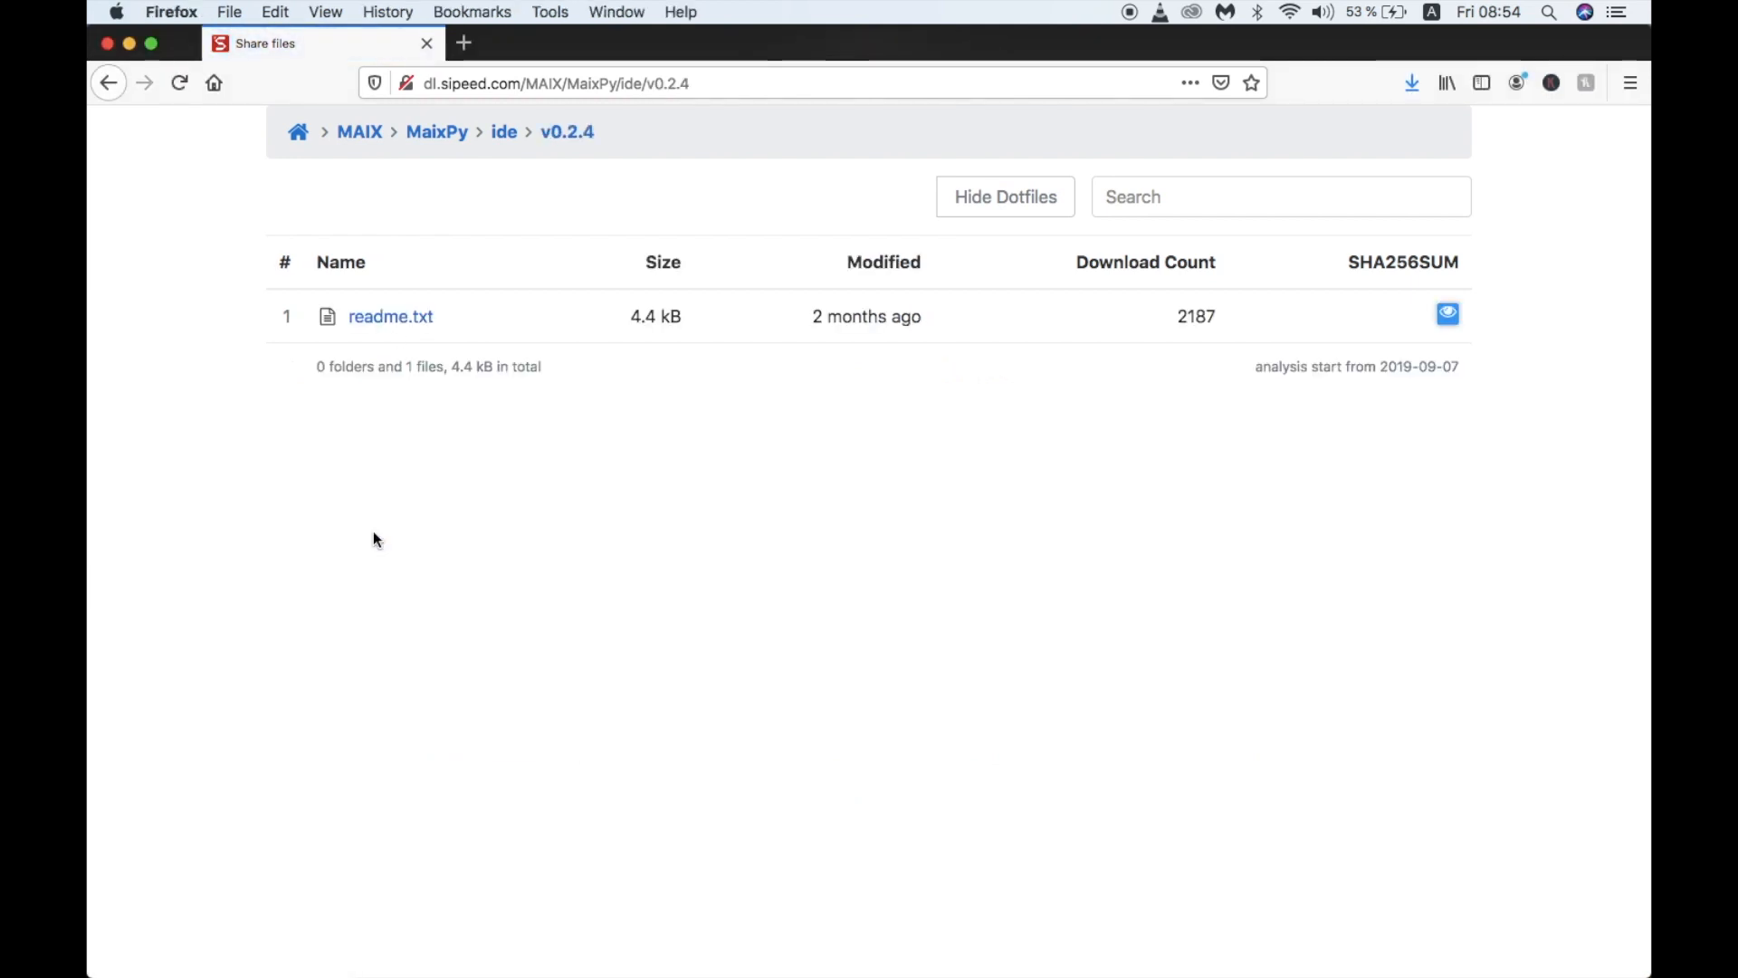
pyautogui.click(503, 130)
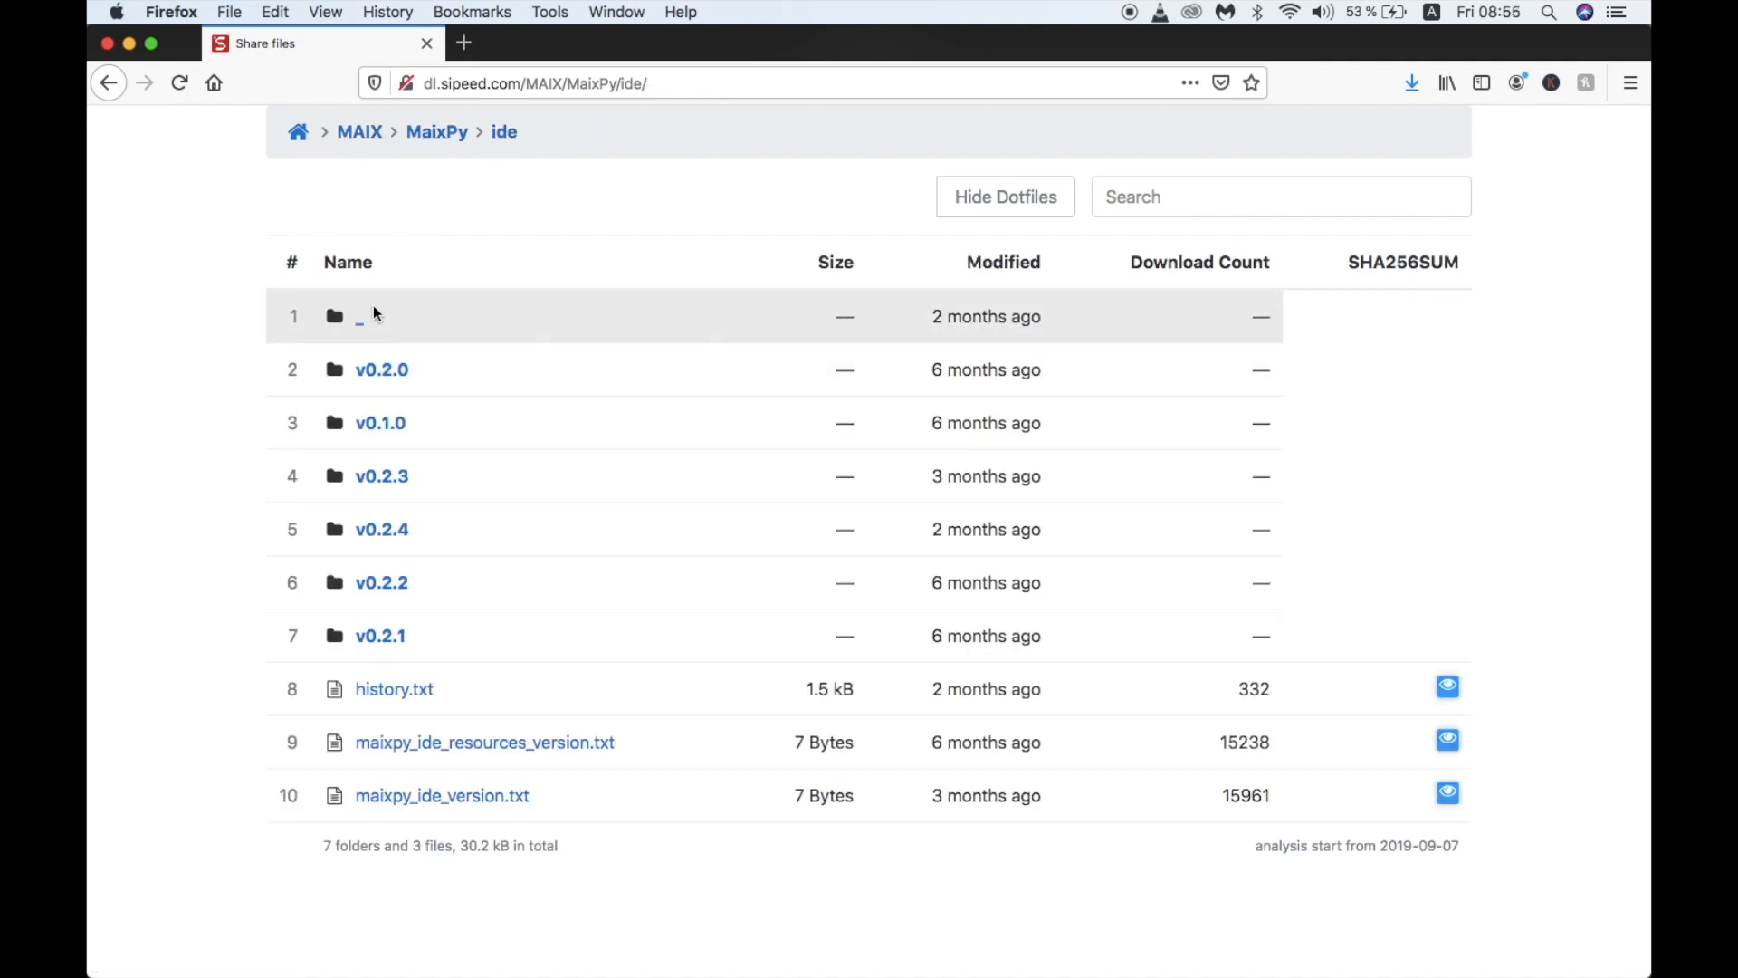
pyautogui.click(359, 316)
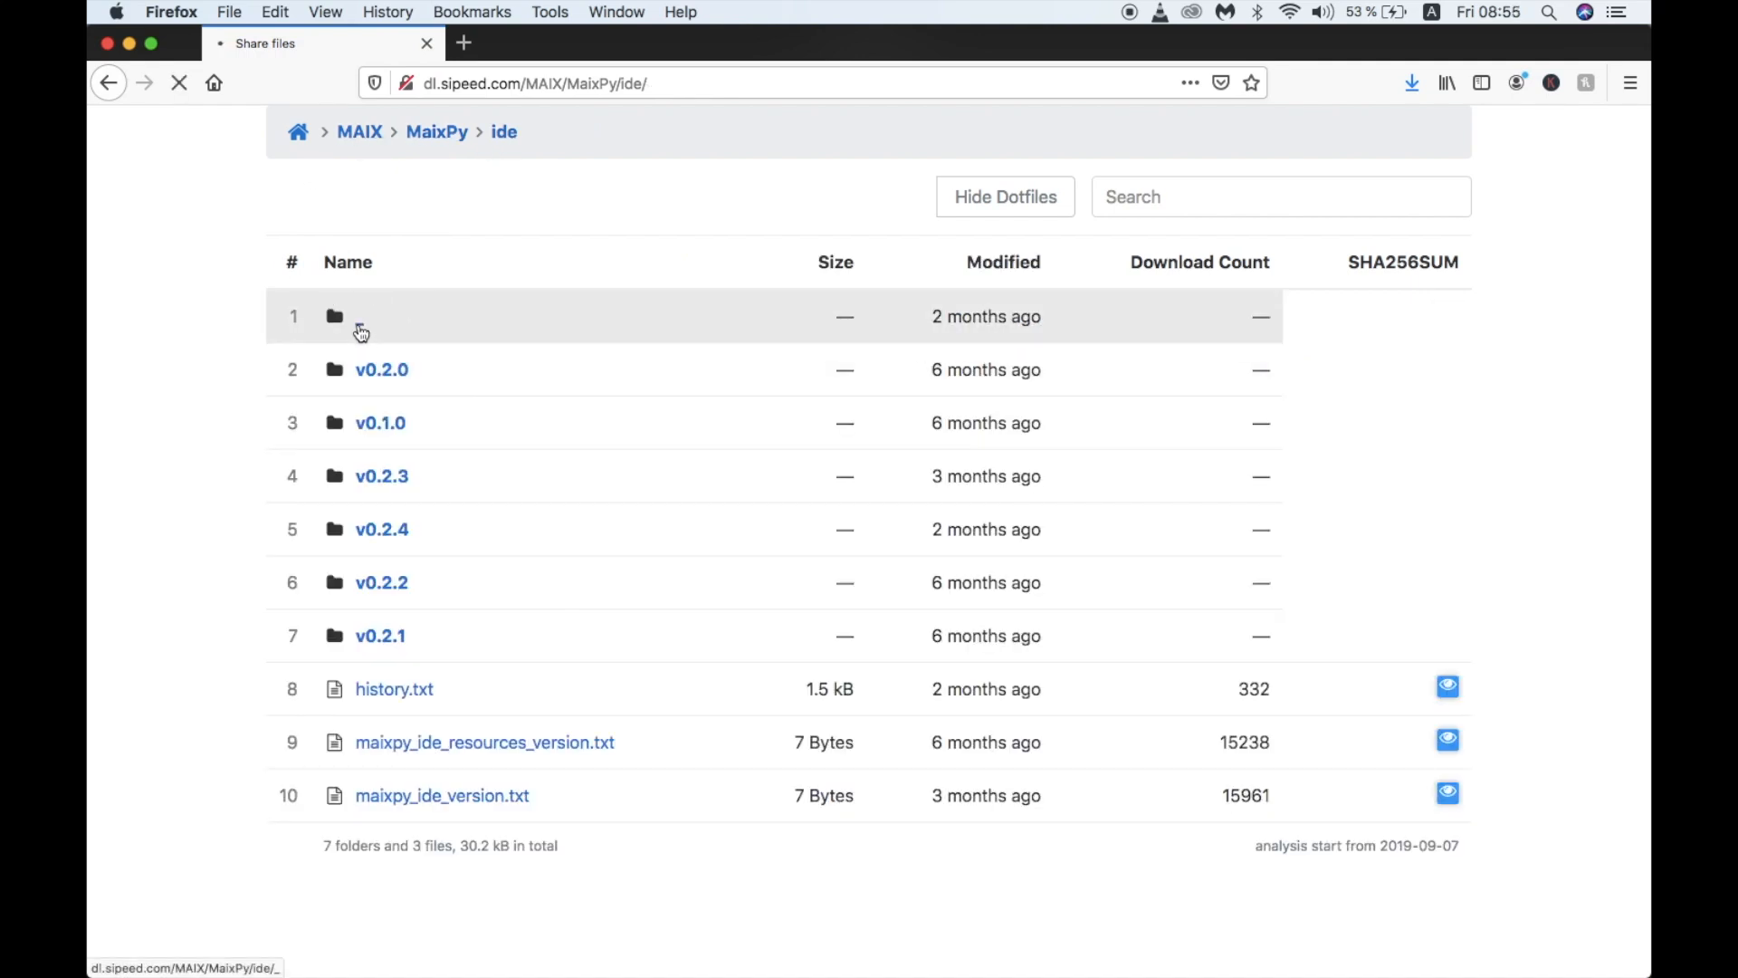
pyautogui.click(335, 316)
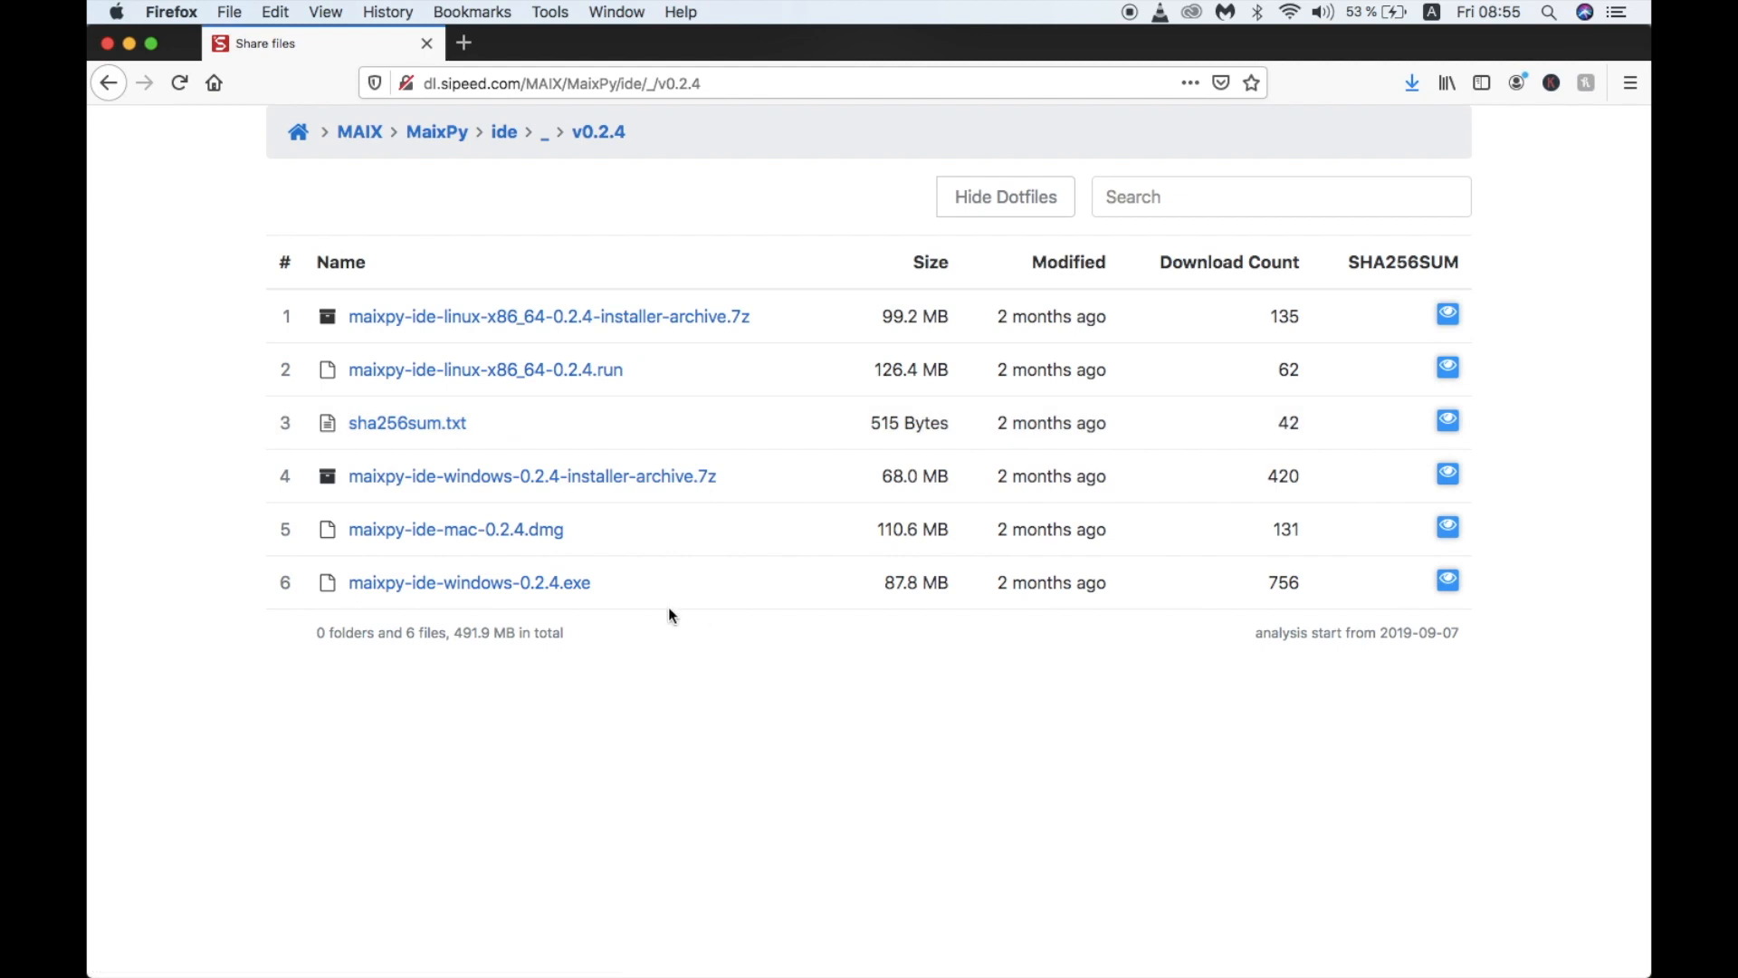
pyautogui.click(455, 528)
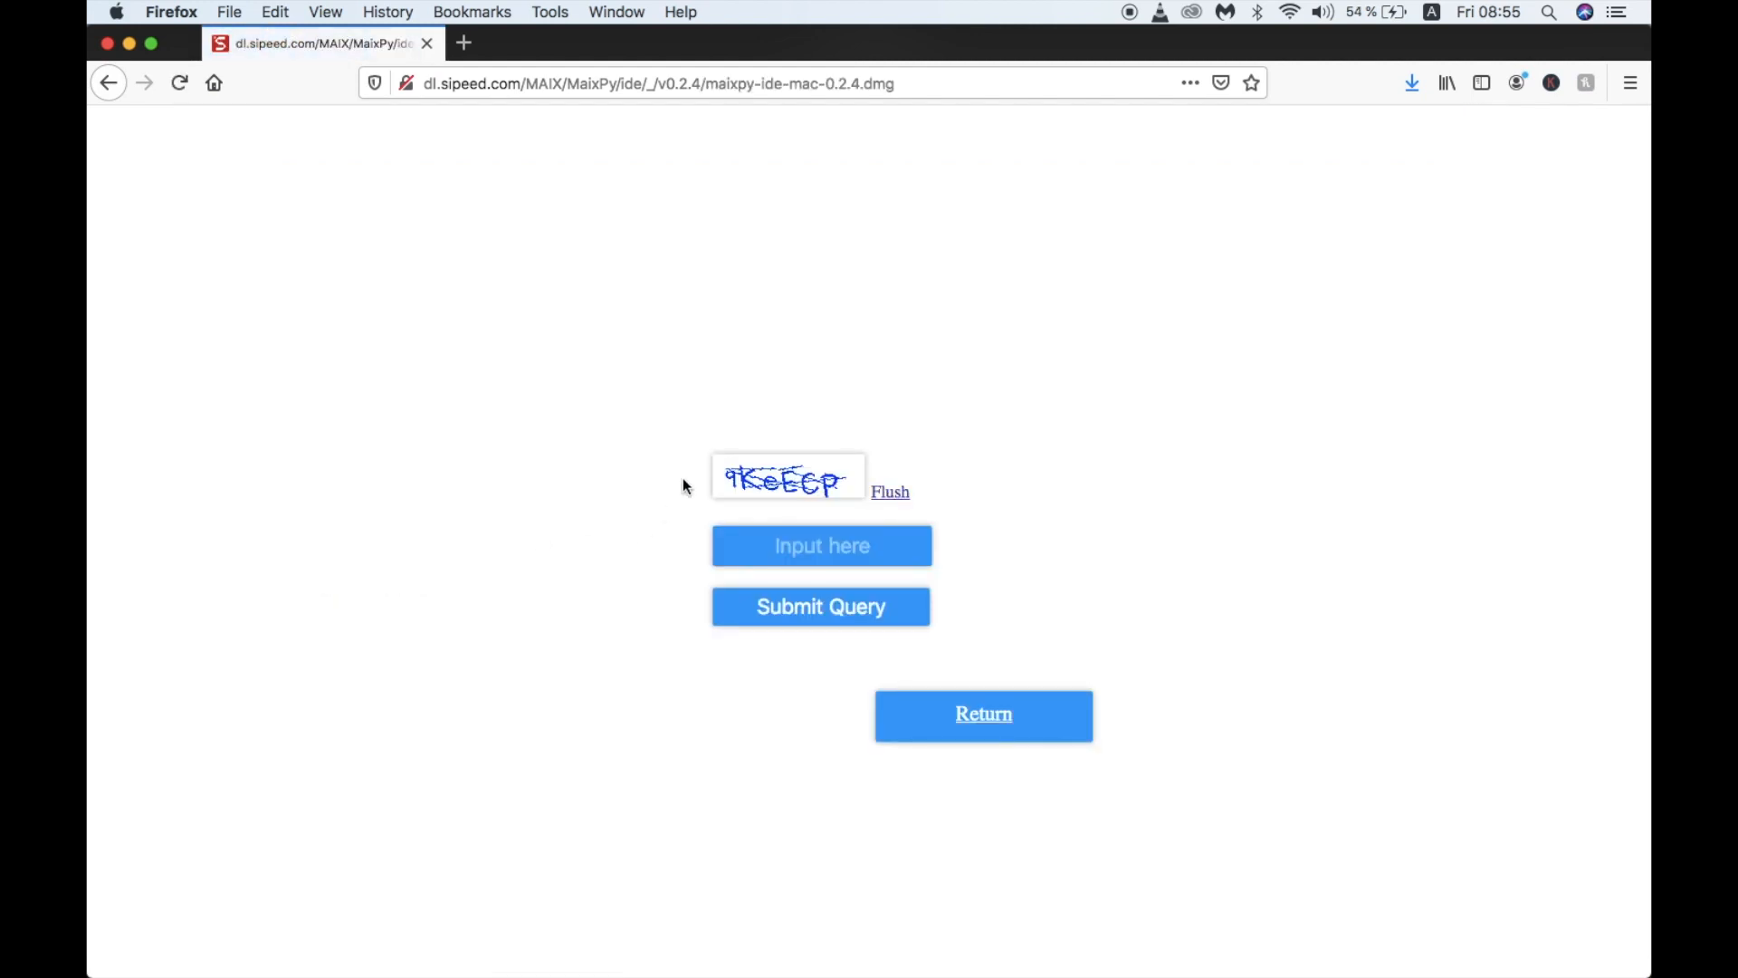
# Enter the verification code 9KeE in the Input here field.
pyautogui.click(821, 544)
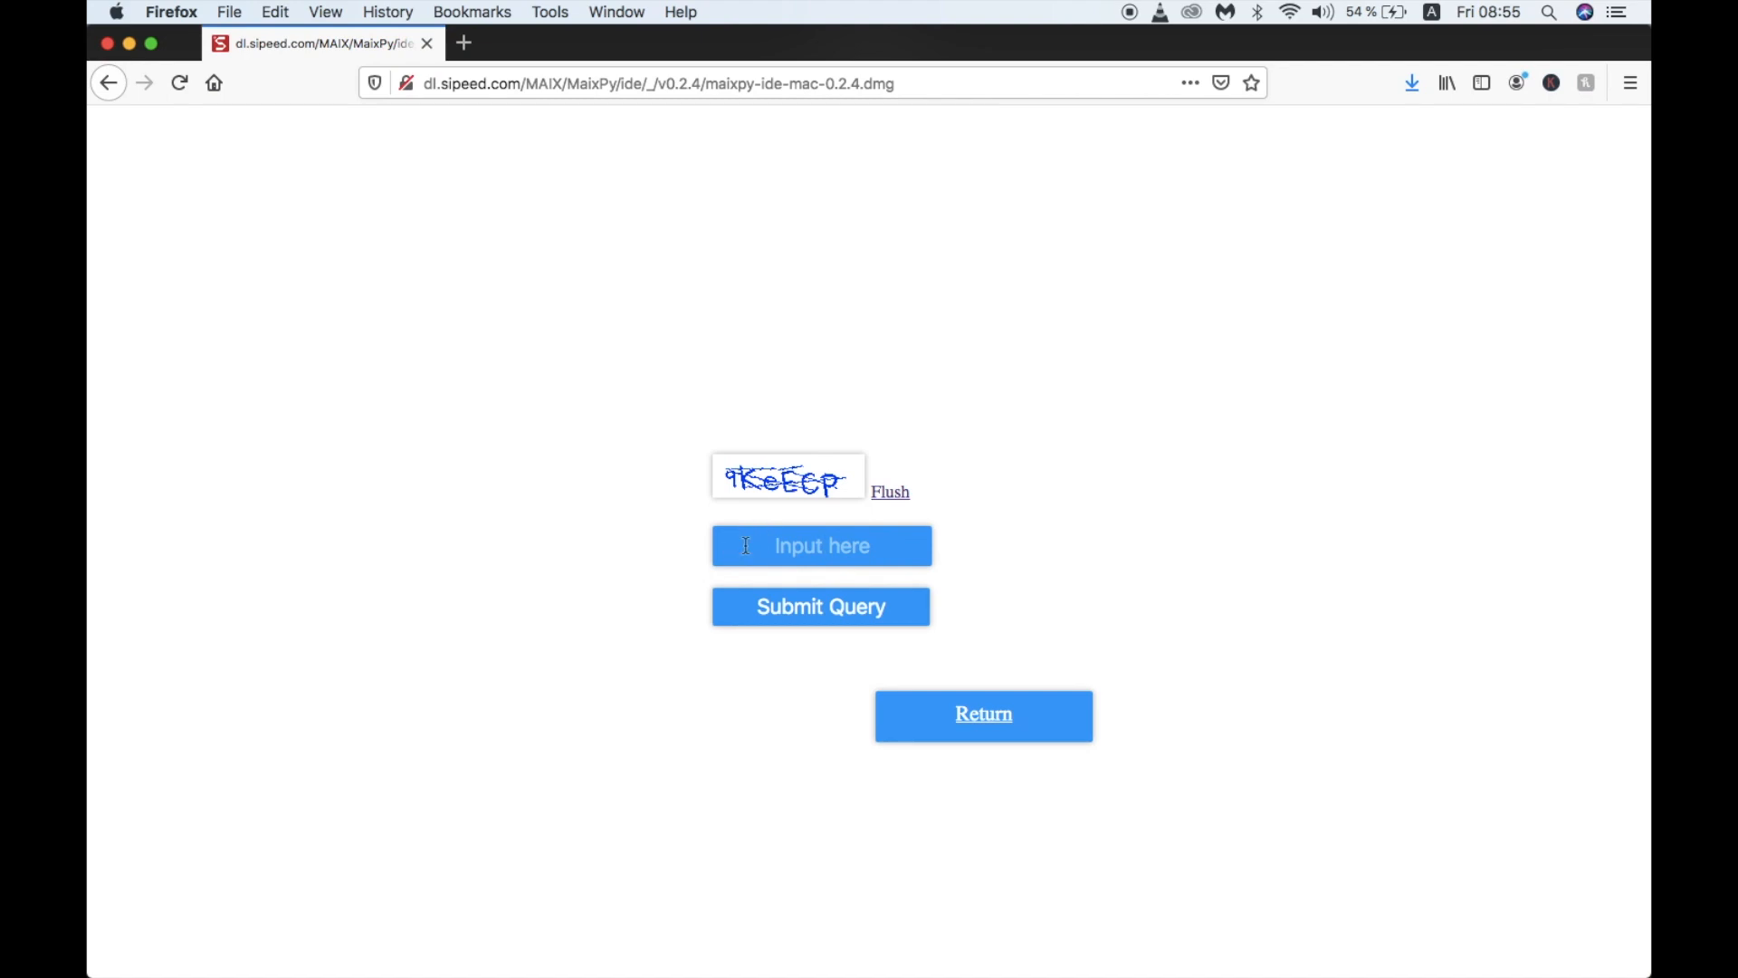
pyautogui.write('9')
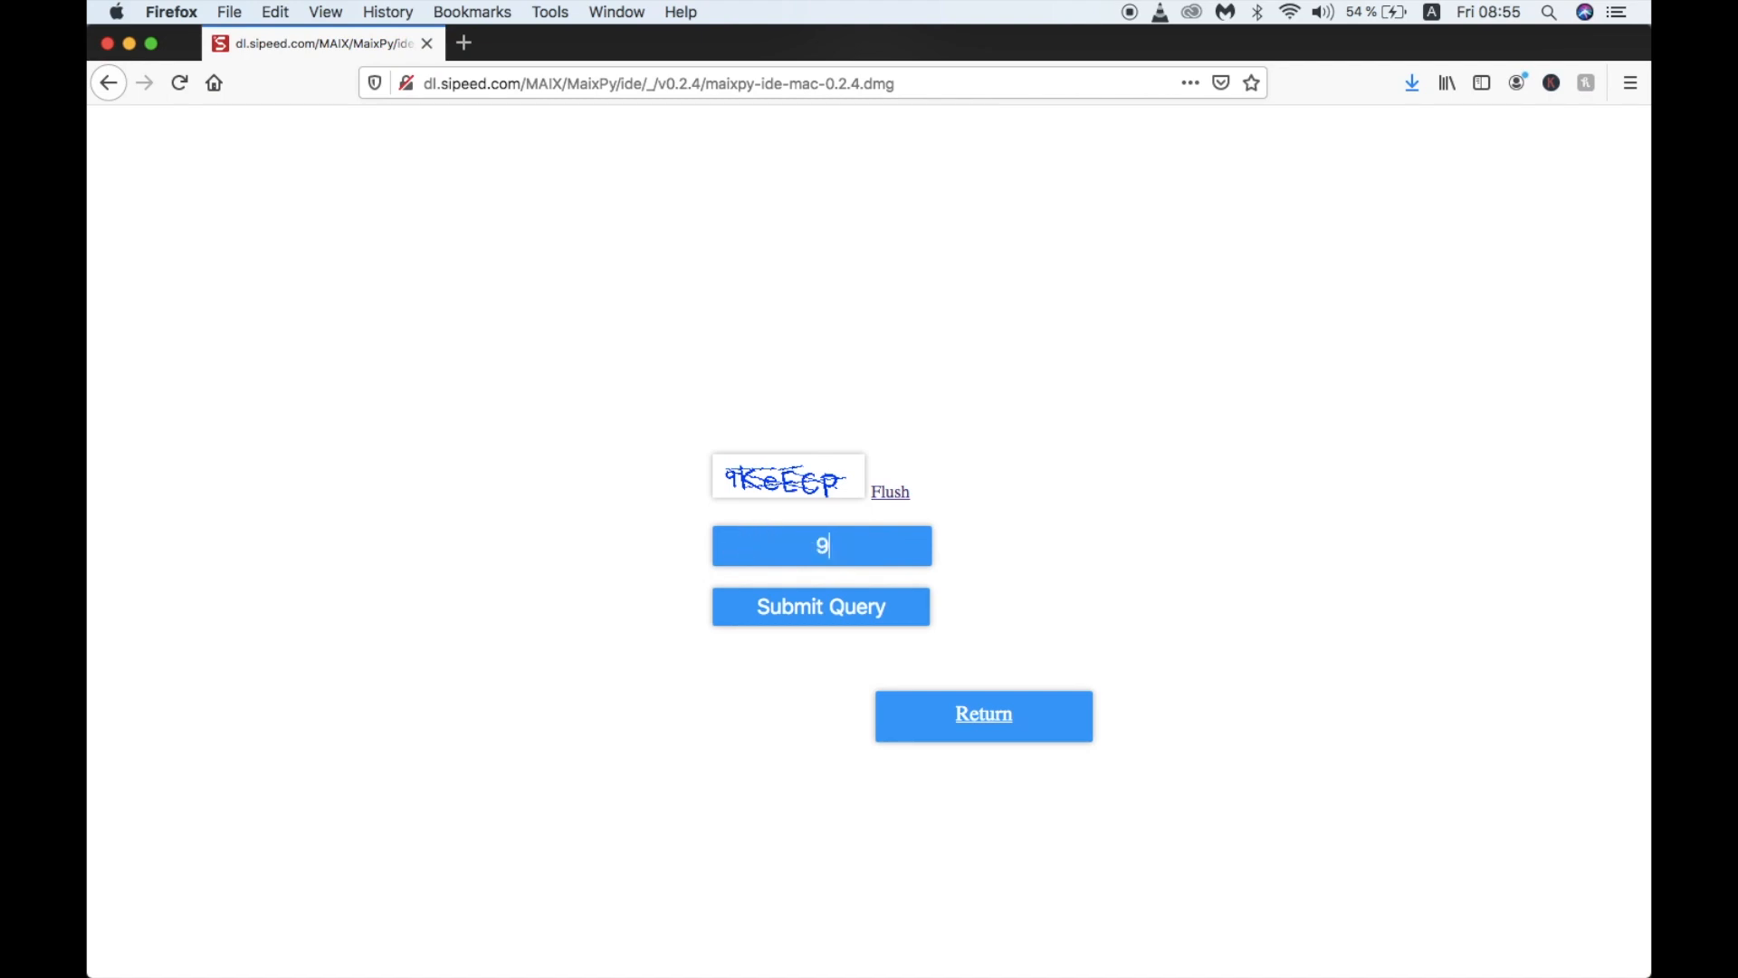
pyautogui.write('K')
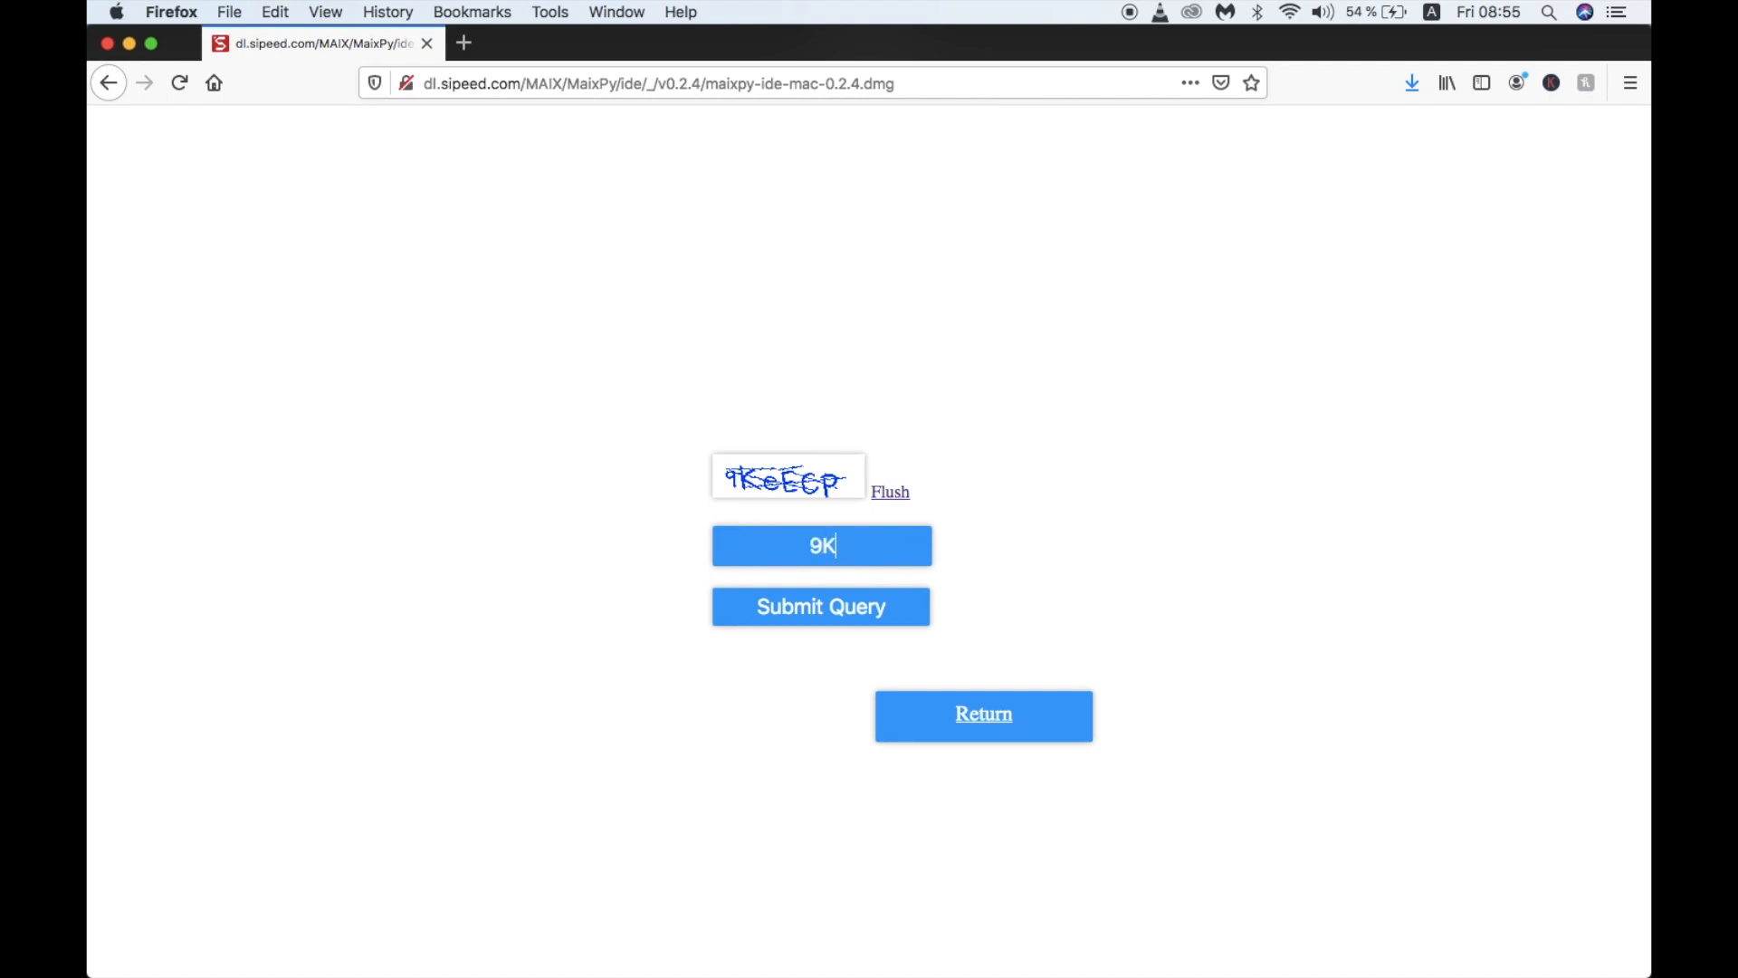
pyautogui.write('eECP')
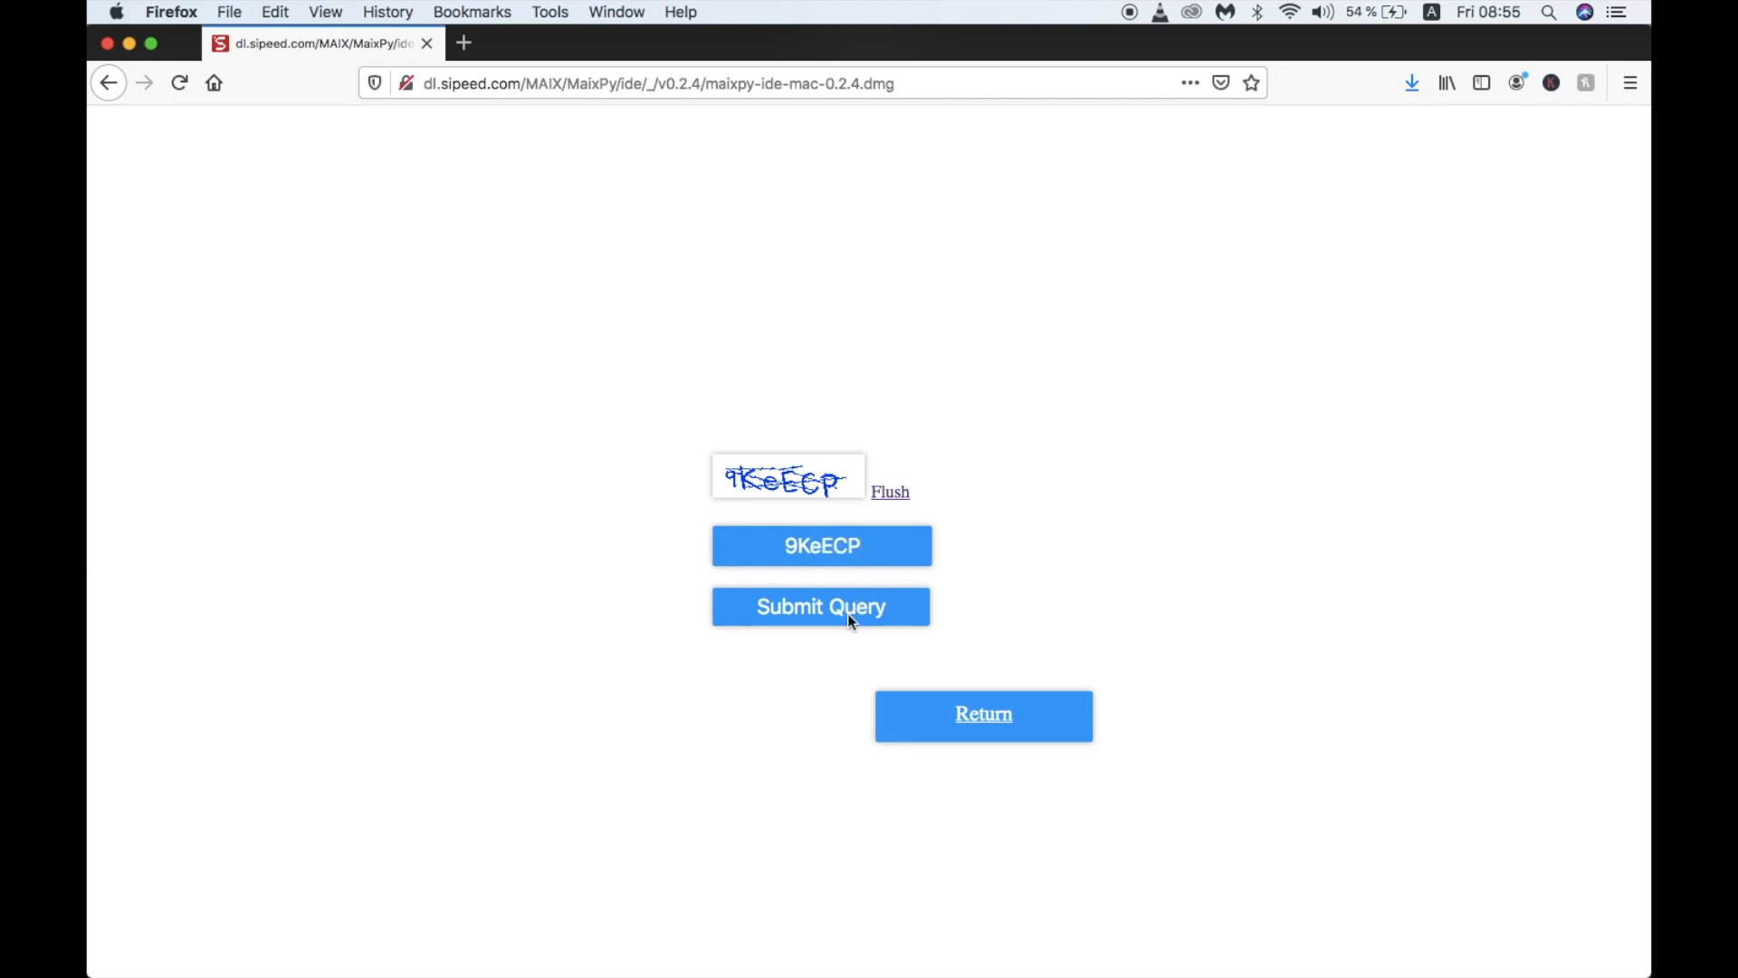
# Submit the verification code and save the MaixPy IDE disk image.
pyautogui.click(821, 607)
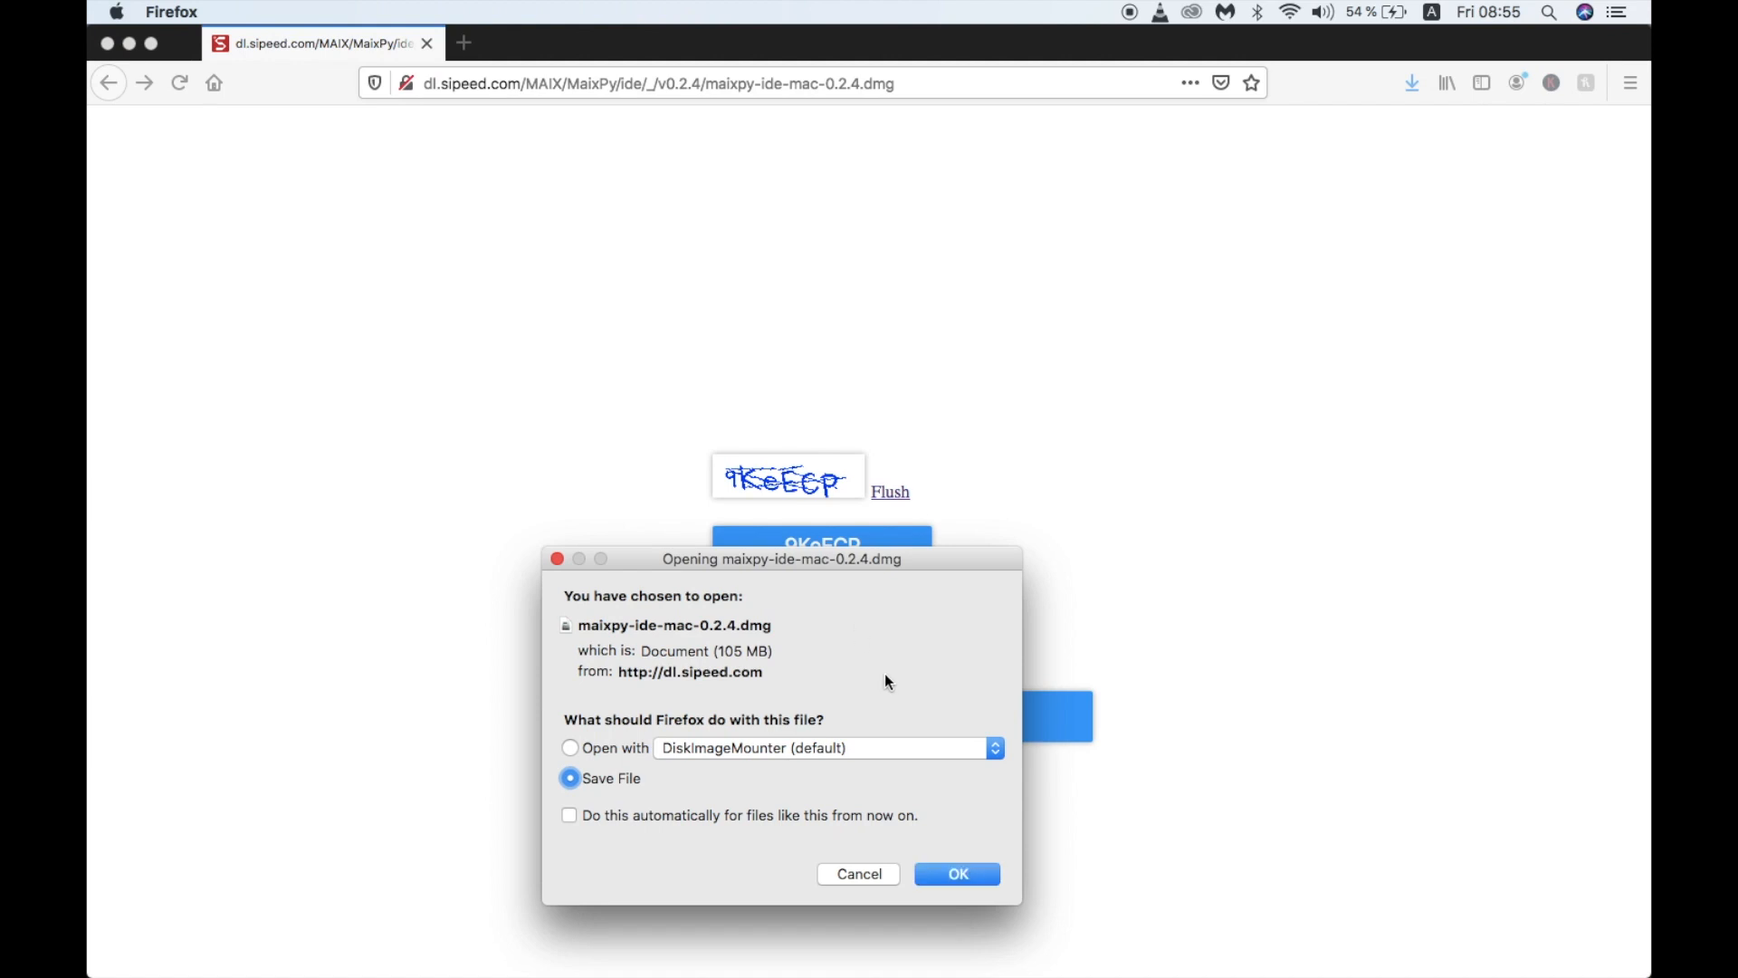
pyautogui.click(858, 873)
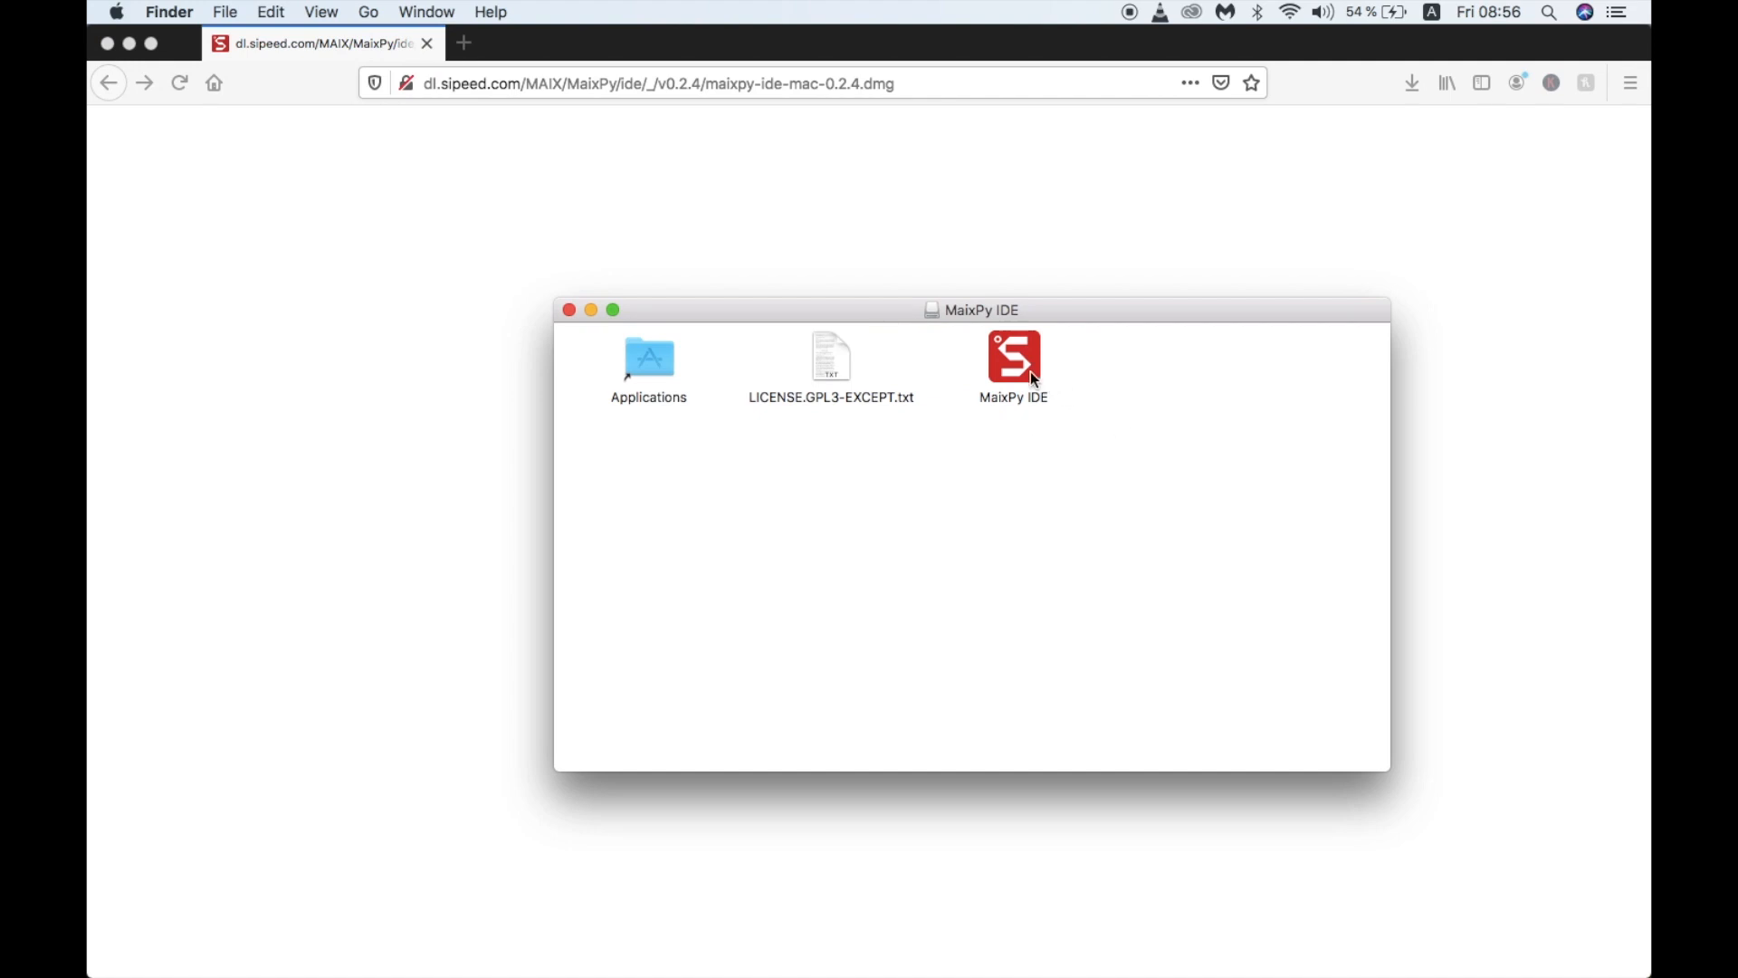
# Double-click the MaixPy IDE app in the mounted volume until it launches.
pyautogui.click(1012, 357)
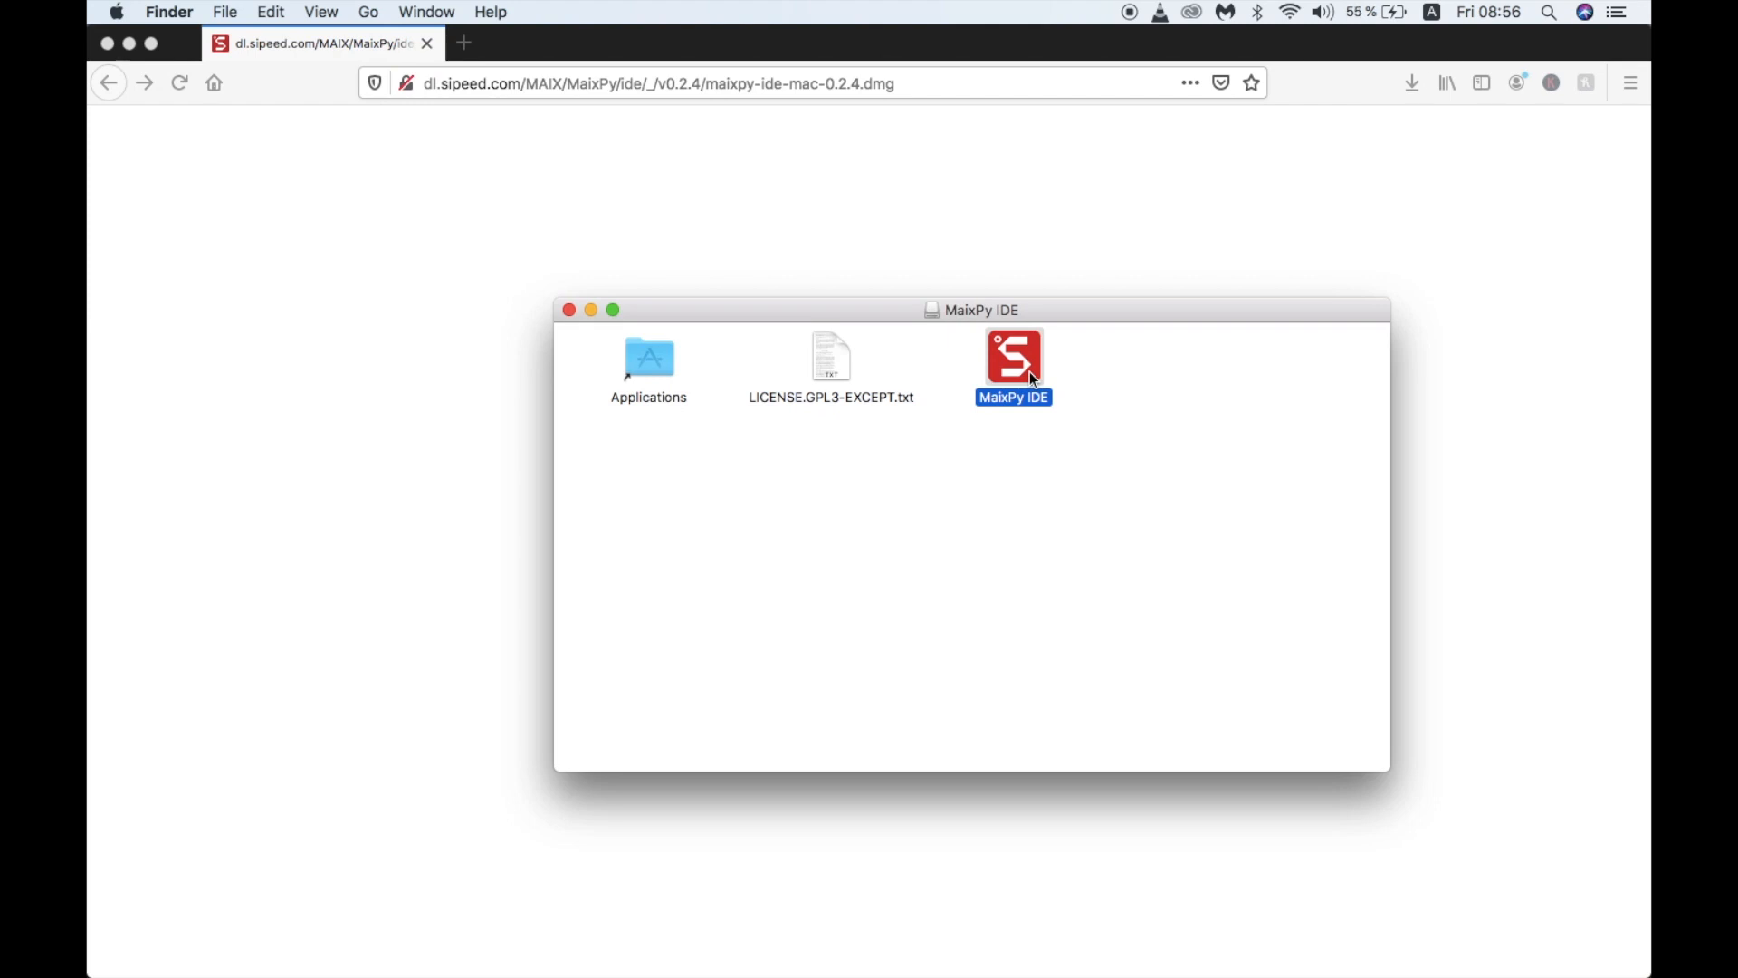
pyautogui.doubleClick(1013, 357)
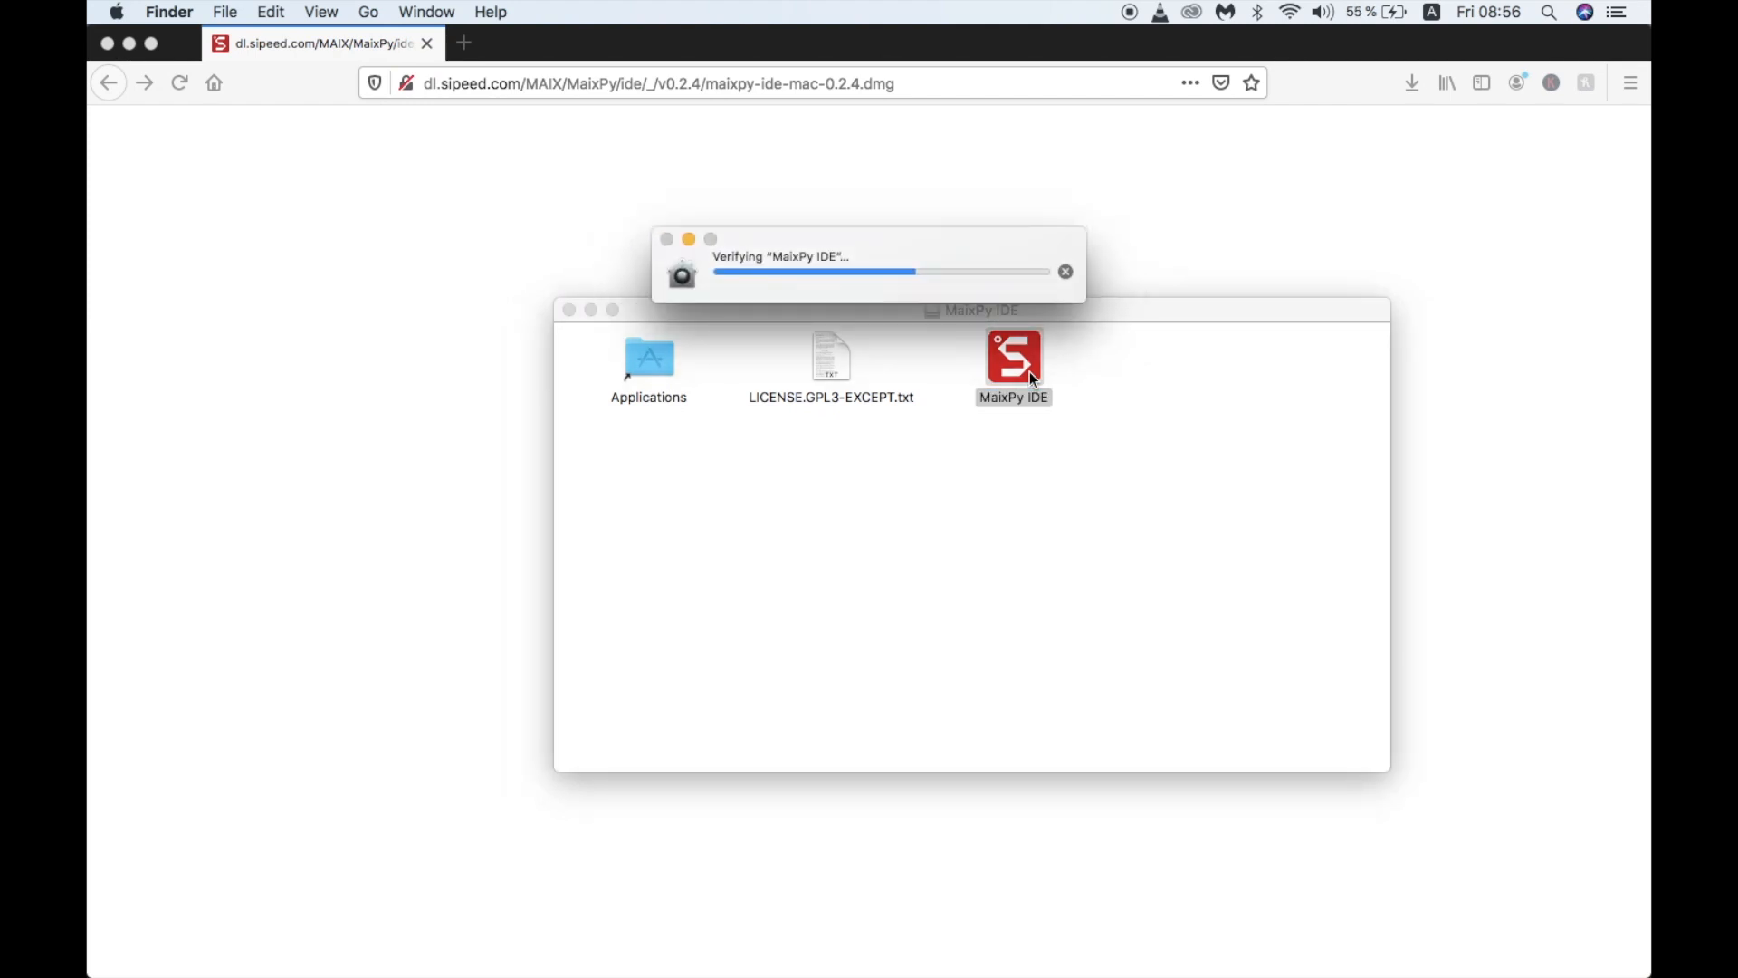
pyautogui.doubleClick(1012, 357)
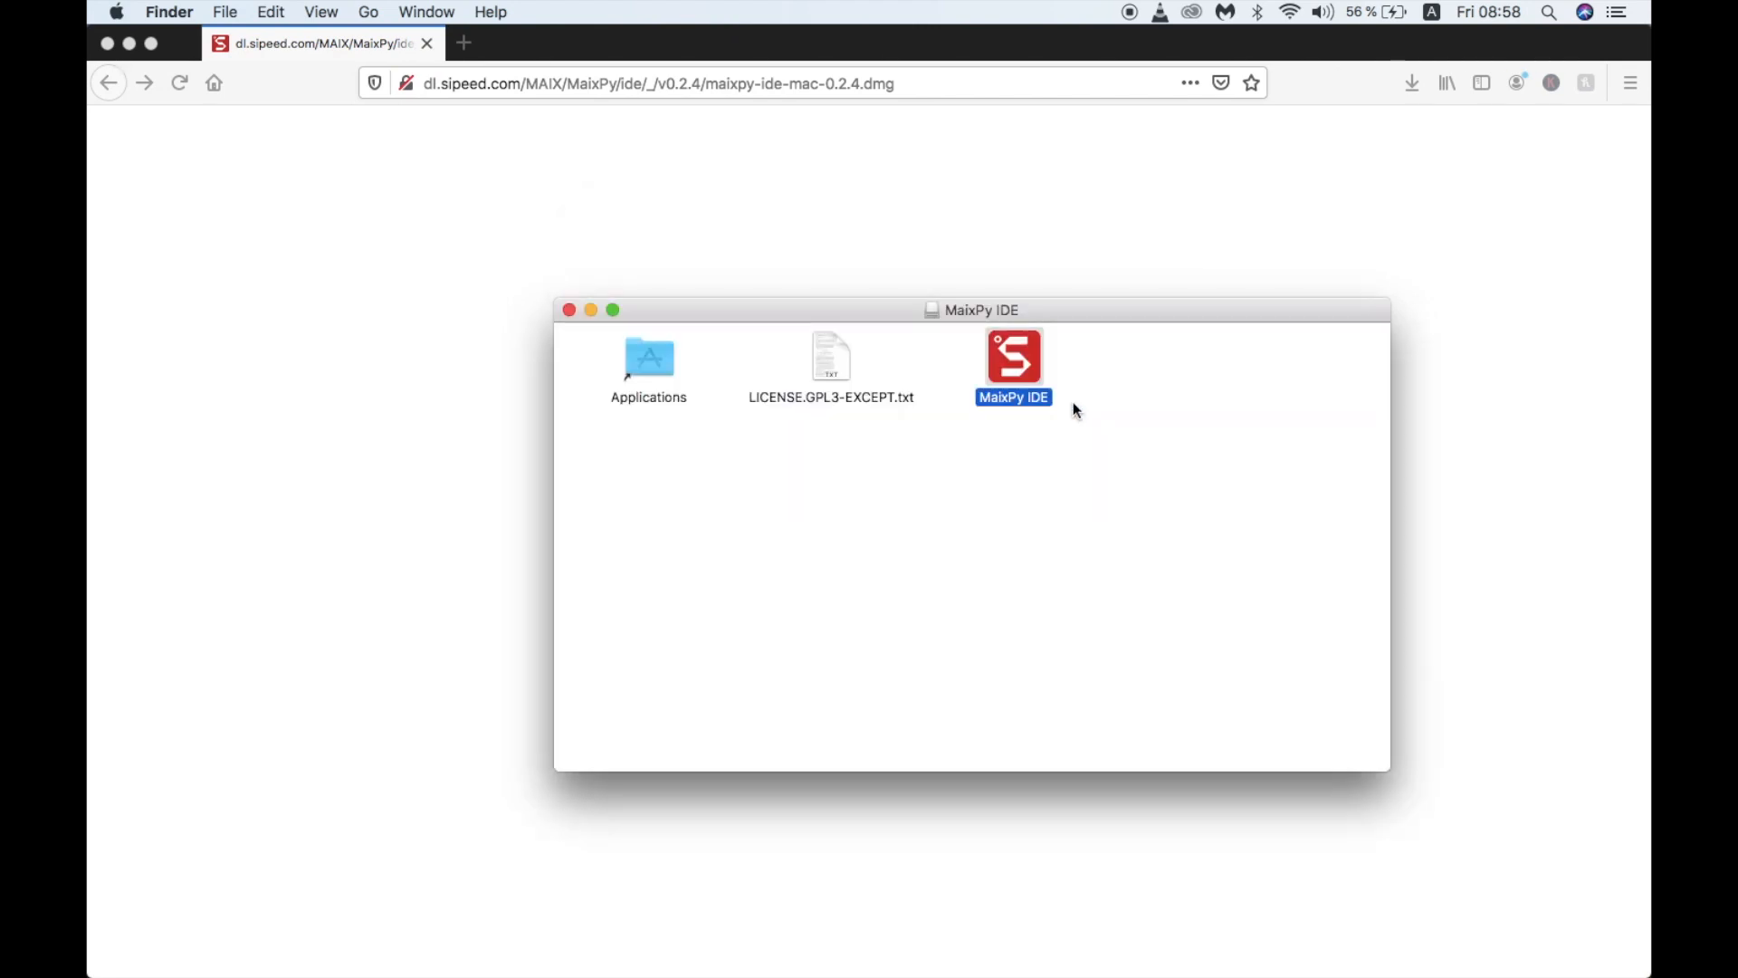
pyautogui.doubleClick(1013, 357)
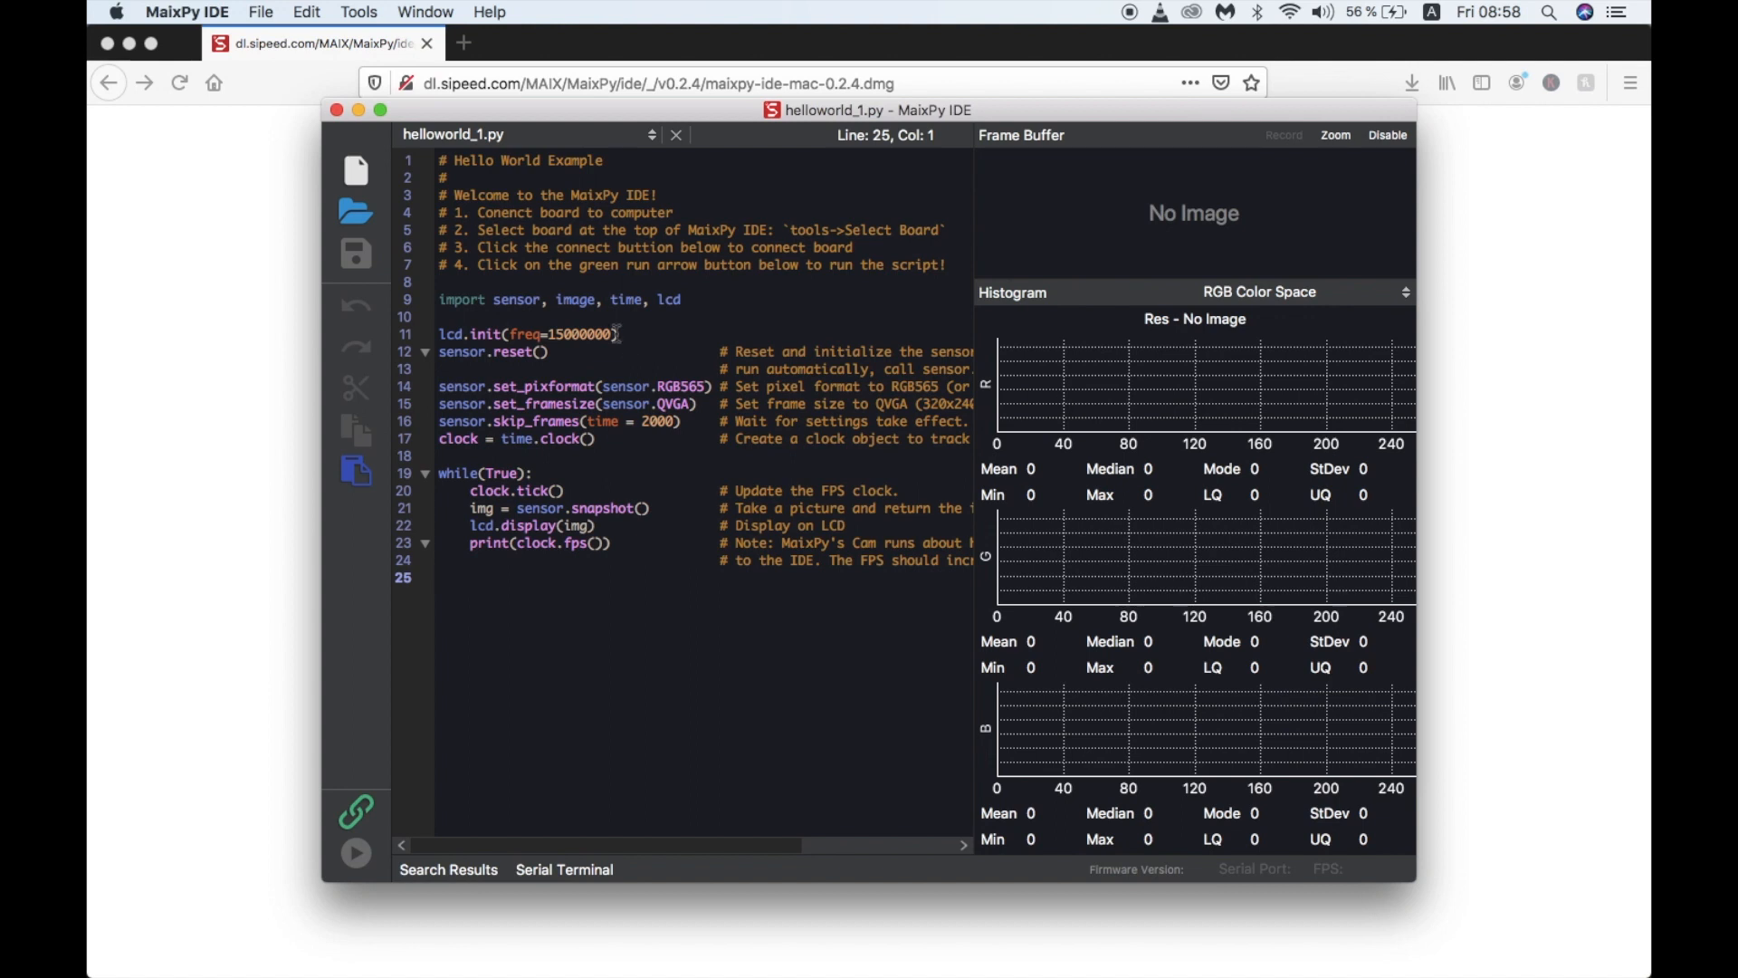
# Zoom the IDE window, connect to the usbserial port, and run the hello world script.
pyautogui.click(425, 11)
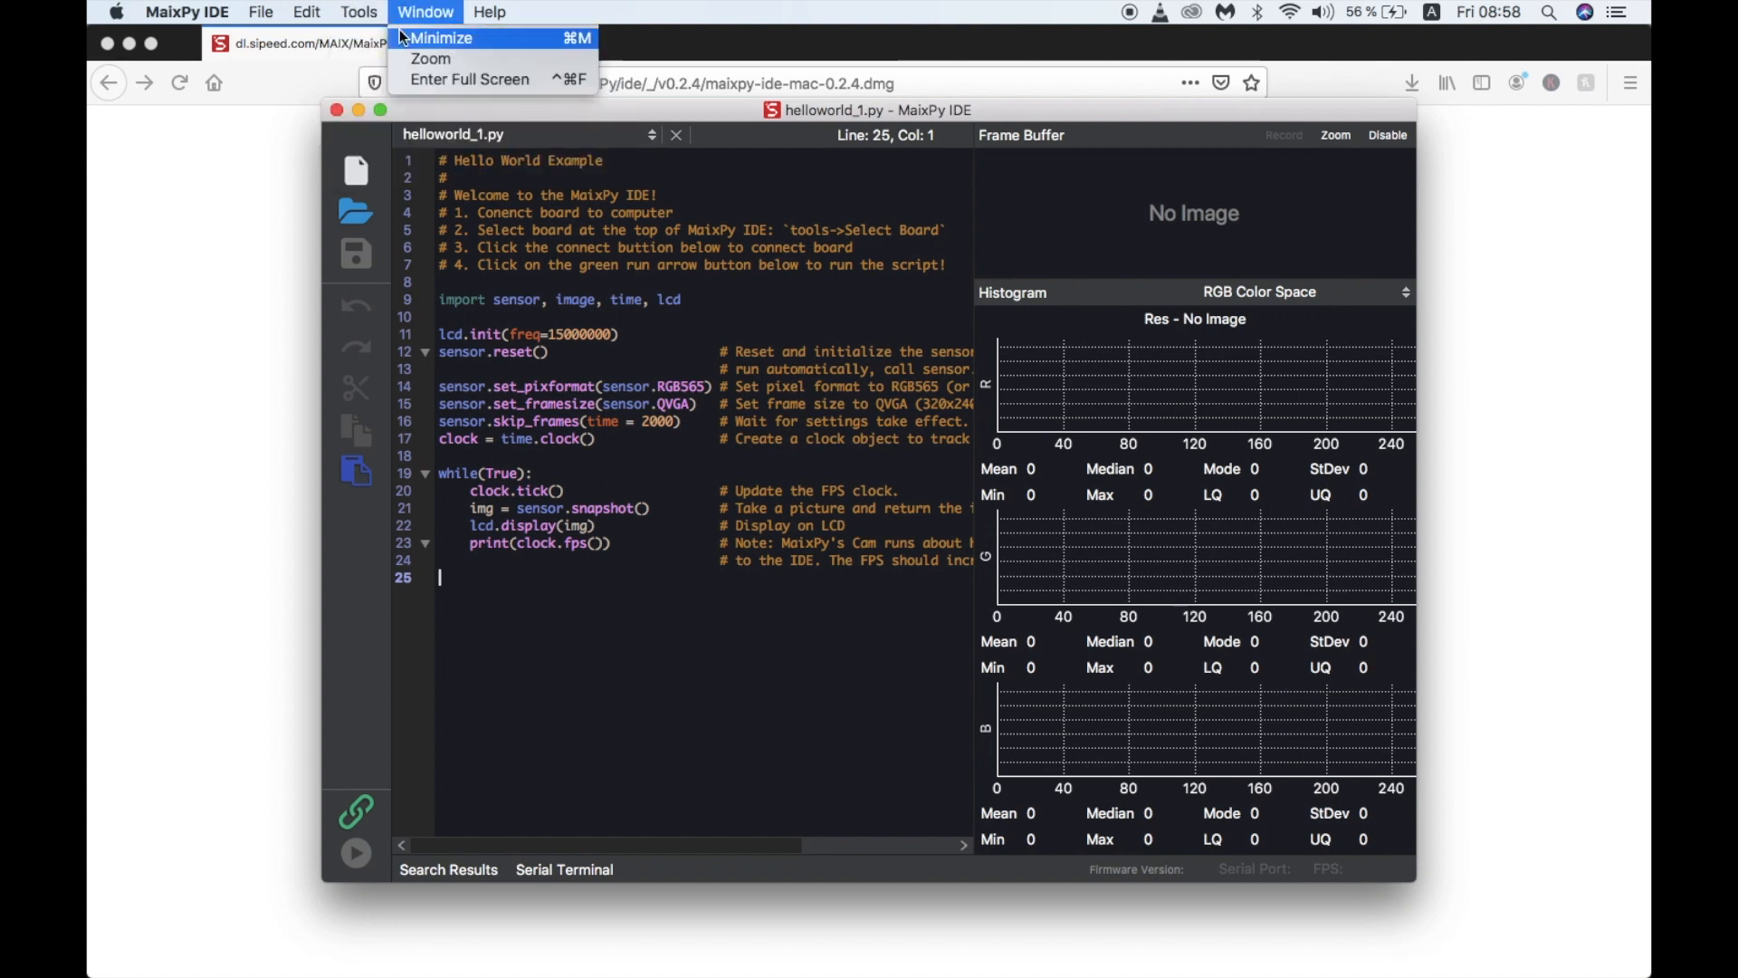
pyautogui.click(357, 10)
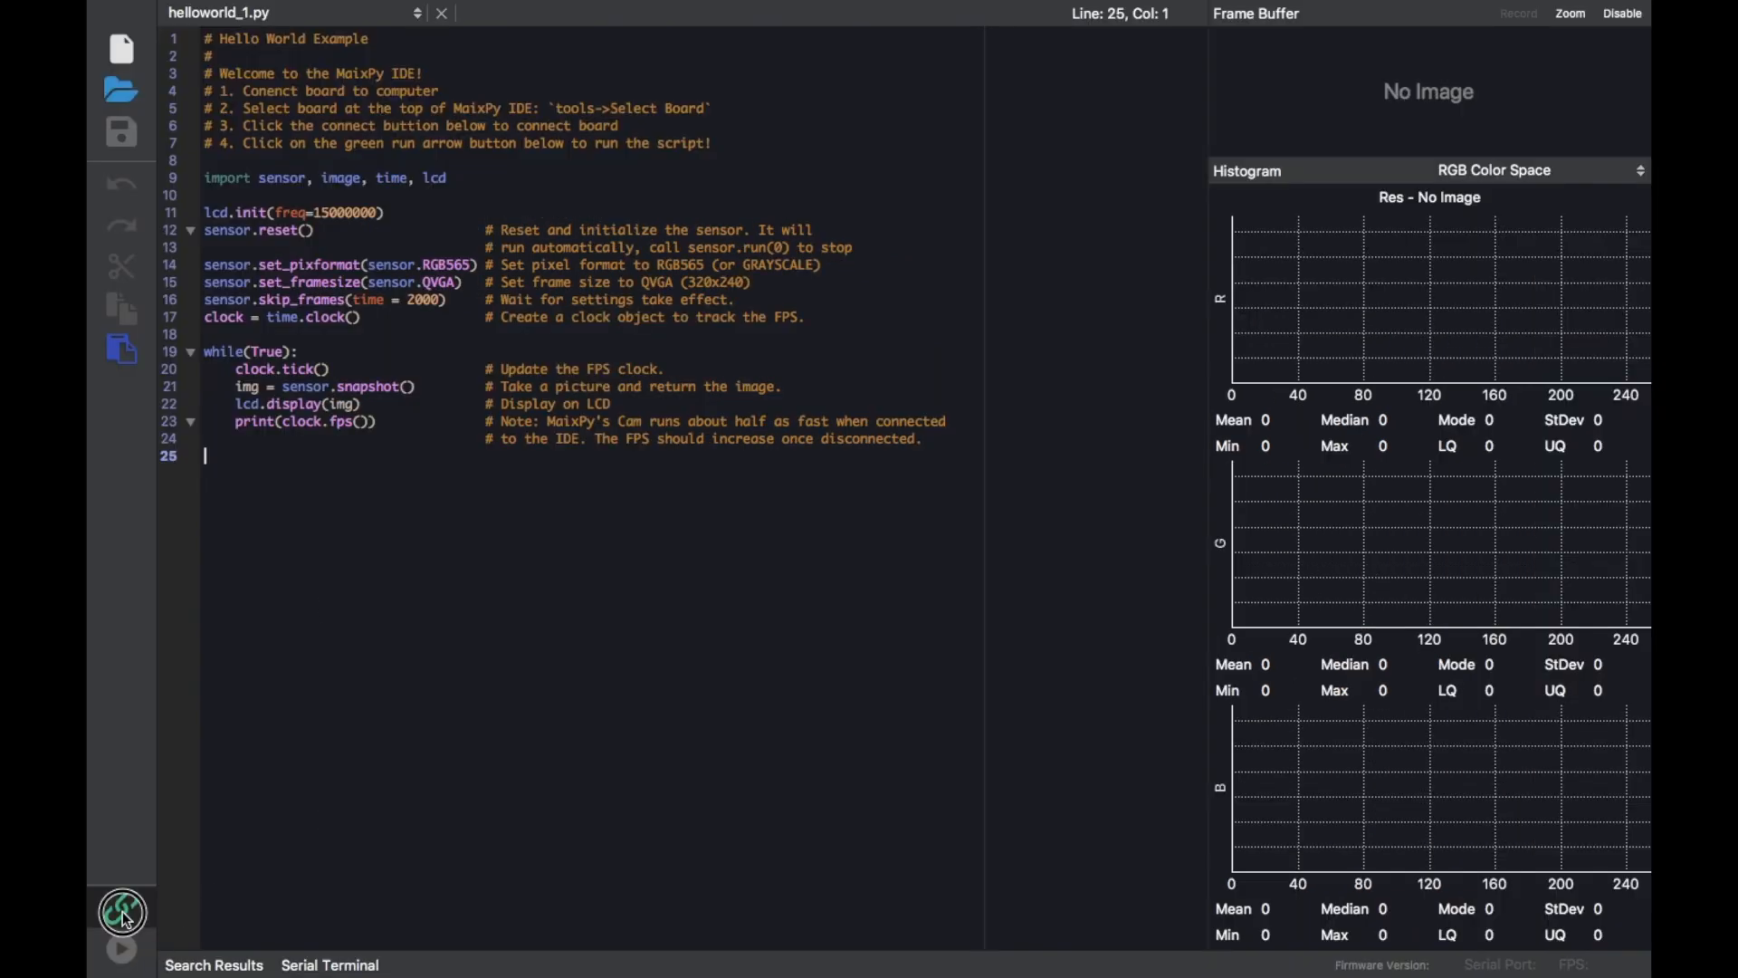
pyautogui.click(122, 911)
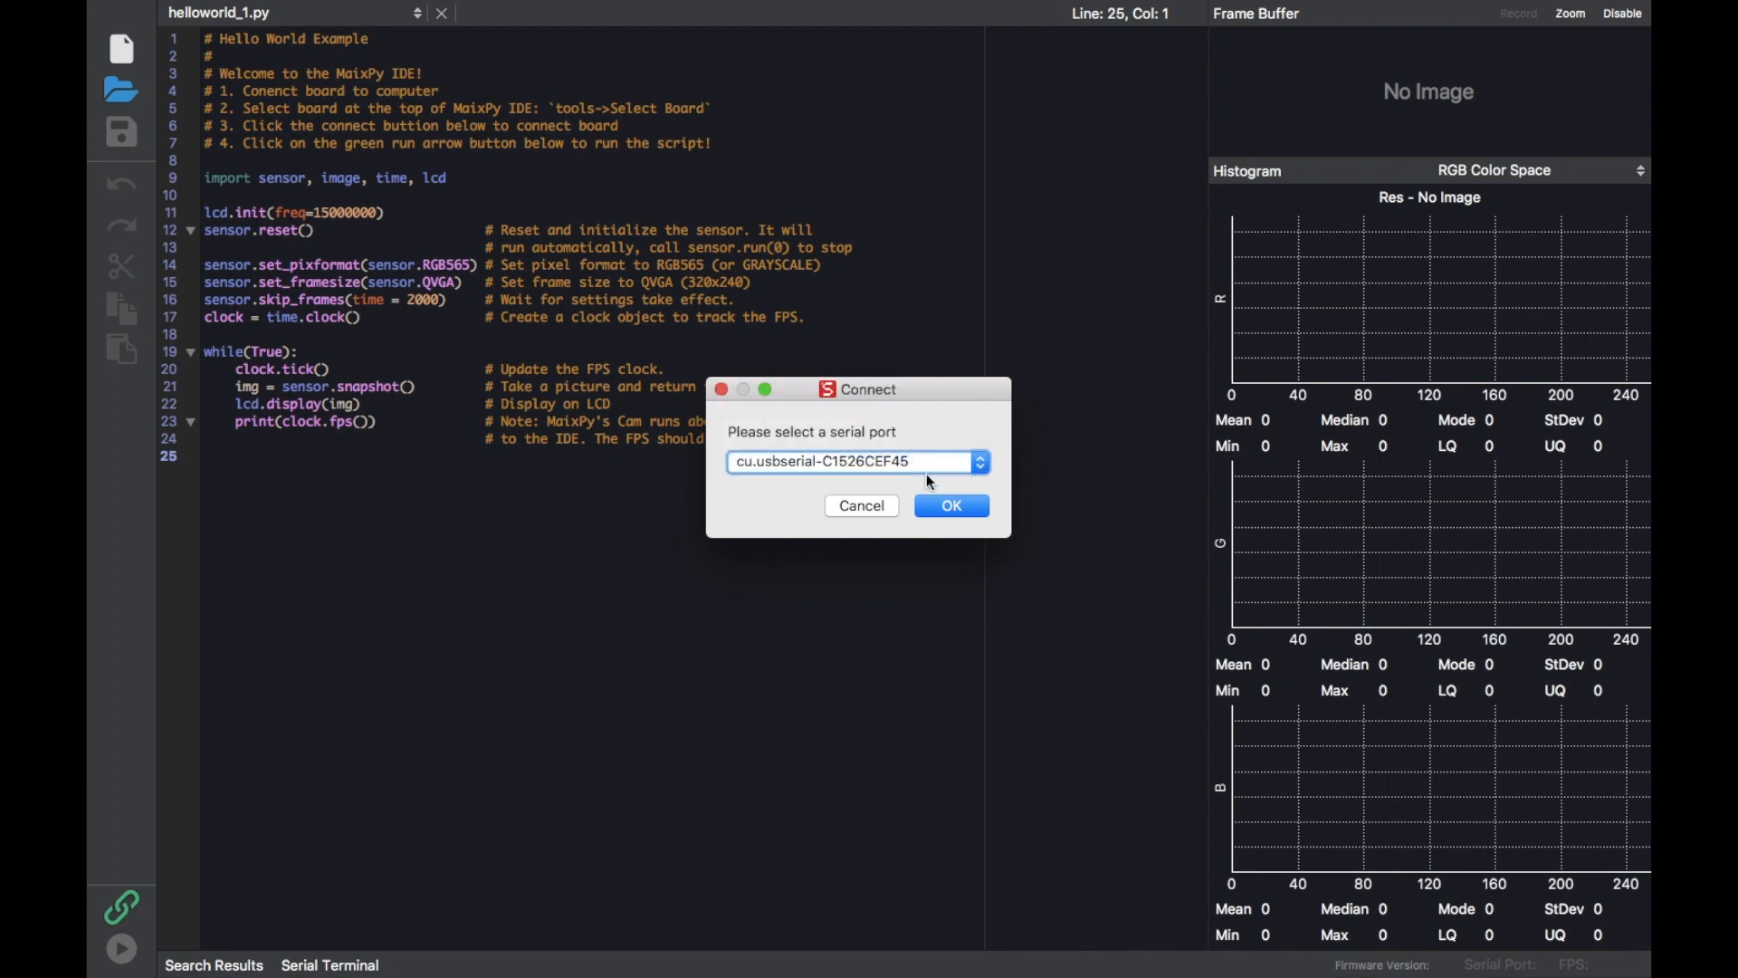
pyautogui.click(948, 505)
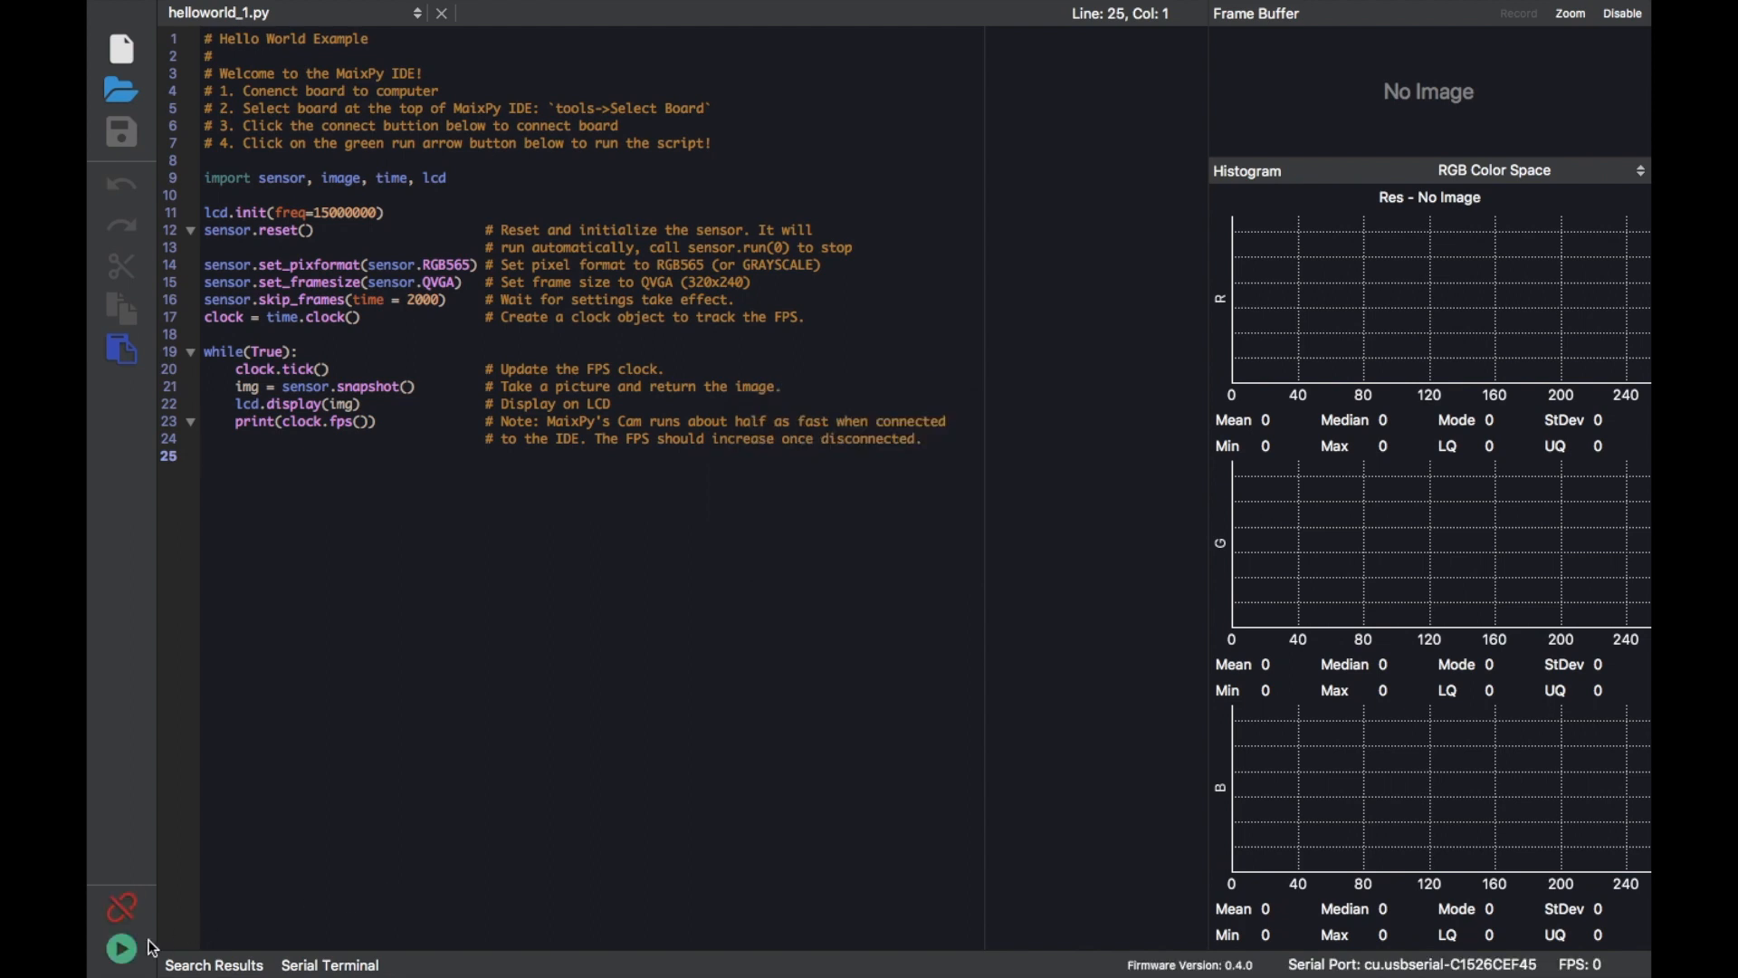
pyautogui.click(119, 949)
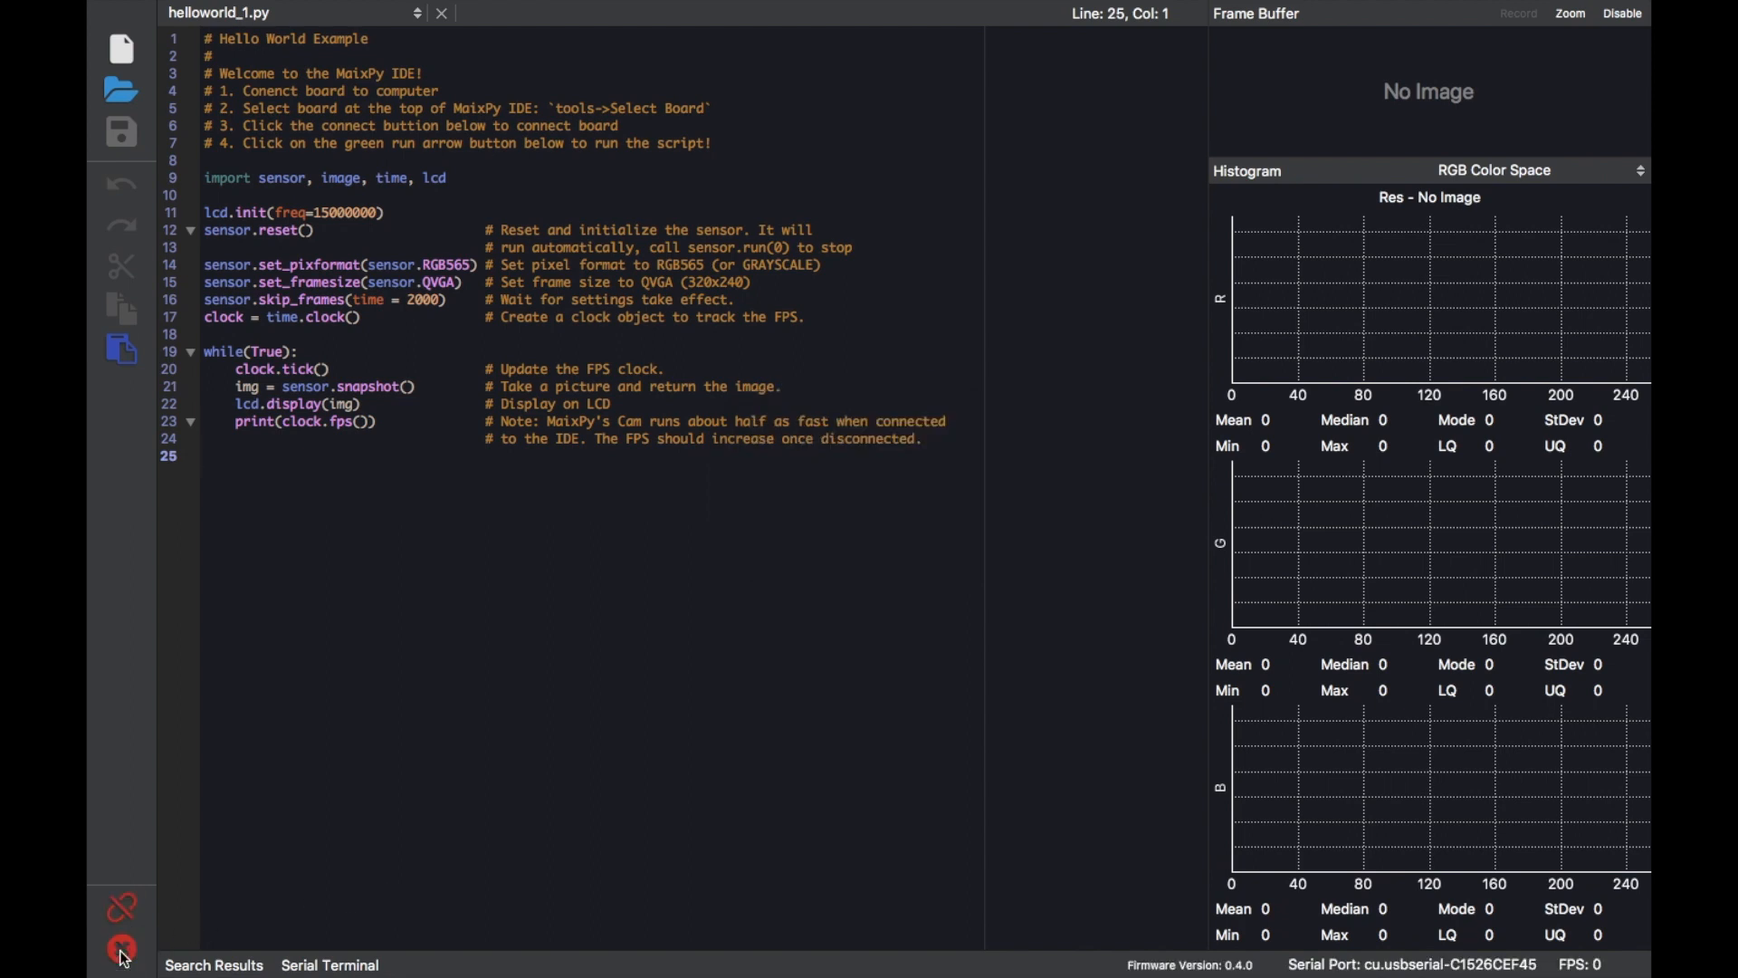
pyautogui.click(121, 954)
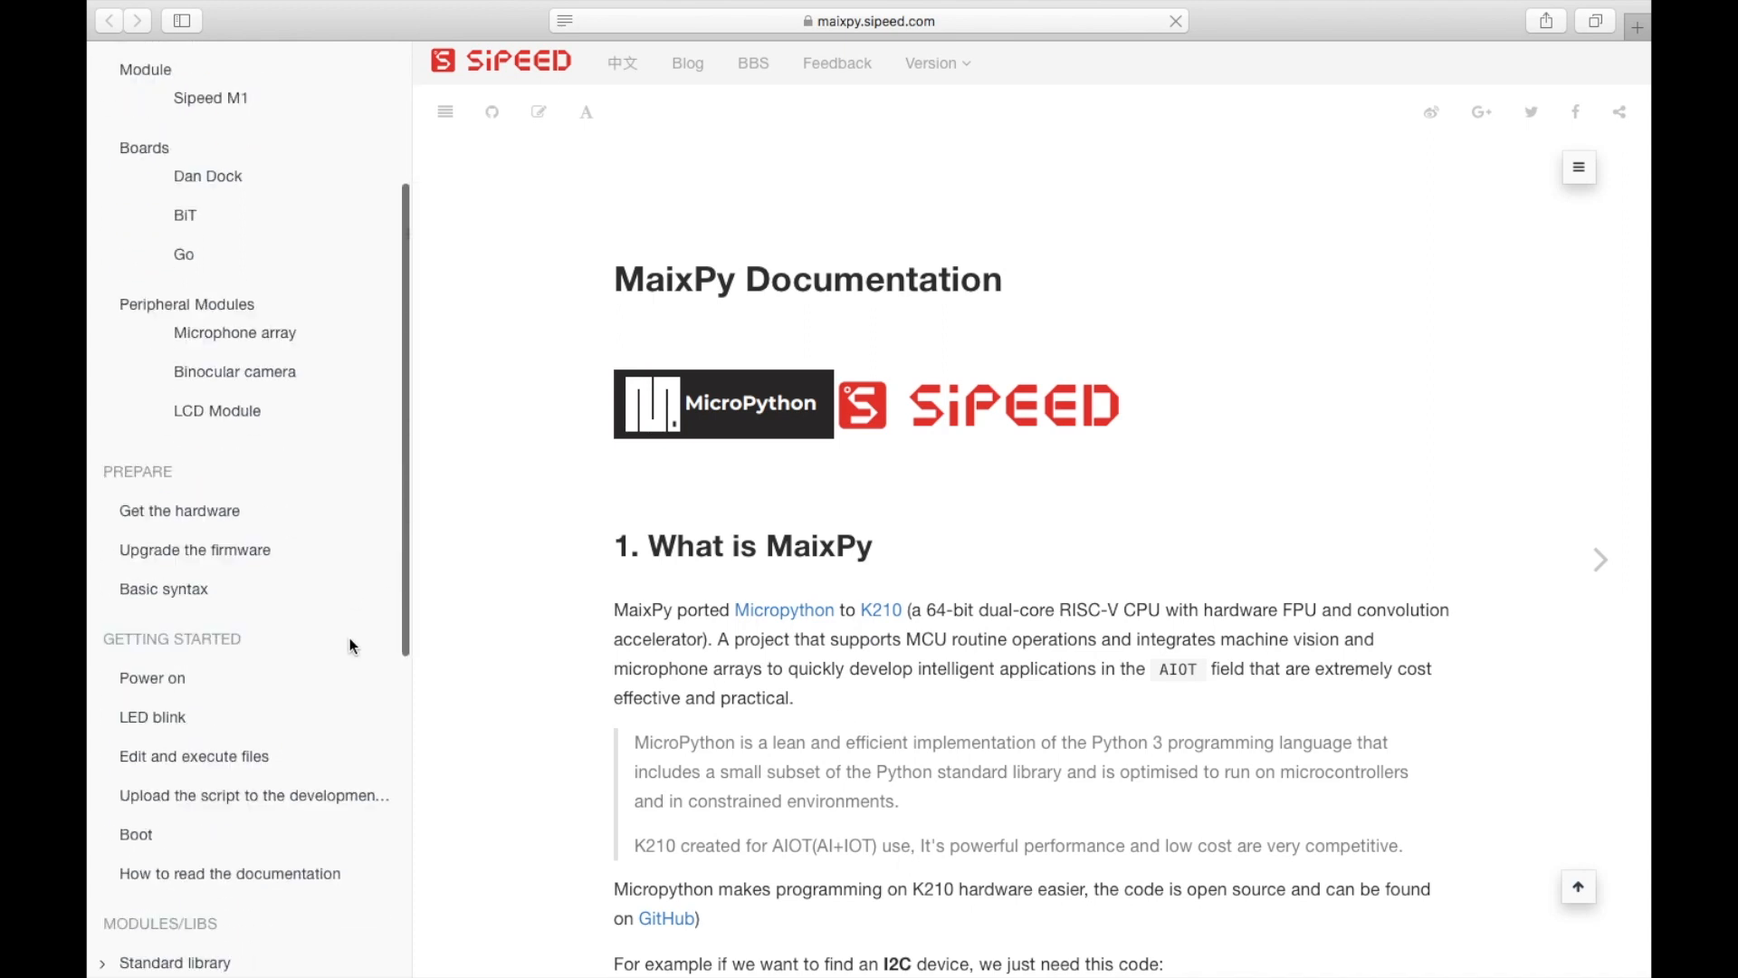
# Copy the Routine 1 Find green code from the Machine vision > Image docs.
pyautogui.scroll(-3)
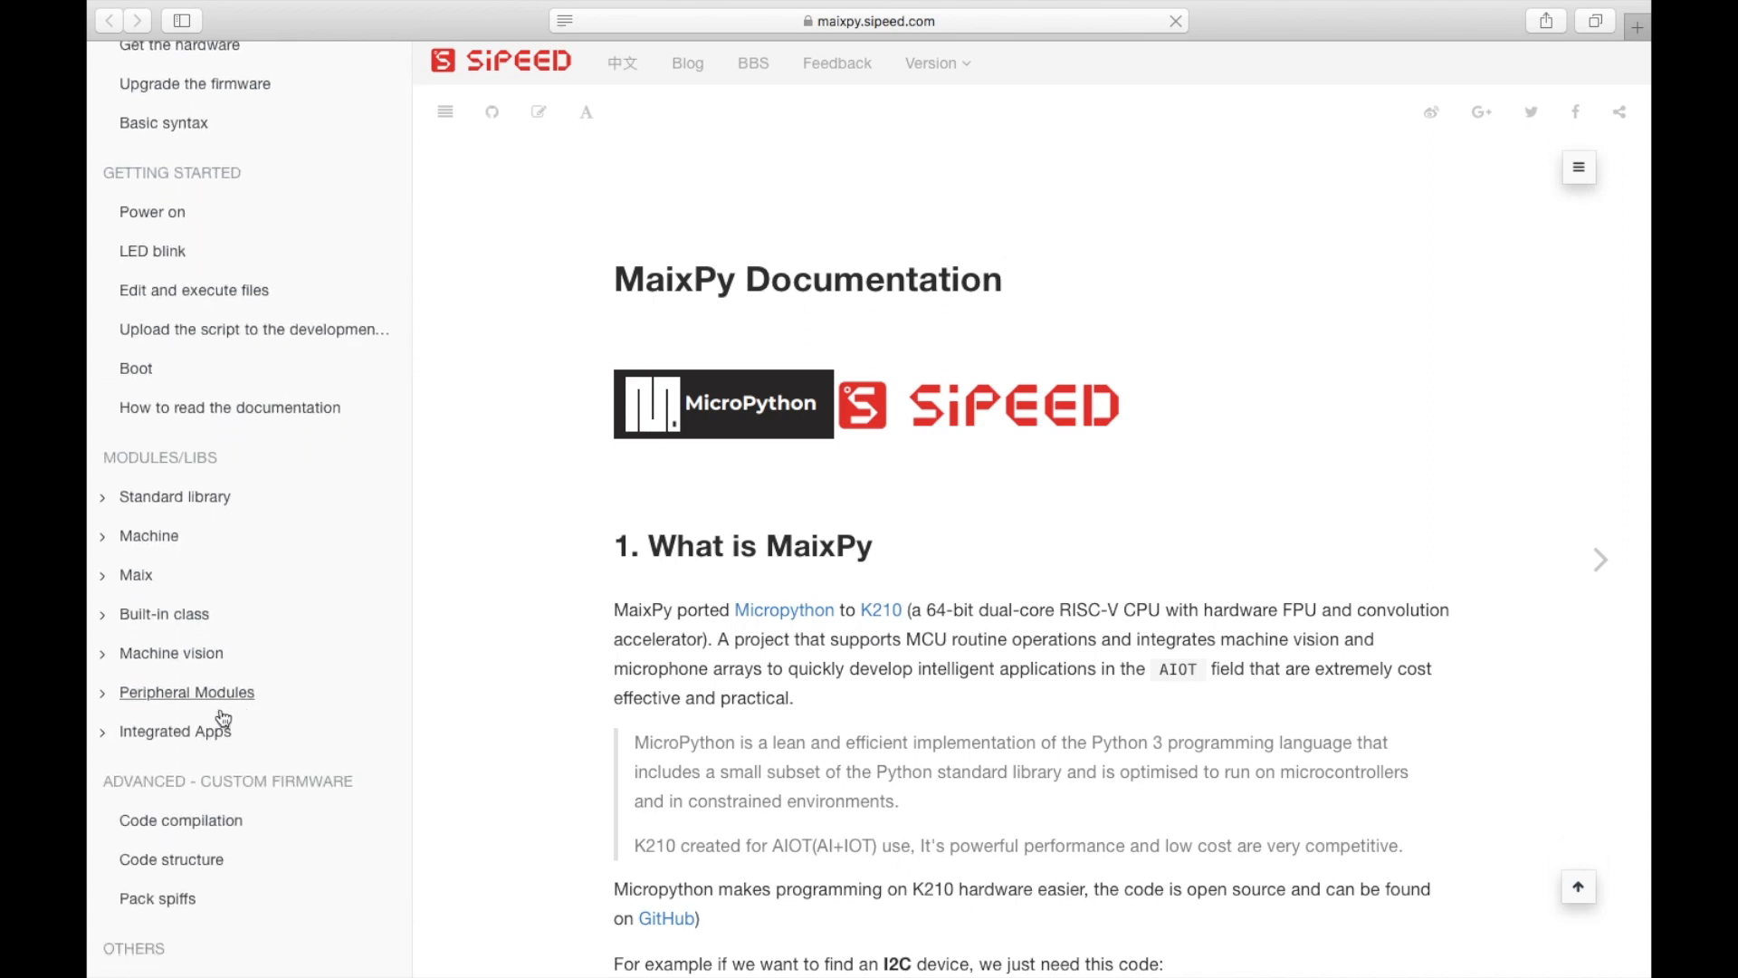
pyautogui.click(171, 652)
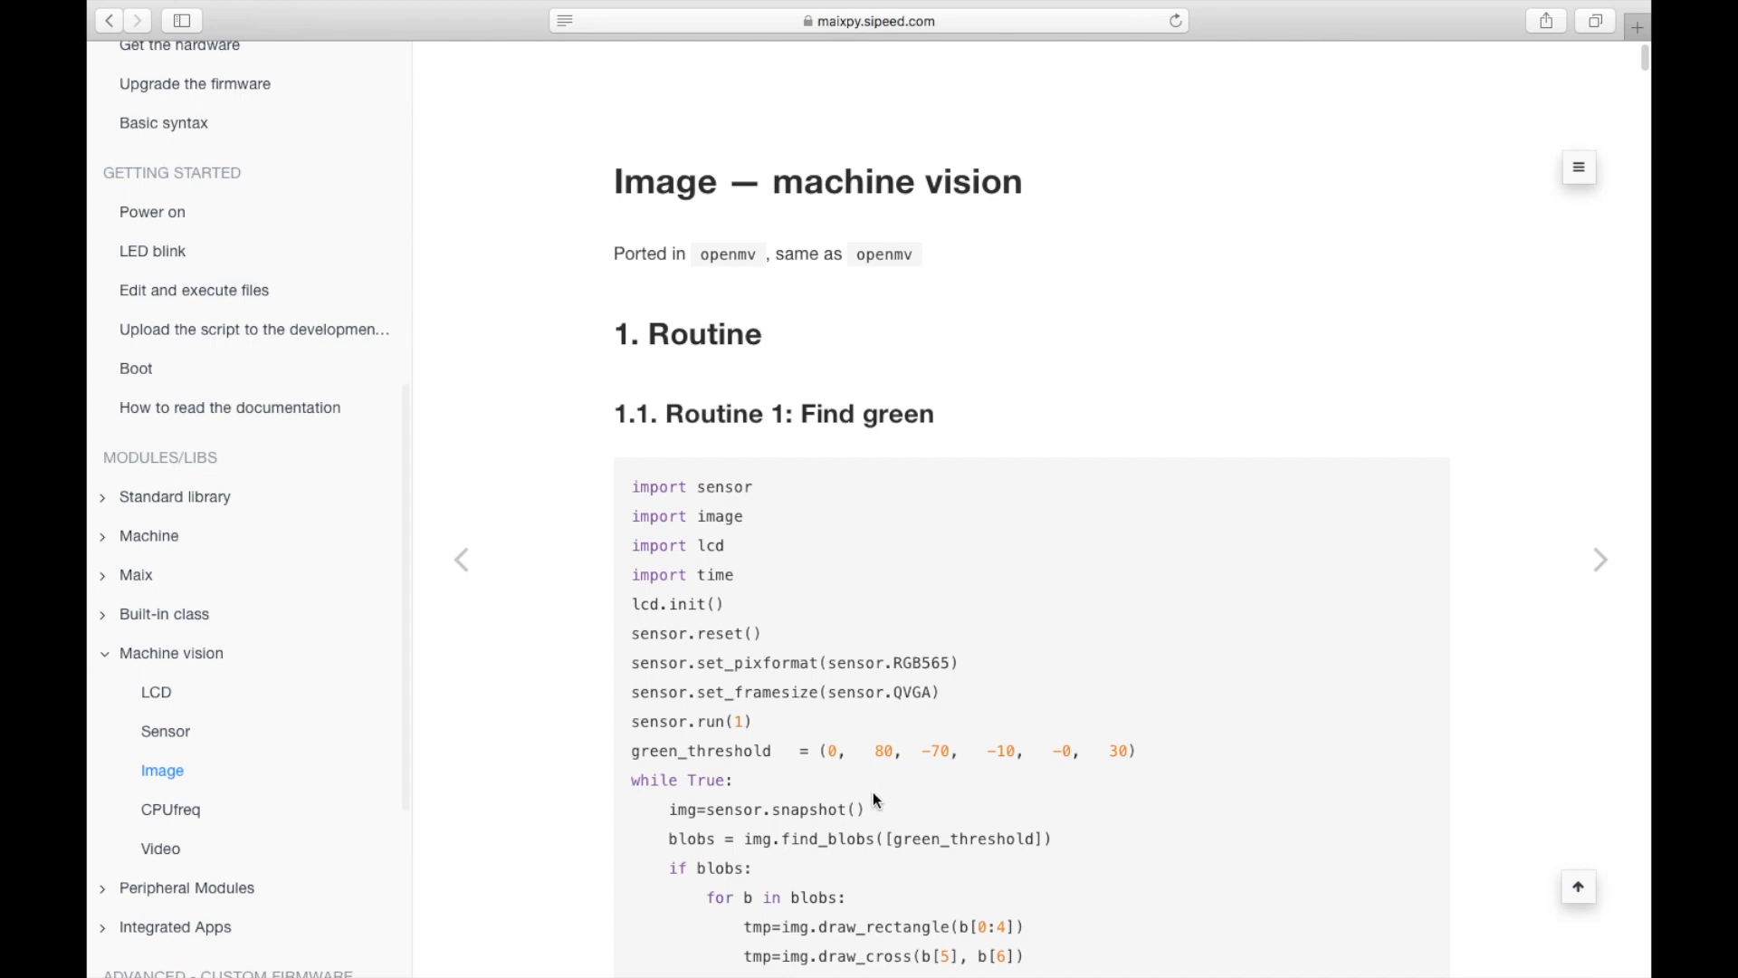
pyautogui.scroll(-3)
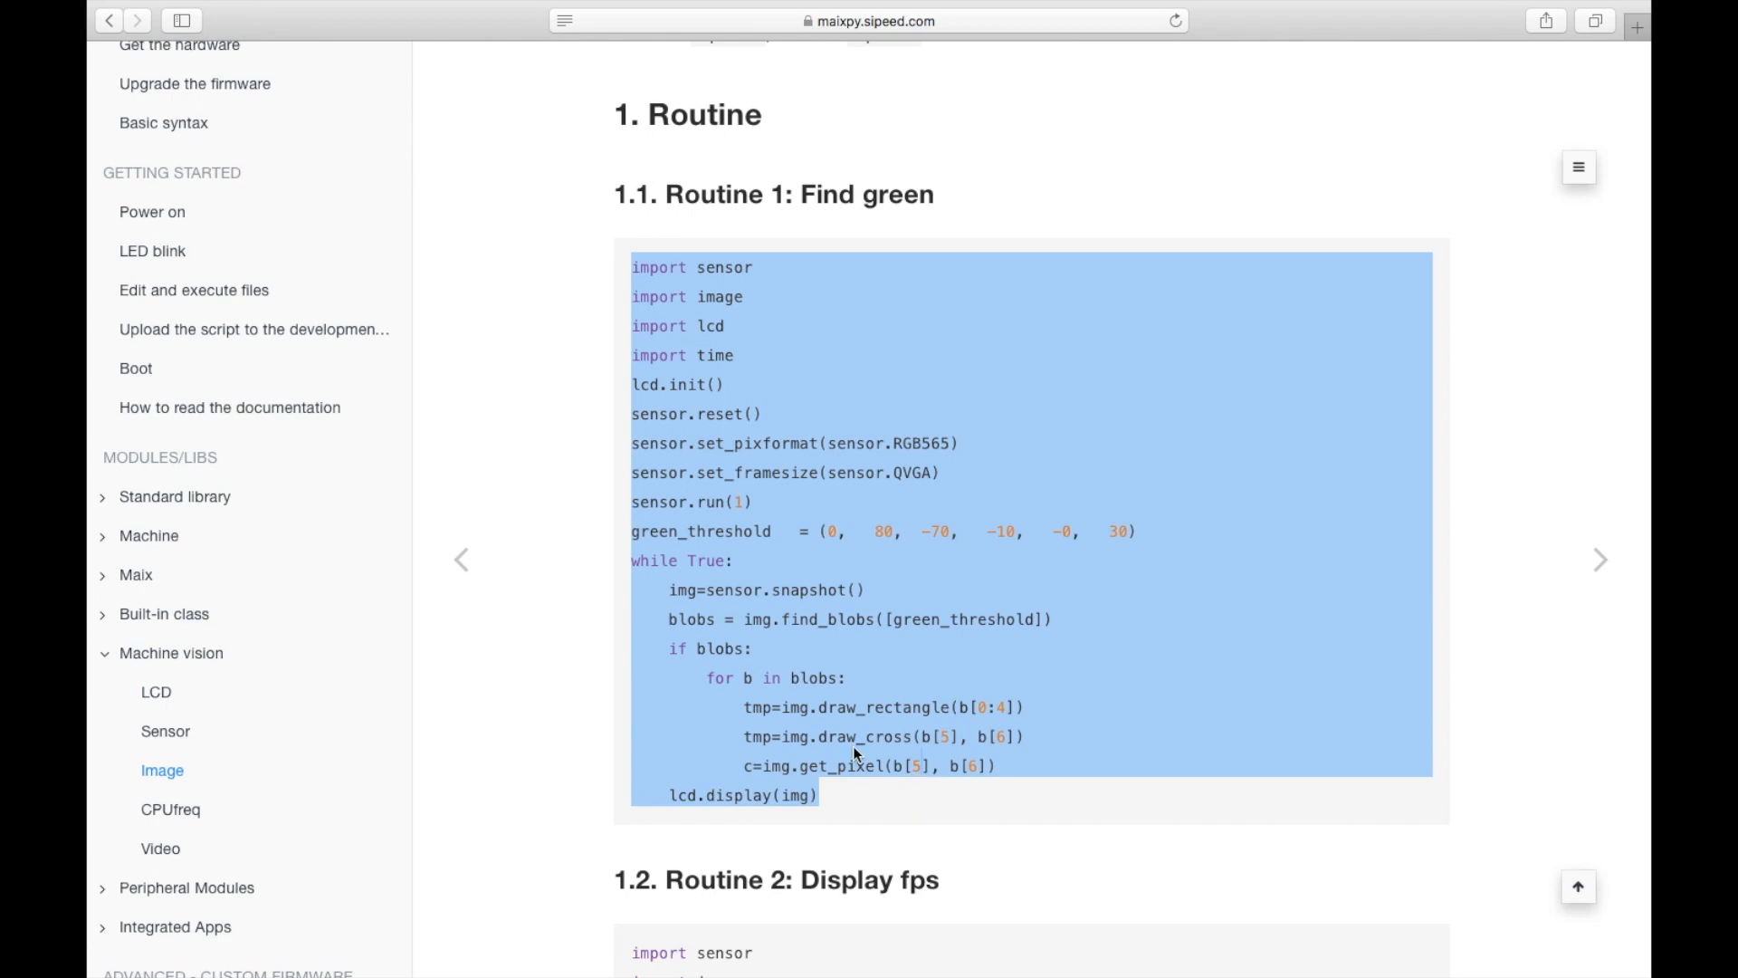
pyautogui.rightClick(853, 754)
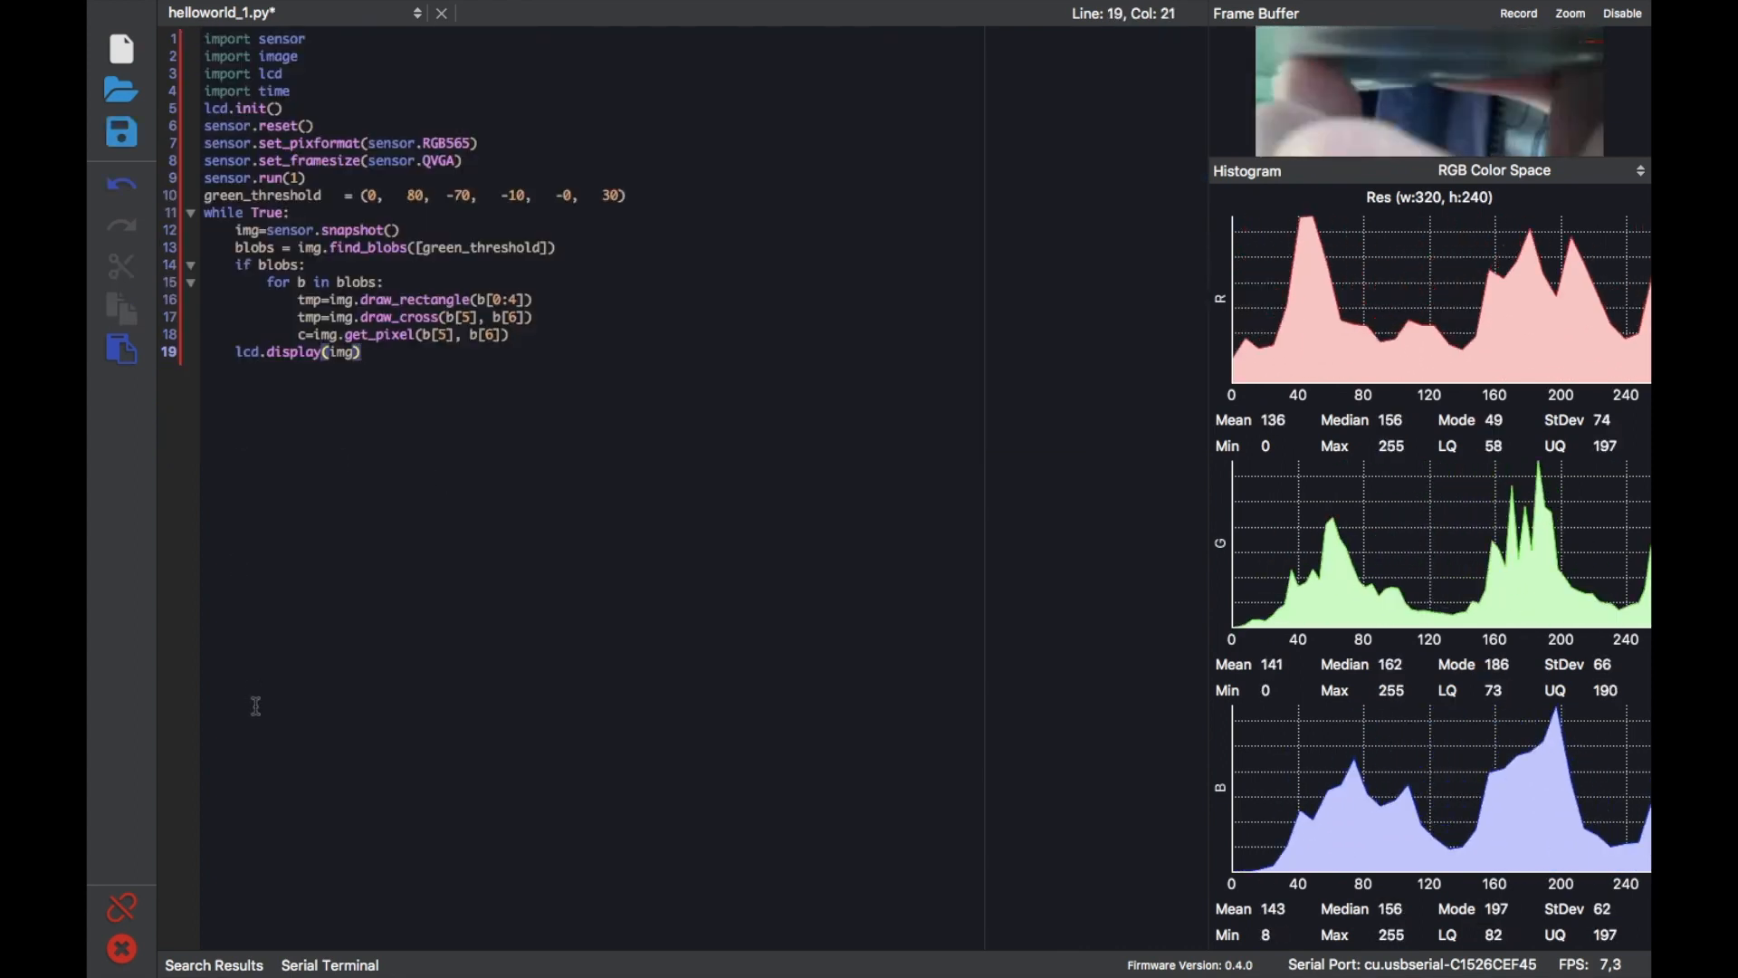
# Run the blob-finding script on the M5StickV to show the live frame buffer and RGB histograms.
pyautogui.click(122, 948)
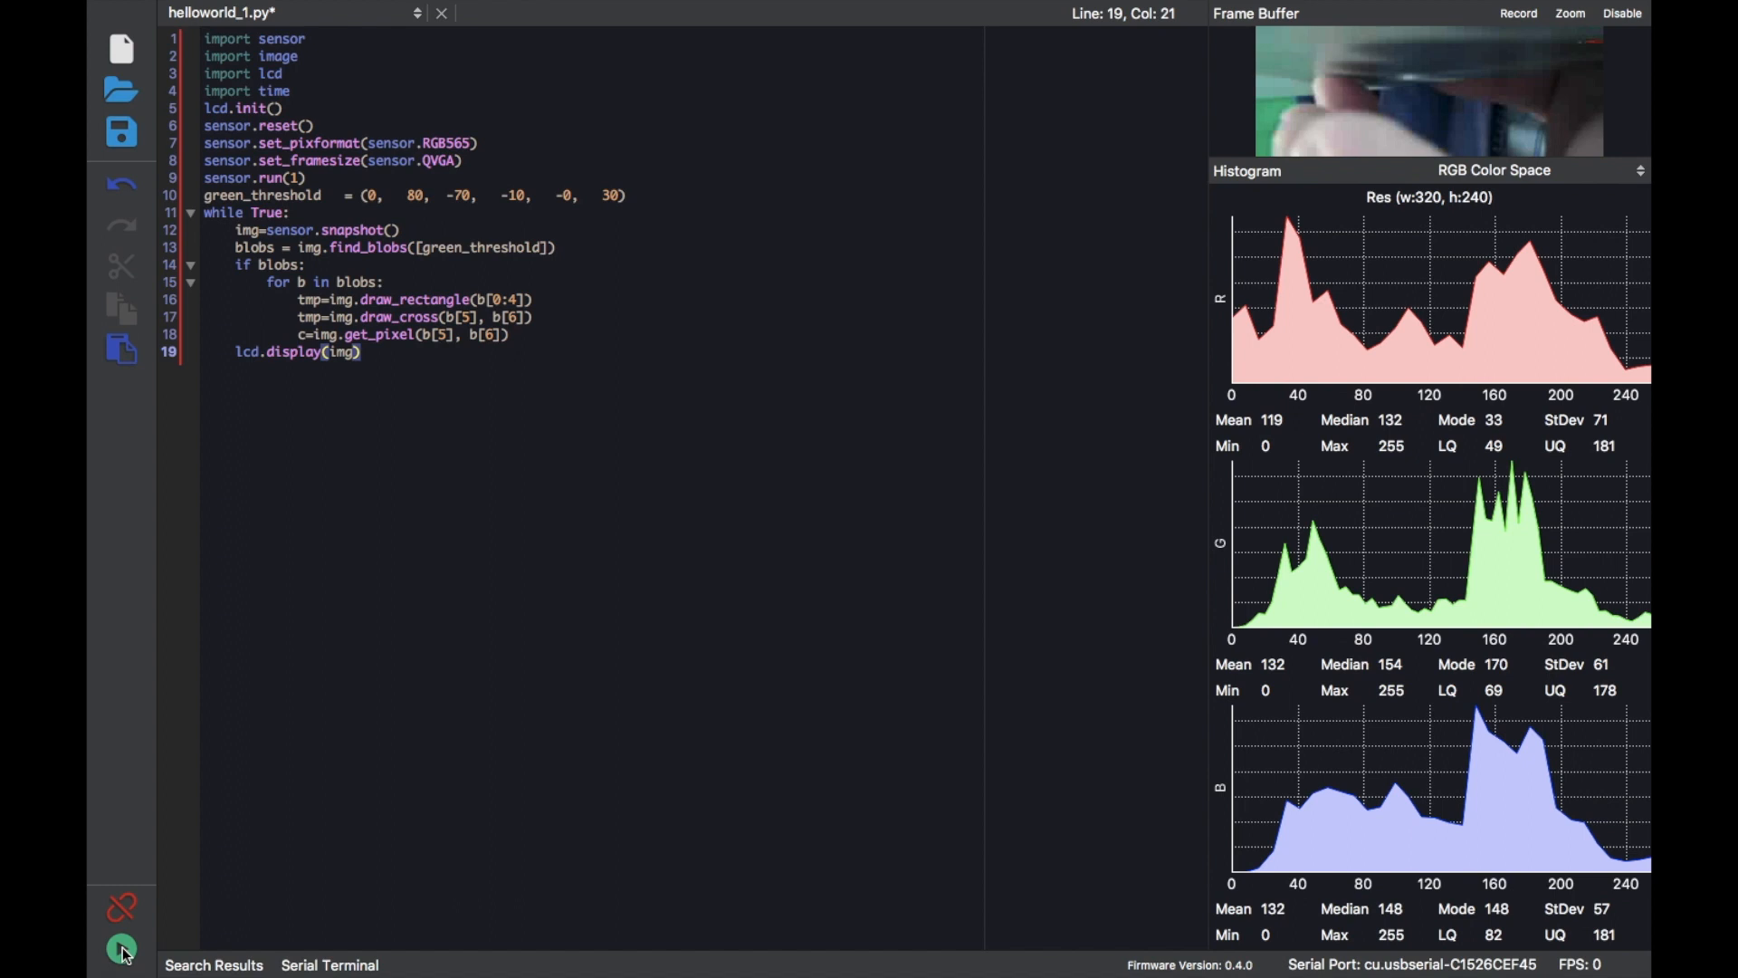
pyautogui.moveTo(122, 950)
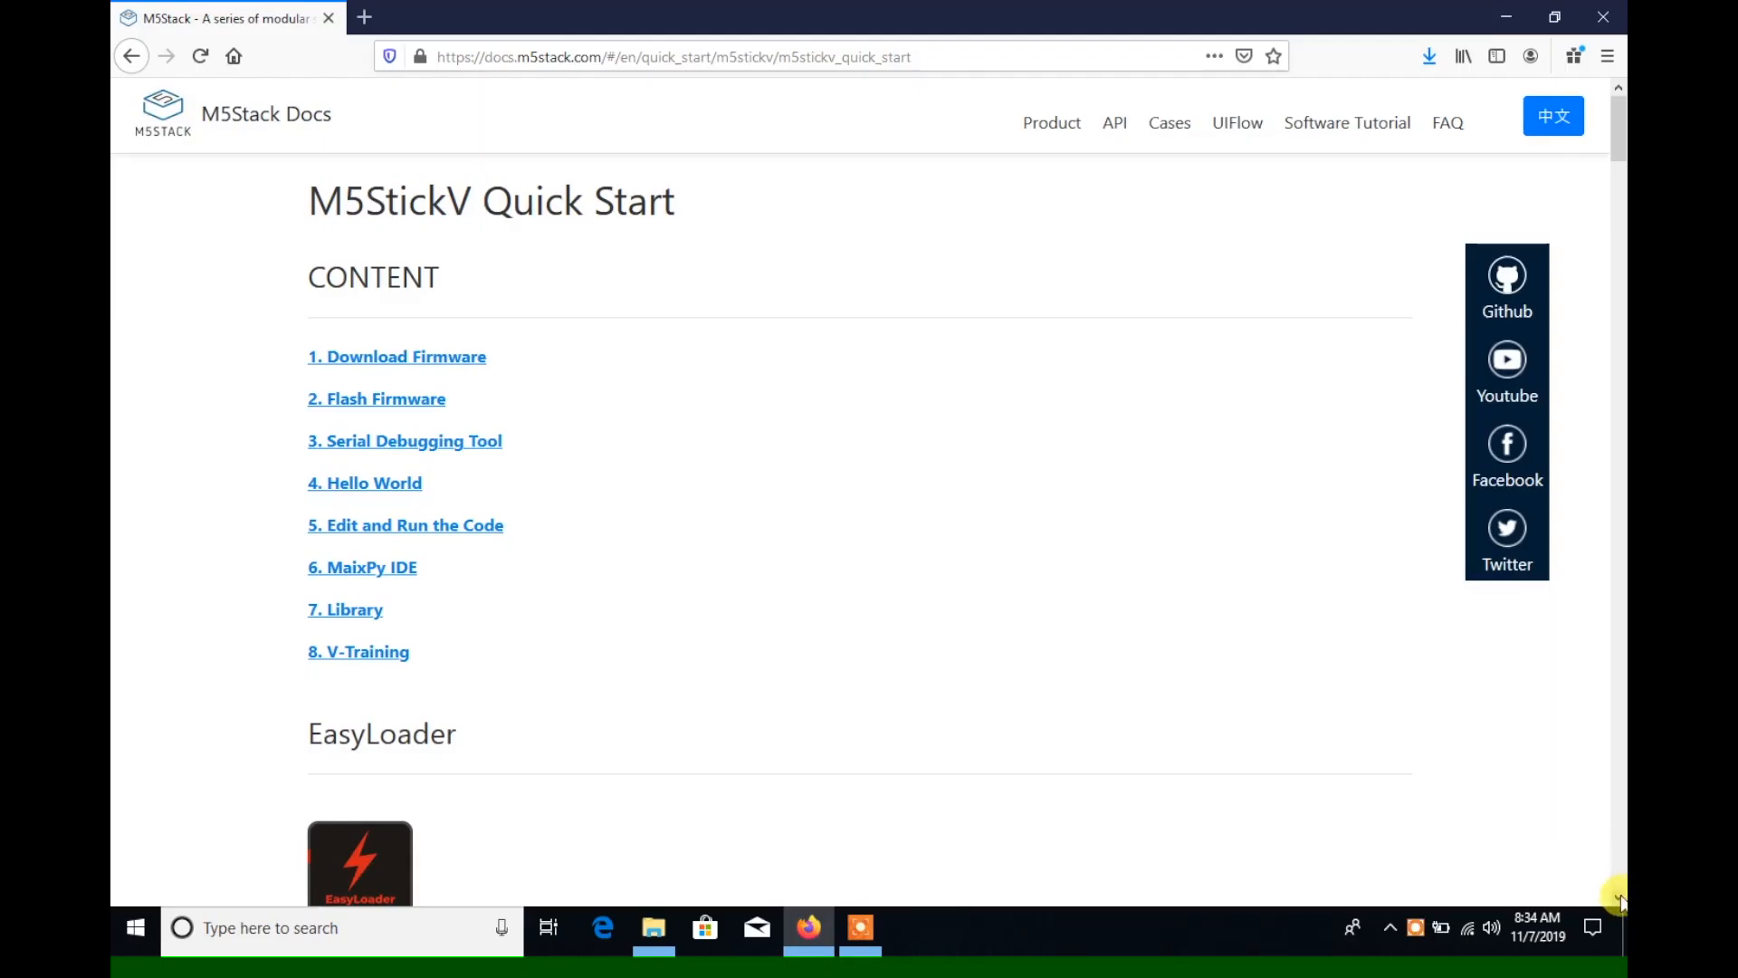
# Download and save the EasyLoader executable from the quick start page.
pyautogui.scroll(-3)
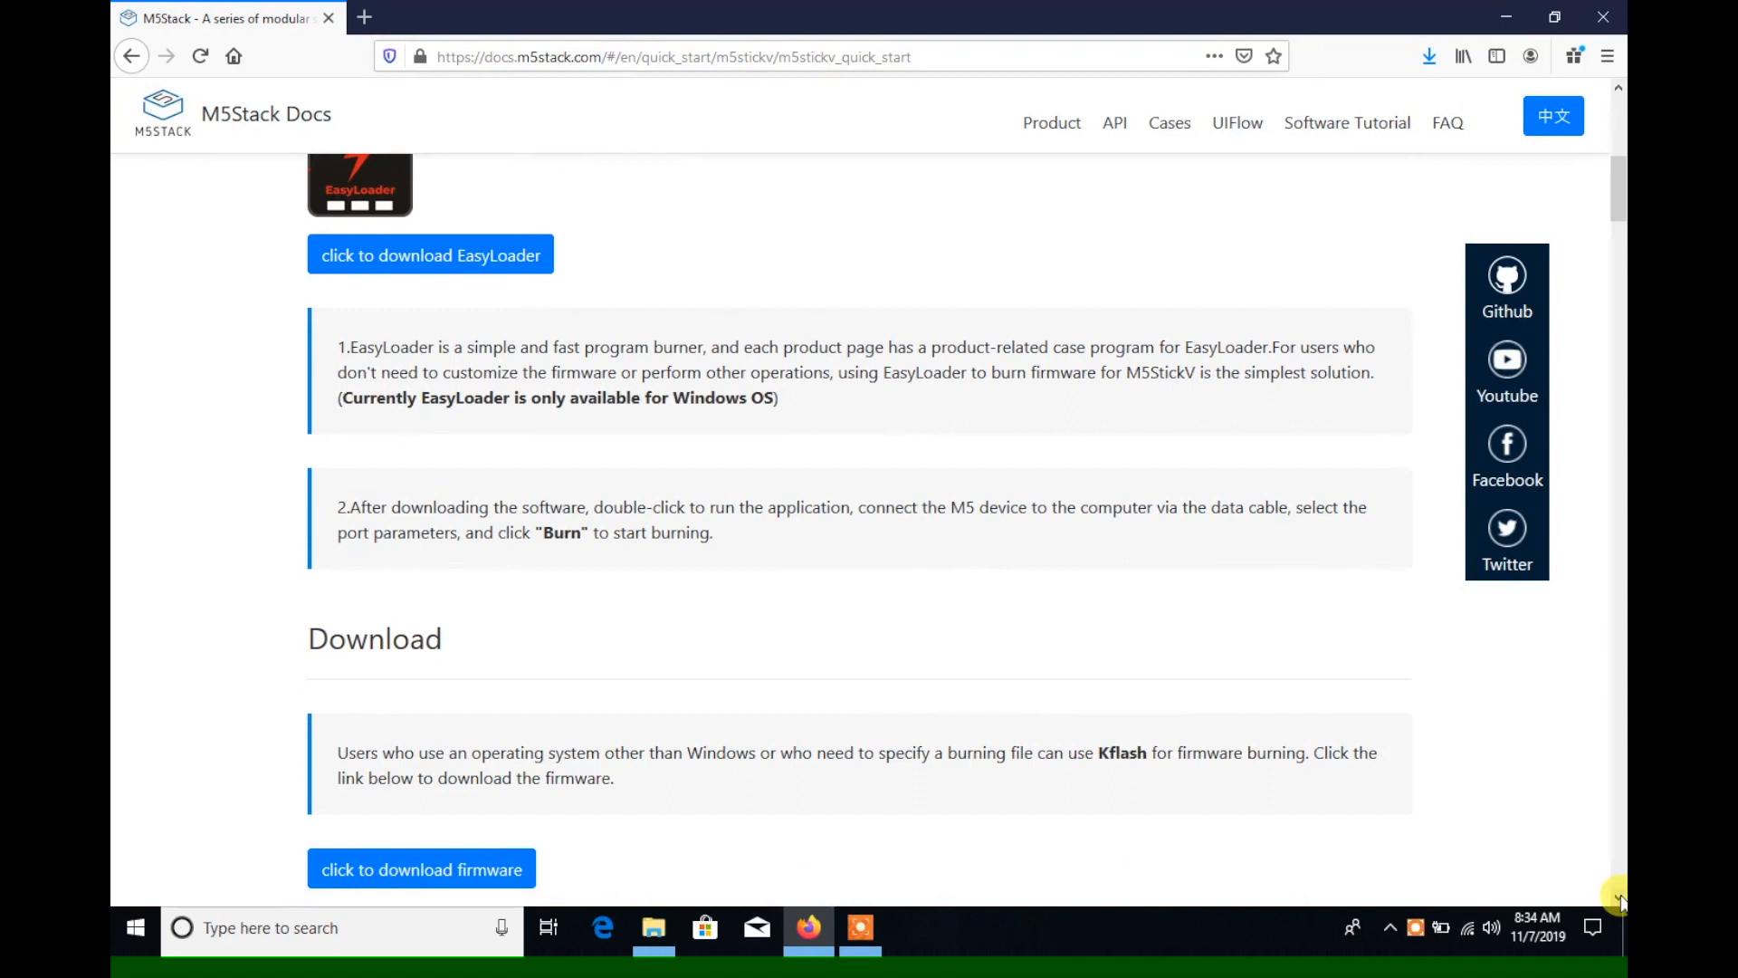
pyautogui.click(430, 256)
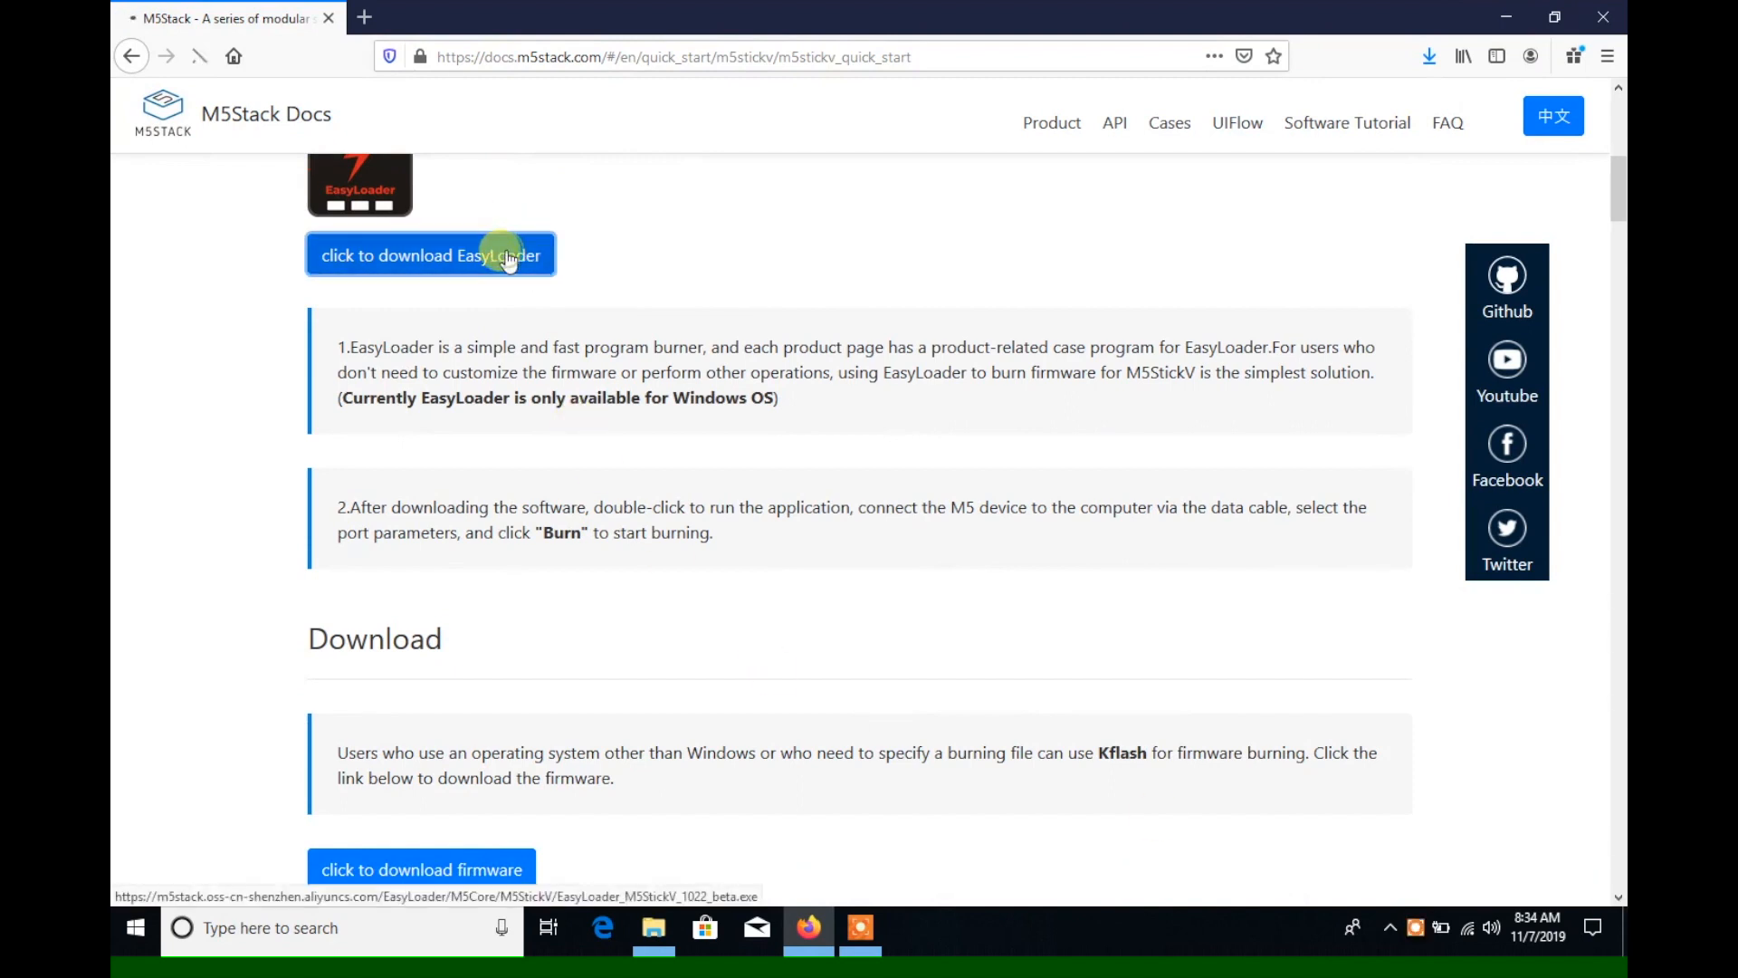
pyautogui.click(430, 256)
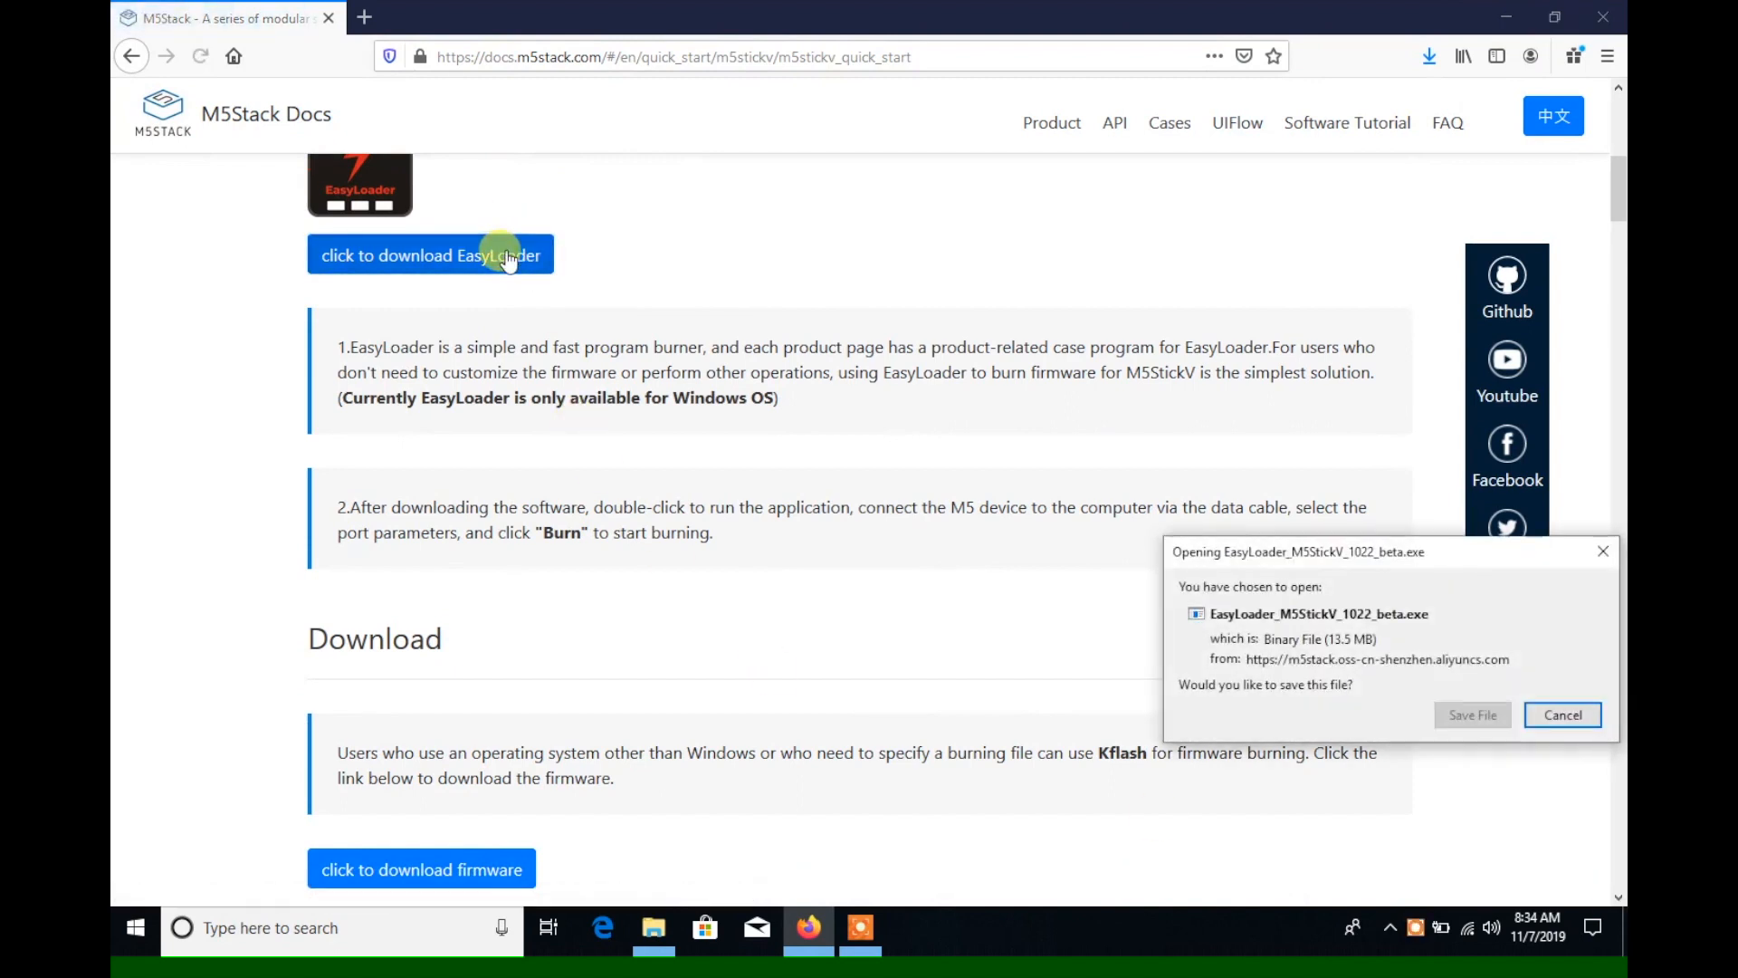
pyautogui.click(1561, 714)
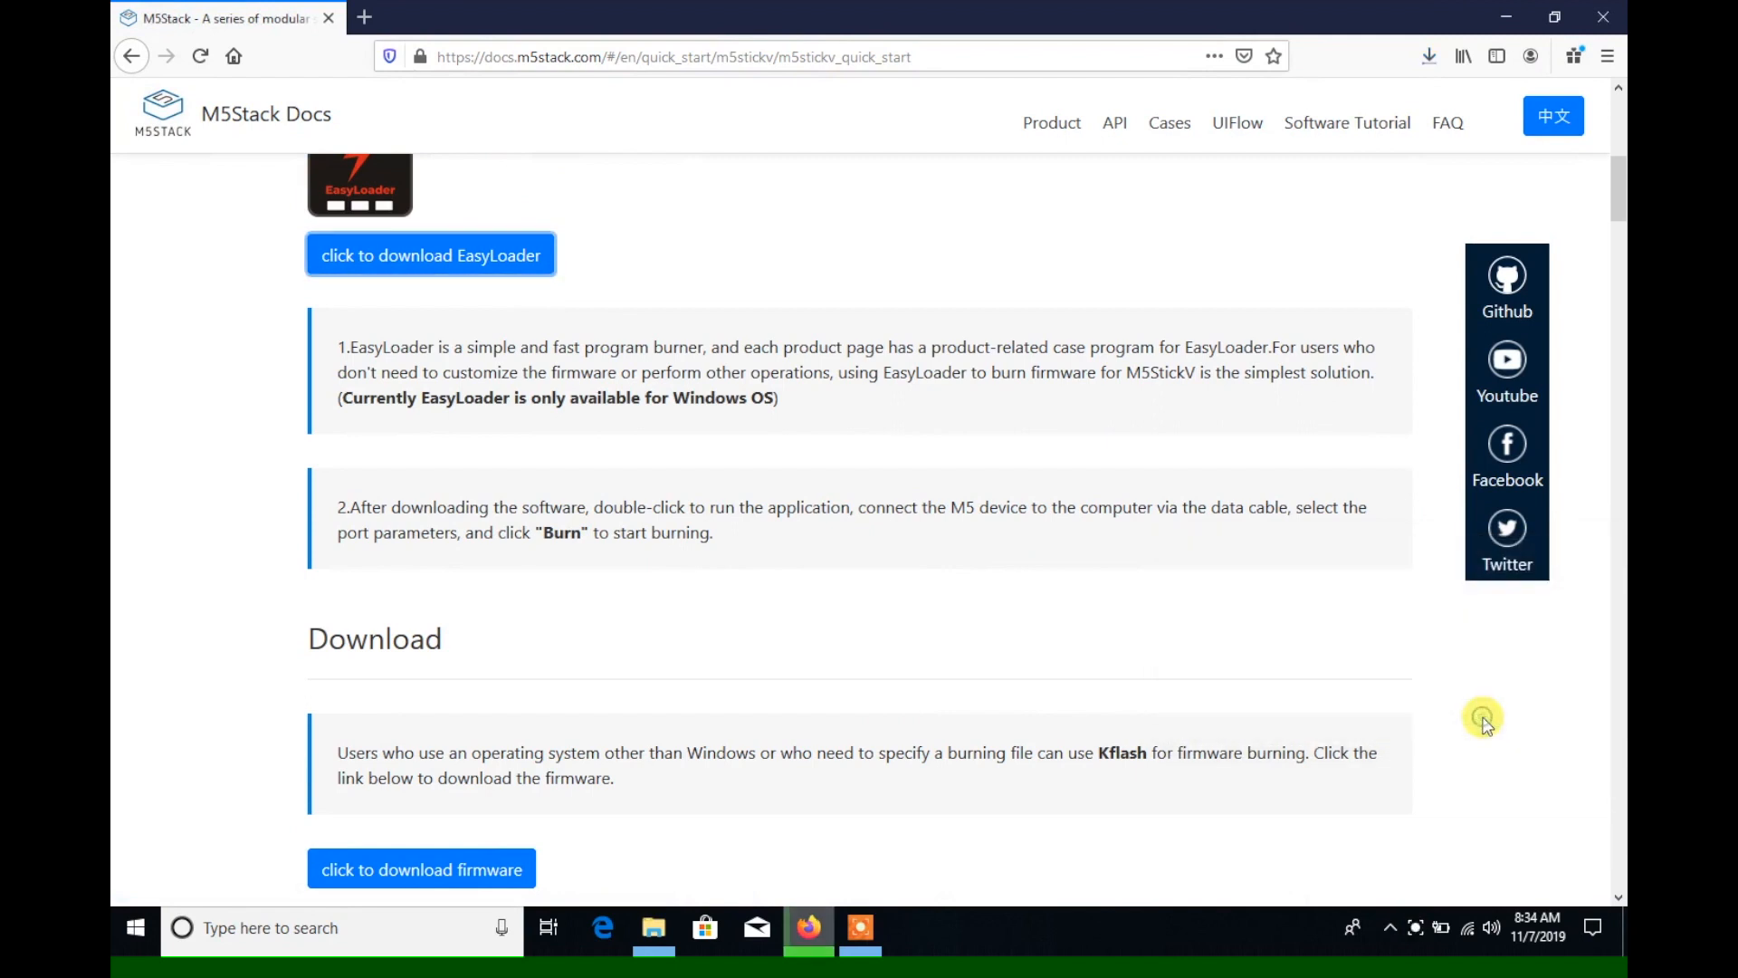
# Download the Windows version of Kflash_GUI.
pyautogui.scroll(-3)
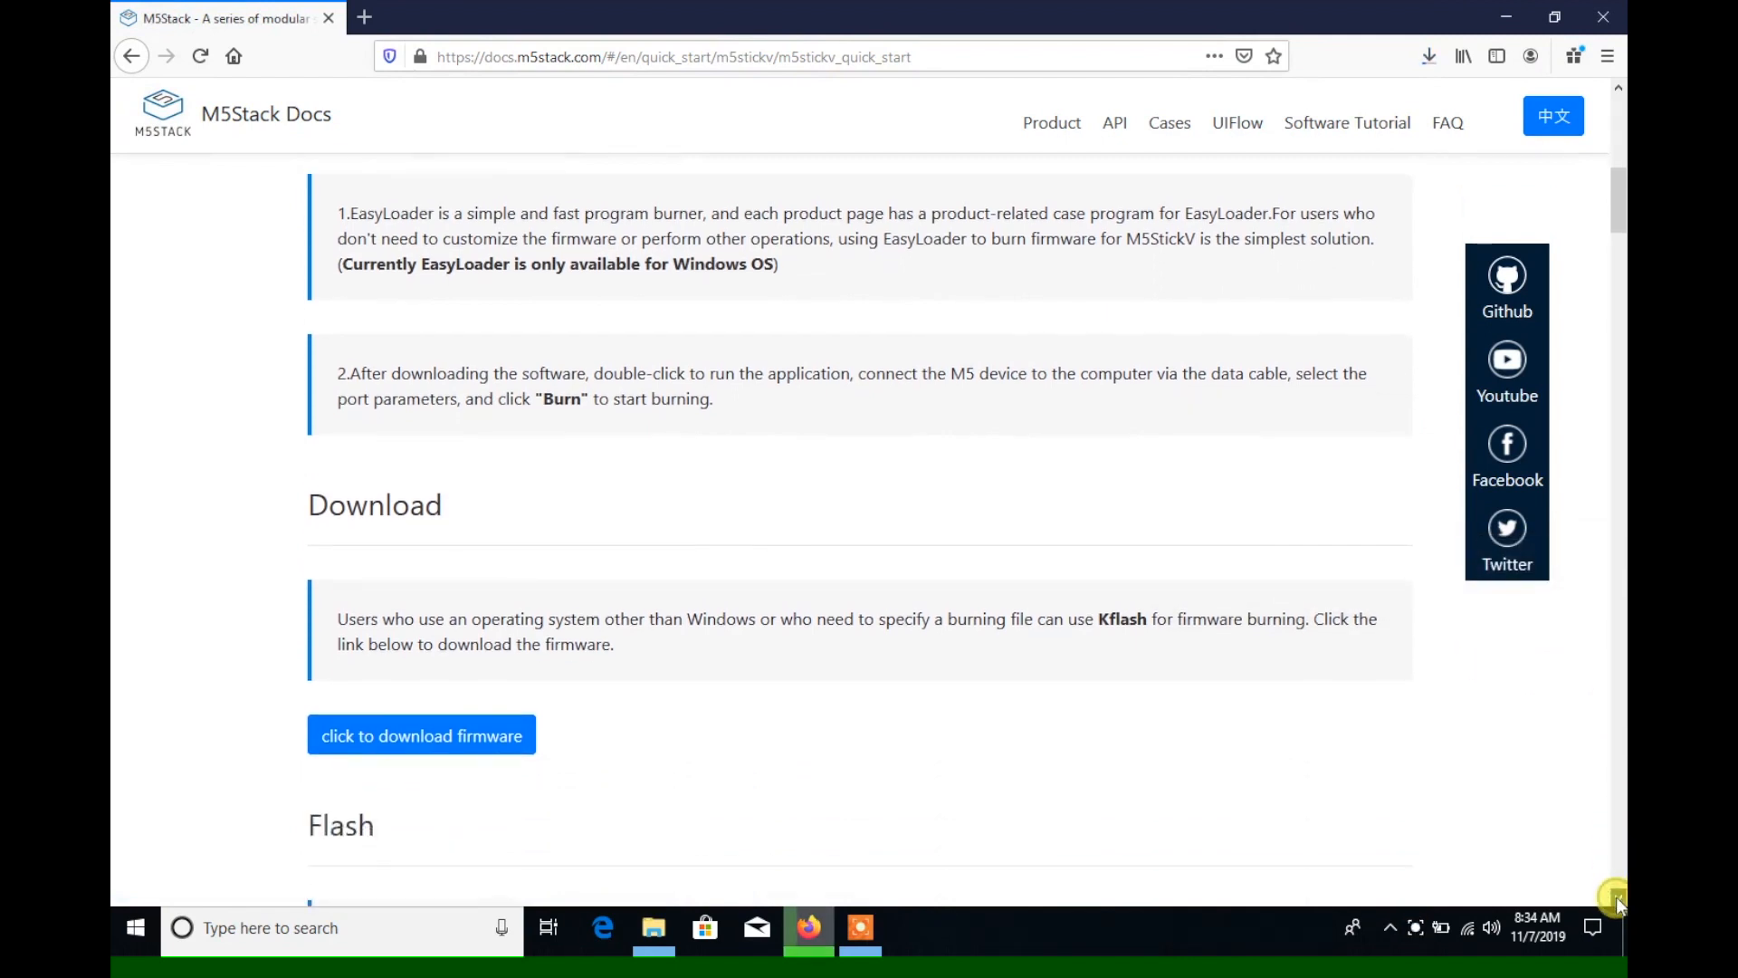
pyautogui.scroll(-3)
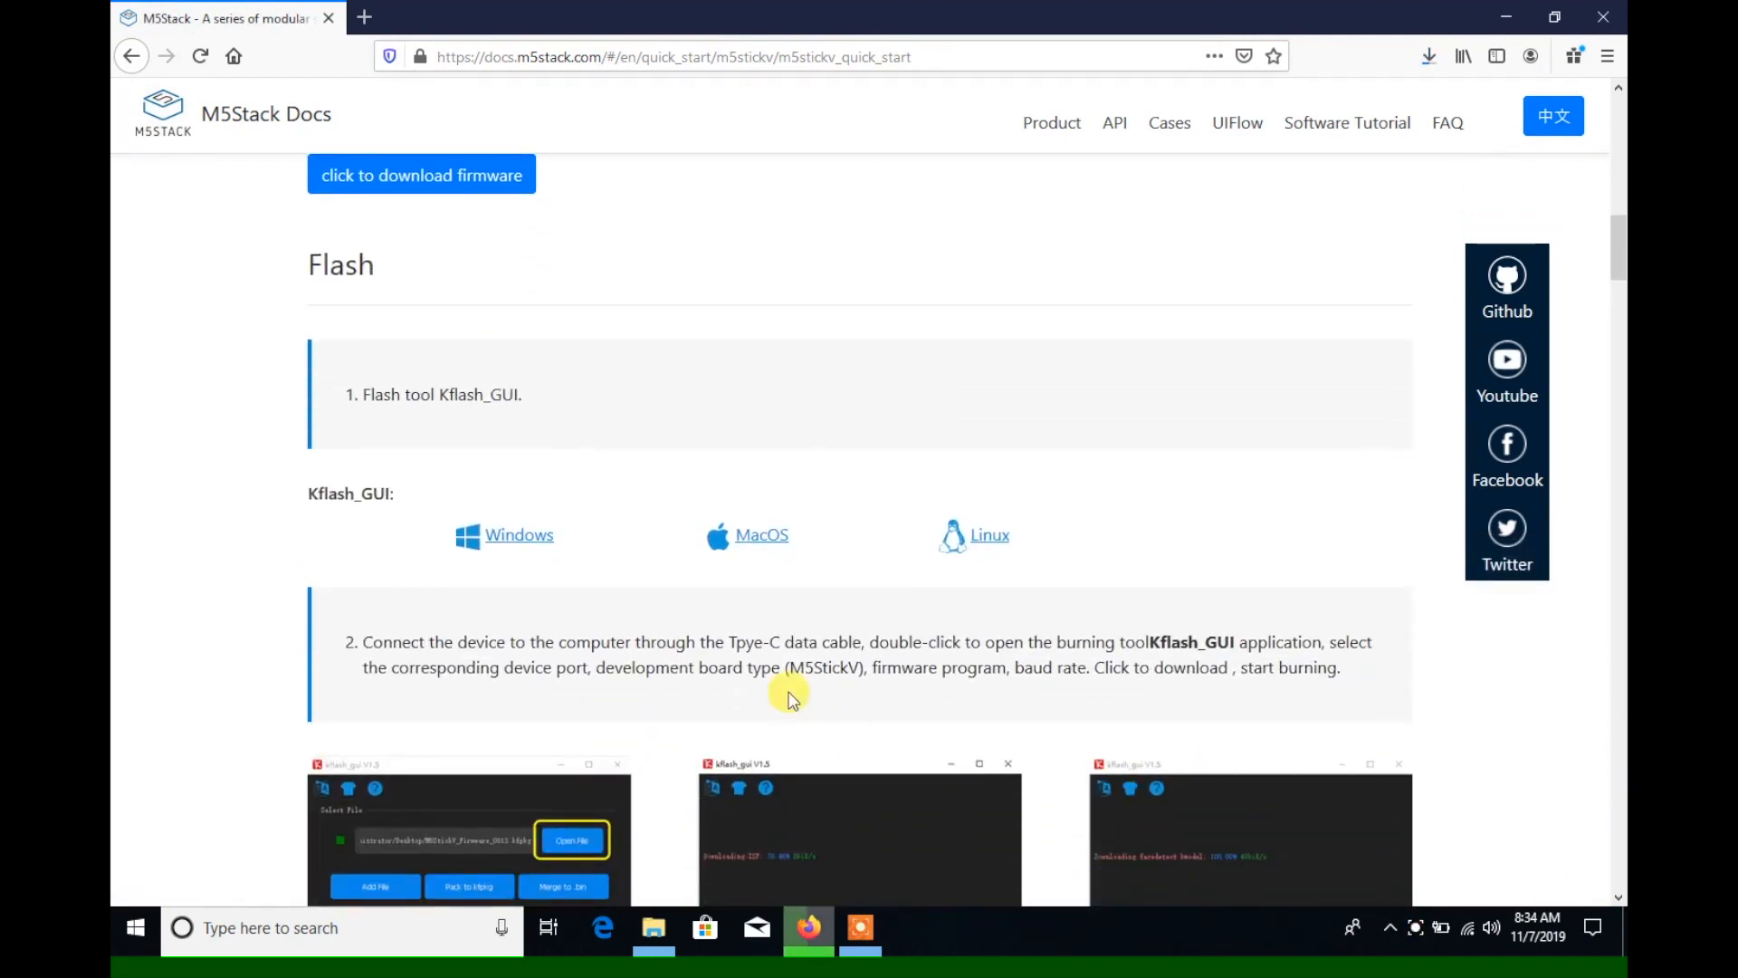
pyautogui.click(518, 534)
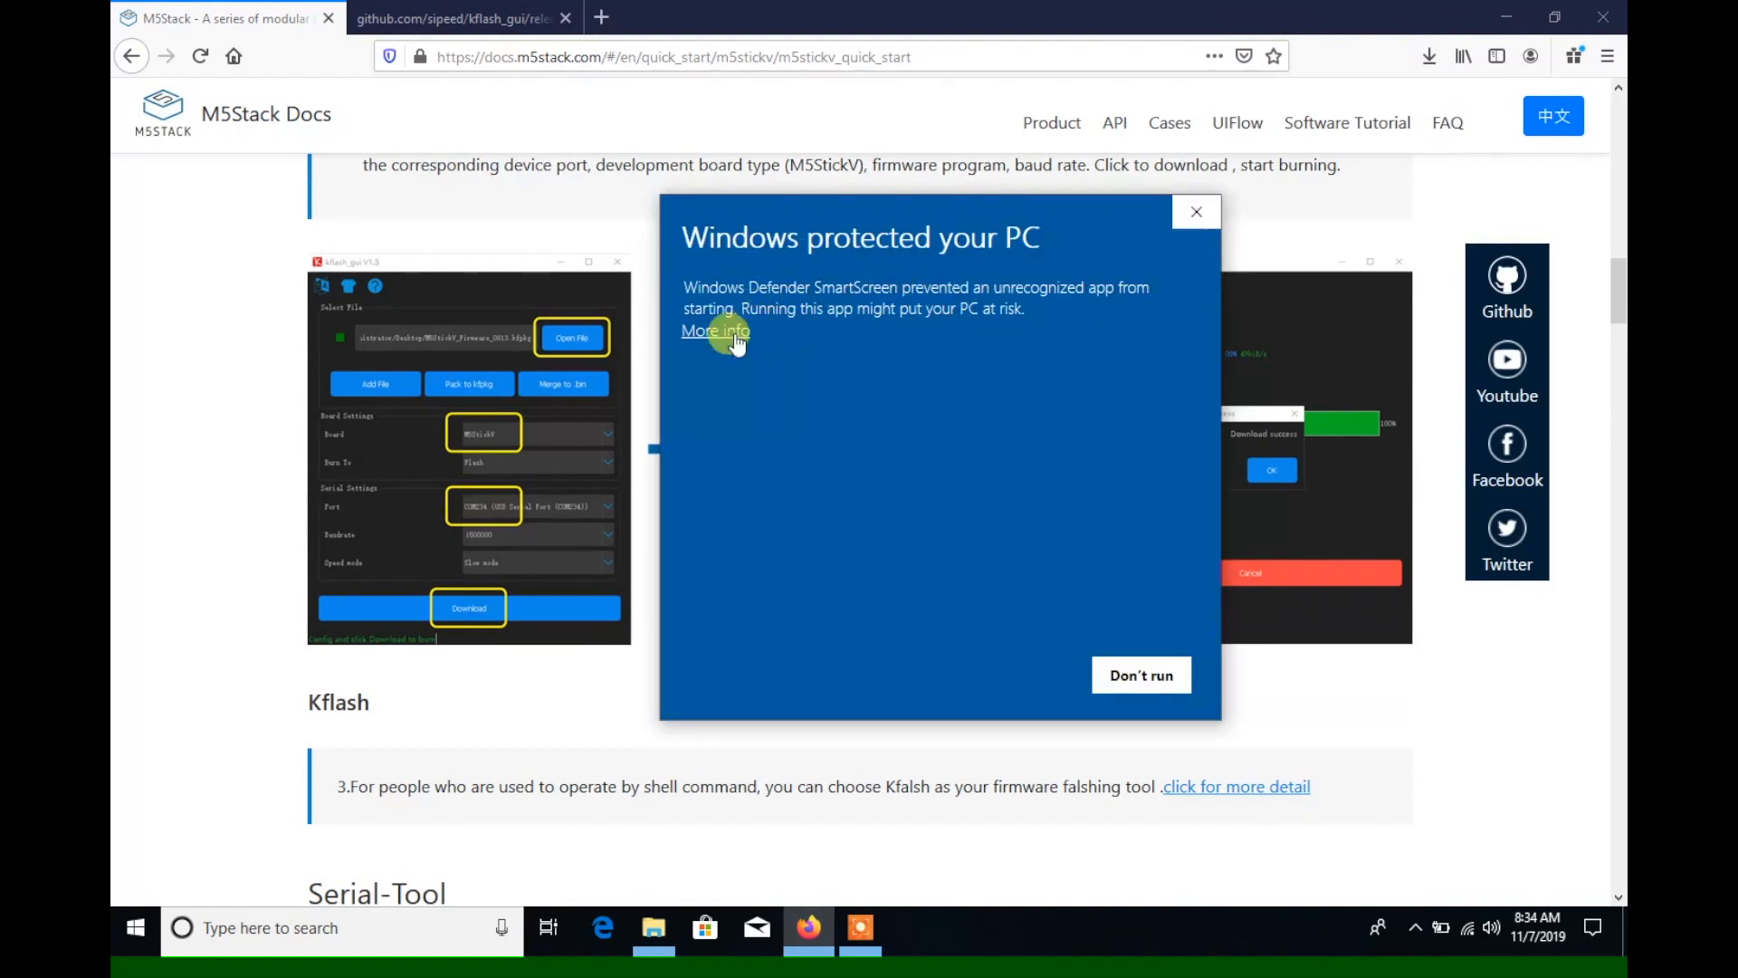
# Run EasyLoader despite the SmartScreen warning and choose COM34 as the port.
pyautogui.click(715, 330)
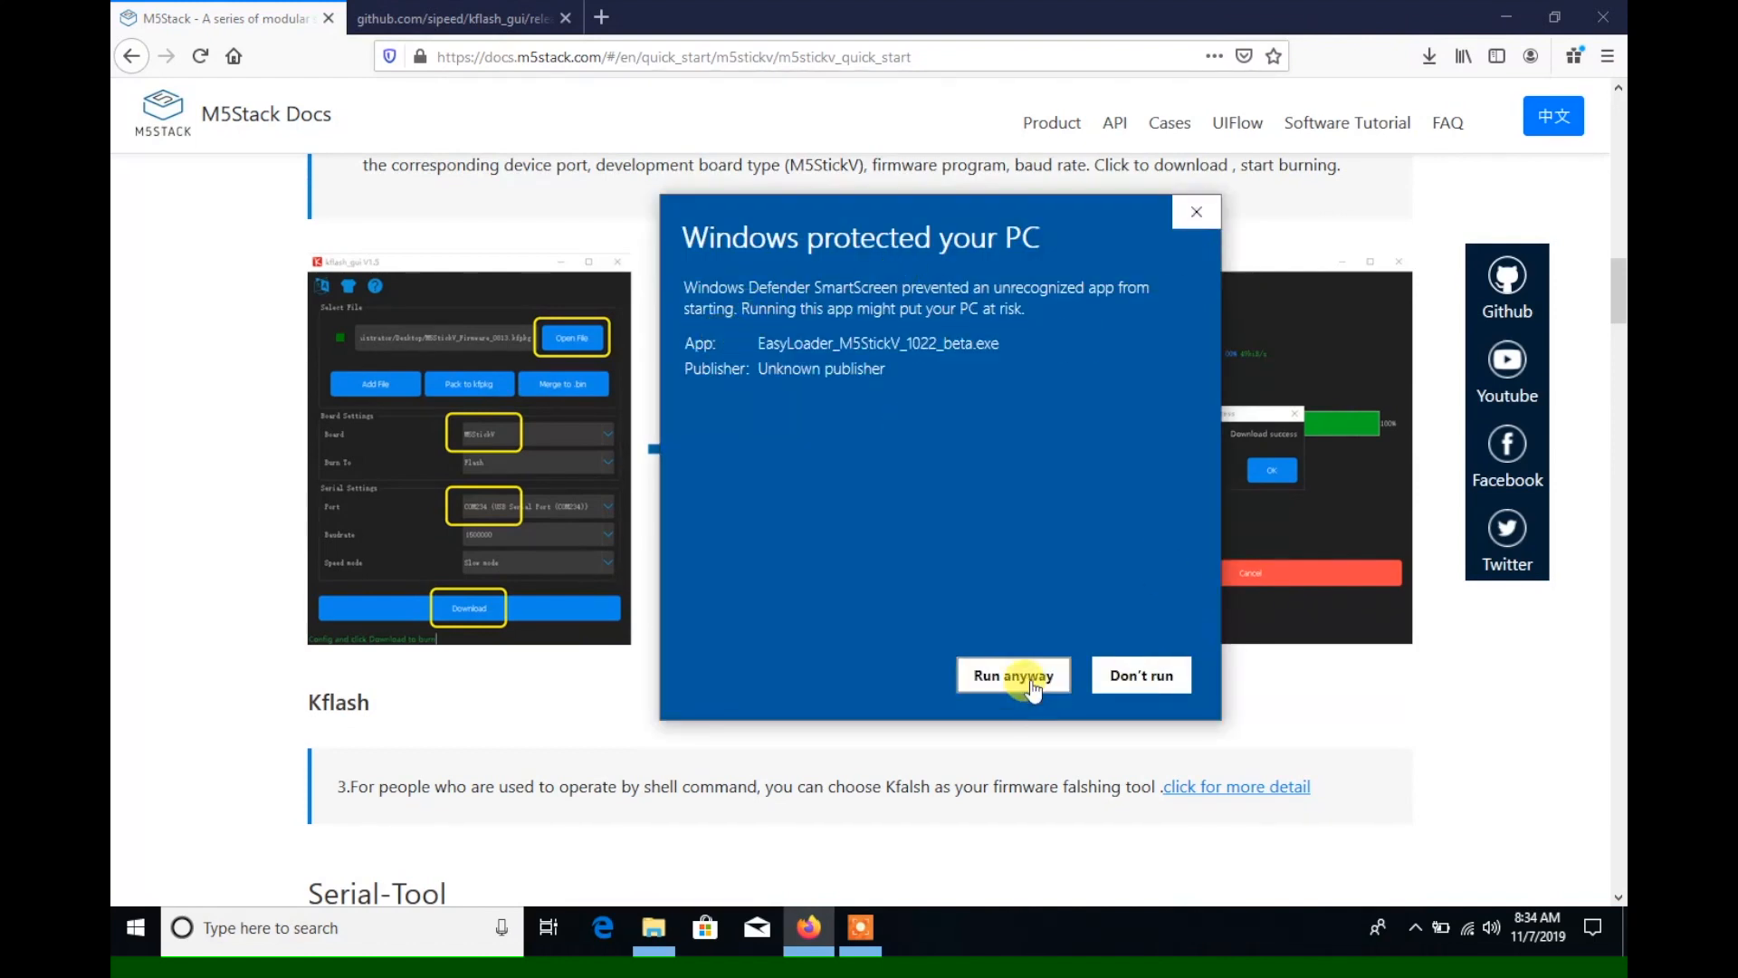
pyautogui.click(1012, 675)
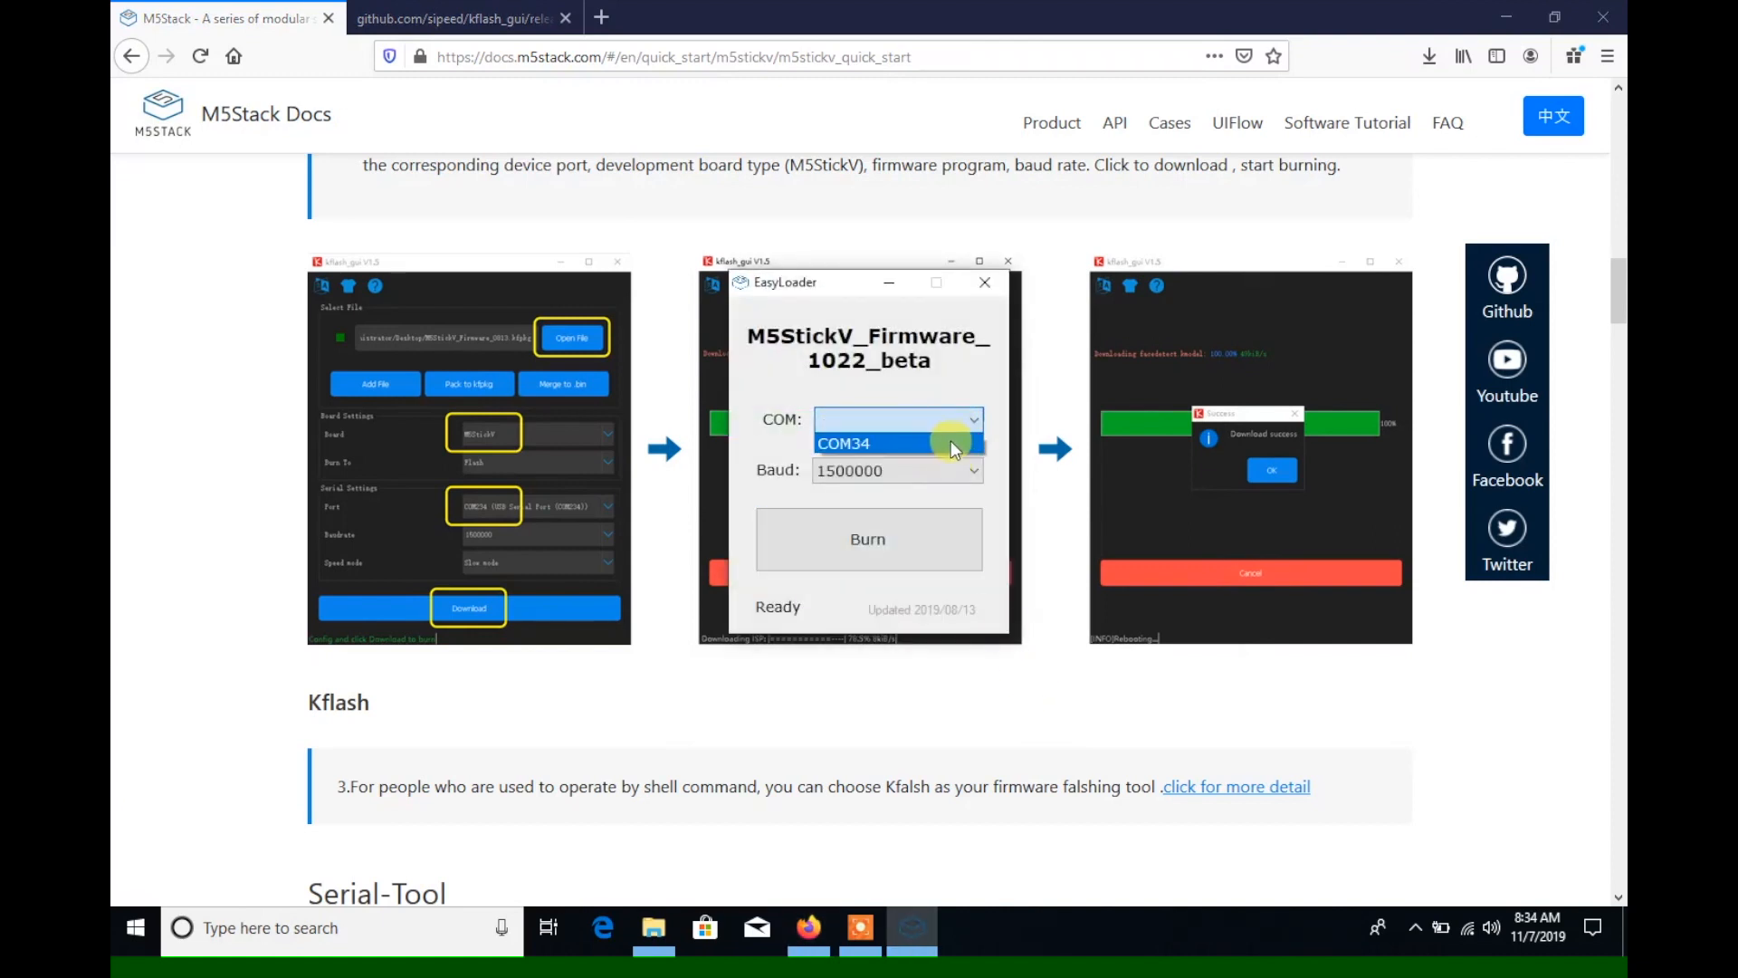
pyautogui.click(897, 419)
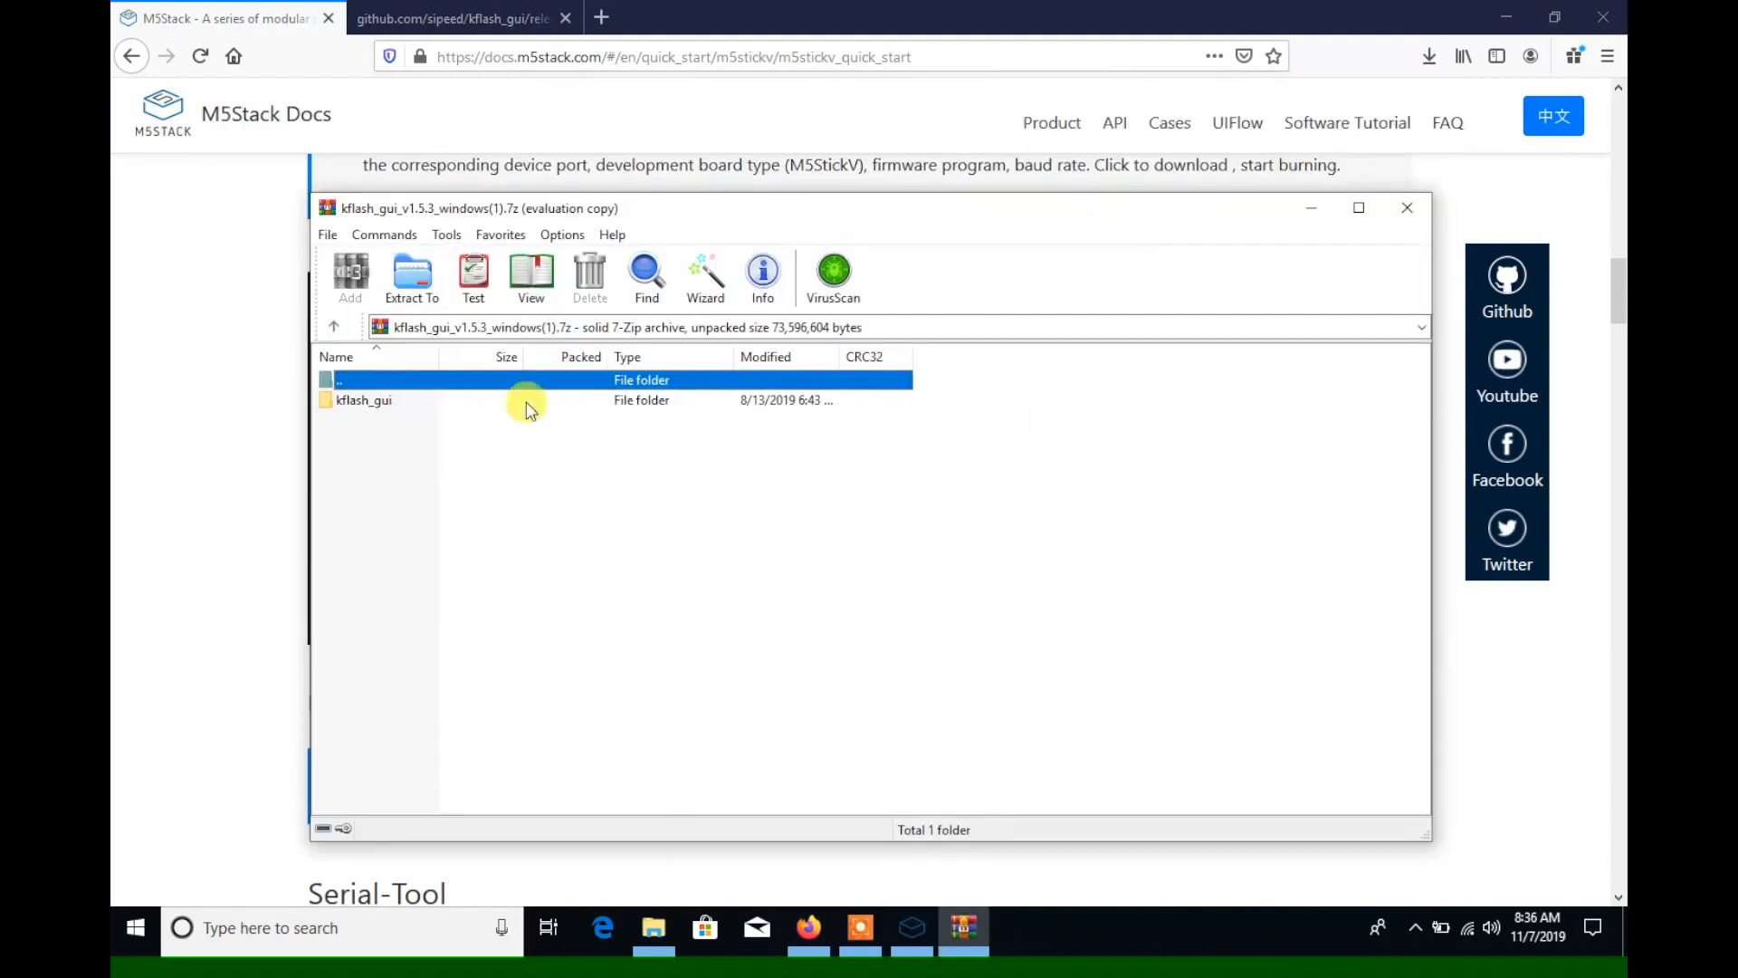
# Extract the kflash_gui archive into the default Downloads destination.
pyautogui.click(411, 277)
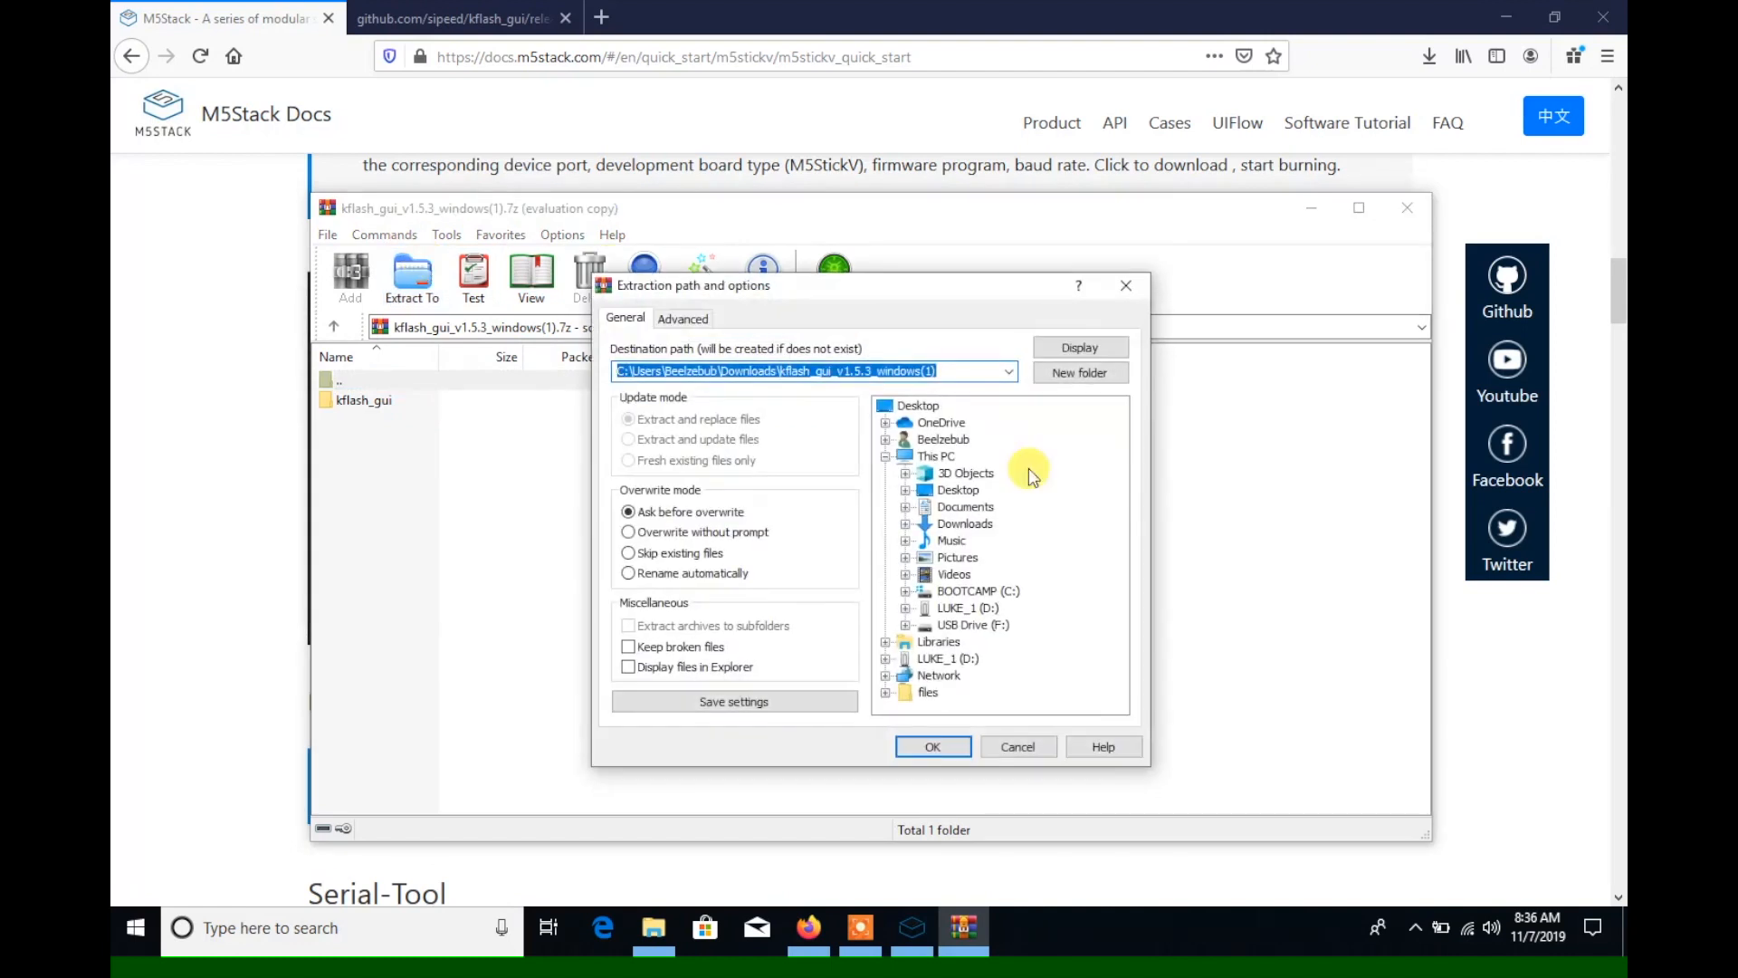
pyautogui.click(932, 745)
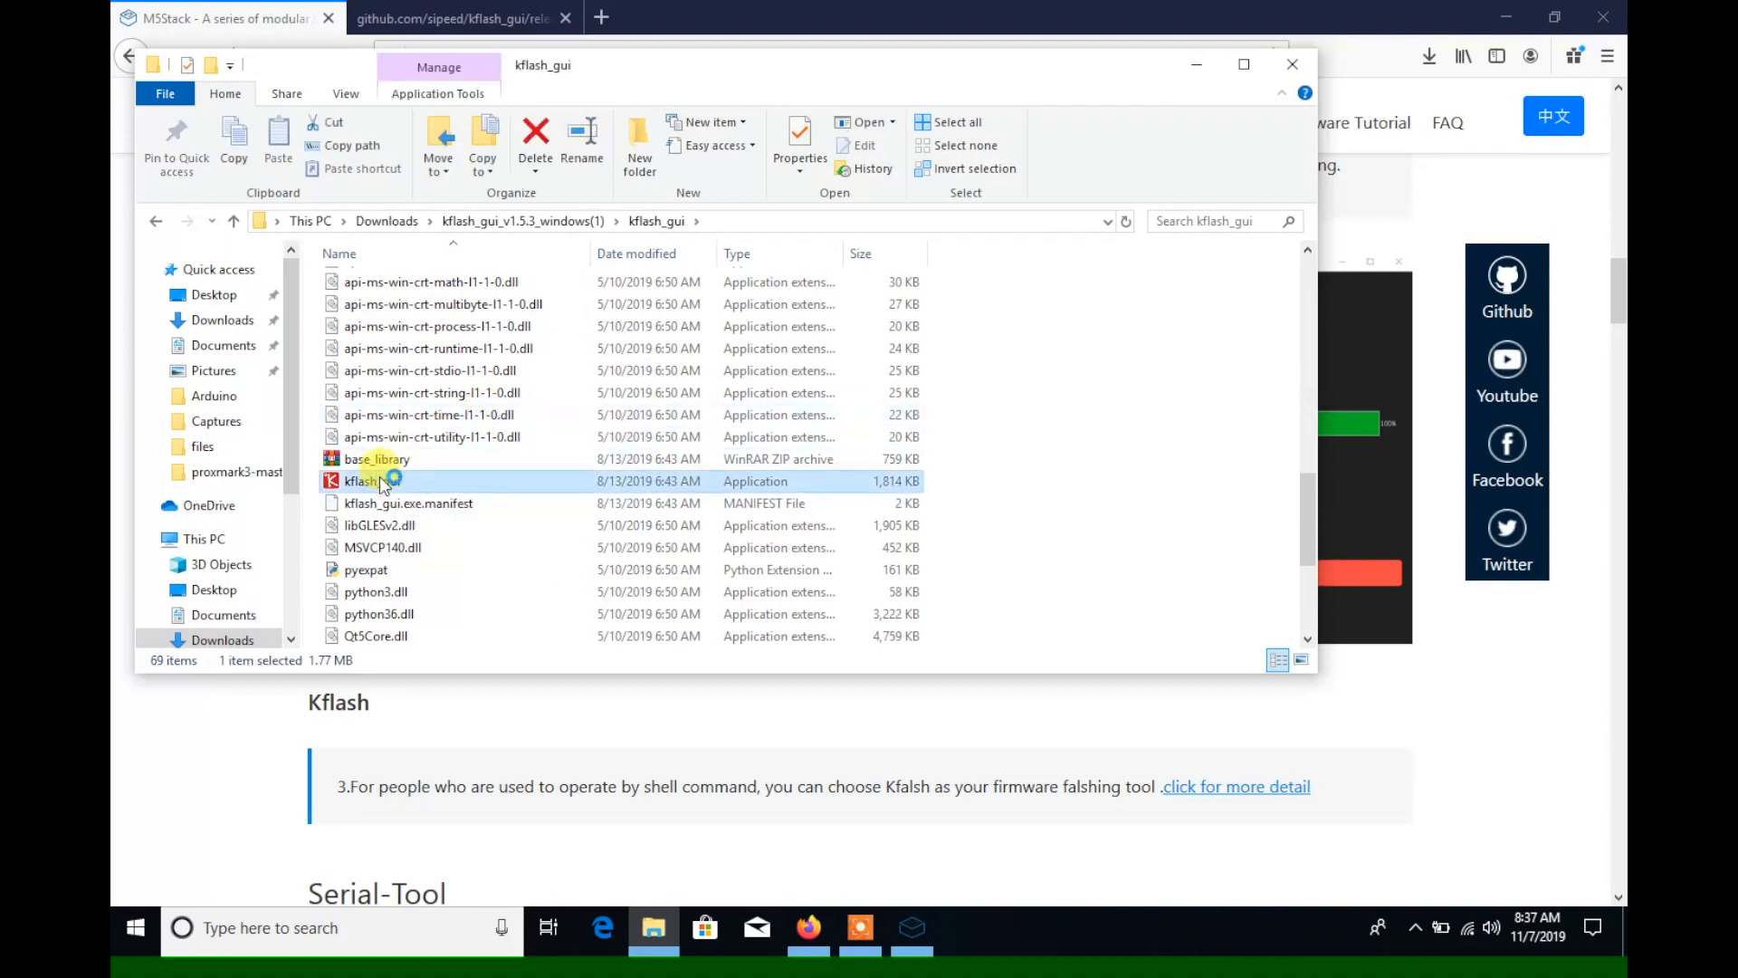
# Launch kflash_gui and load the M5StickV 0830 beta .kfpkg firmware.
pyautogui.doubleClick(366, 480)
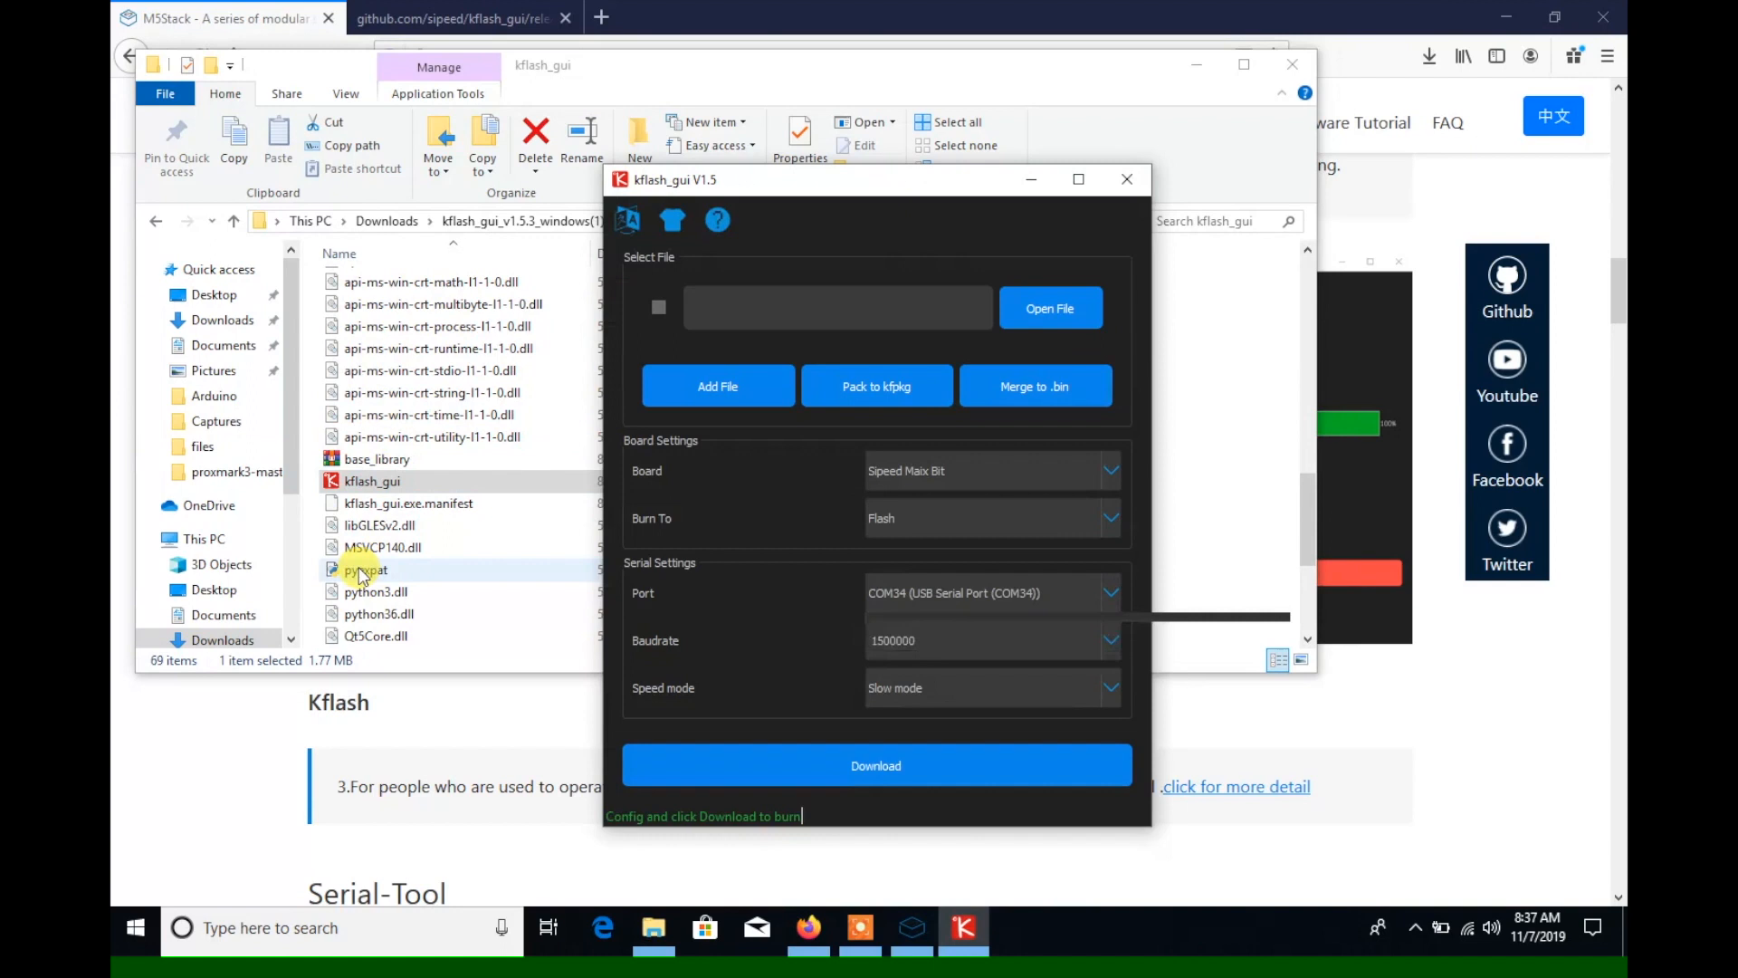
pyautogui.click(1108, 593)
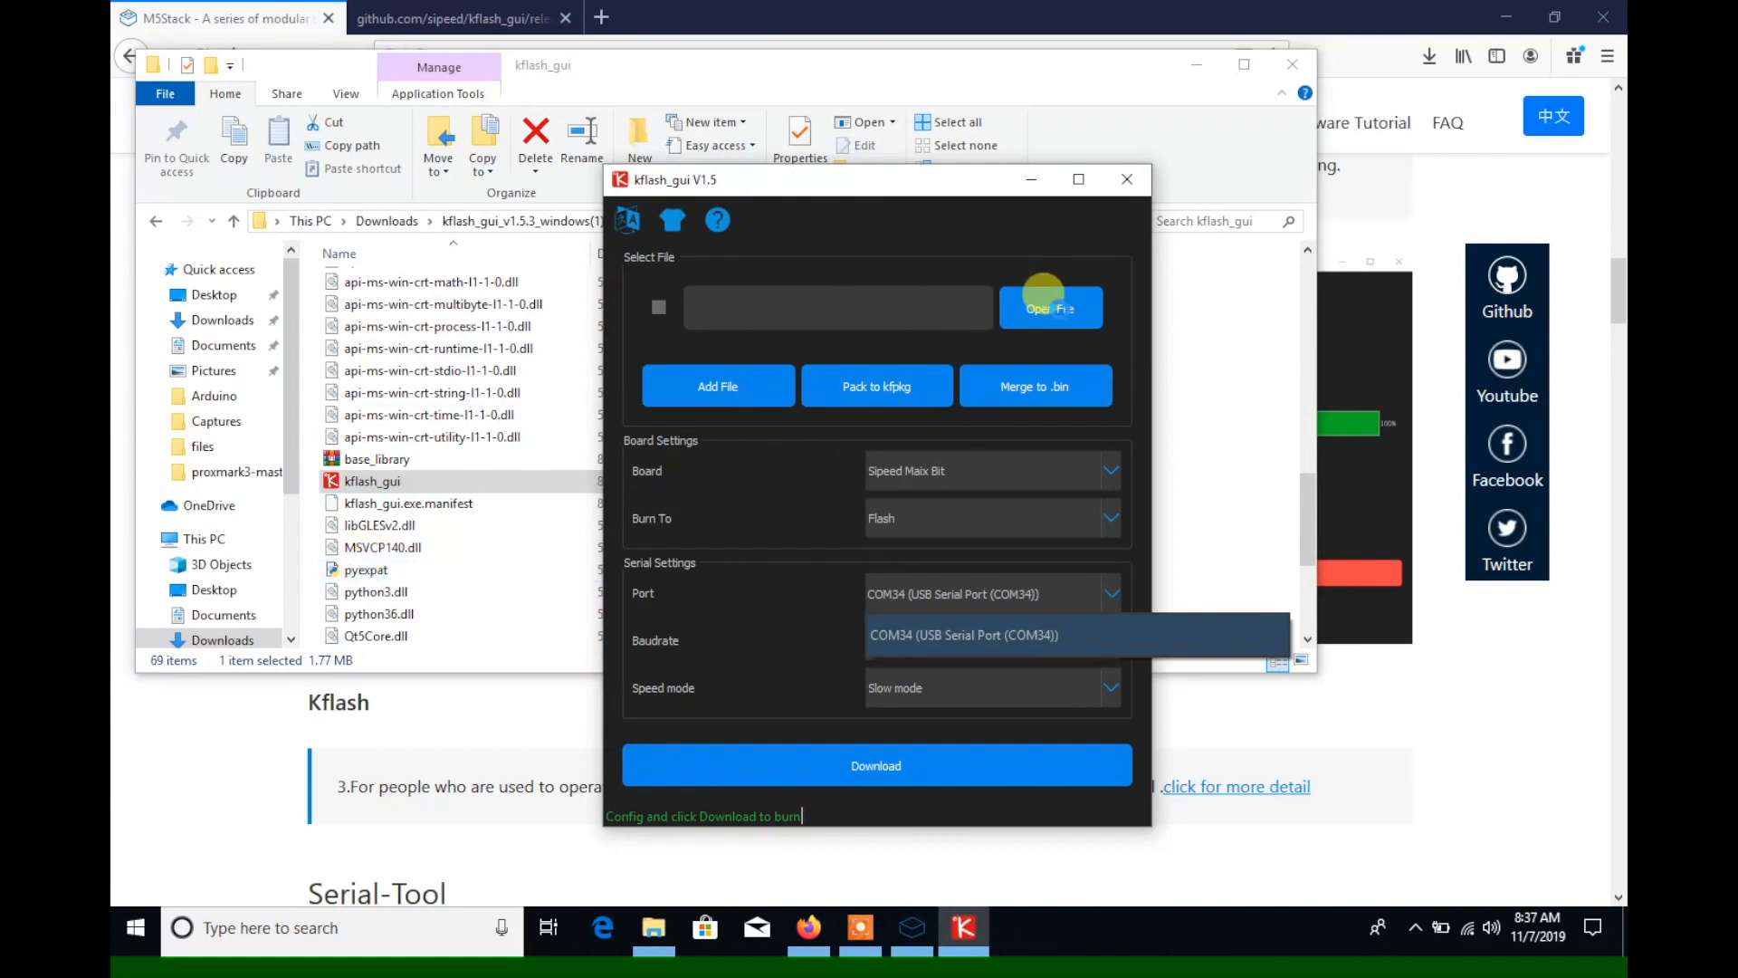
pyautogui.click(1050, 308)
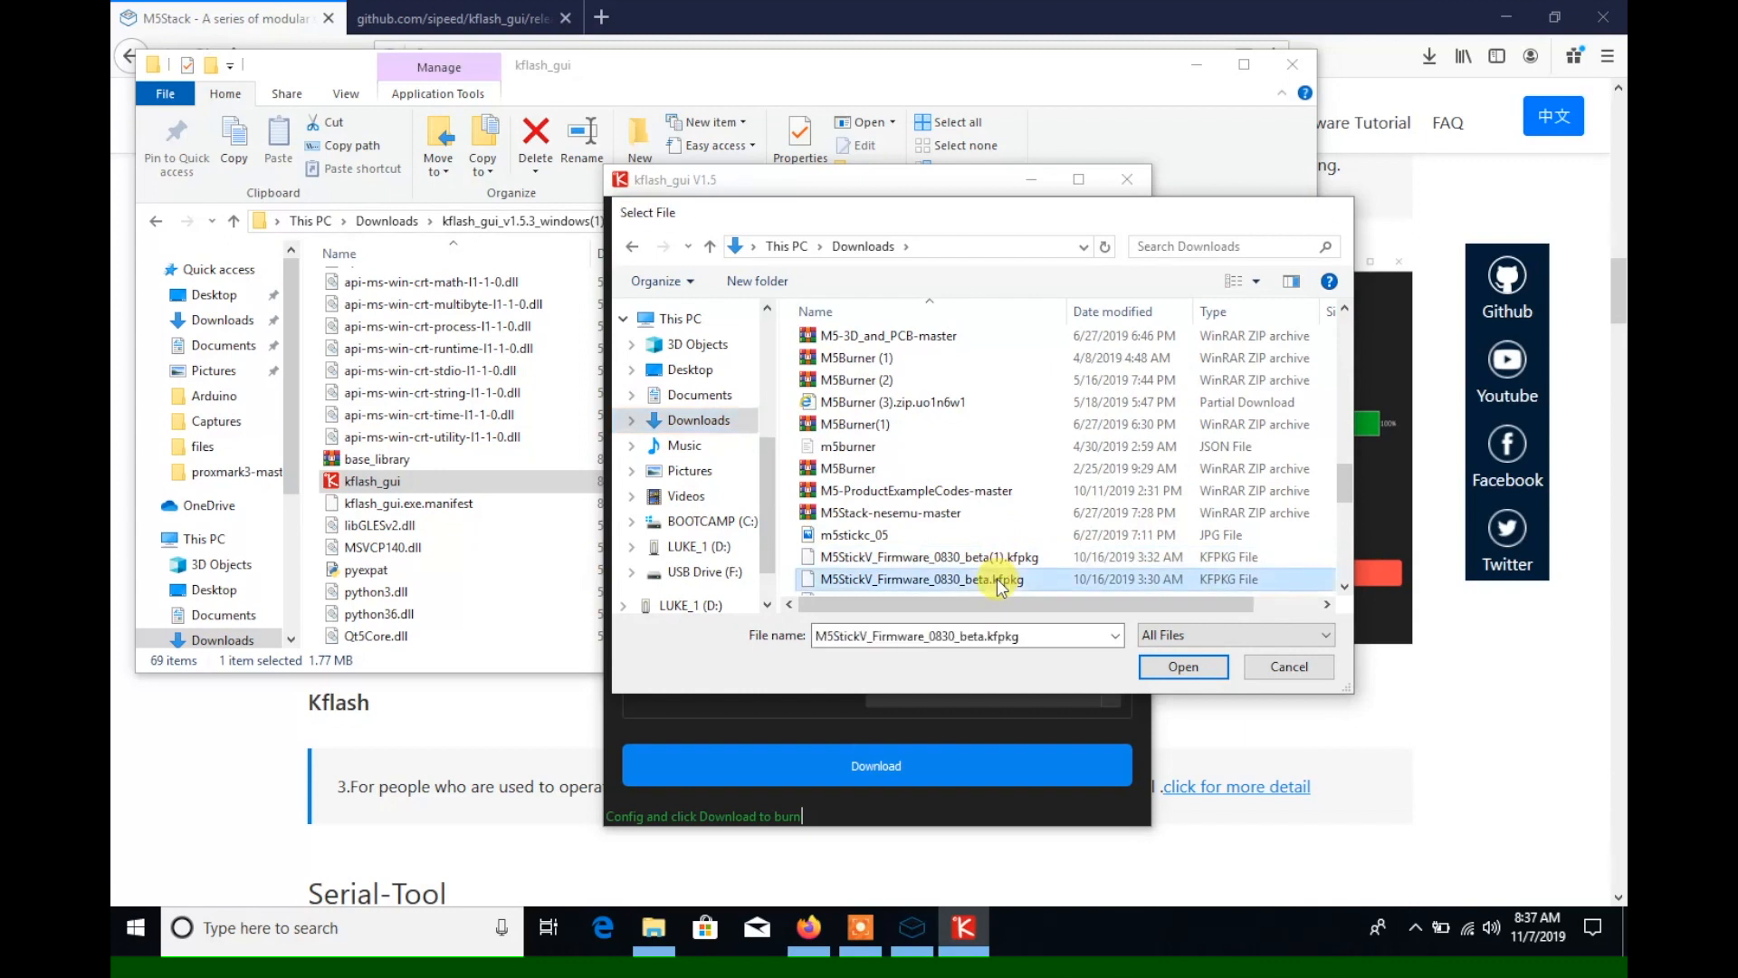
pyautogui.click(1182, 666)
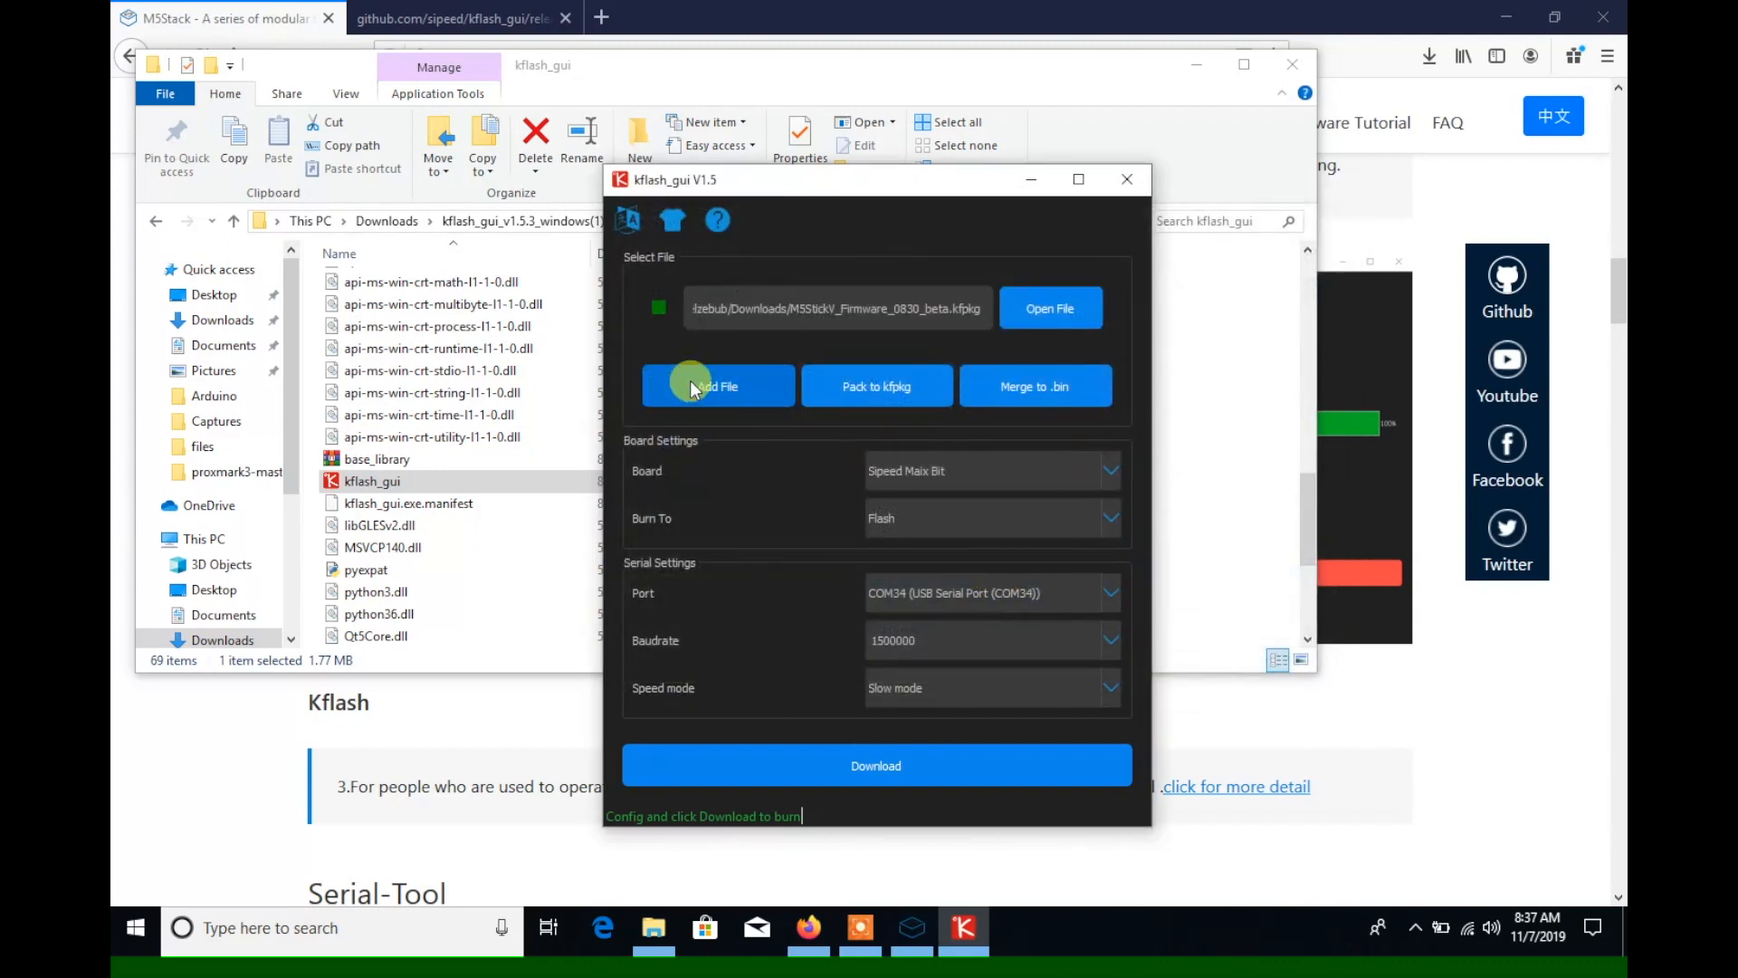
# Flash the firmware with board M5StickV on COM34 and acknowledge the success message.
pyautogui.click(1108, 470)
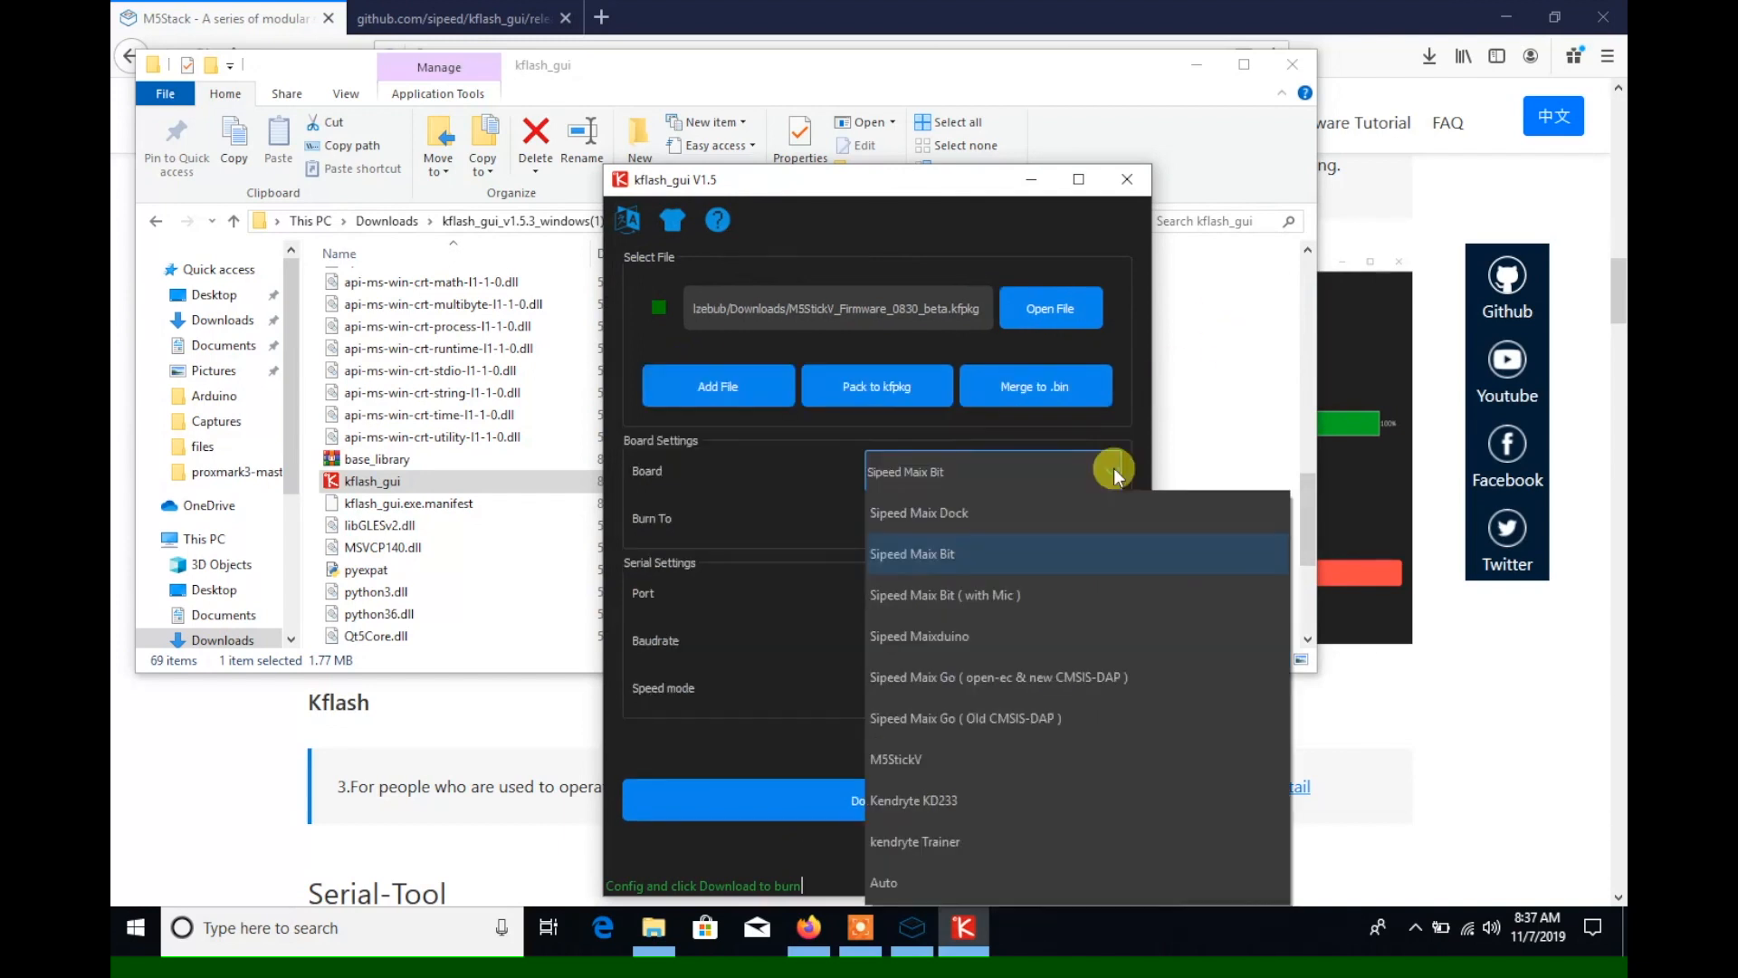
pyautogui.moveTo(1067, 717)
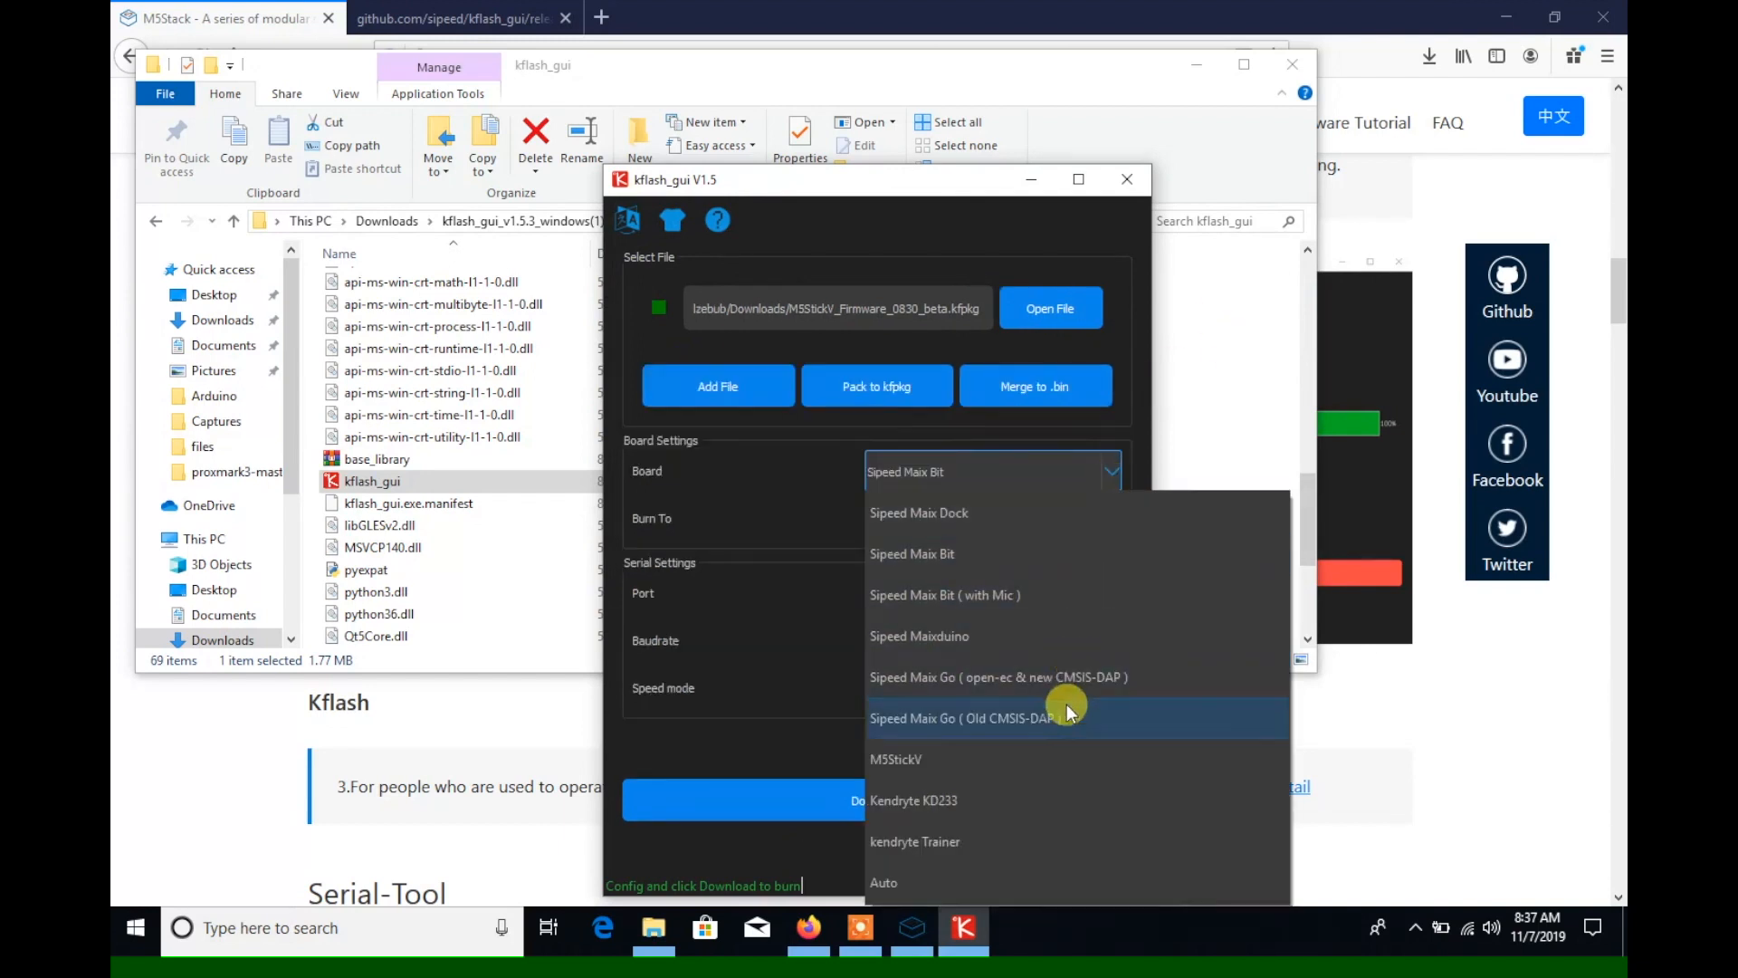
pyautogui.click(896, 758)
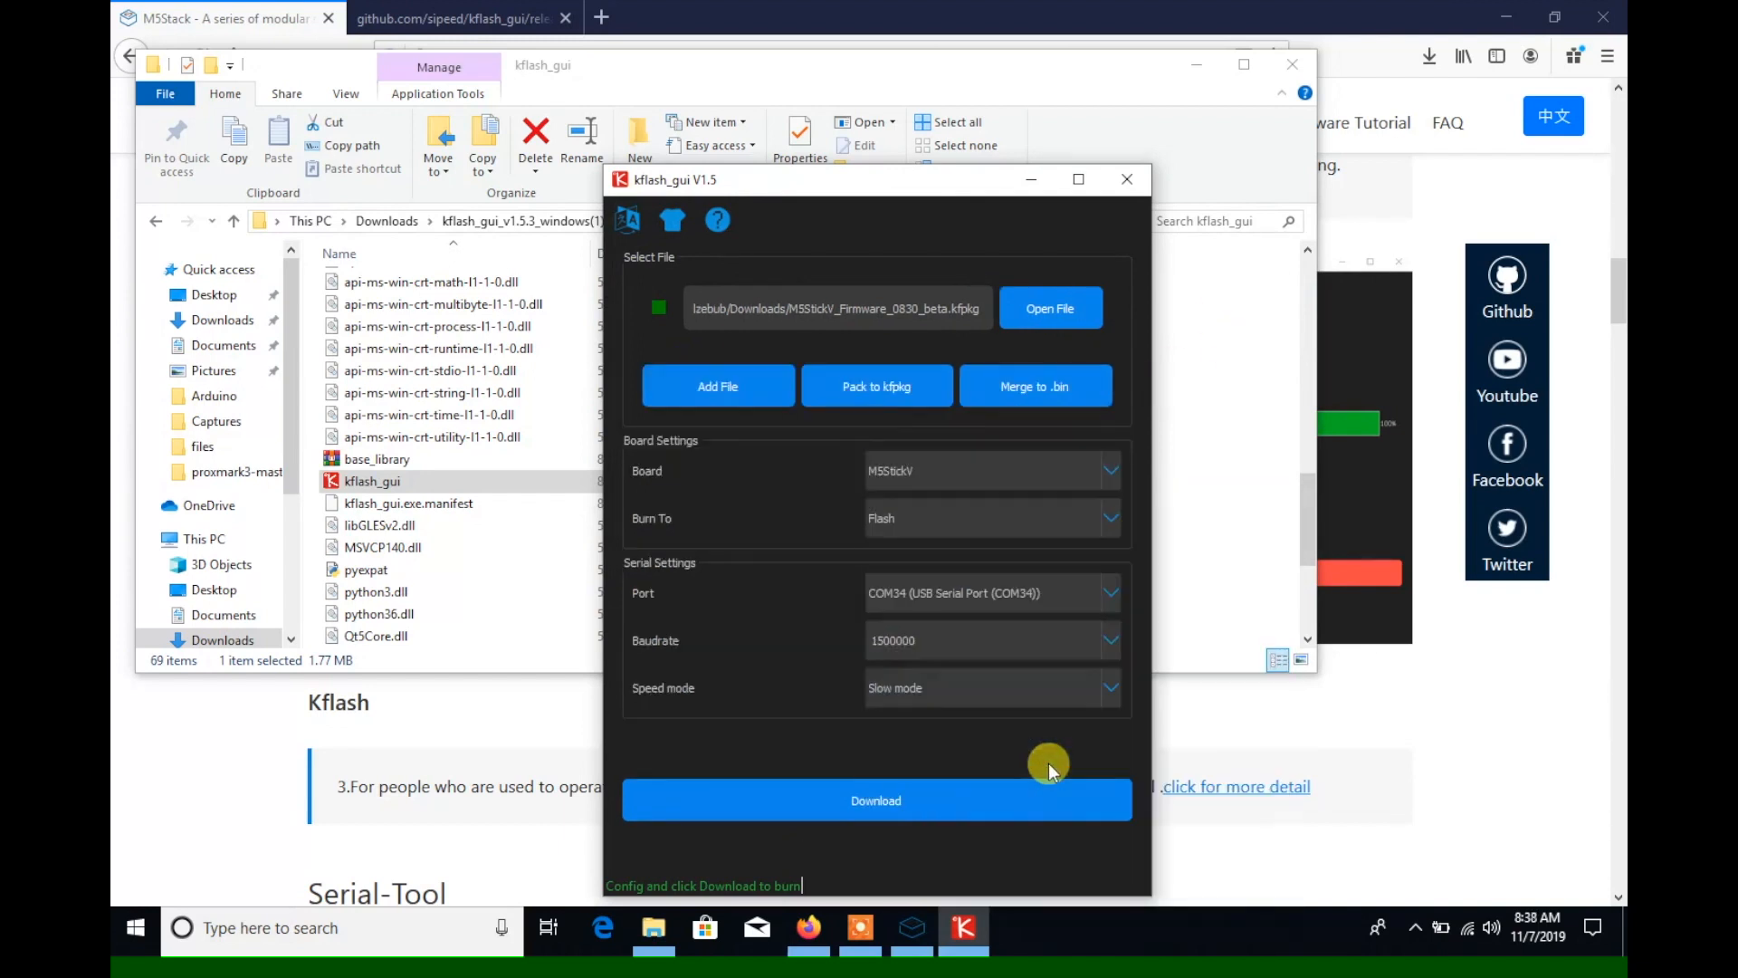
pyautogui.click(1108, 593)
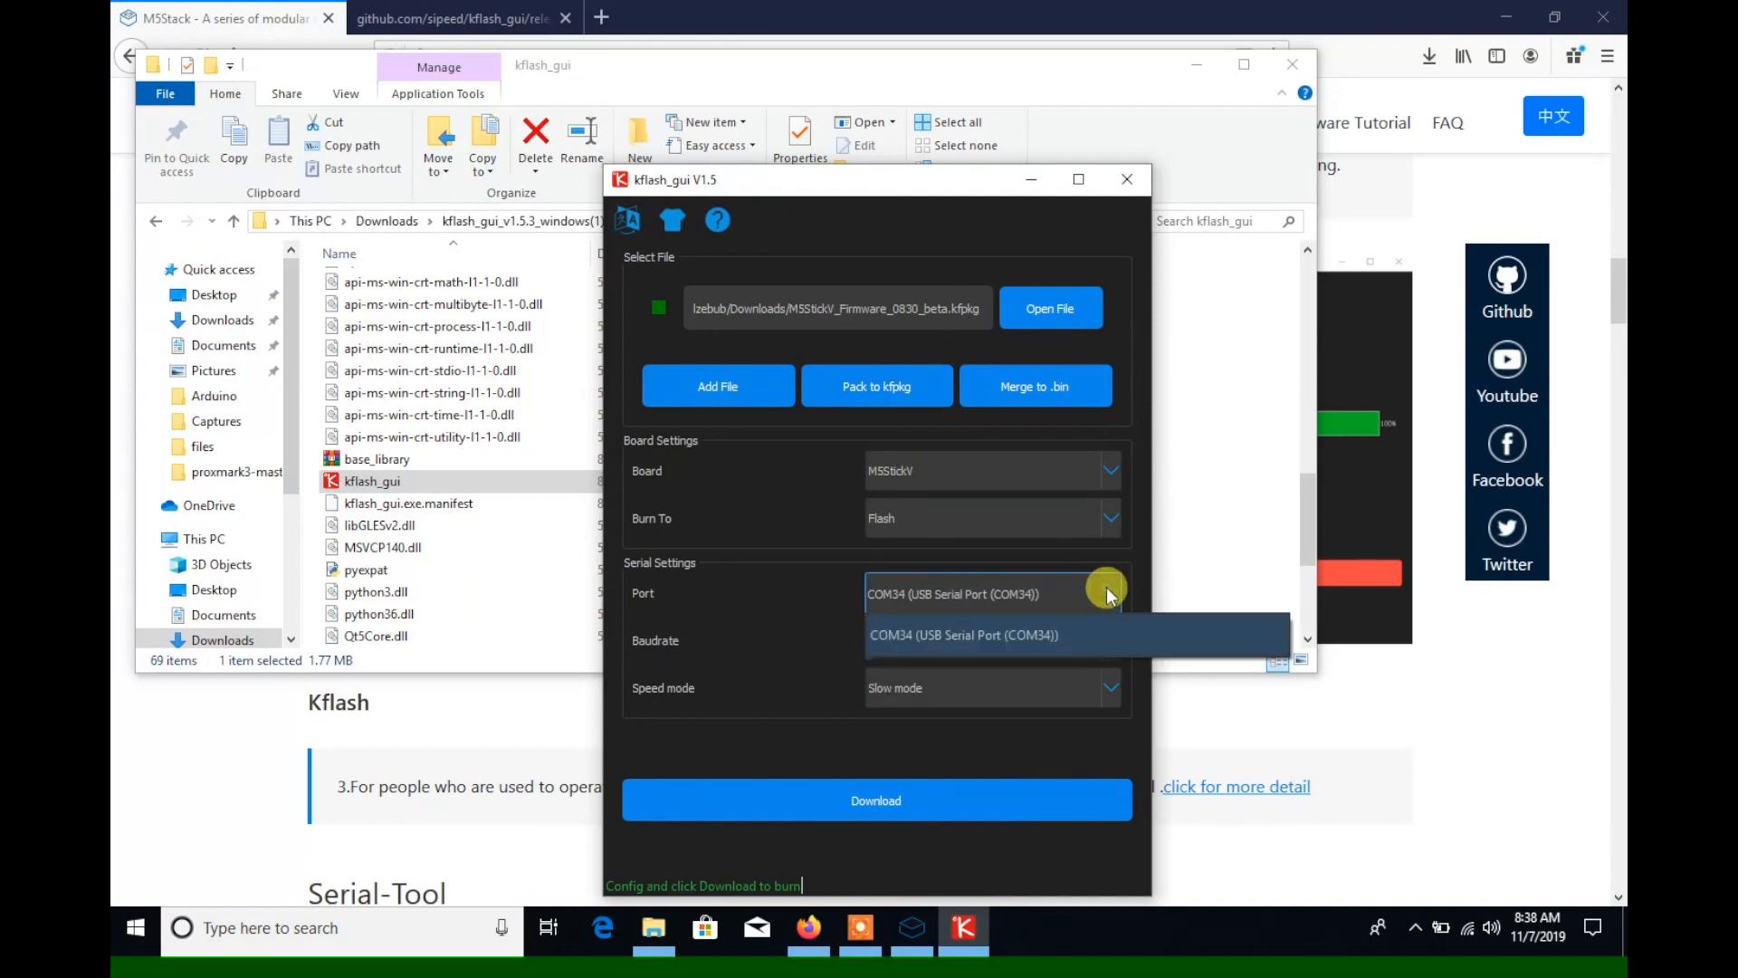
pyautogui.click(962, 633)
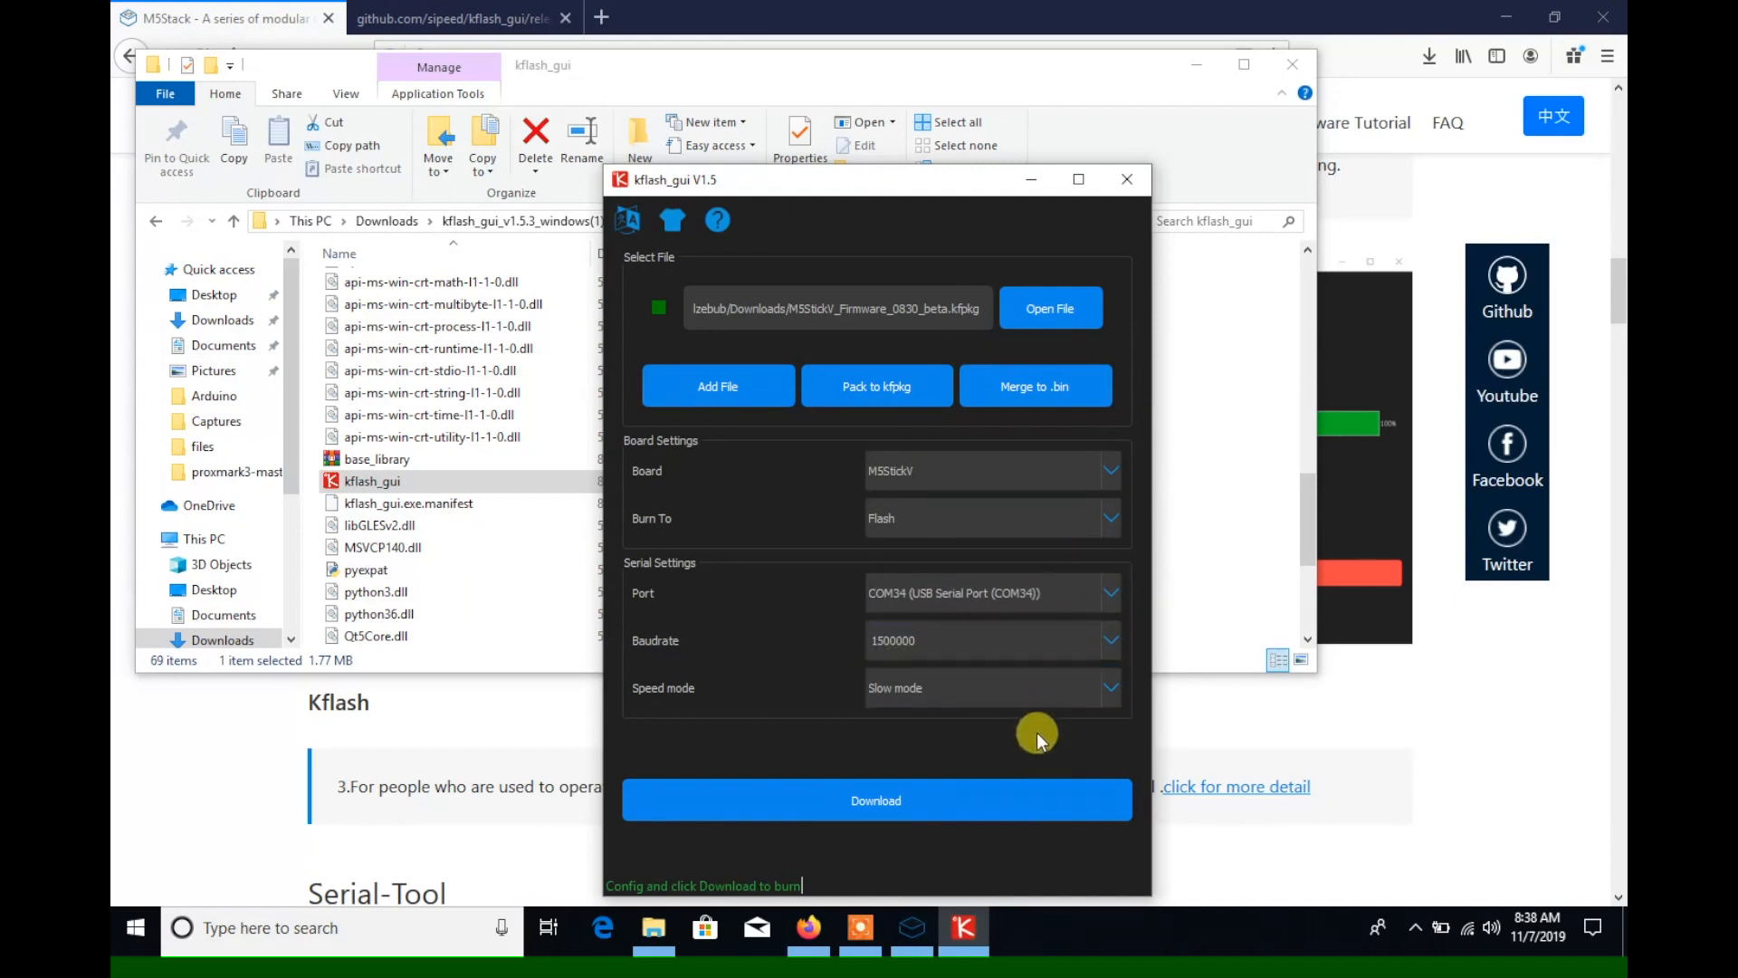
pyautogui.click(875, 799)
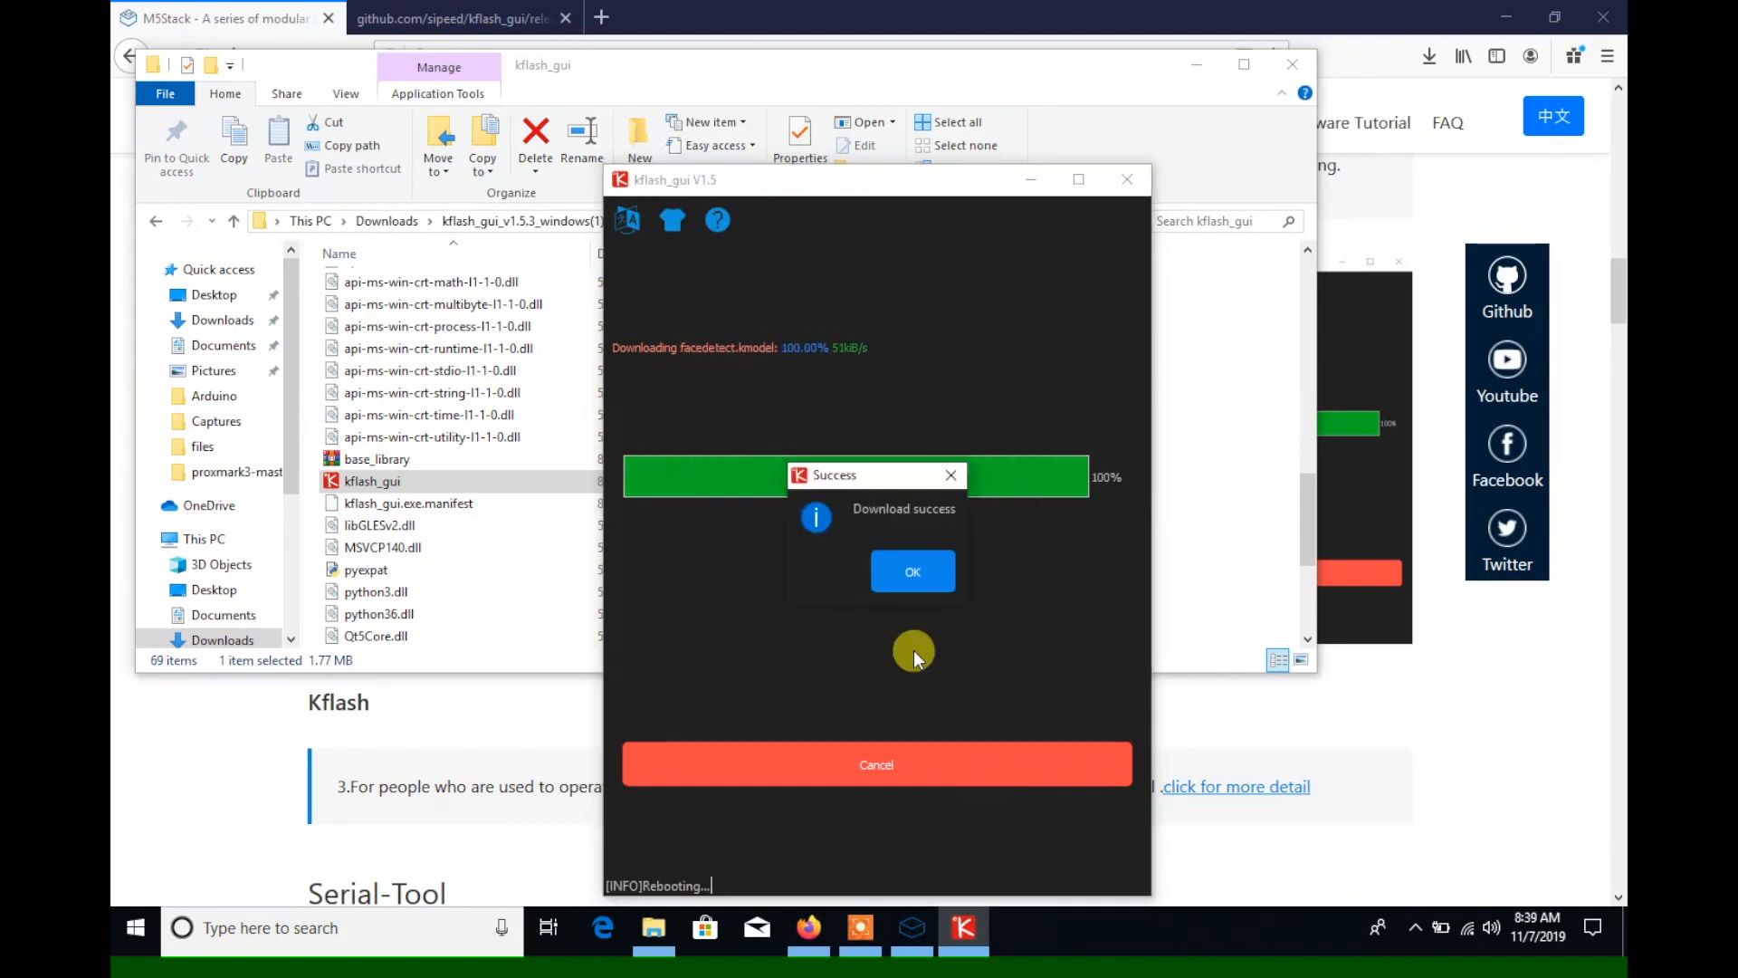
pyautogui.click(912, 571)
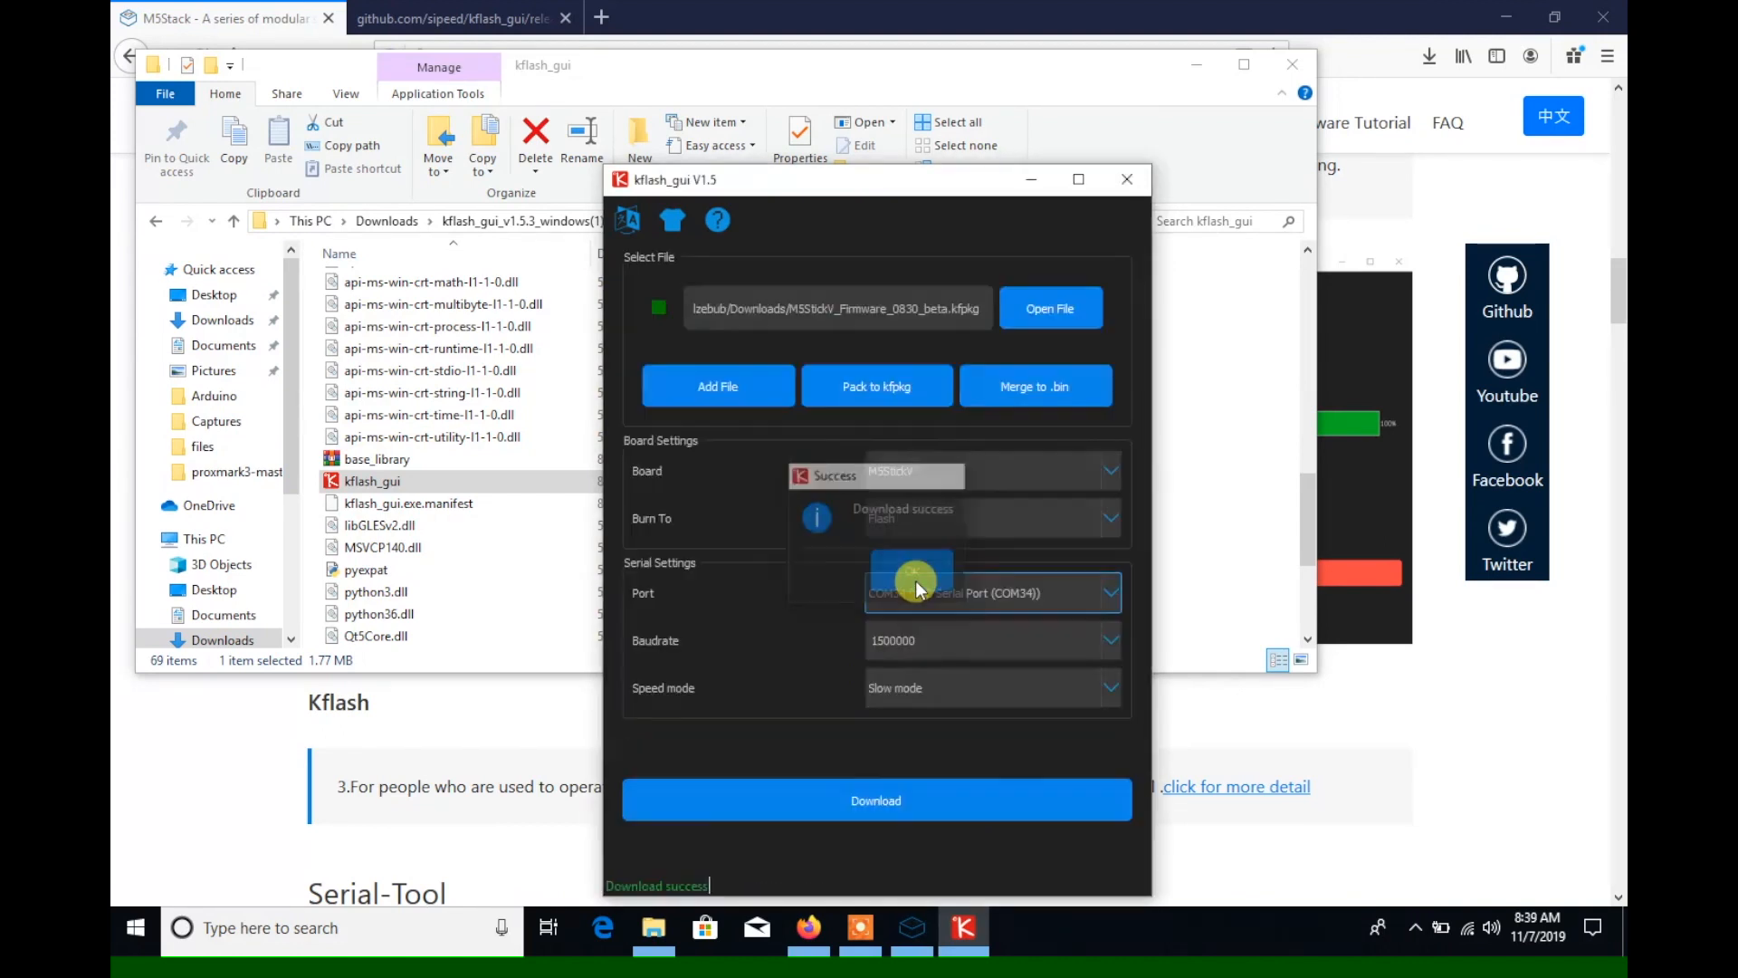
pyautogui.write('putty')
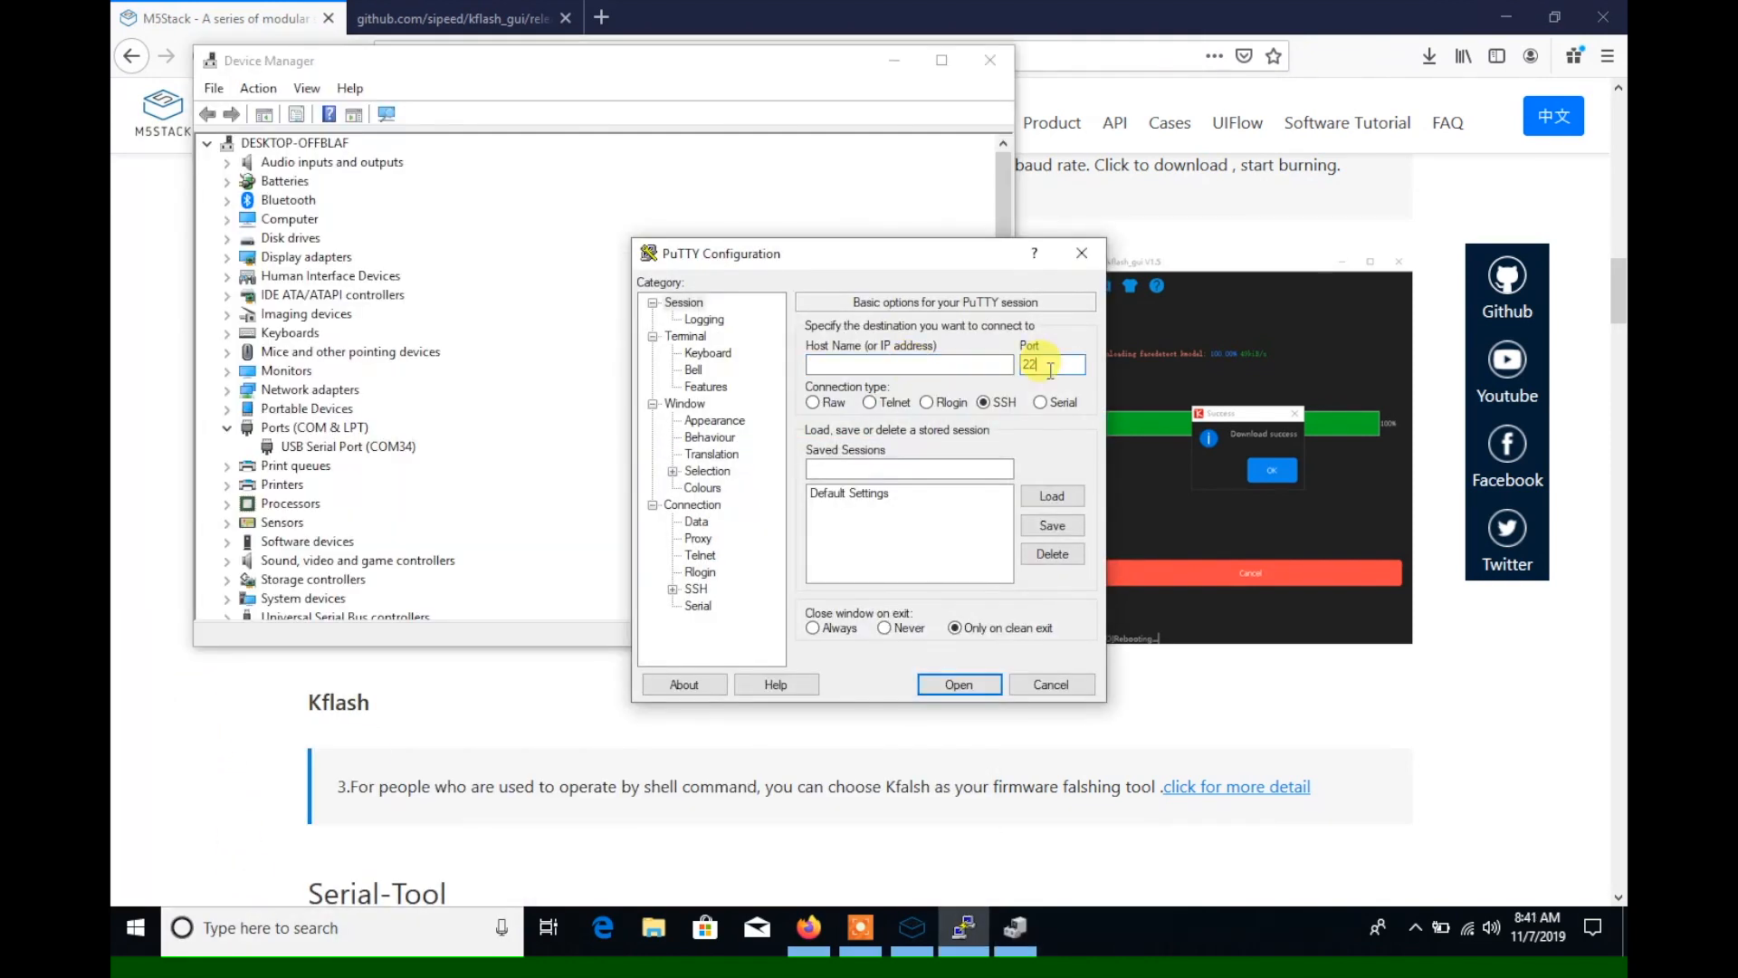
# Set PuTTY's connection type to Serial with COM34 as the line and select the speed field.
pyautogui.click(1040, 401)
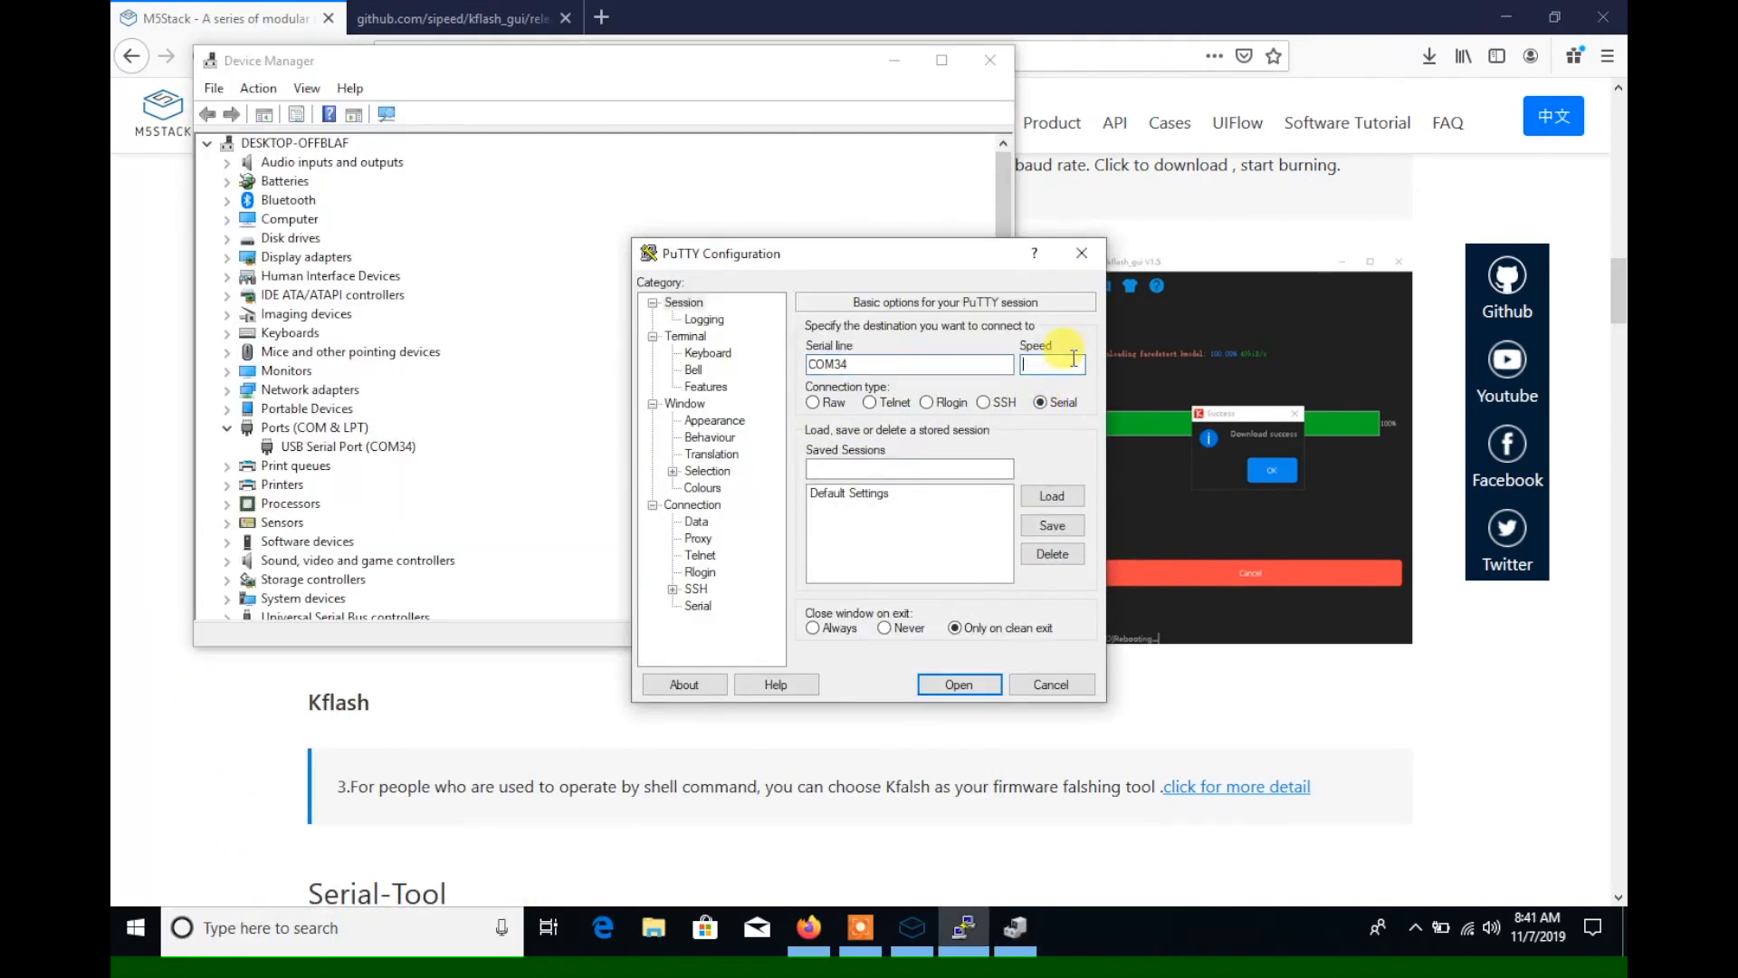
pyautogui.click(958, 684)
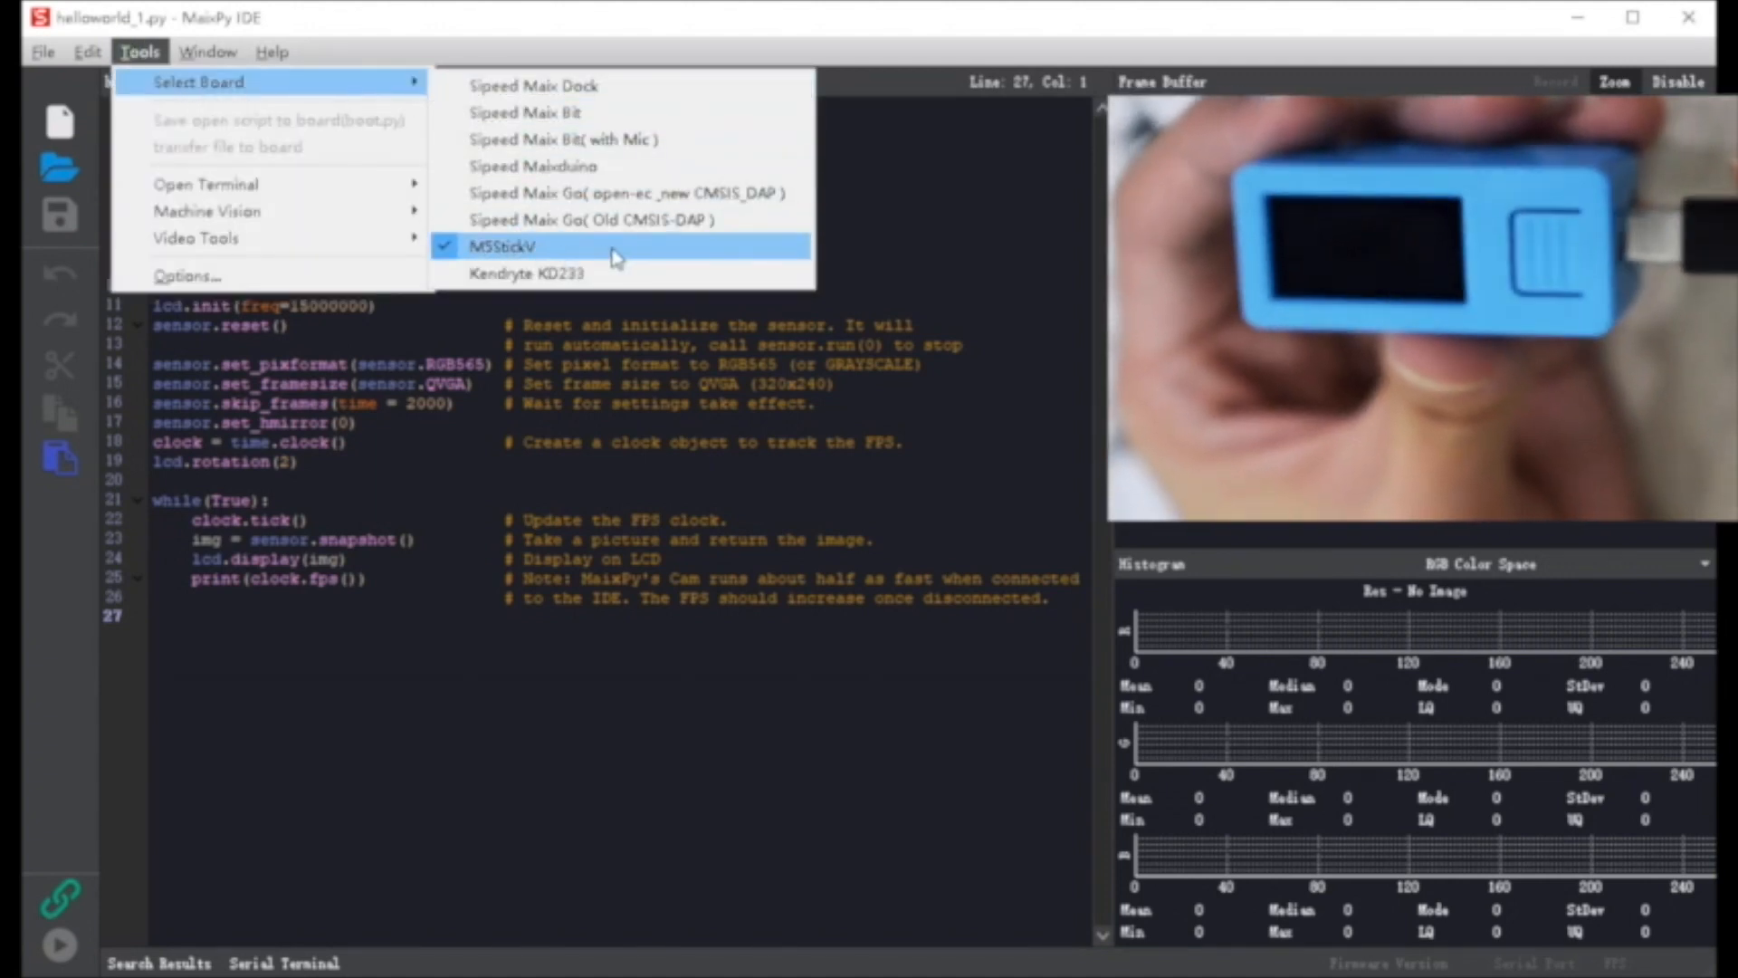
# Select M5StickV as the board and connect over COM34.
pyautogui.click(502, 246)
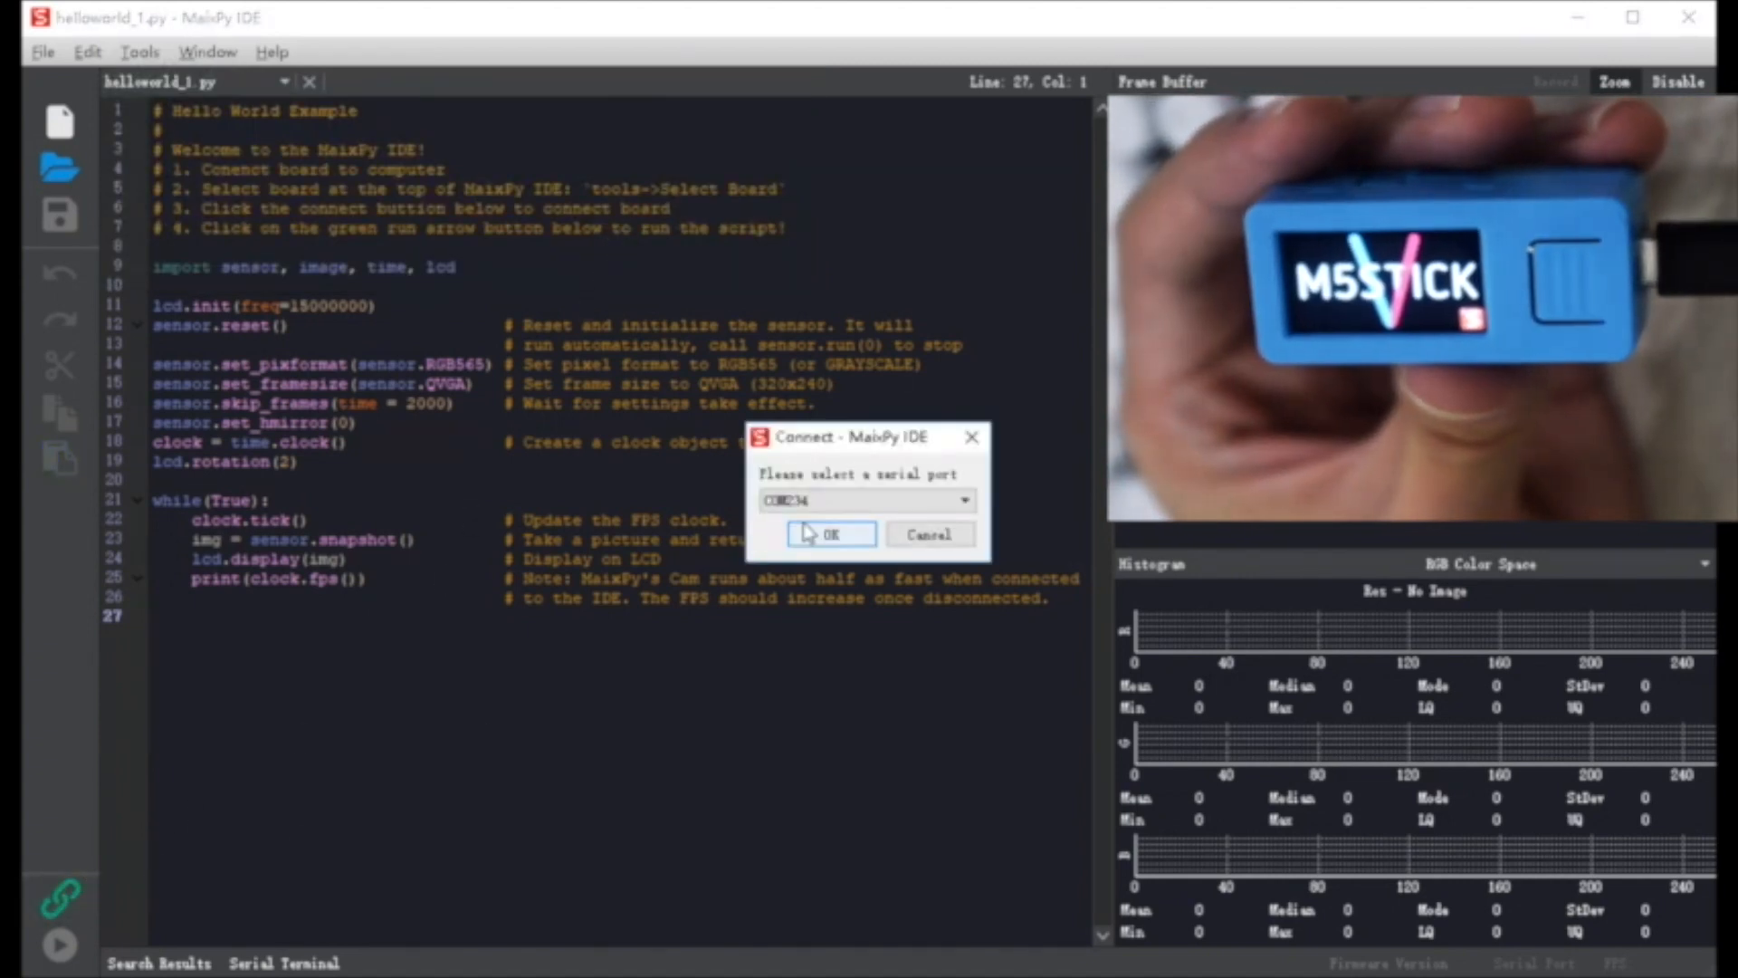
pyautogui.click(825, 534)
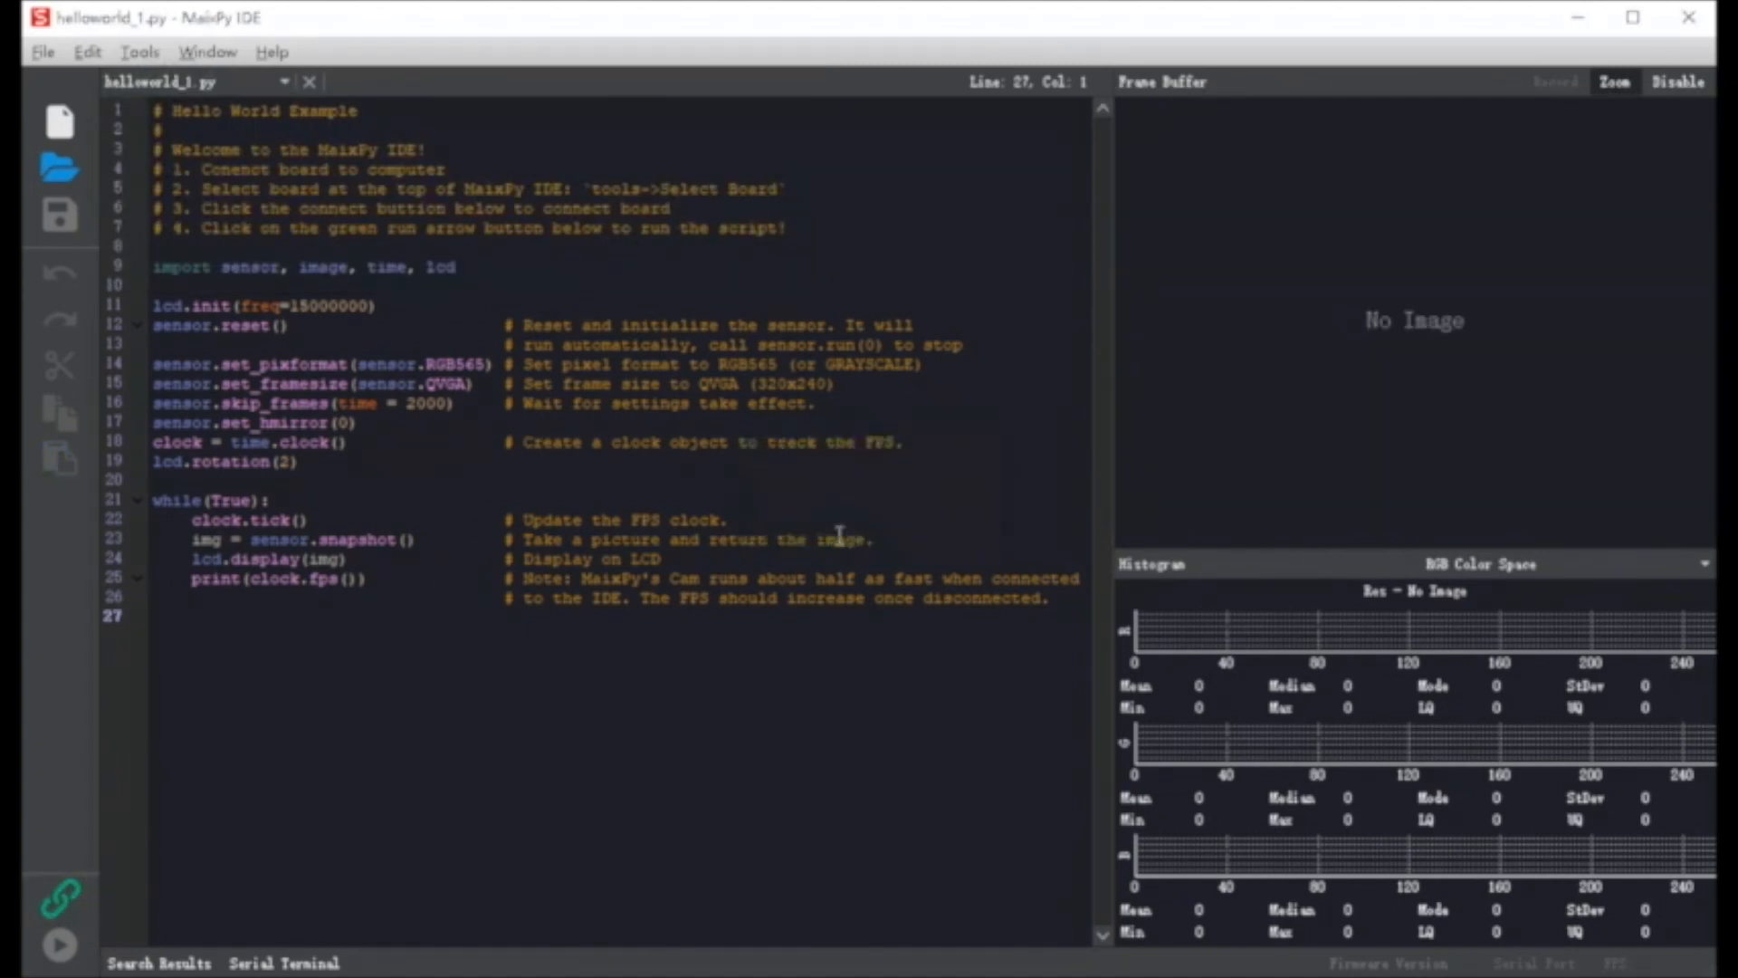